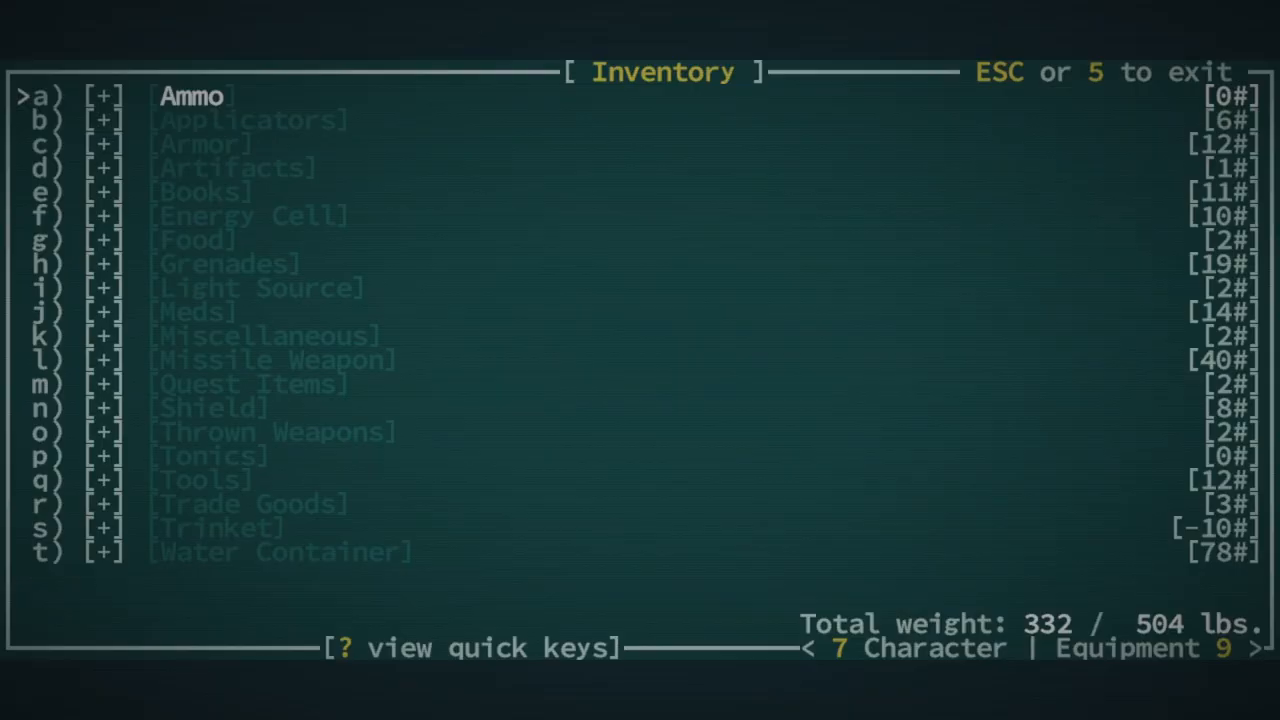
# Equip the Flume-Flier of the Sky-Bear from Armor and view the worn equipment list
pyautogui.press('down')
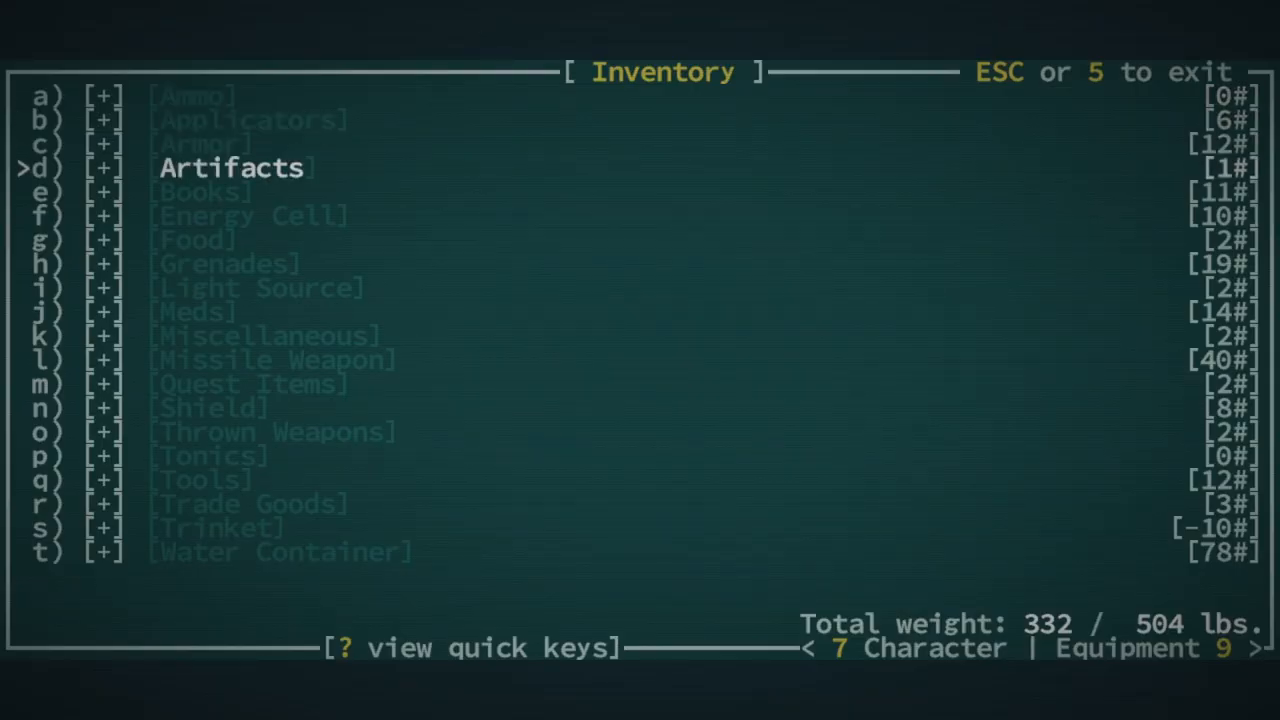
pyautogui.click(232, 167)
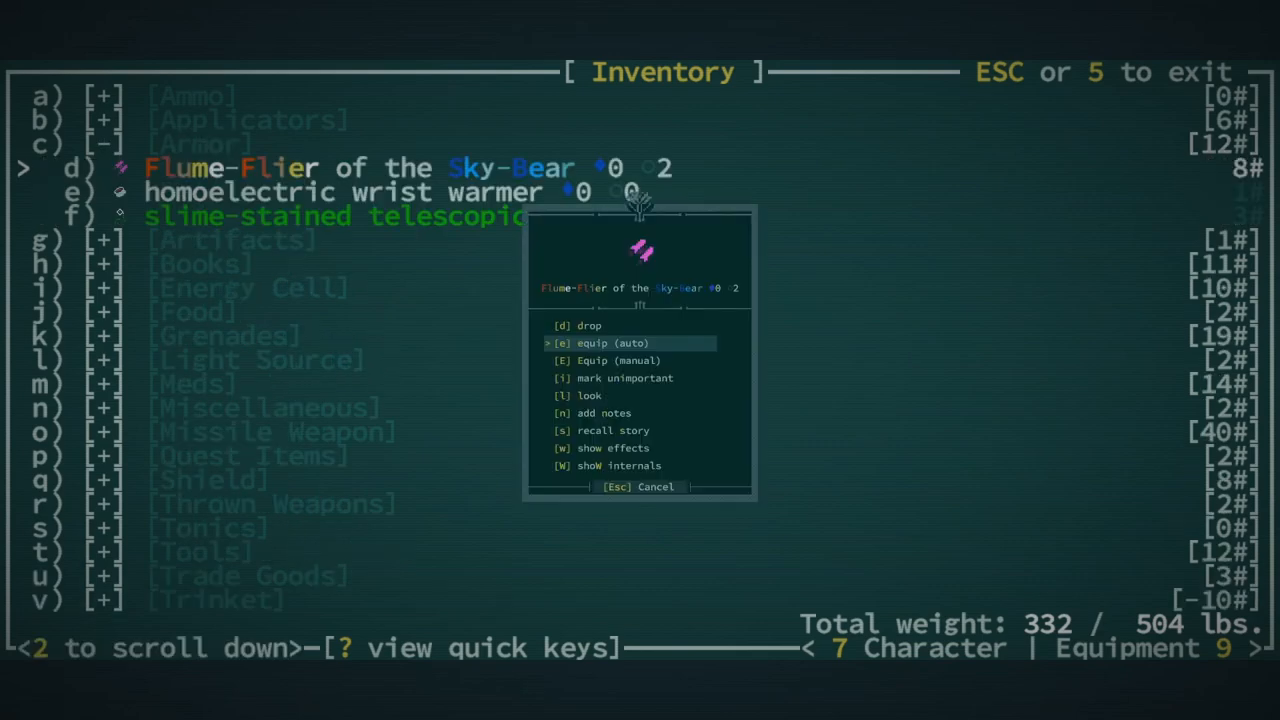
pyautogui.click(611, 343)
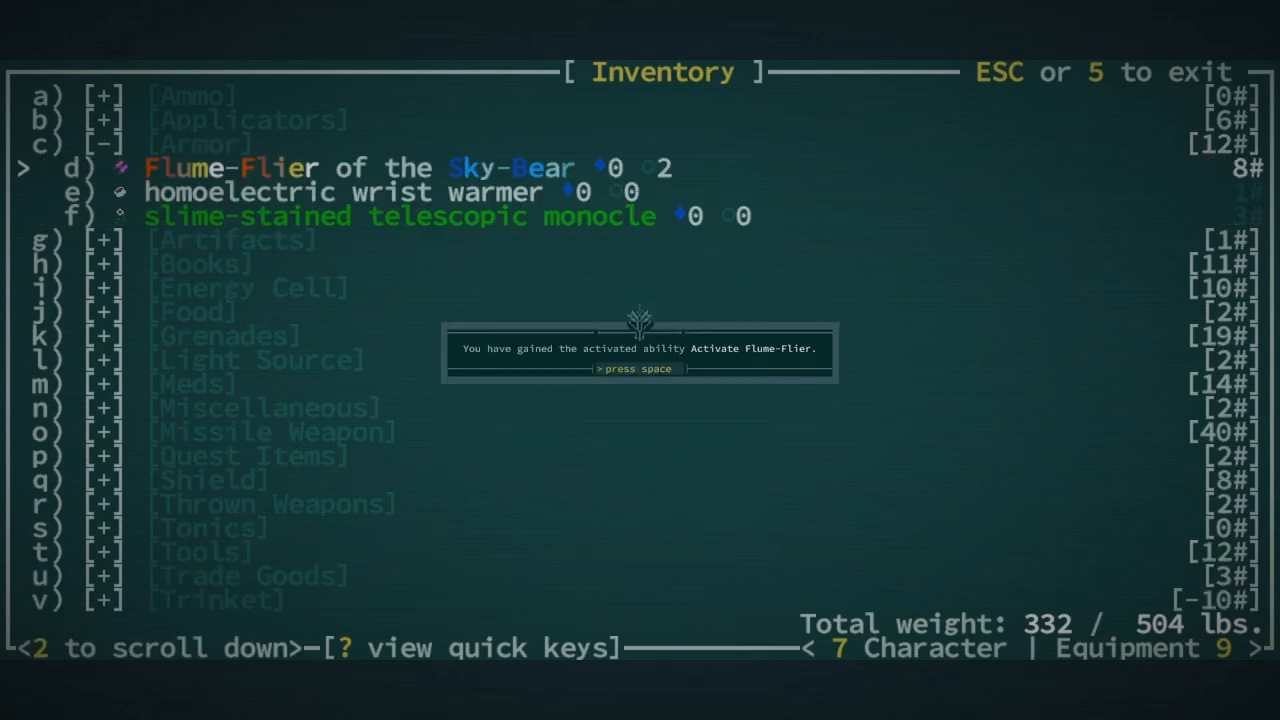
pyautogui.press('space')
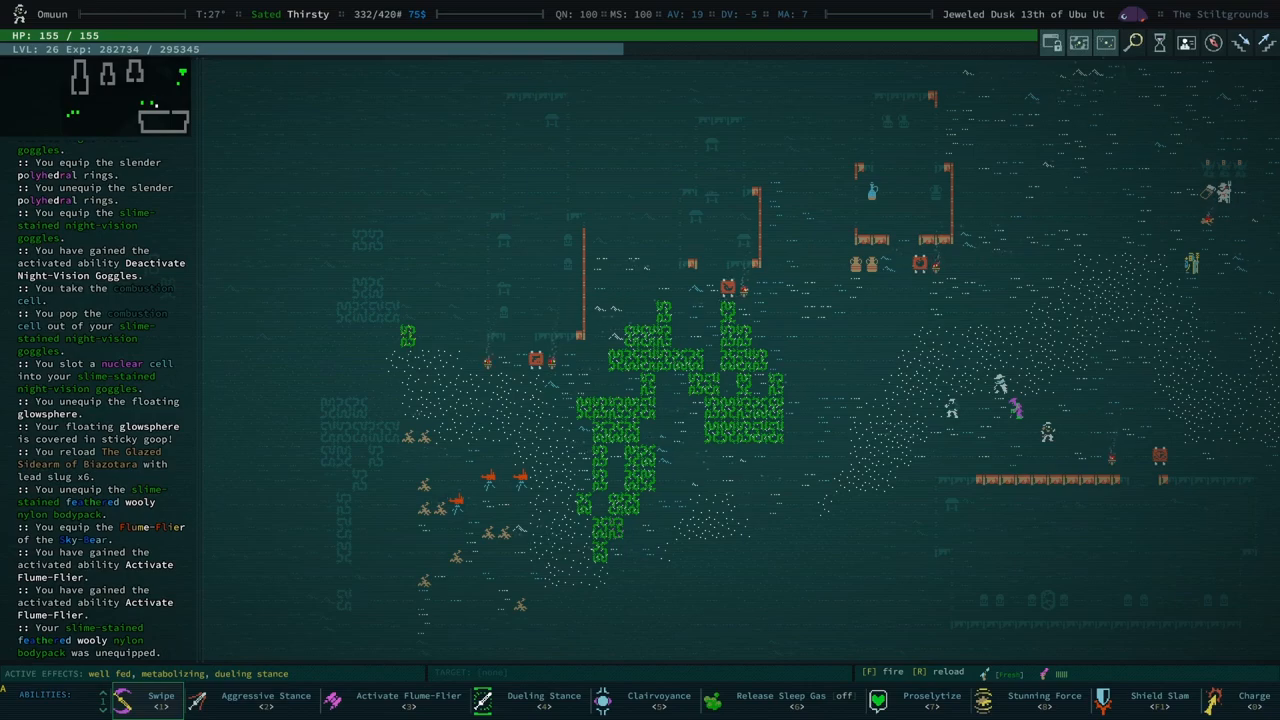
pyautogui.press('i')
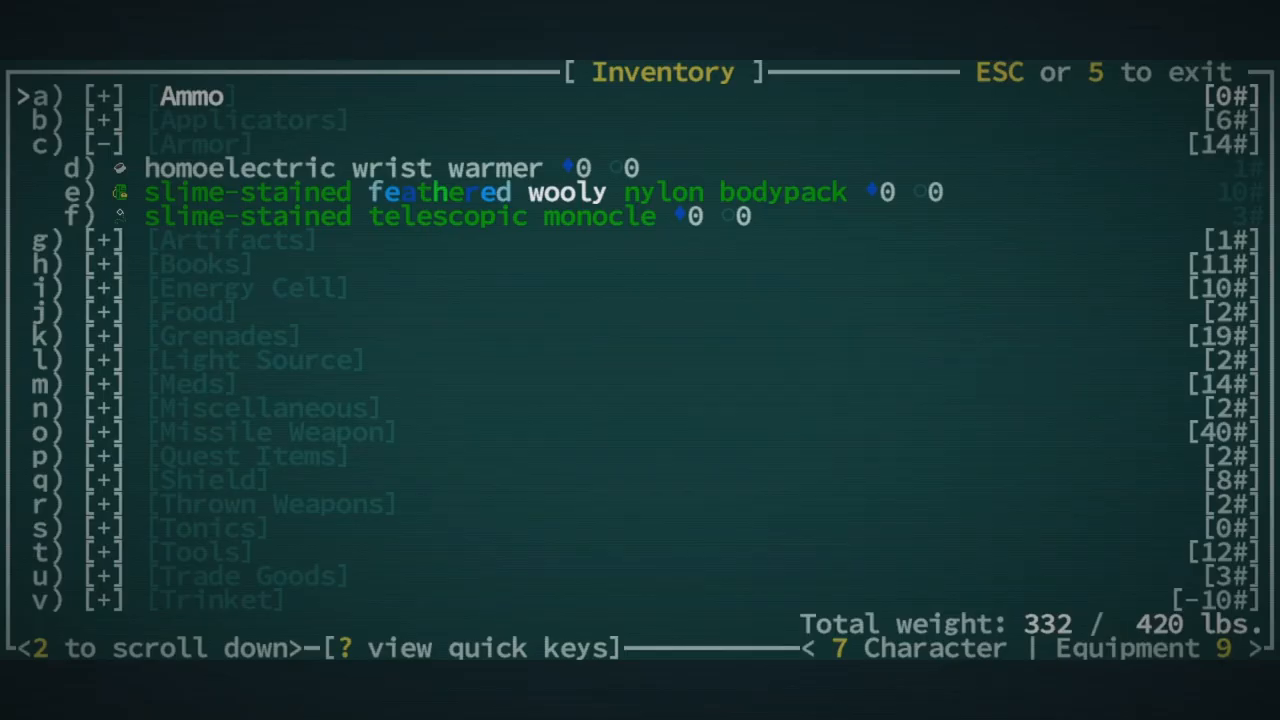
pyautogui.press('Escape')
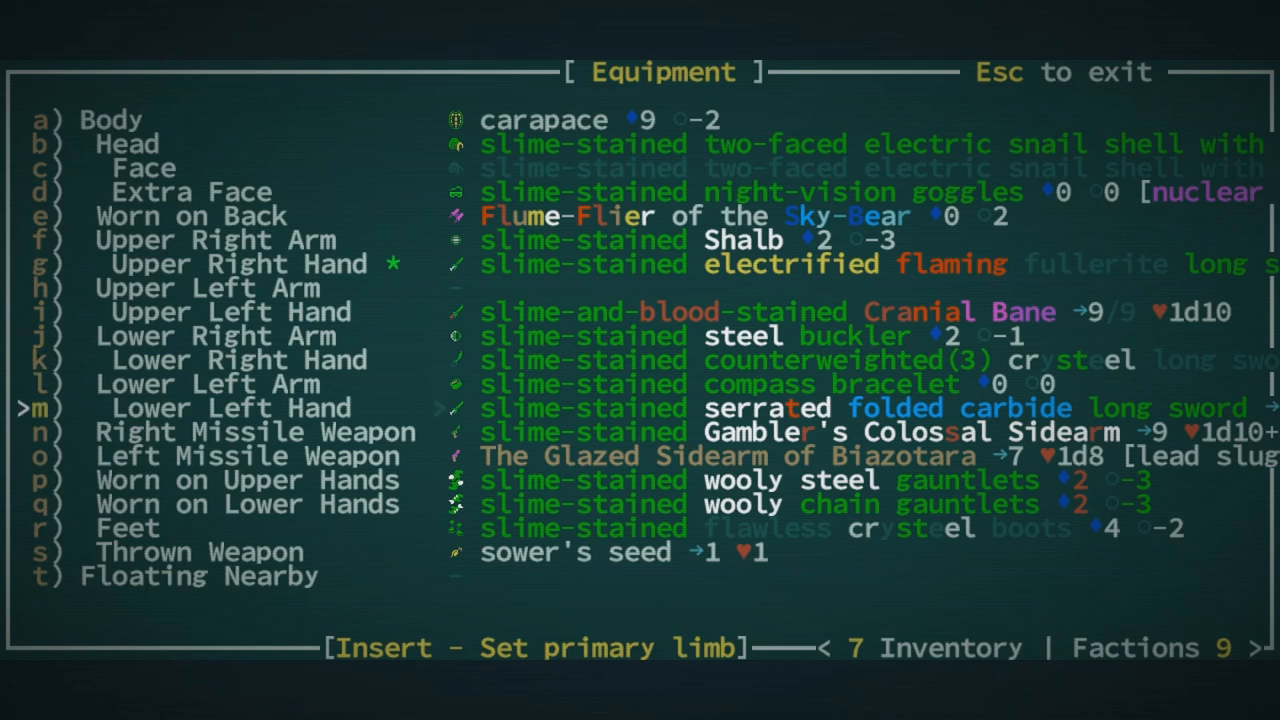
# Inspect the Glazed Sidearm in the left missile weapon slot
pyautogui.press('Down')
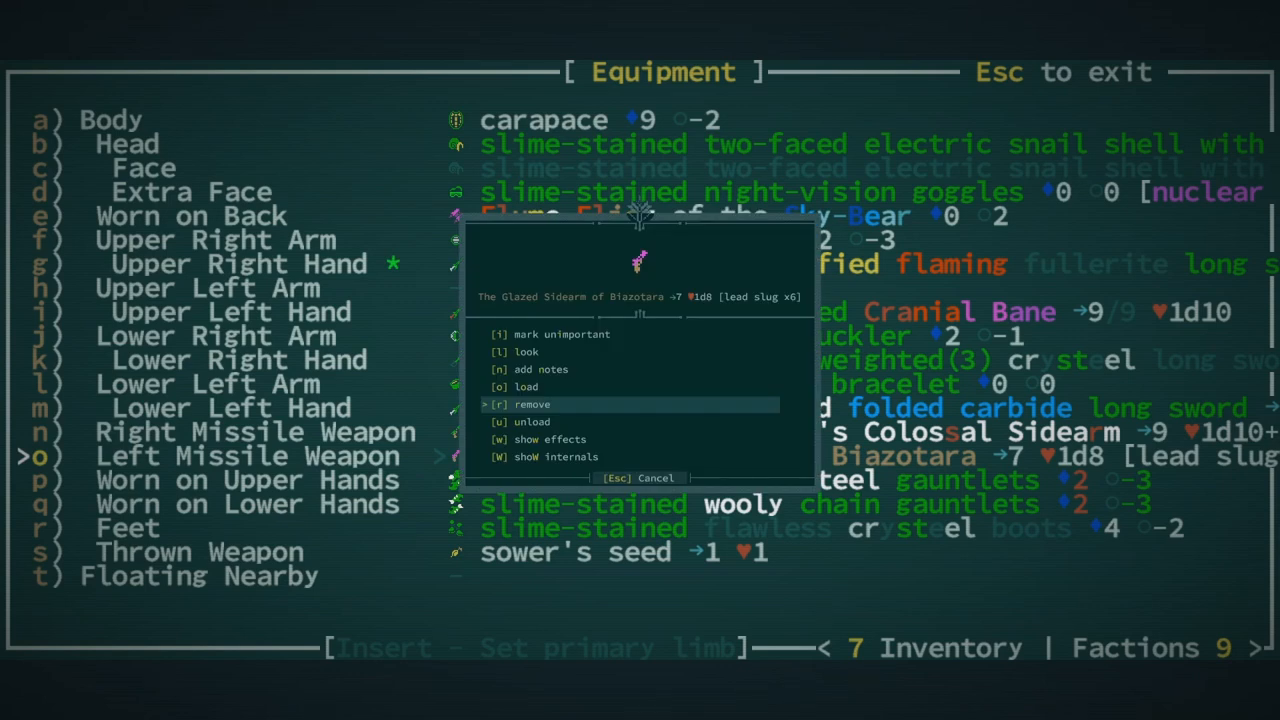
pyautogui.click(526, 351)
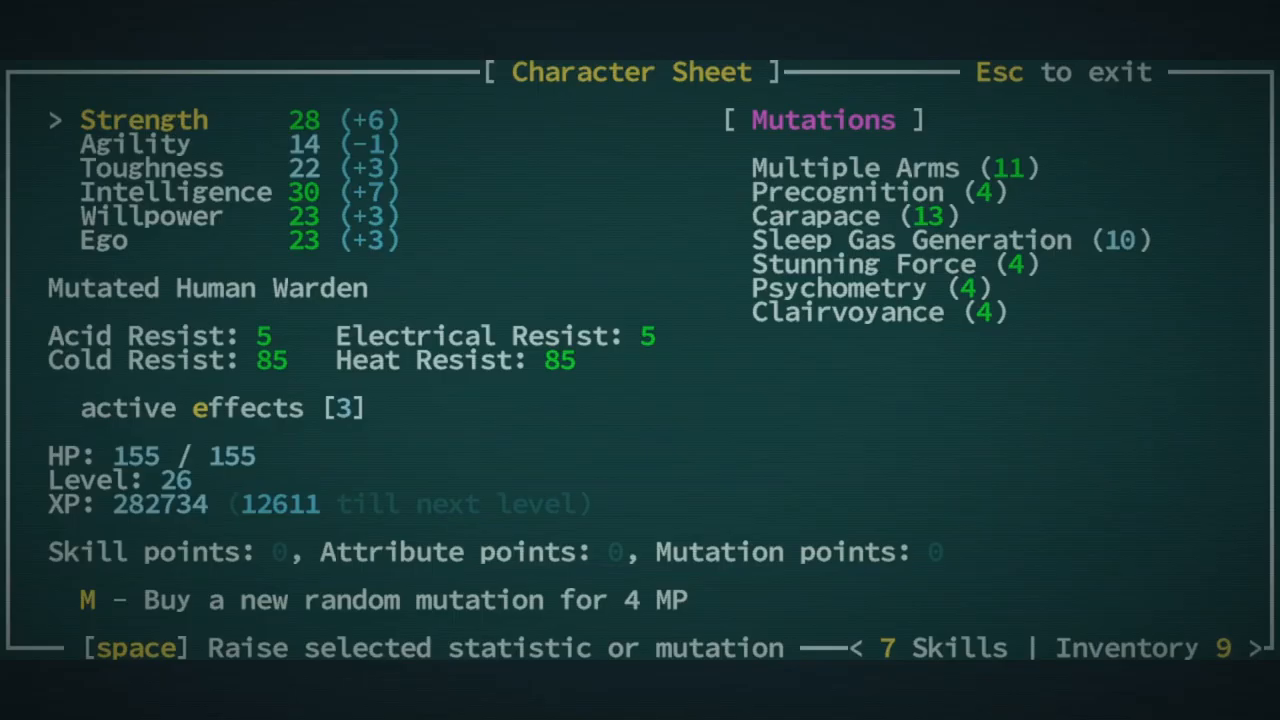
# Leave the character sheet and travel onto the world map
pyautogui.press('Escape')
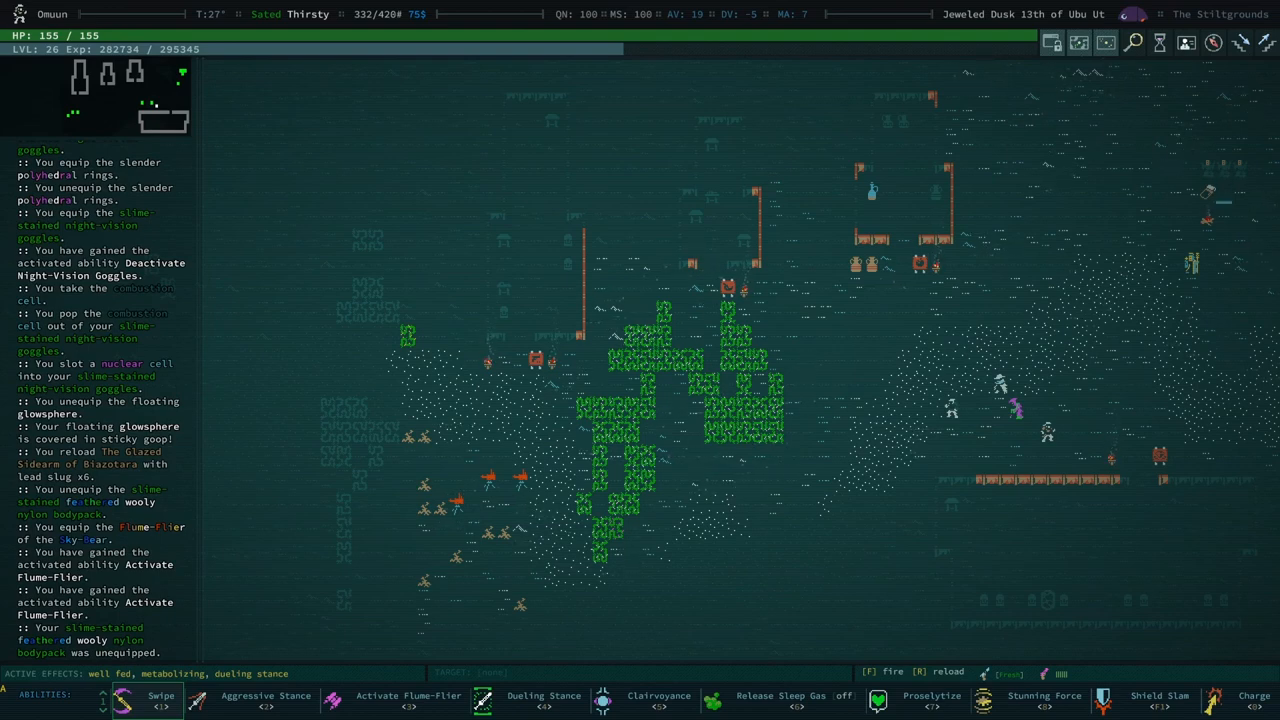
pyautogui.click(658, 700)
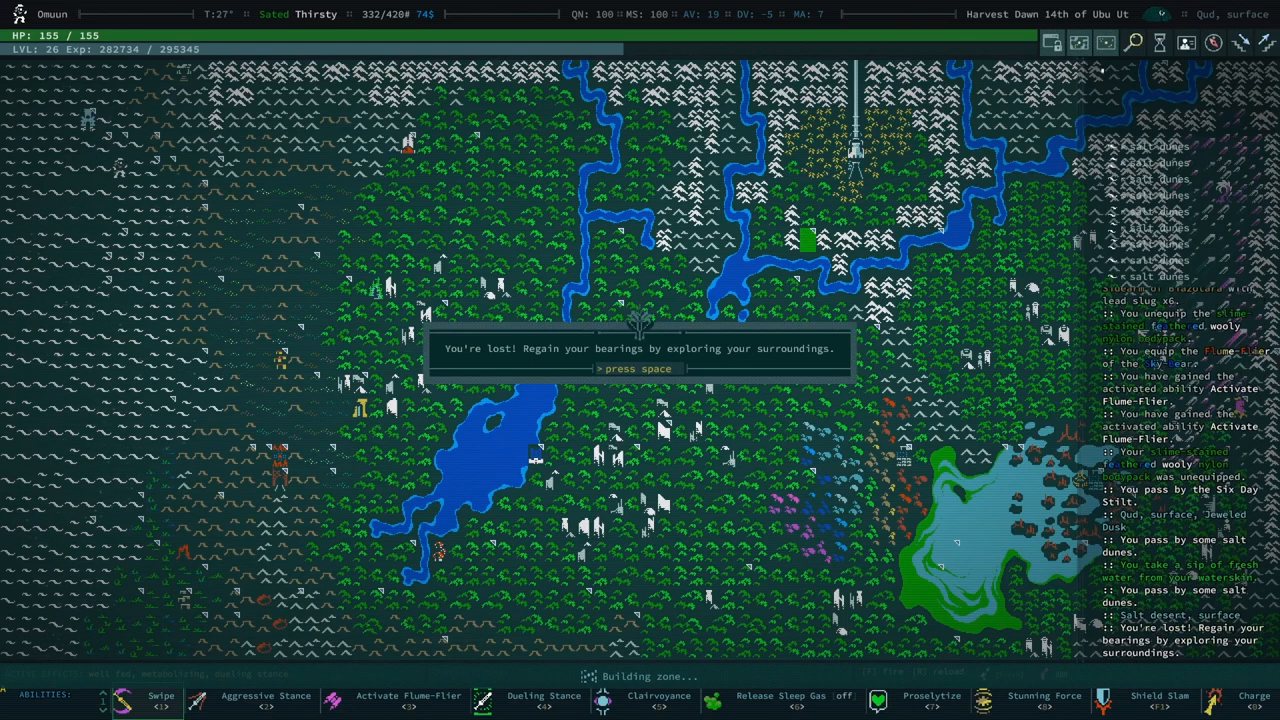
# Dismiss the lost message and open the chest in the forgotten ruins
pyautogui.press('space')
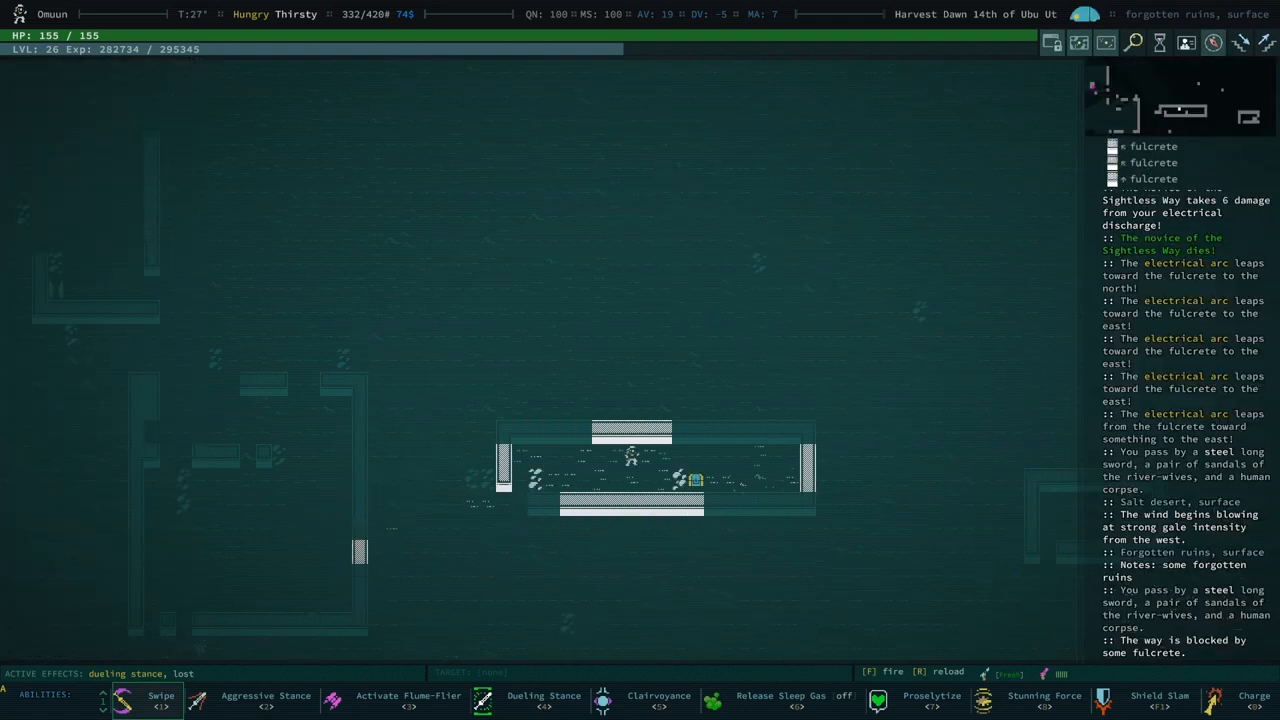
pyautogui.click(450, 216)
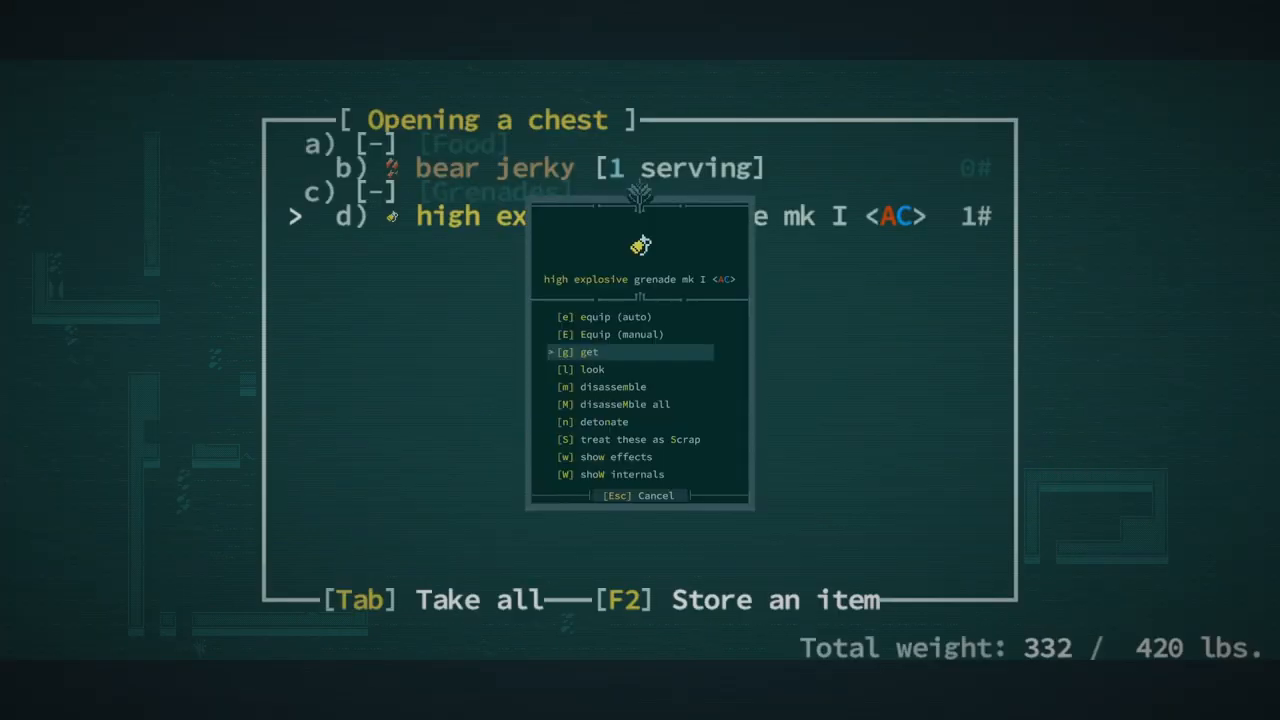
# Take the high explosive grenade from the chest
pyautogui.click(589, 352)
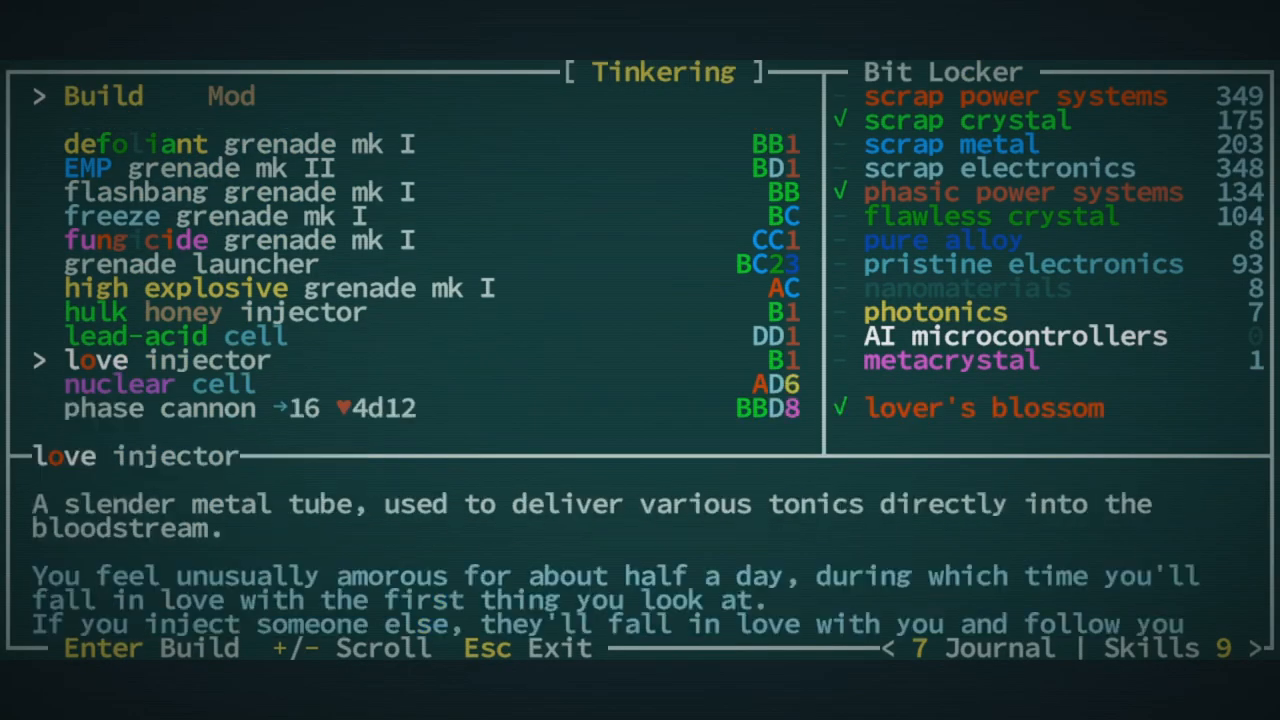
# Build a love injector from lover's blossoms
pyautogui.press('enter')
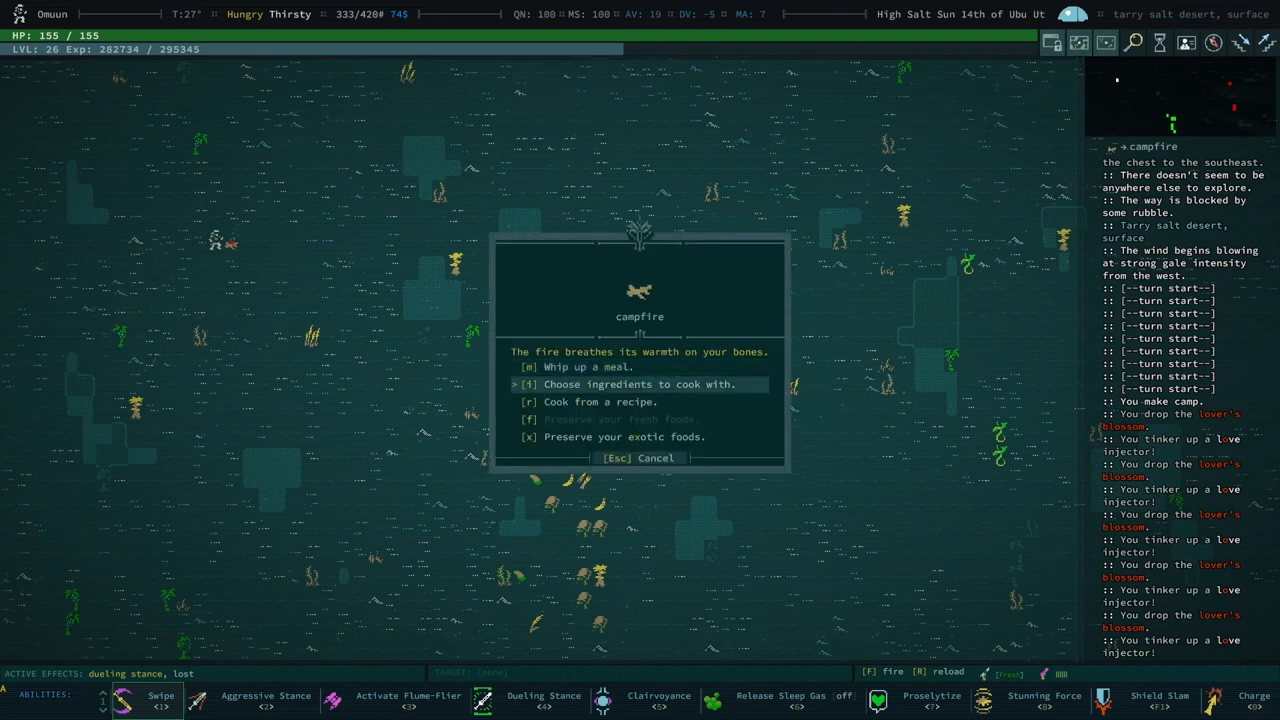
# Cook and eat a campfire meal, then walk on across the map
pyautogui.click(640, 384)
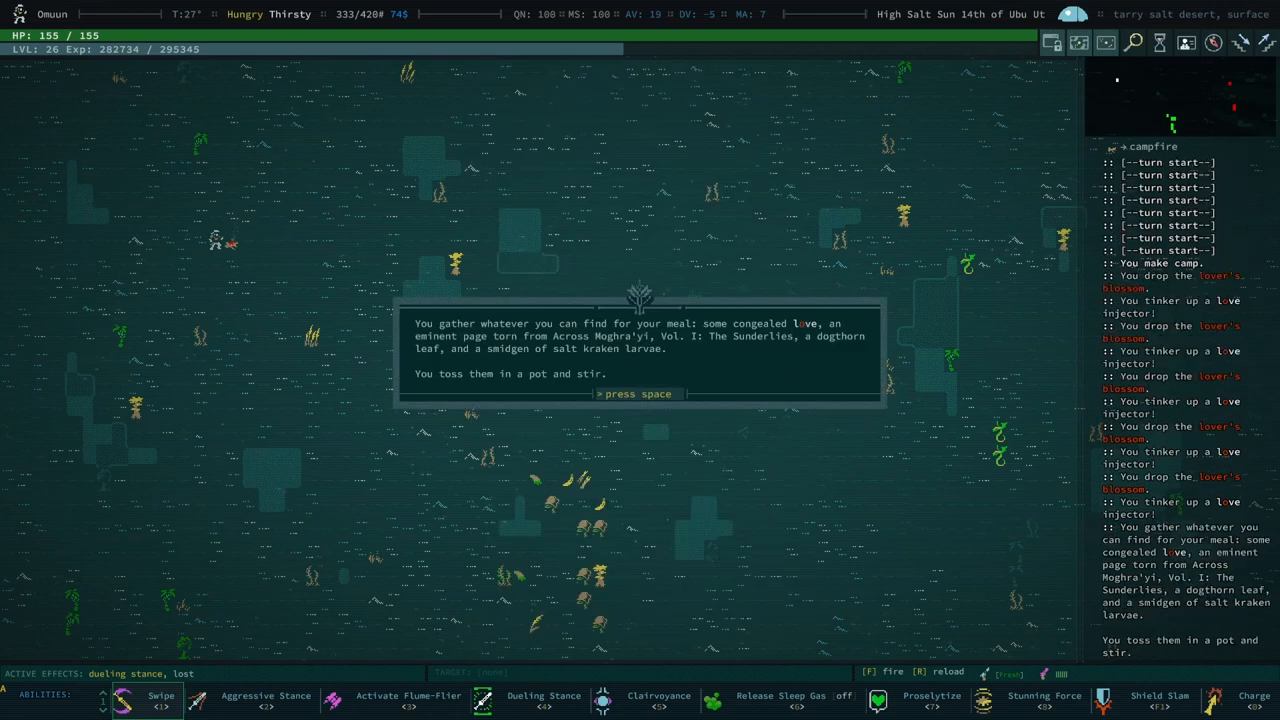
pyautogui.press('space')
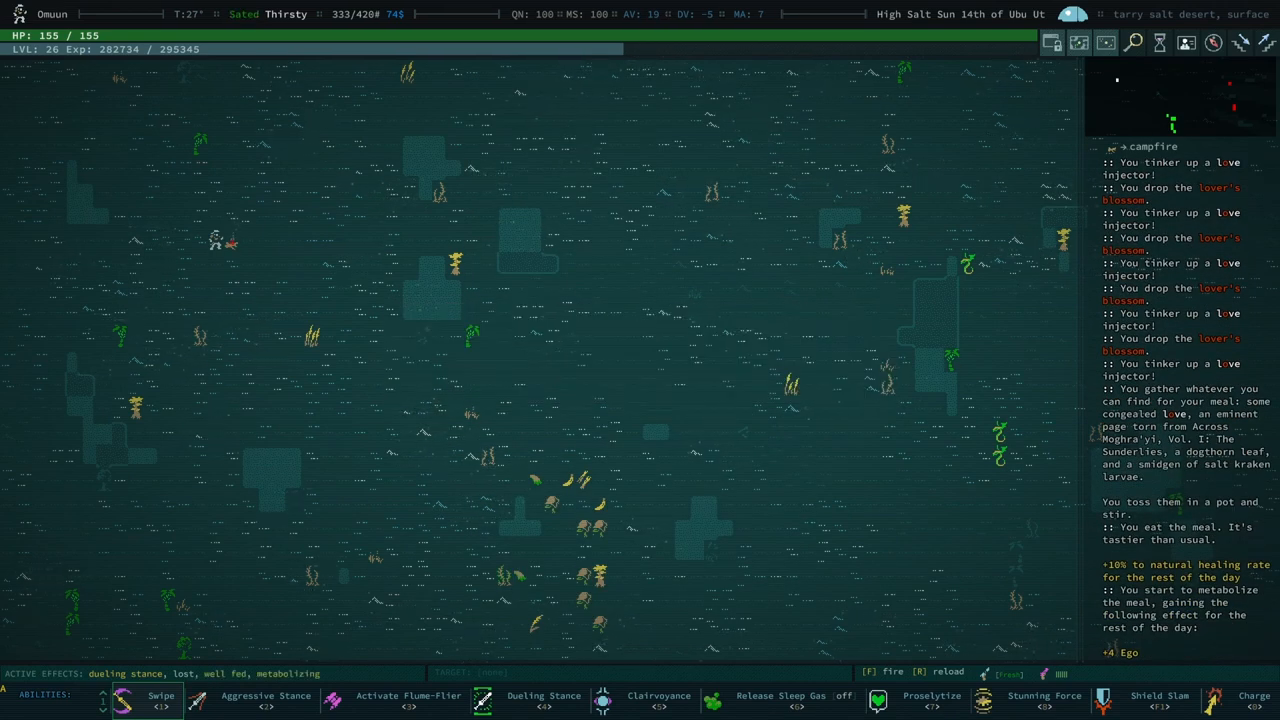
pyautogui.click(658, 700)
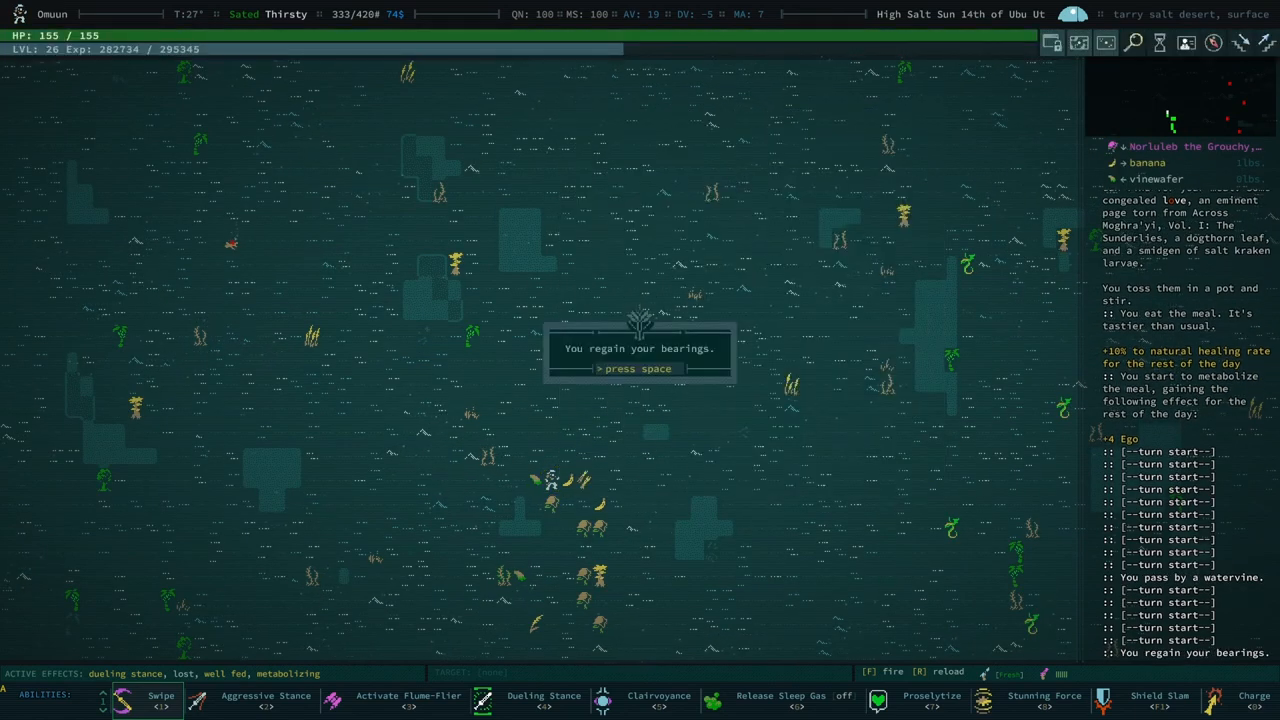
# Dismiss the bearings, water ritual and tortoise reputation messages
pyautogui.press('space')
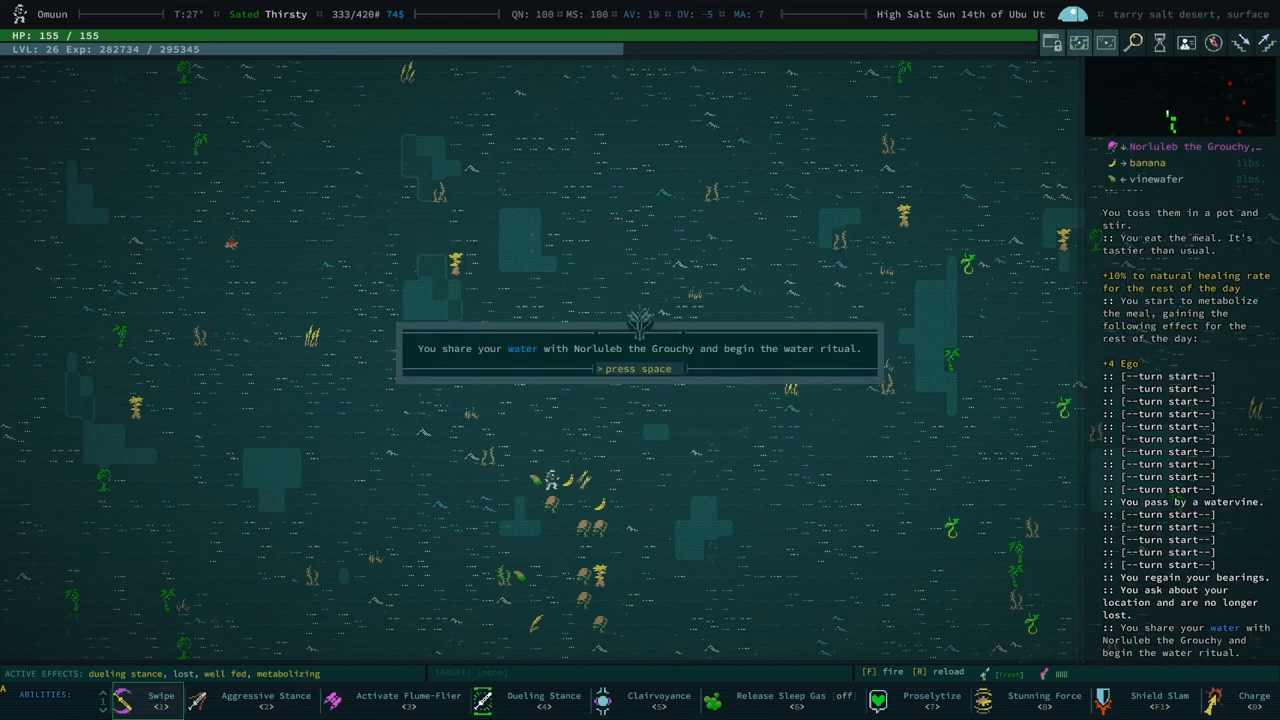
pyautogui.press('space')
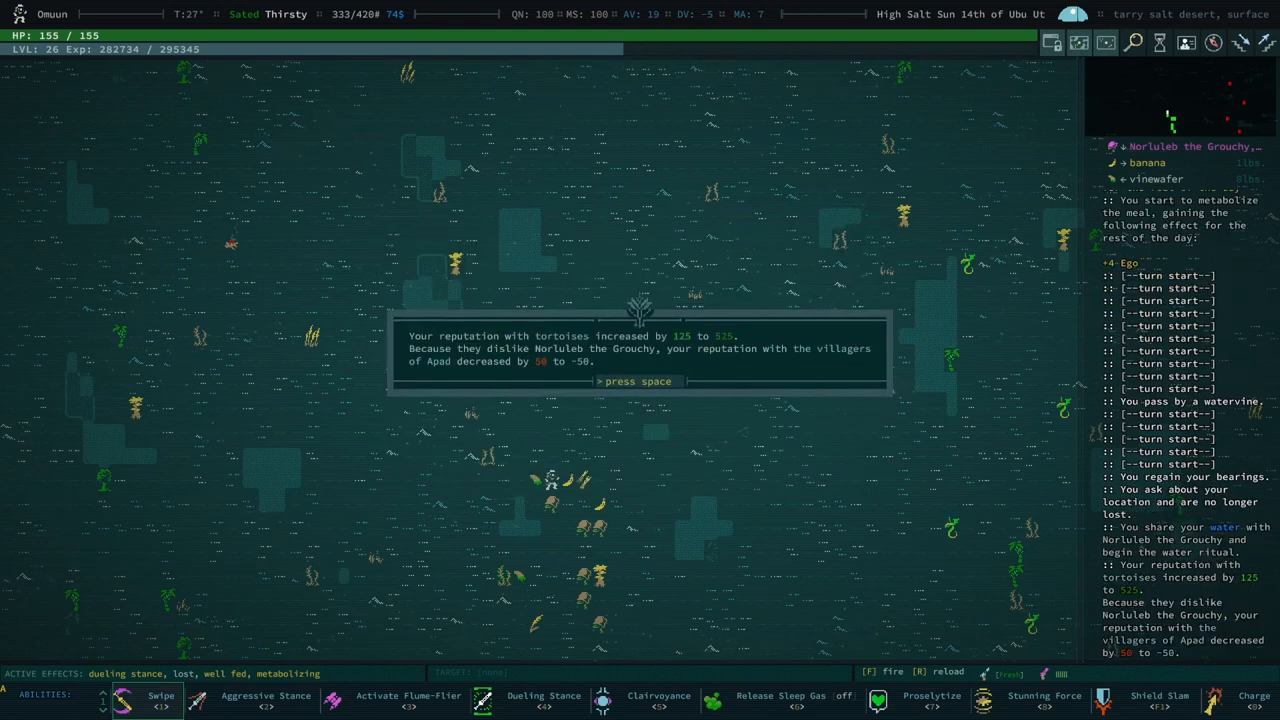
pyautogui.press('space')
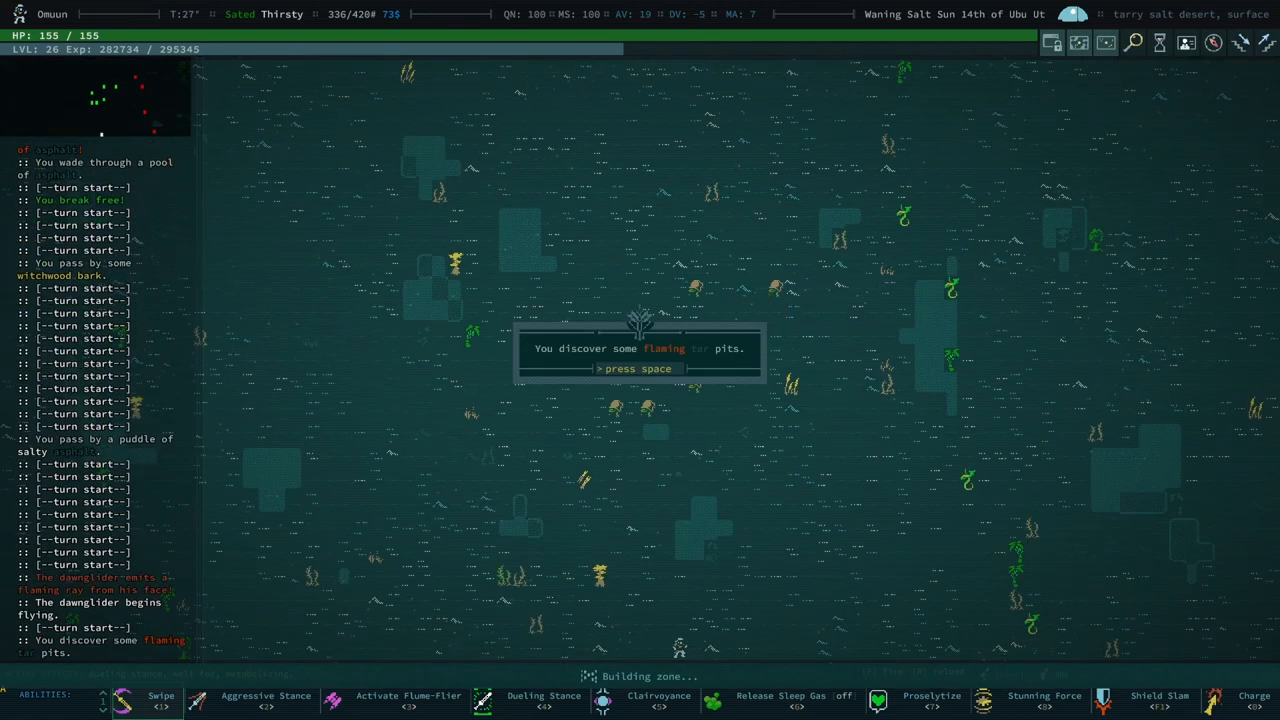
# Dismiss the flaming tar pits discovery message
pyautogui.press('space')
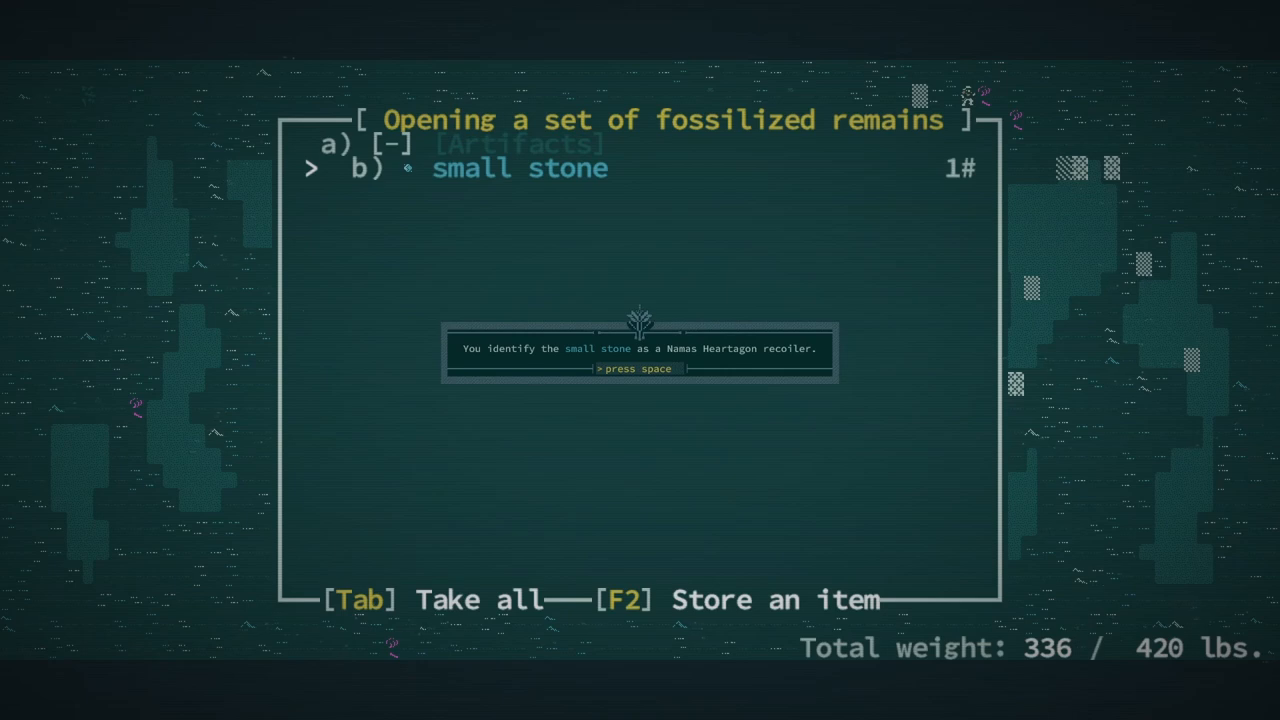
# Dismiss the stone and weird artifact identification messages
pyautogui.press('space')
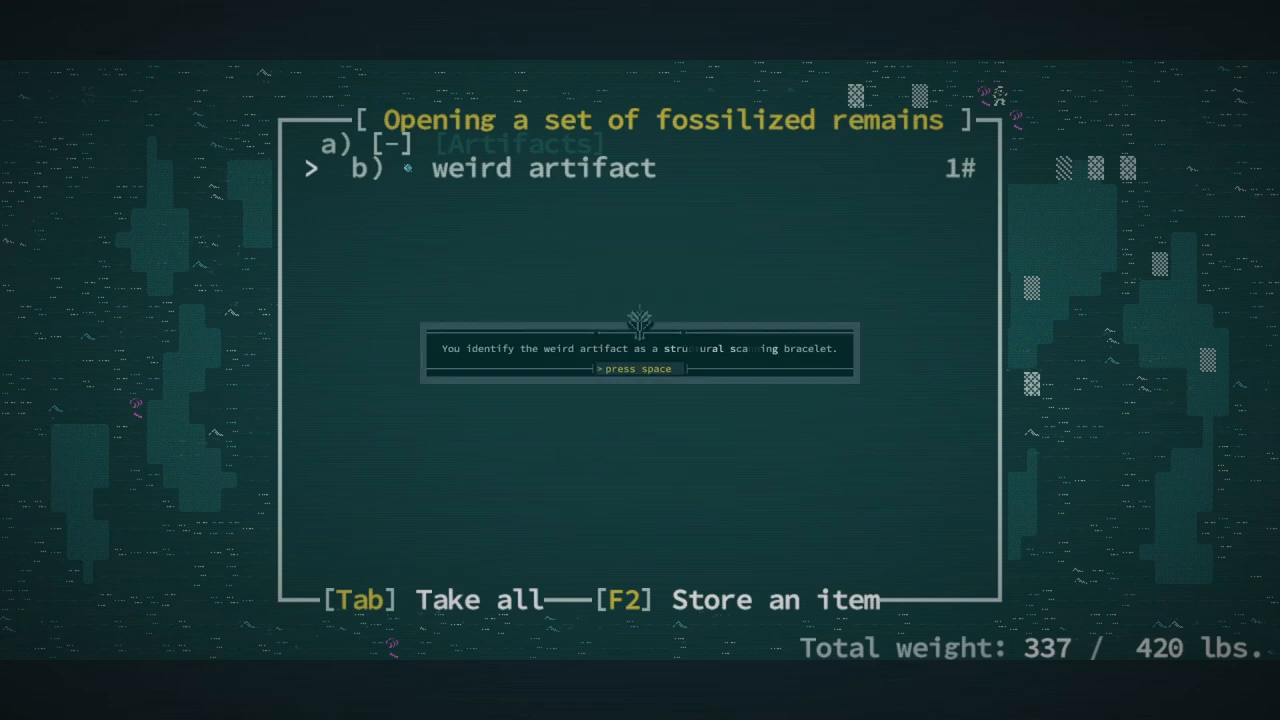
pyautogui.press('space')
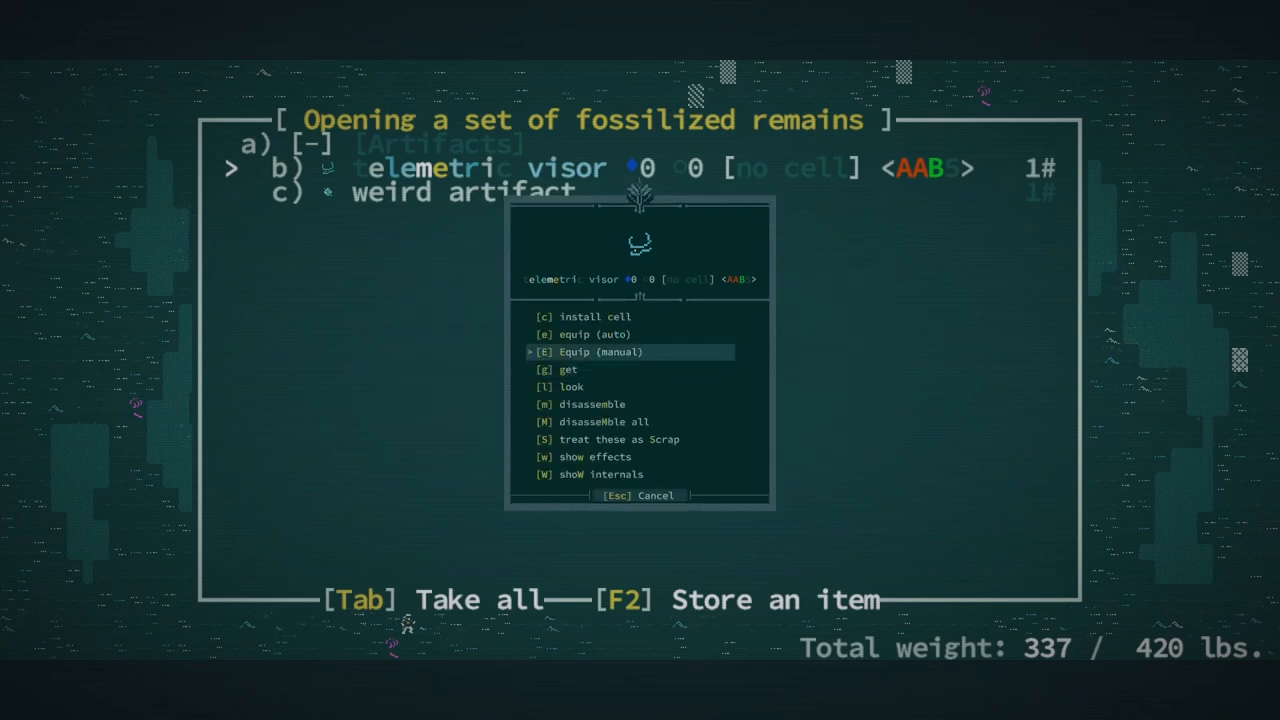
# Put on the elemetric visor, choosing its slot manually
pyautogui.click(598, 352)
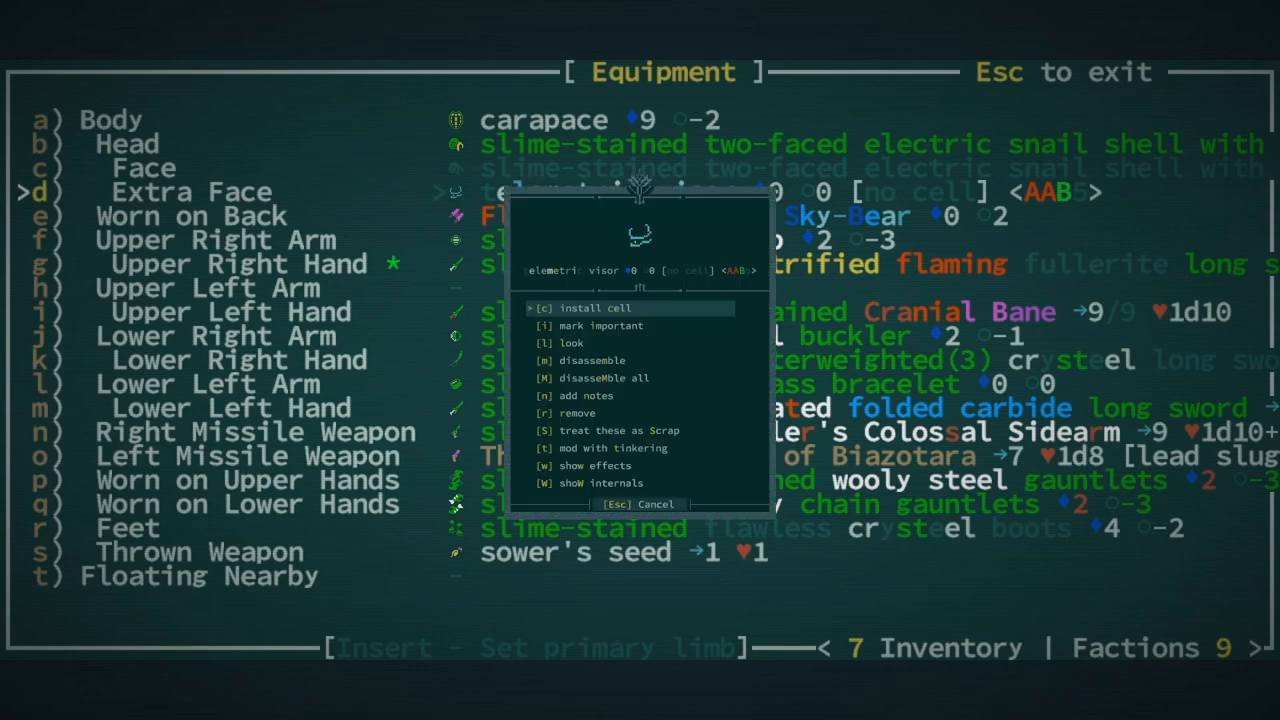
pyautogui.click(595, 307)
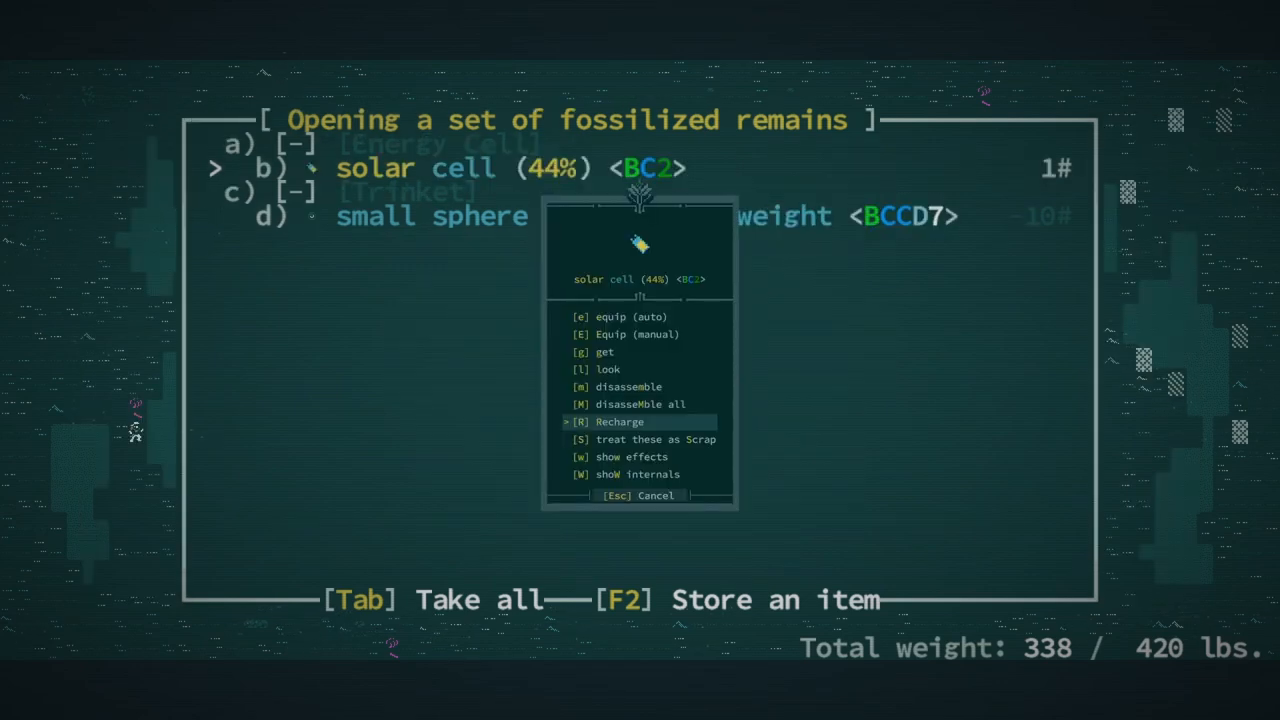
pyautogui.press('Up')
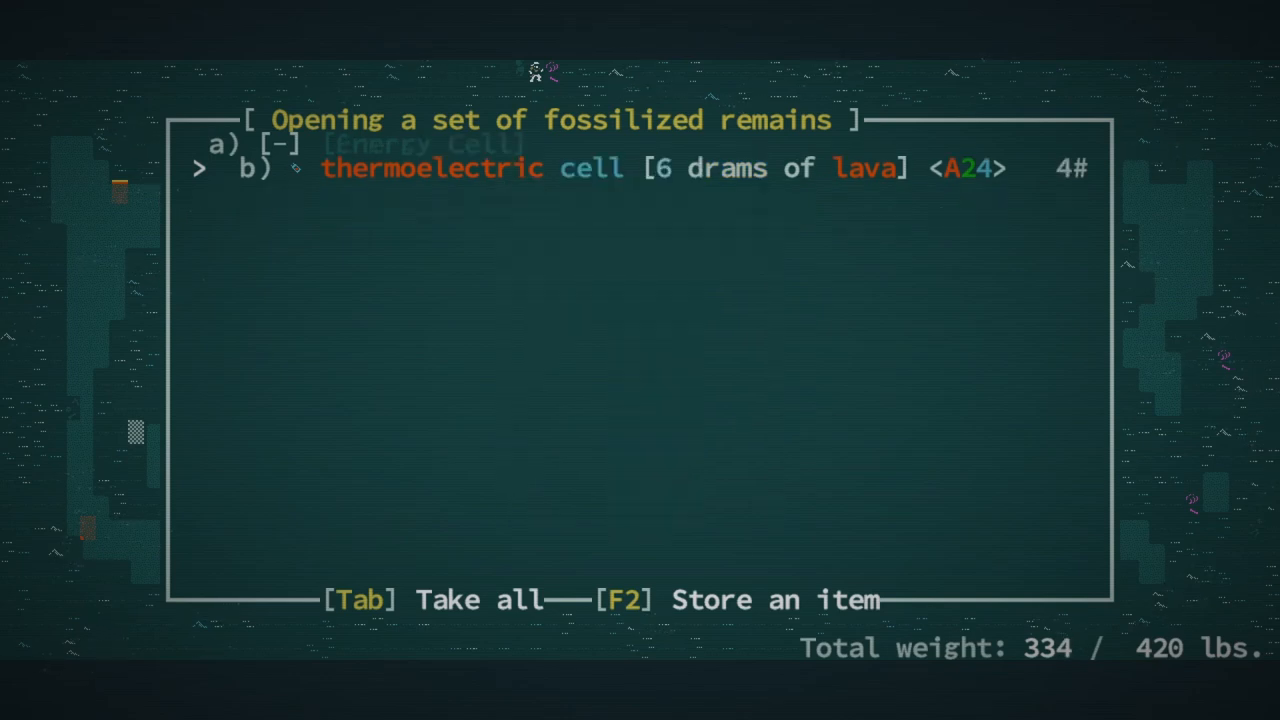
# Search more fossilized remains, inspect the cells and jackhammer, and take the thermo cask
pyautogui.press('Tab')
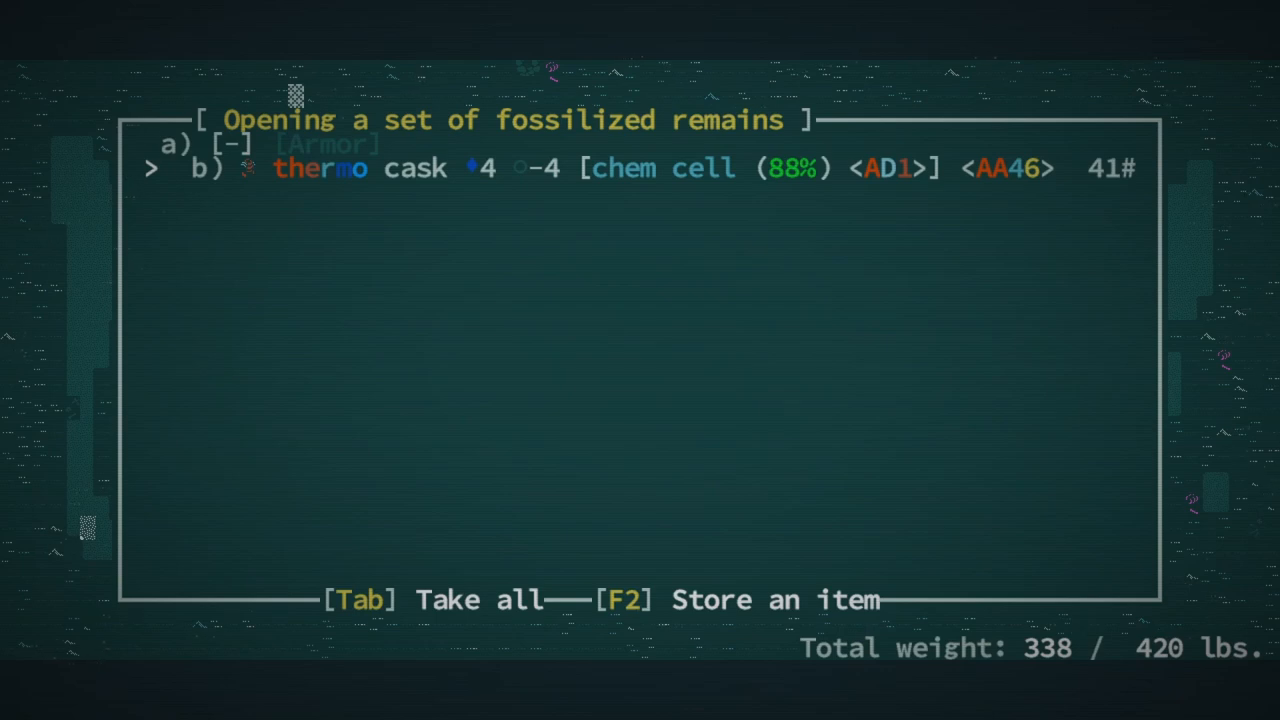
pyautogui.click(320, 167)
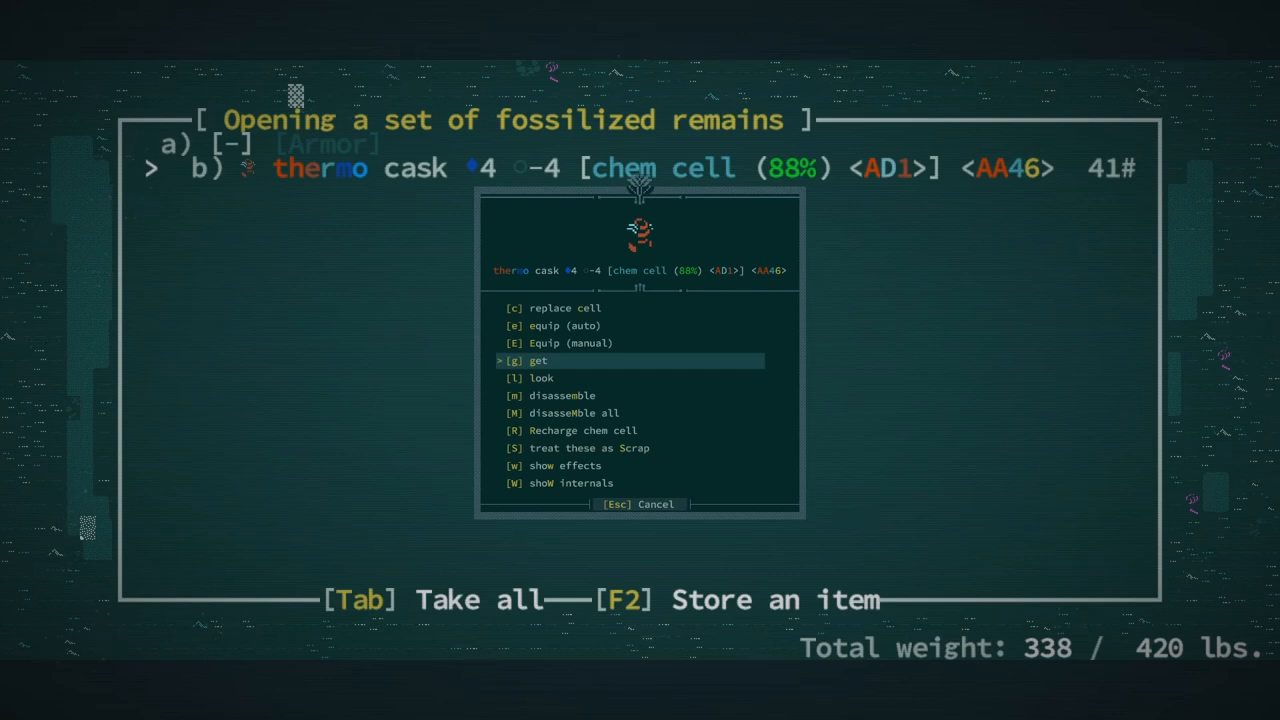
pyautogui.press('g')
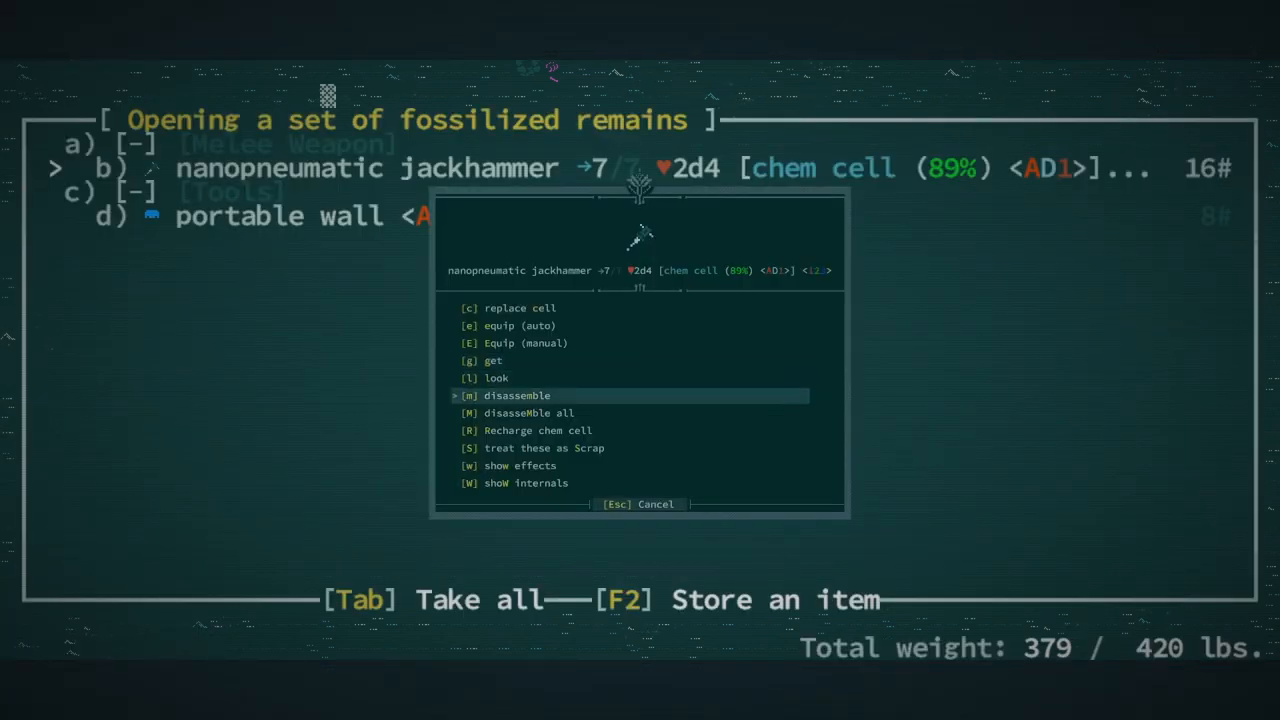
pyautogui.click(516, 395)
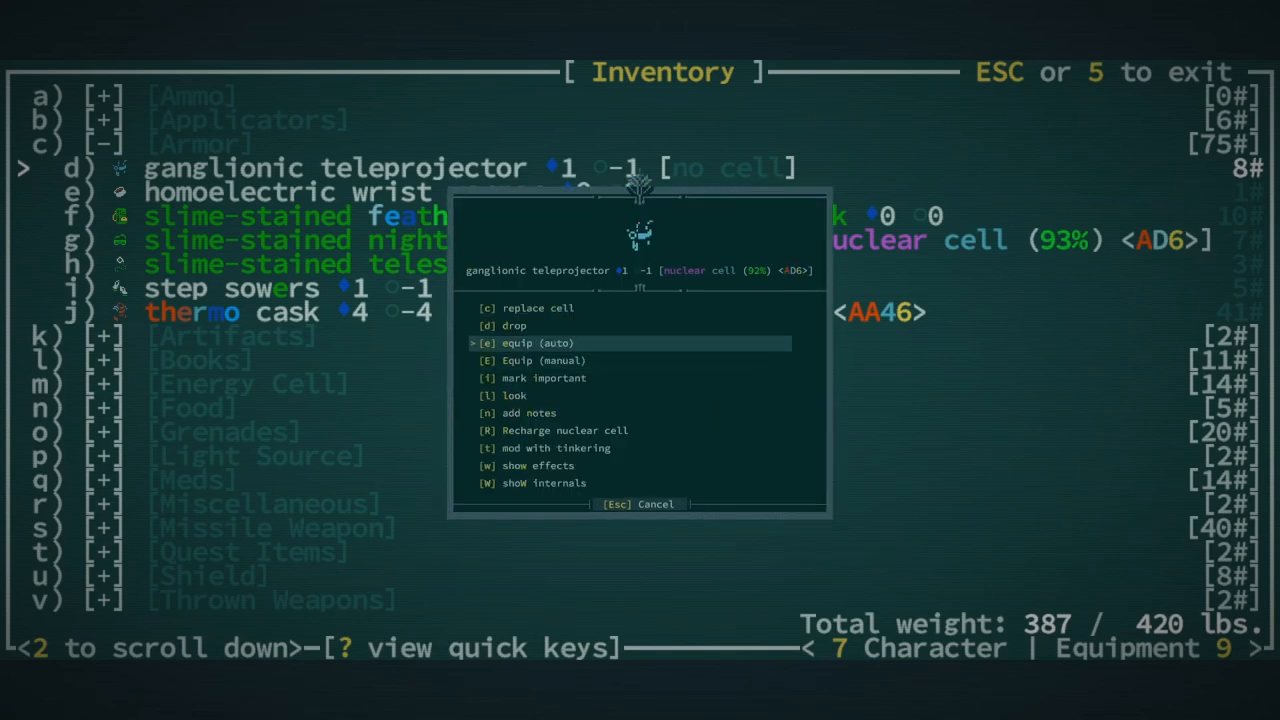
# Equip the ganglionic teleprojector on the head, replacing the two-faced snail shell
pyautogui.click(535, 342)
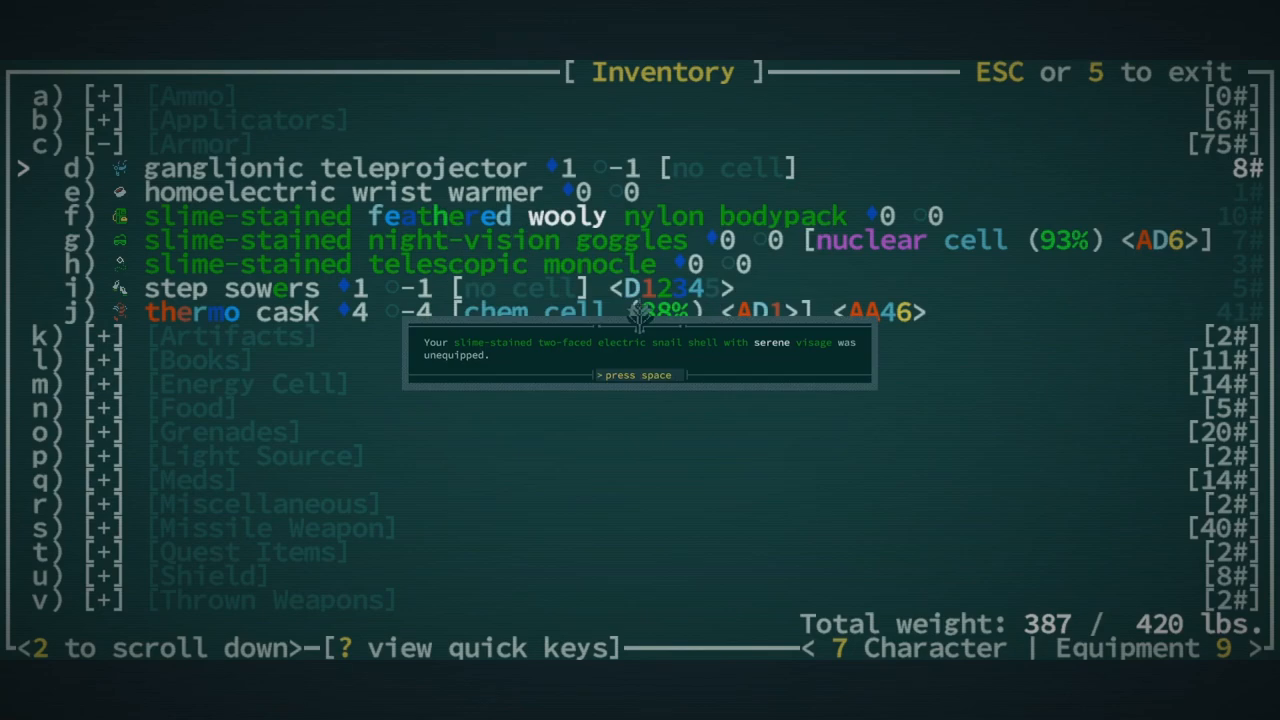
pyautogui.press('space')
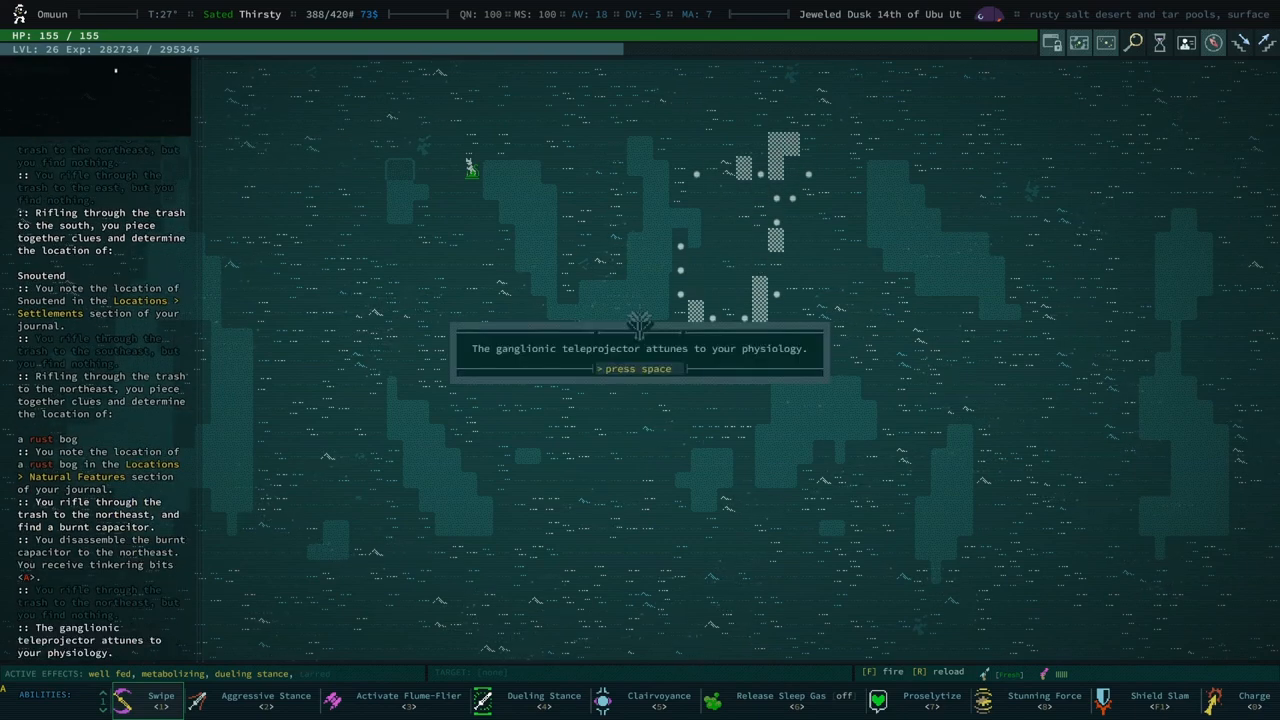
# Wear the slime-stained night-vision goggles in the Face slot after the attunement message
pyautogui.press('space')
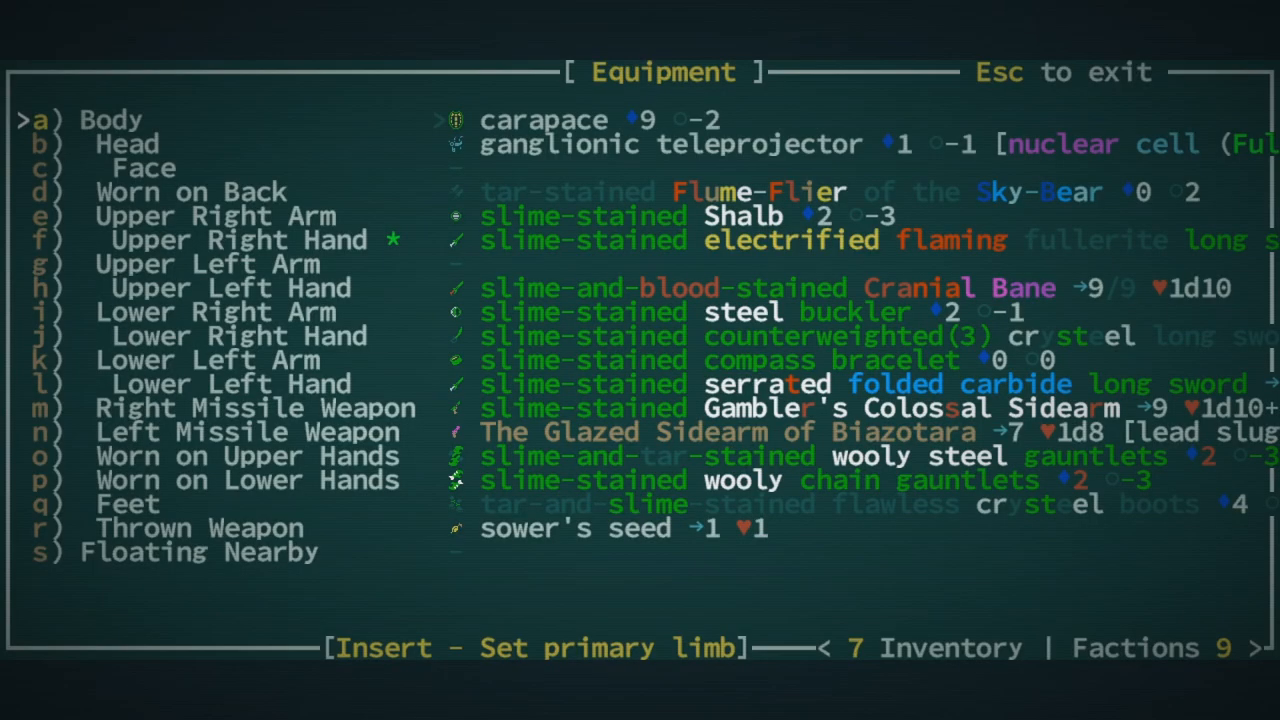
pyautogui.press('down')
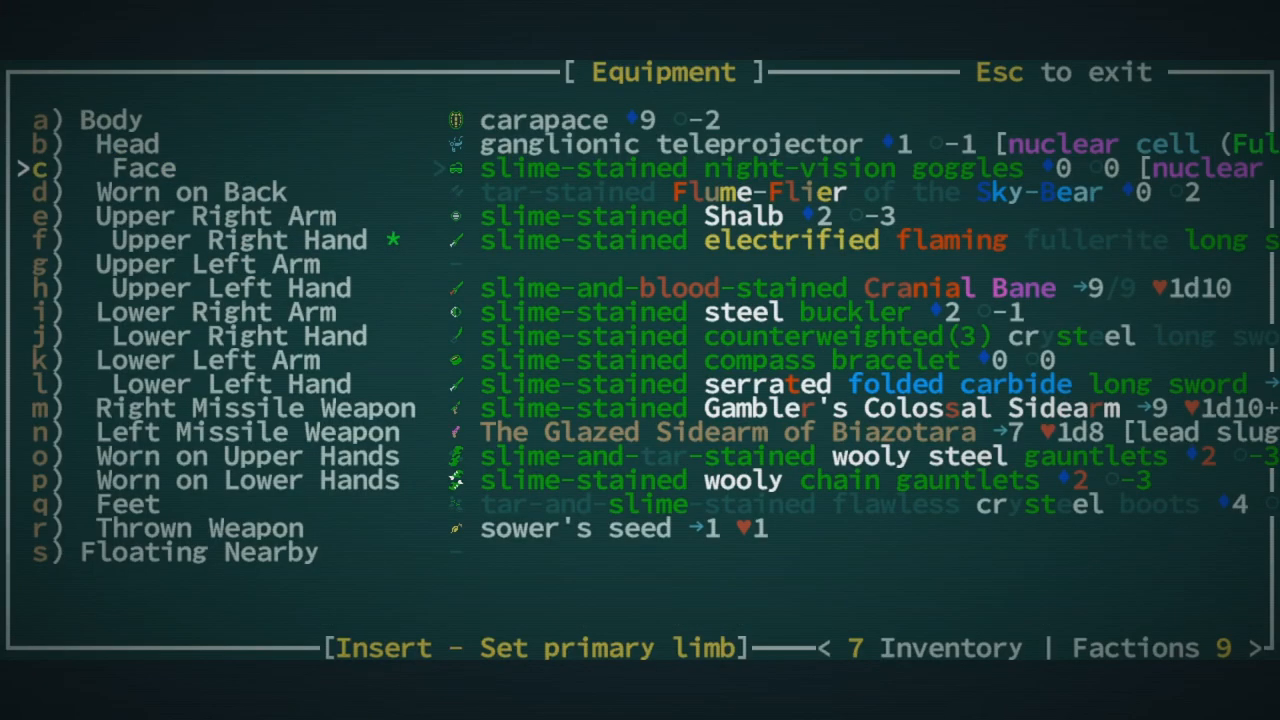
pyautogui.press('Escape')
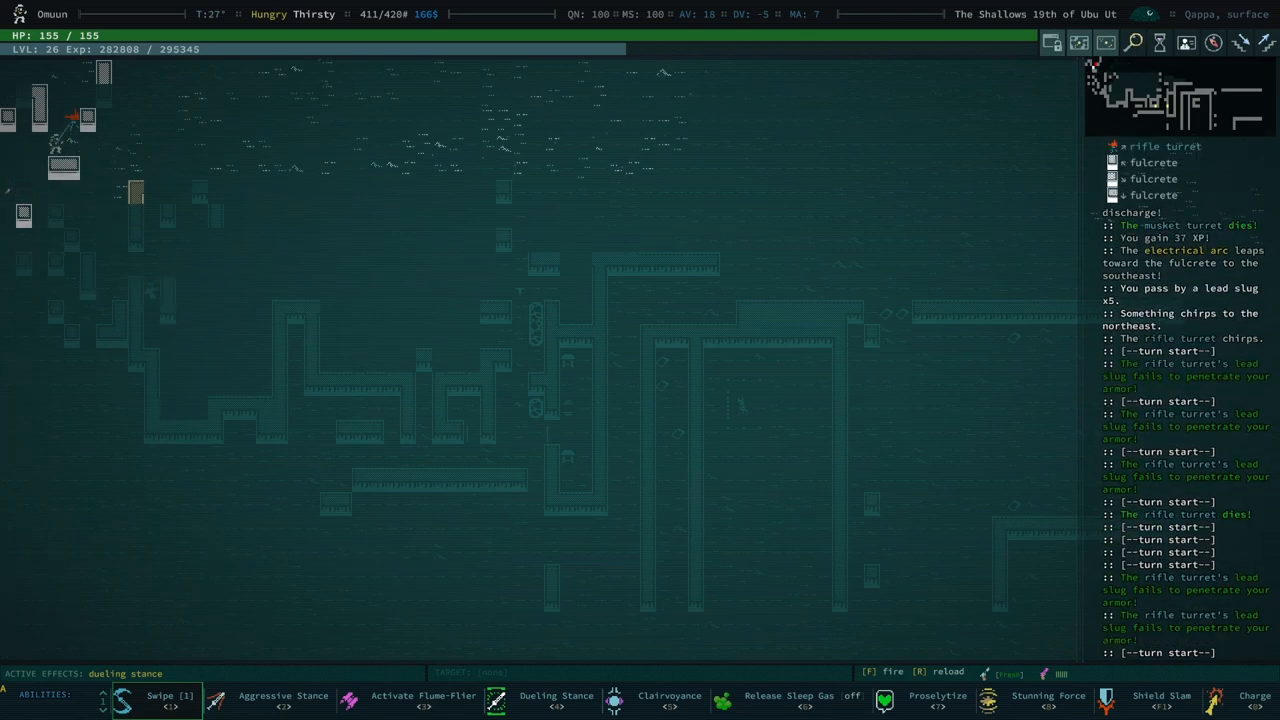
# Destroy the Qappa rifle turrets, loot lead slugs, and dismiss the overburdened message
pyautogui.click(160, 700)
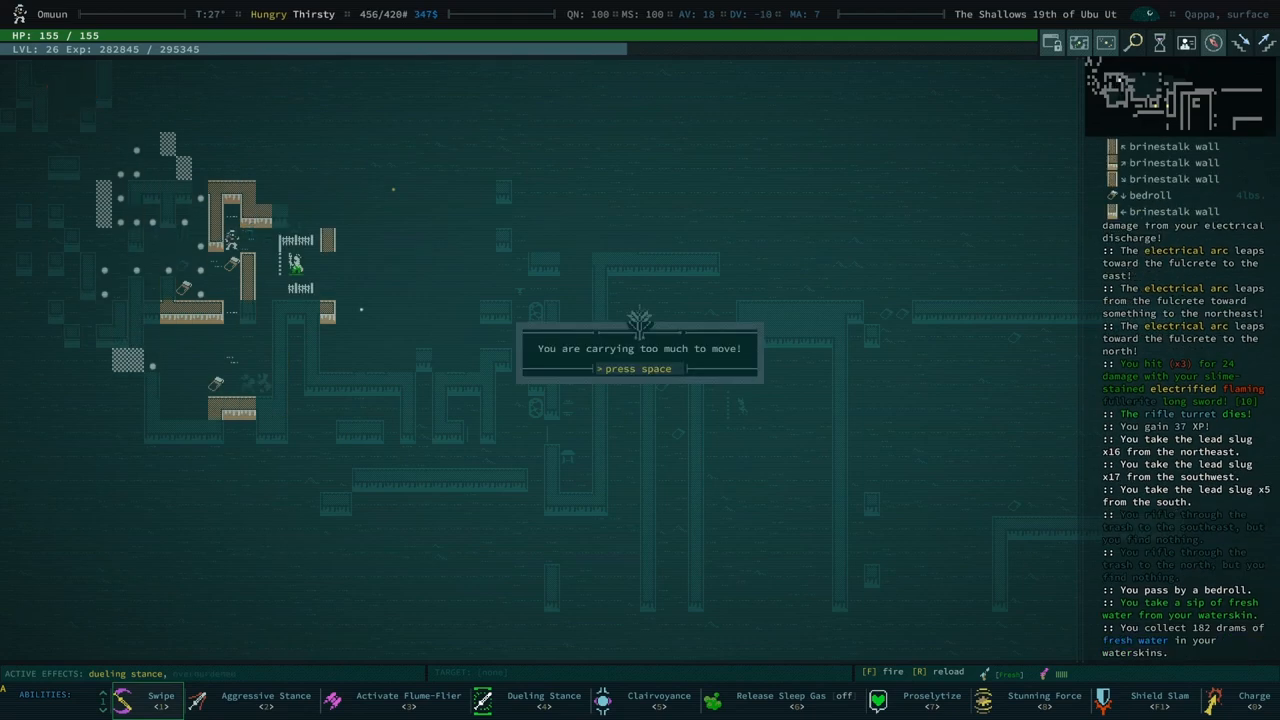
pyautogui.press('space')
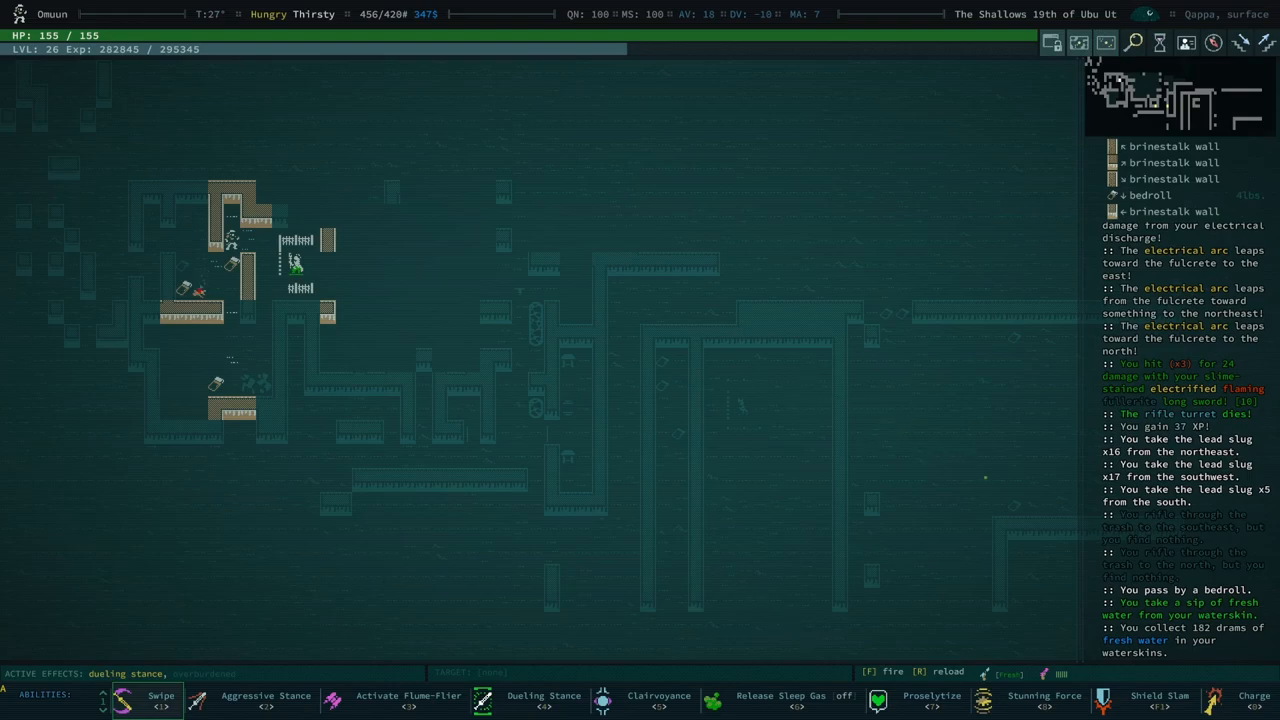
pyautogui.press('i')
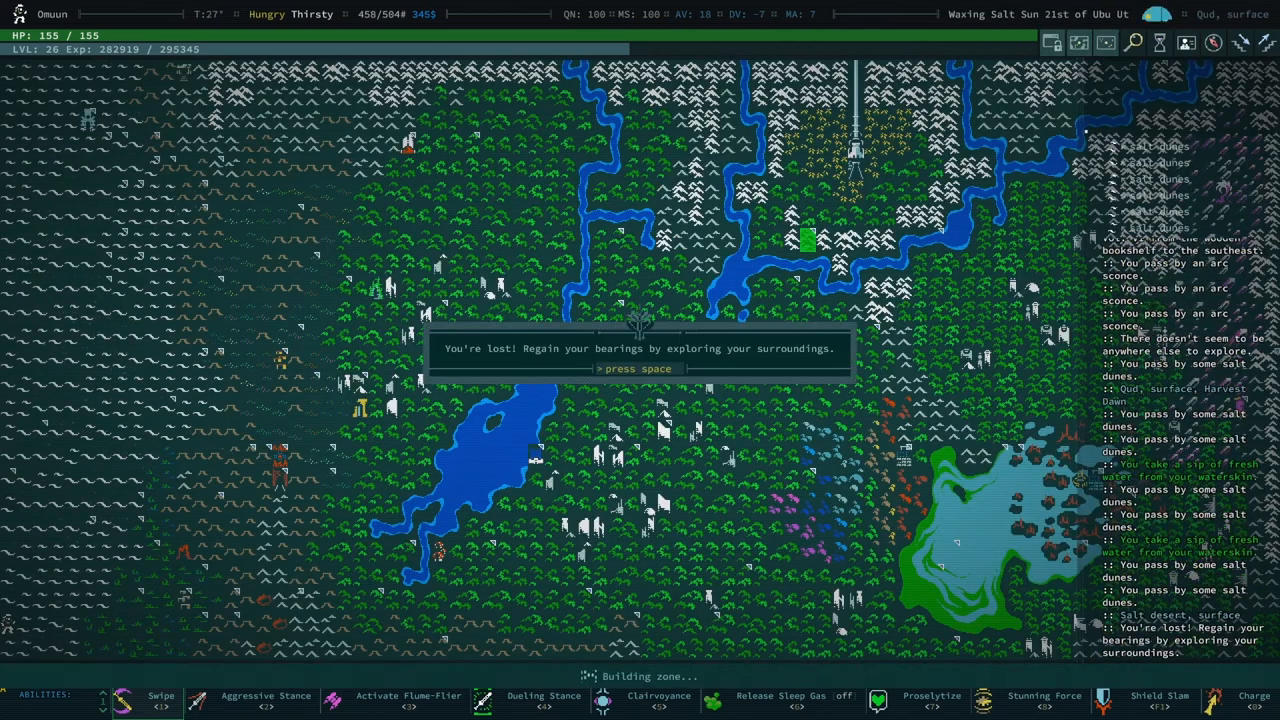
# Regain bearings on the world map and acknowledge the cooking inspiration
pyautogui.press('space')
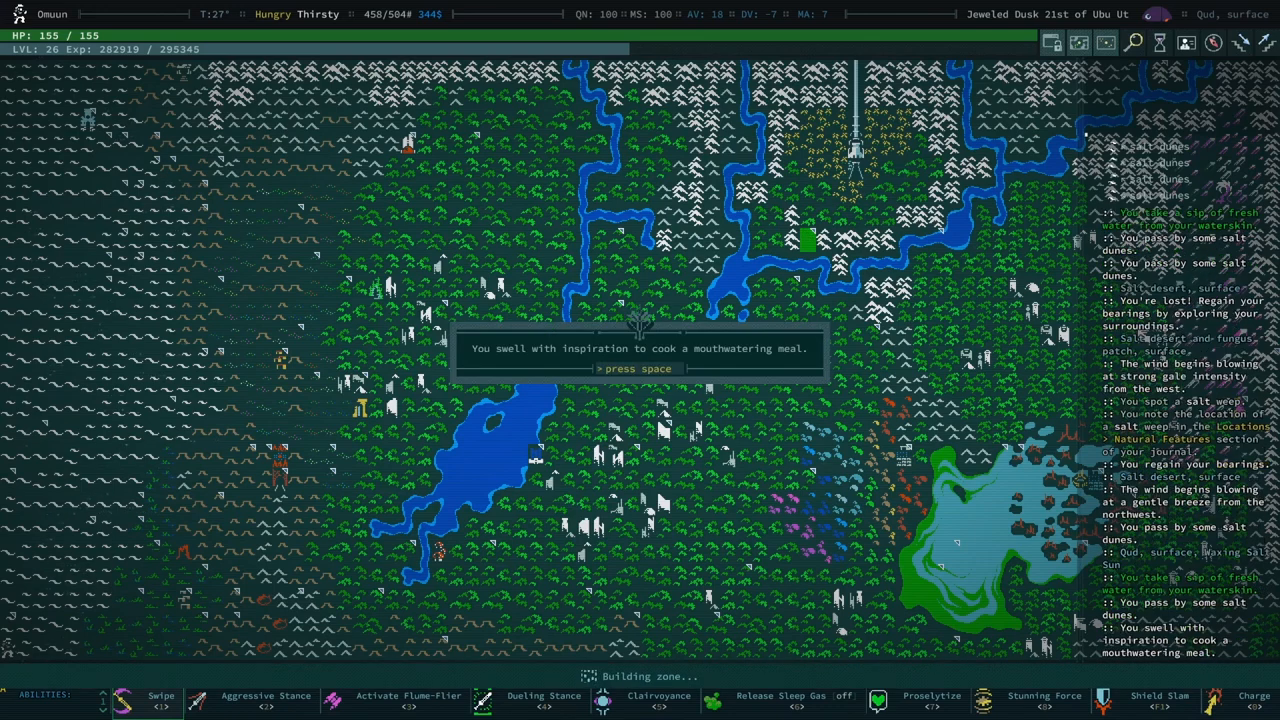
pyautogui.press('space')
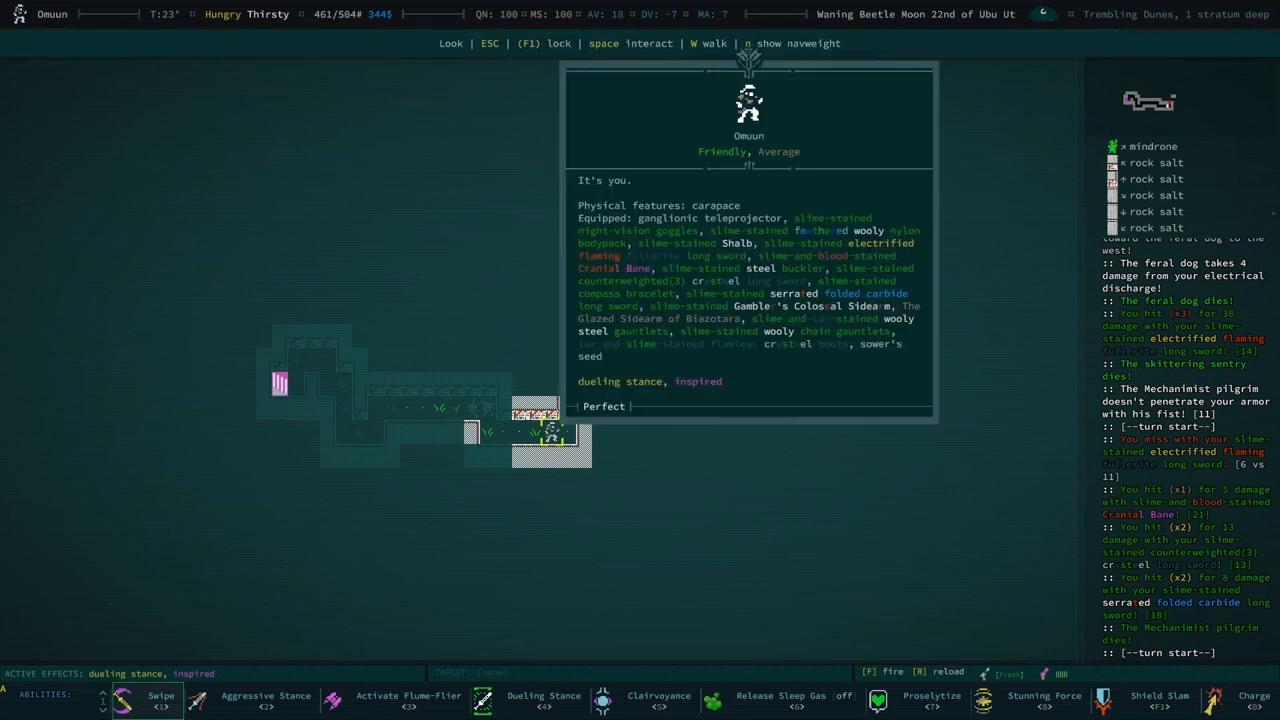
# Read Omuun's own Look description showing carapace, gear, dueling stance and inspired effects
pyautogui.press('Escape')
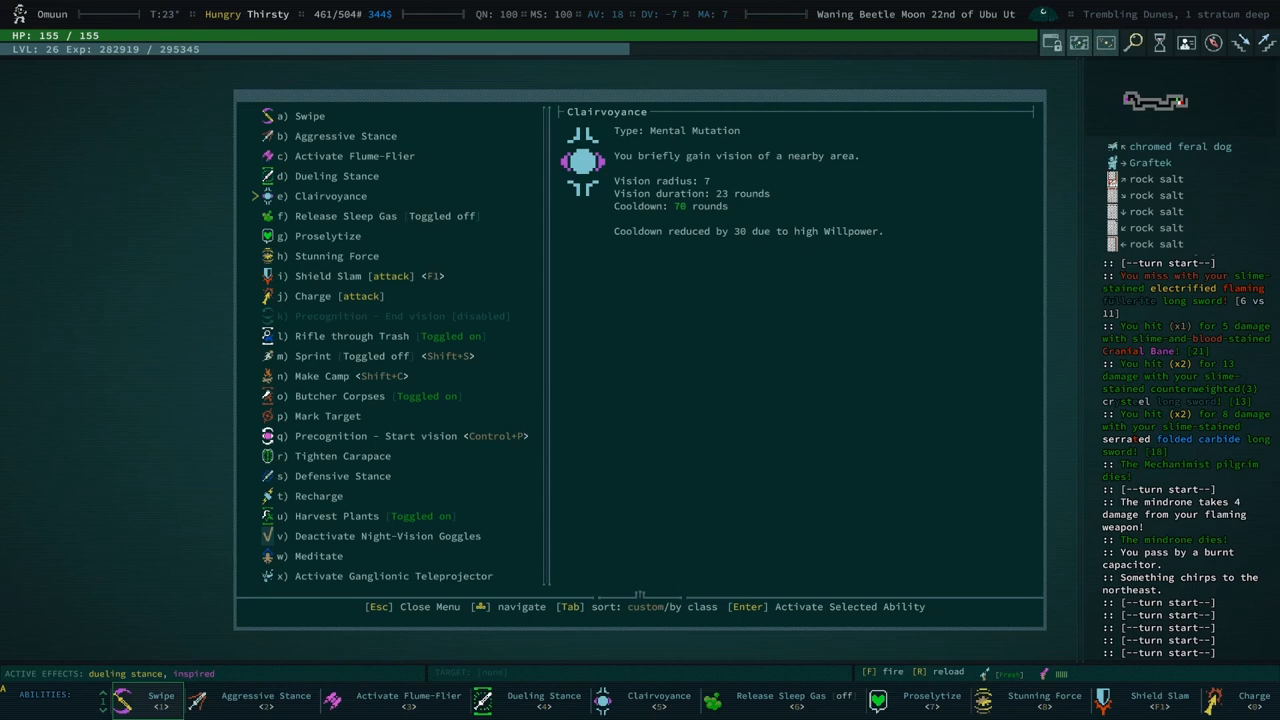
# Read the Clairvoyance and Defensive Stance descriptions in Omuun's abilities list
pyautogui.click(313, 356)
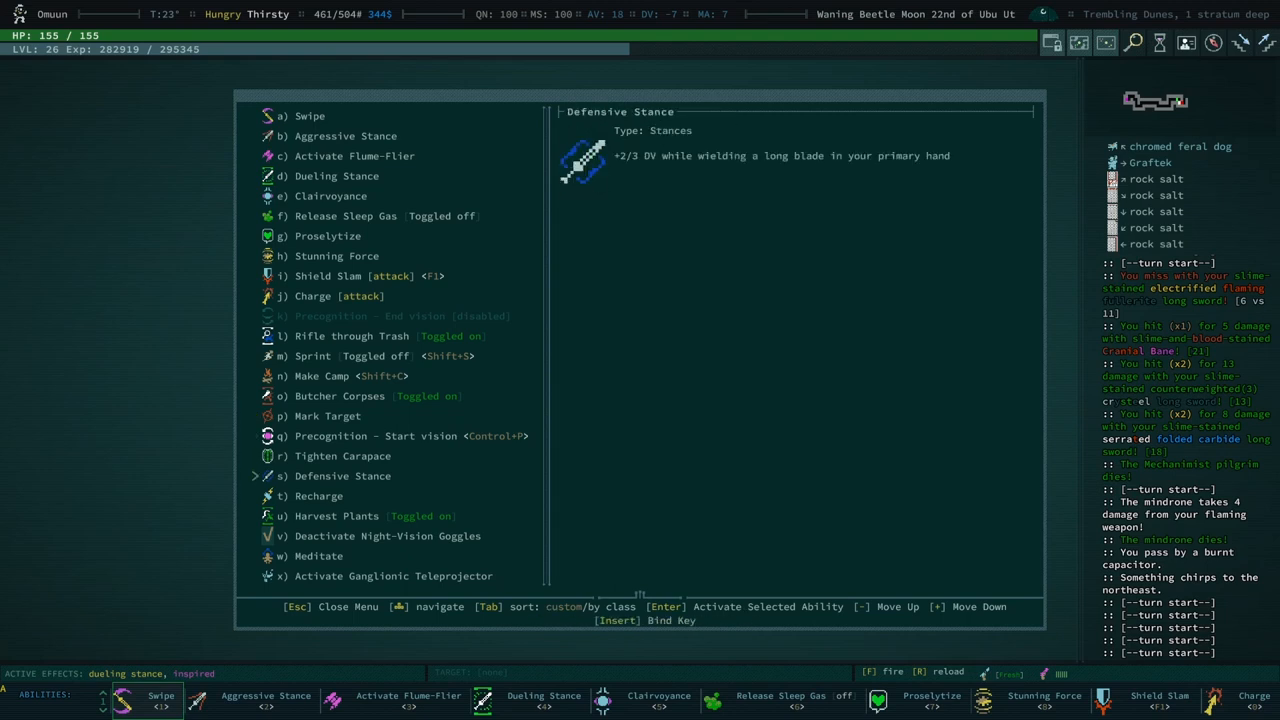
pyautogui.click(393, 575)
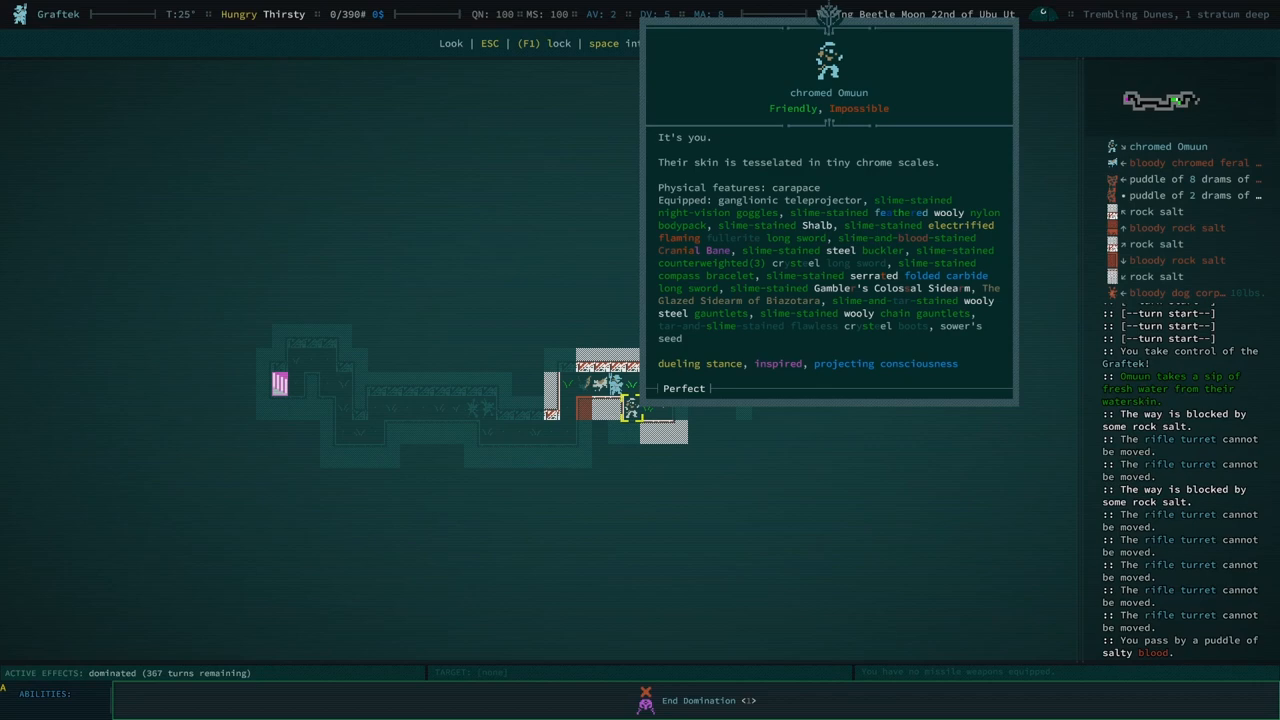
# Dominate the Graftek and examine the chromed Omuun through its eyes
pyautogui.press('Escape')
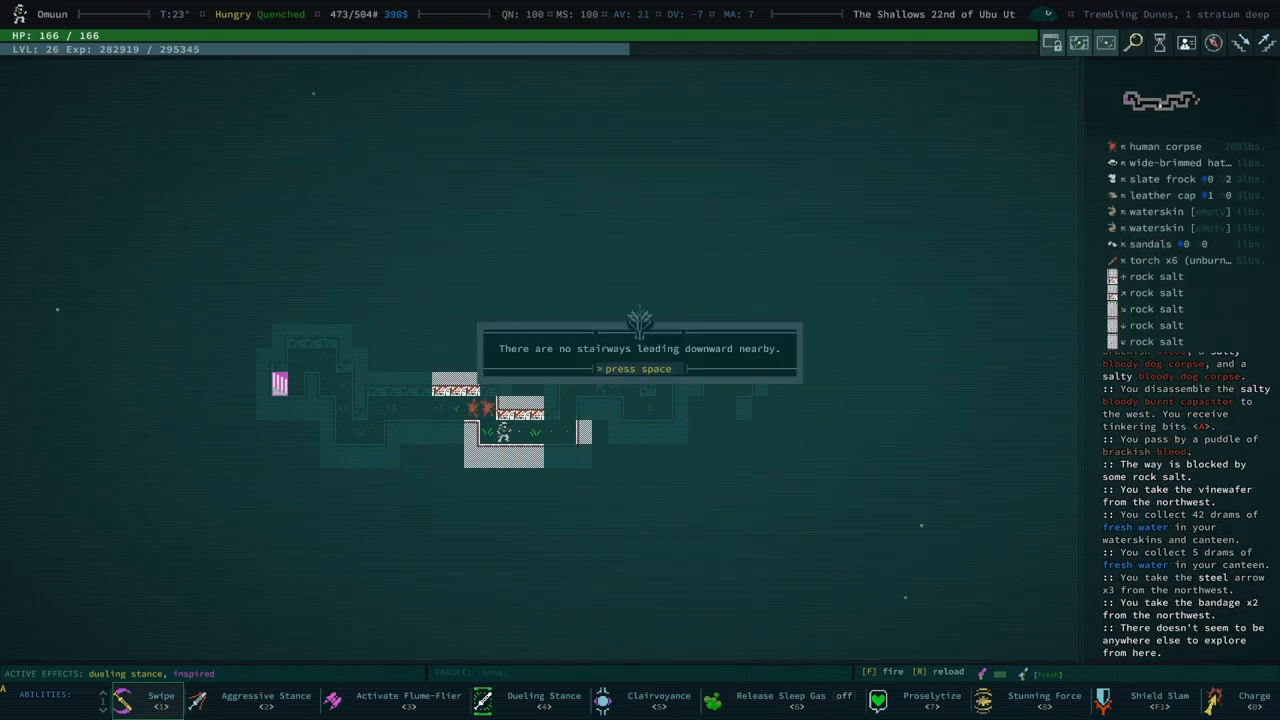
# Dismiss the no-downward-stairways notice and climb up to the Trembling Dunes surface
pyautogui.press('space')
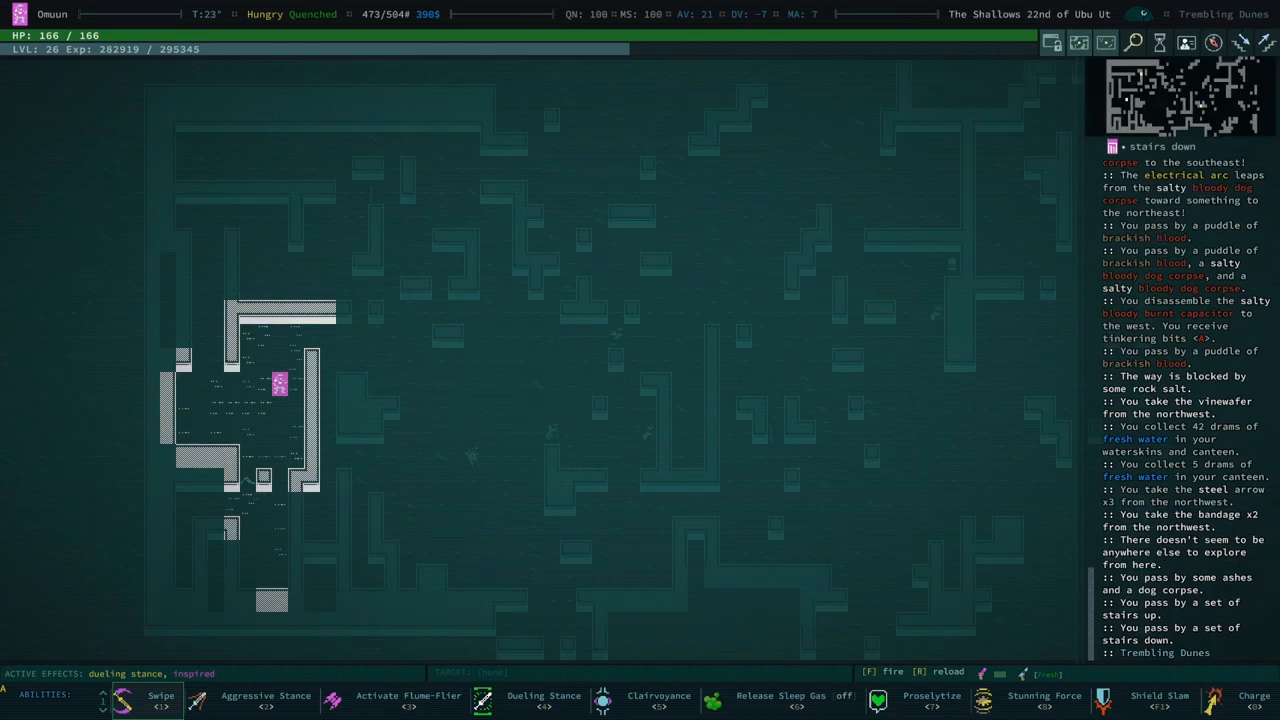
pyautogui.press('Down')
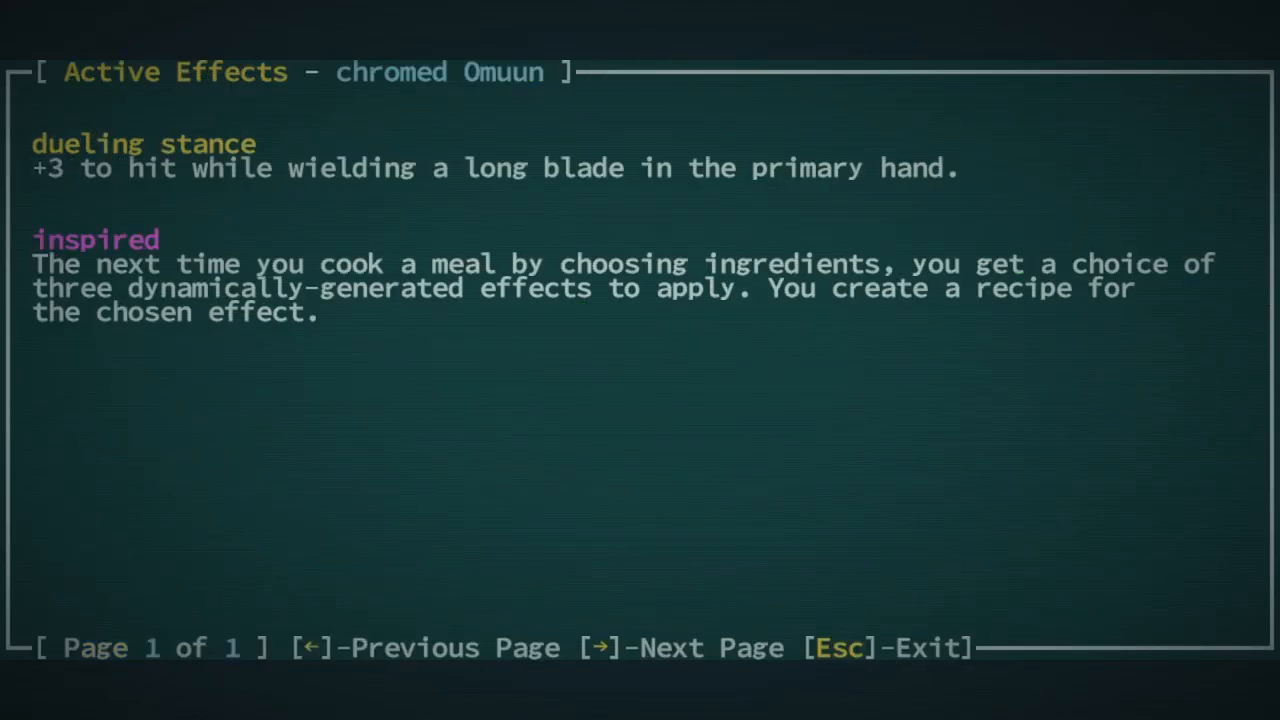
# Review dueling stance and inspired effects, attributes, mutations and worn equipment, then close
pyautogui.press('Escape')
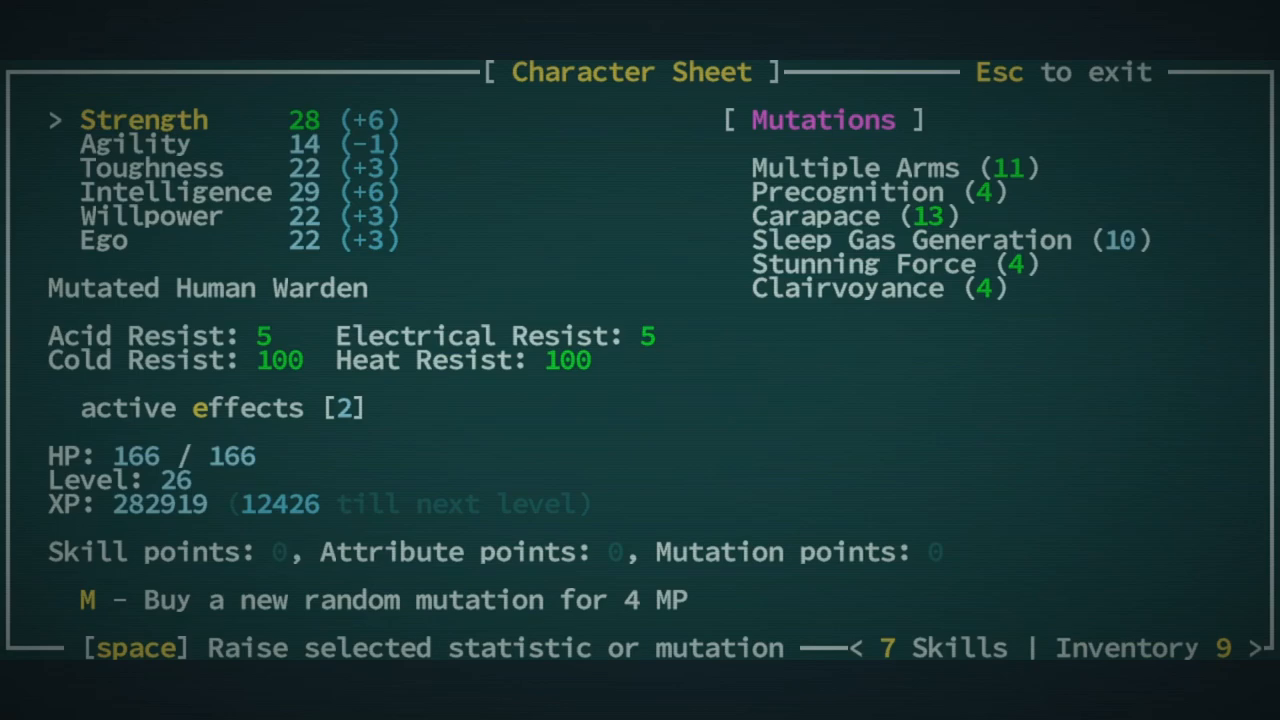
pyautogui.press('Escape')
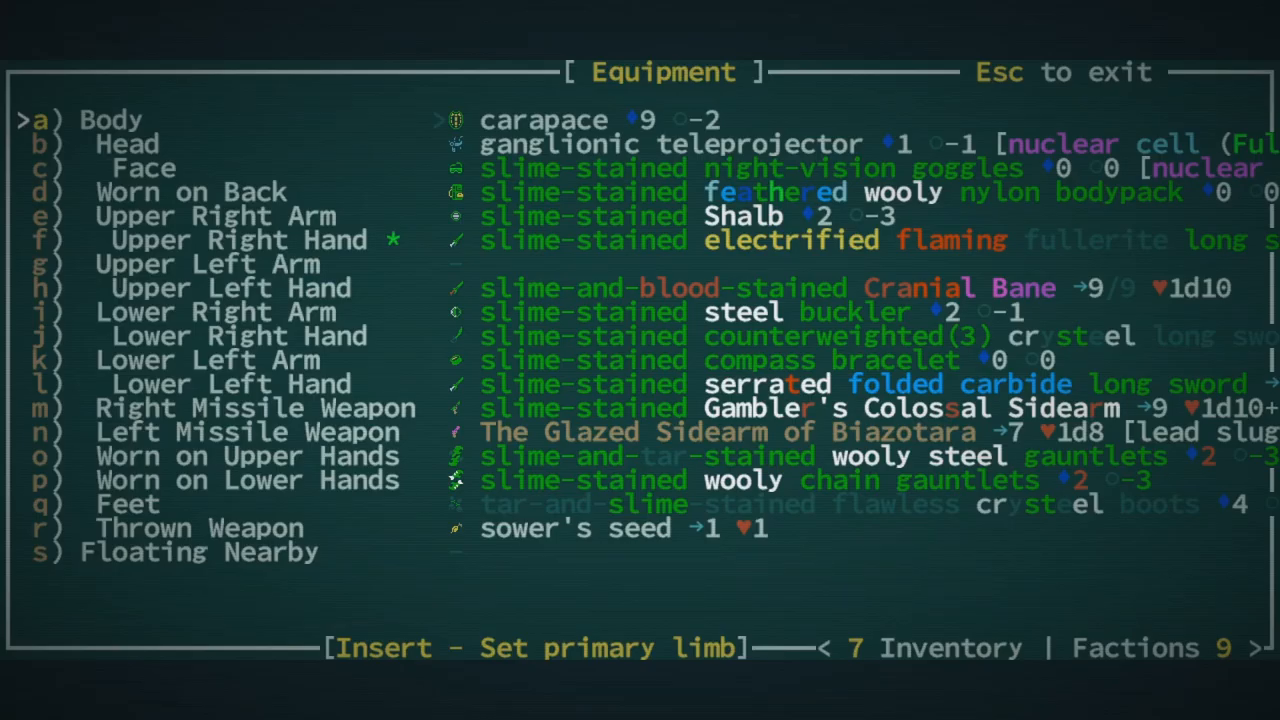
pyautogui.press('Escape')
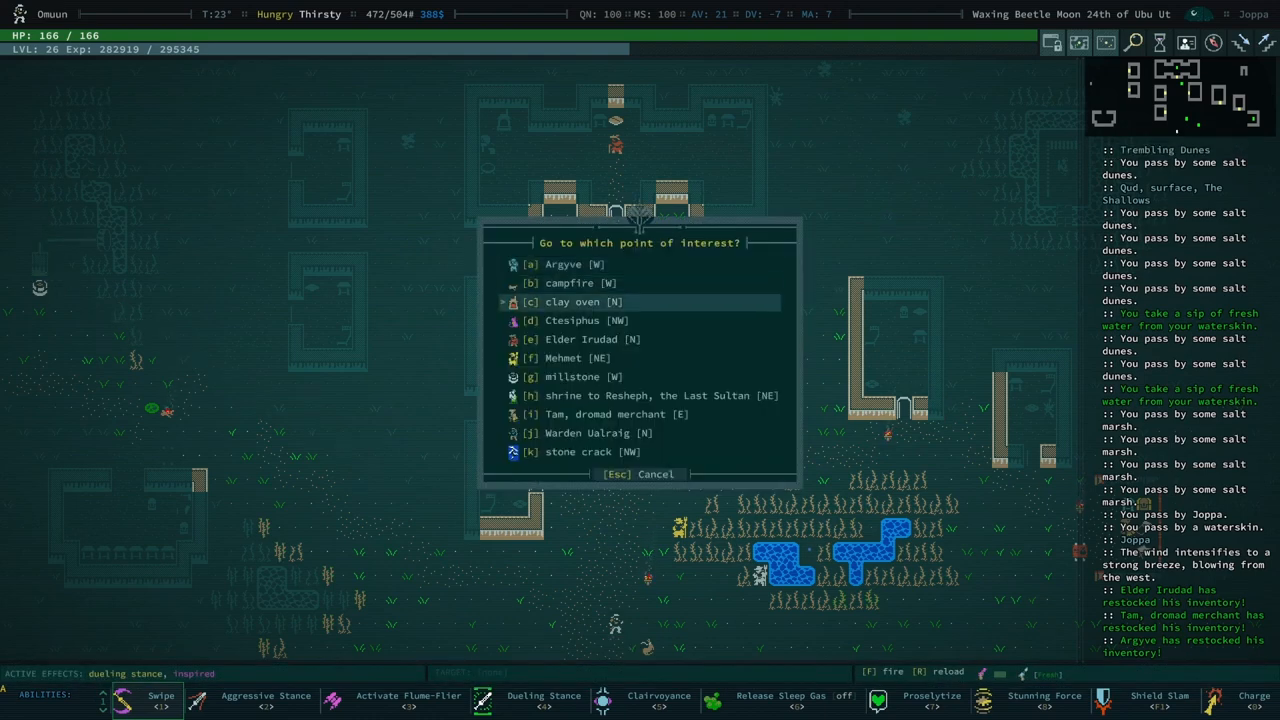
# Pick Argyve from the Joppa points-of-interest travel list
pyautogui.press('up')
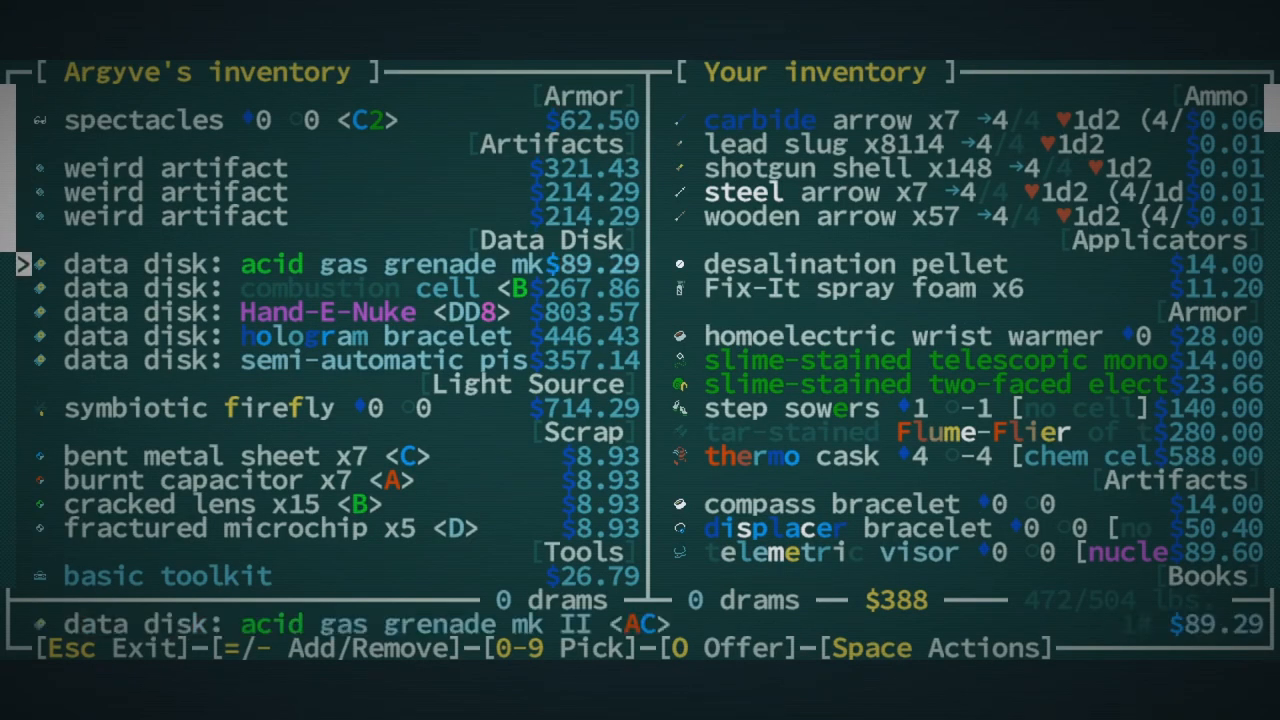
# Mark Argyve's symbiotic firefly, then scroll Omuun's wares for step sowers and thermo cask
pyautogui.press('down')
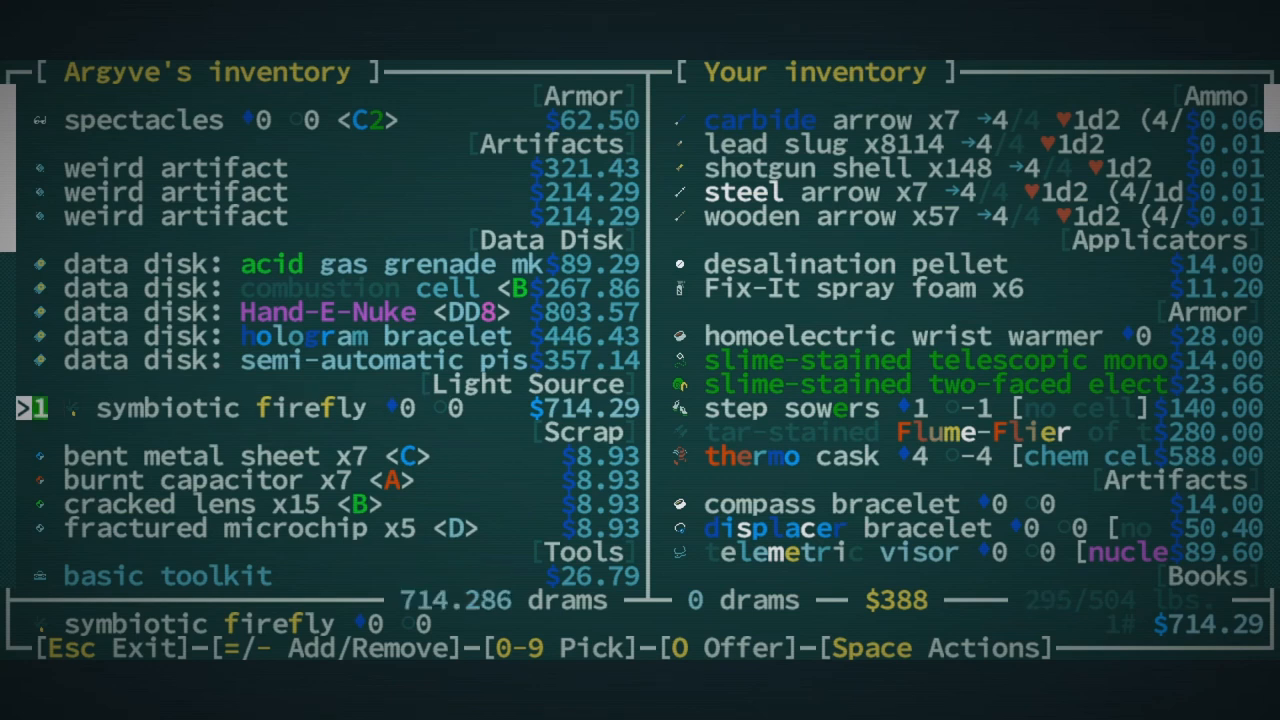
pyautogui.press('Up')
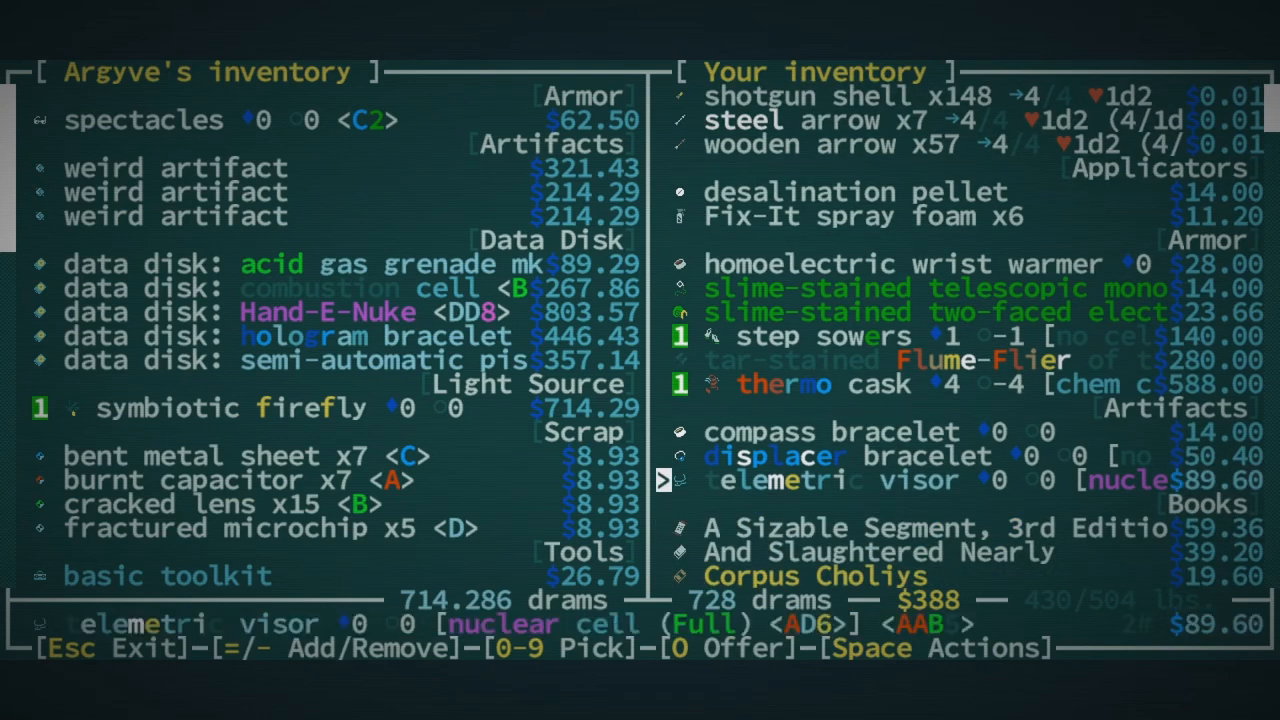
pyautogui.scroll(-3)
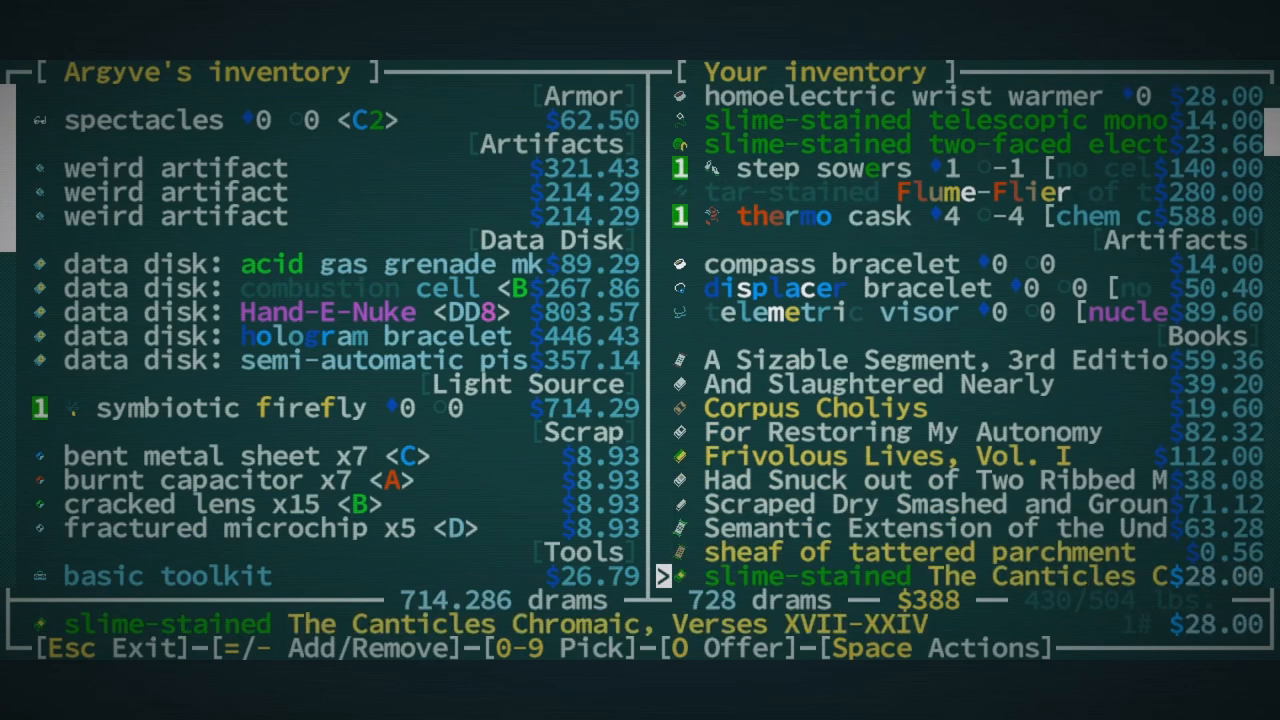
pyautogui.scroll(-3)
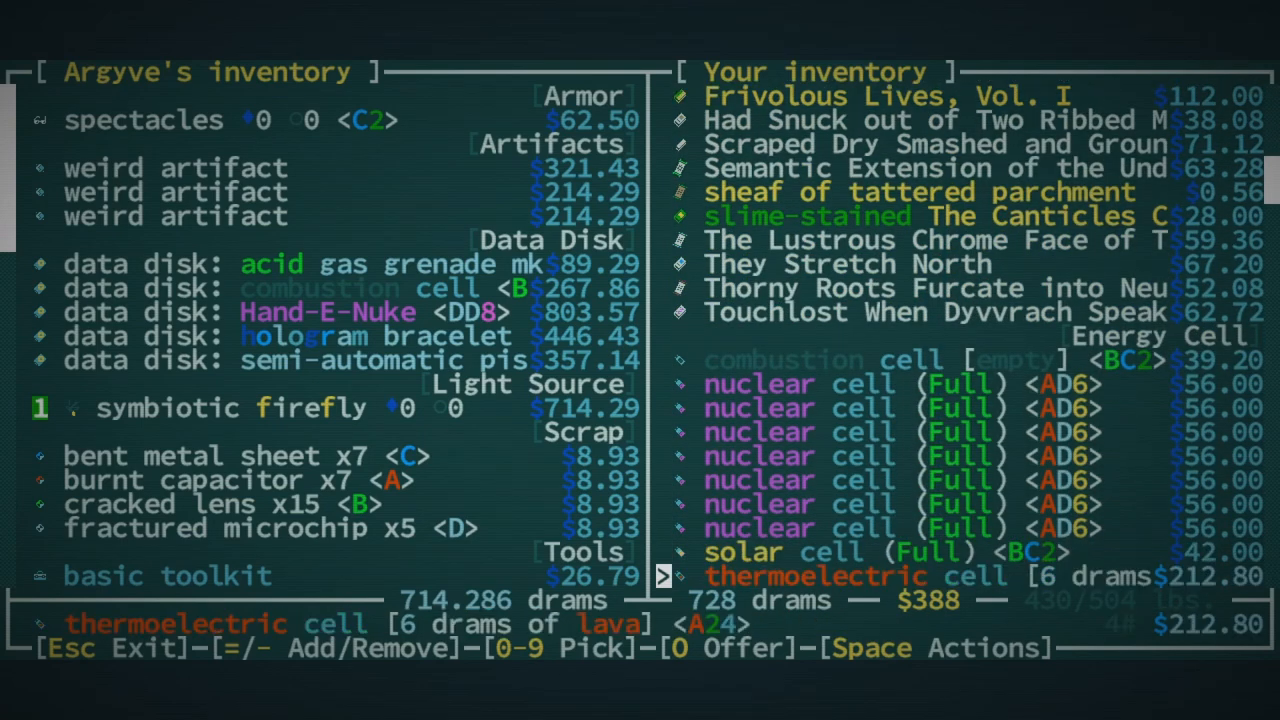
pyautogui.scroll(-3)
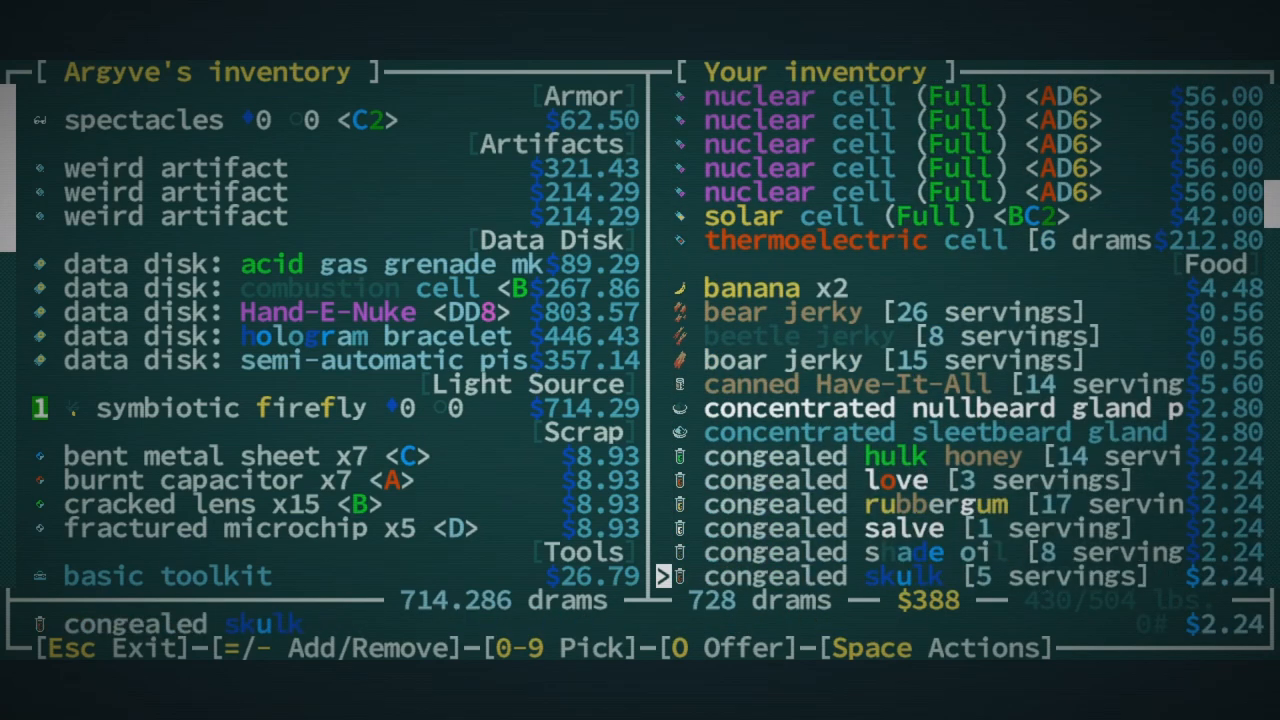
pyautogui.scroll(-3)
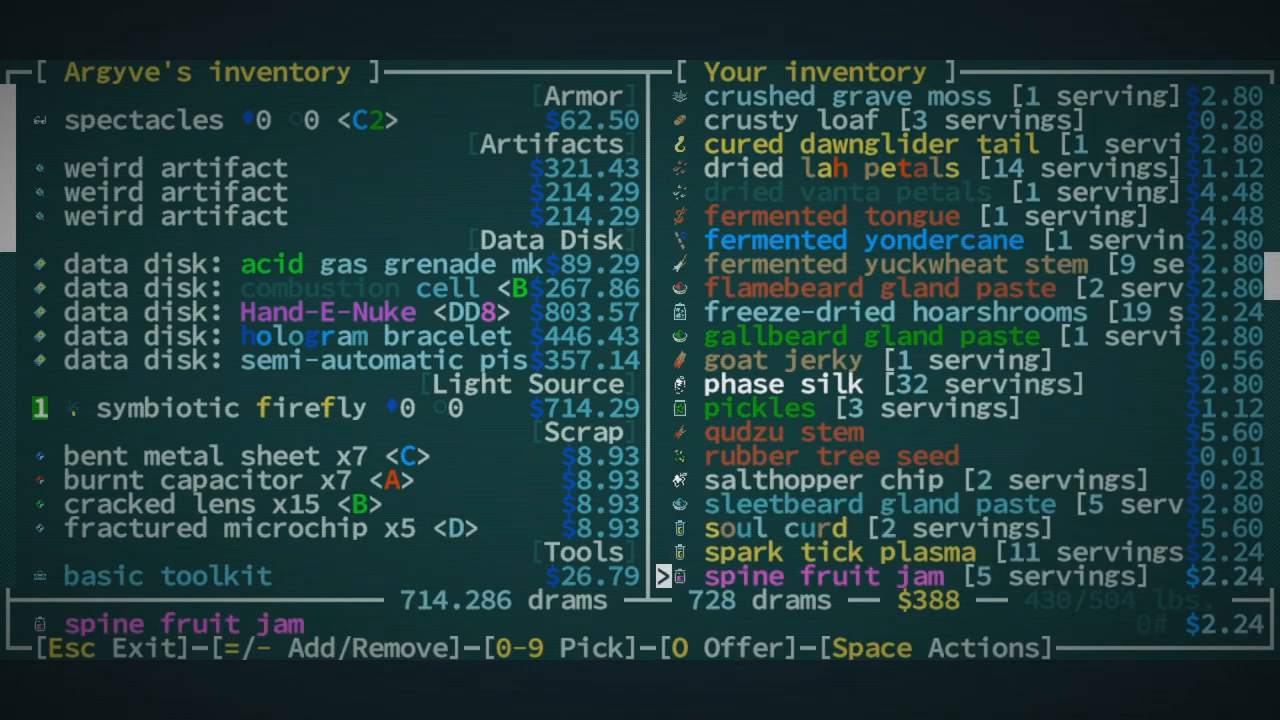
pyautogui.scroll(-3)
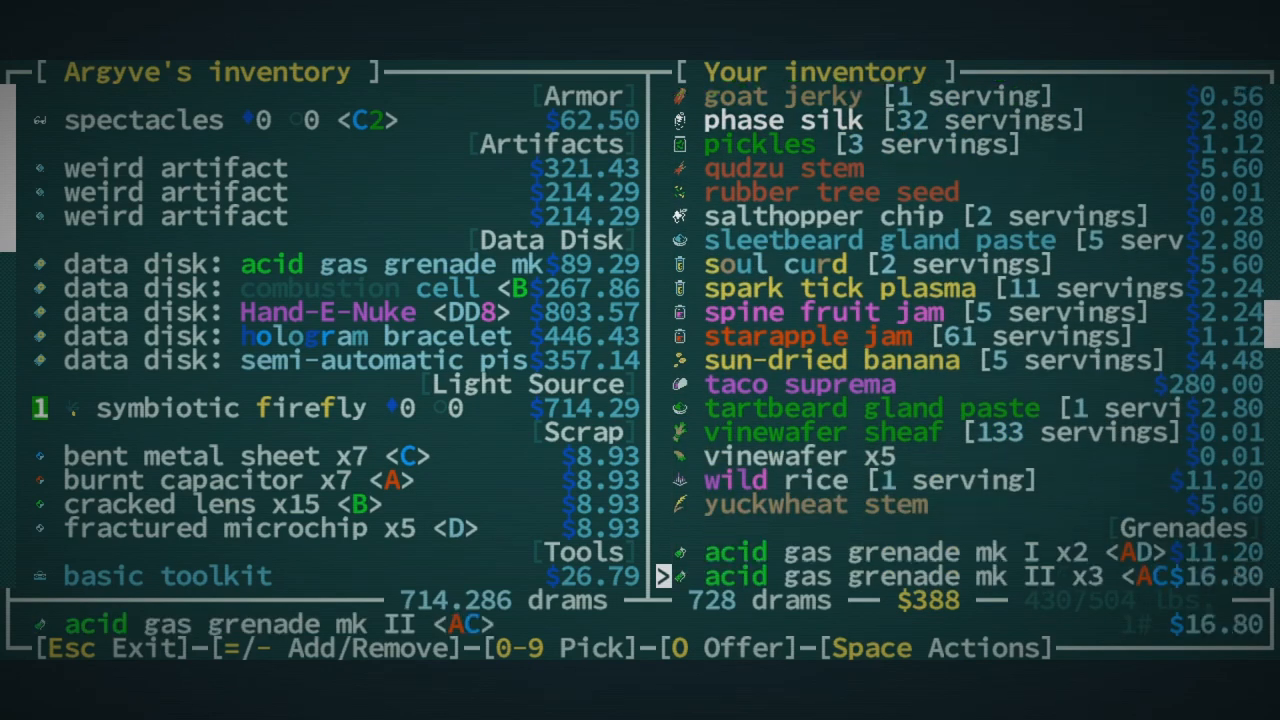
pyautogui.scroll(-3)
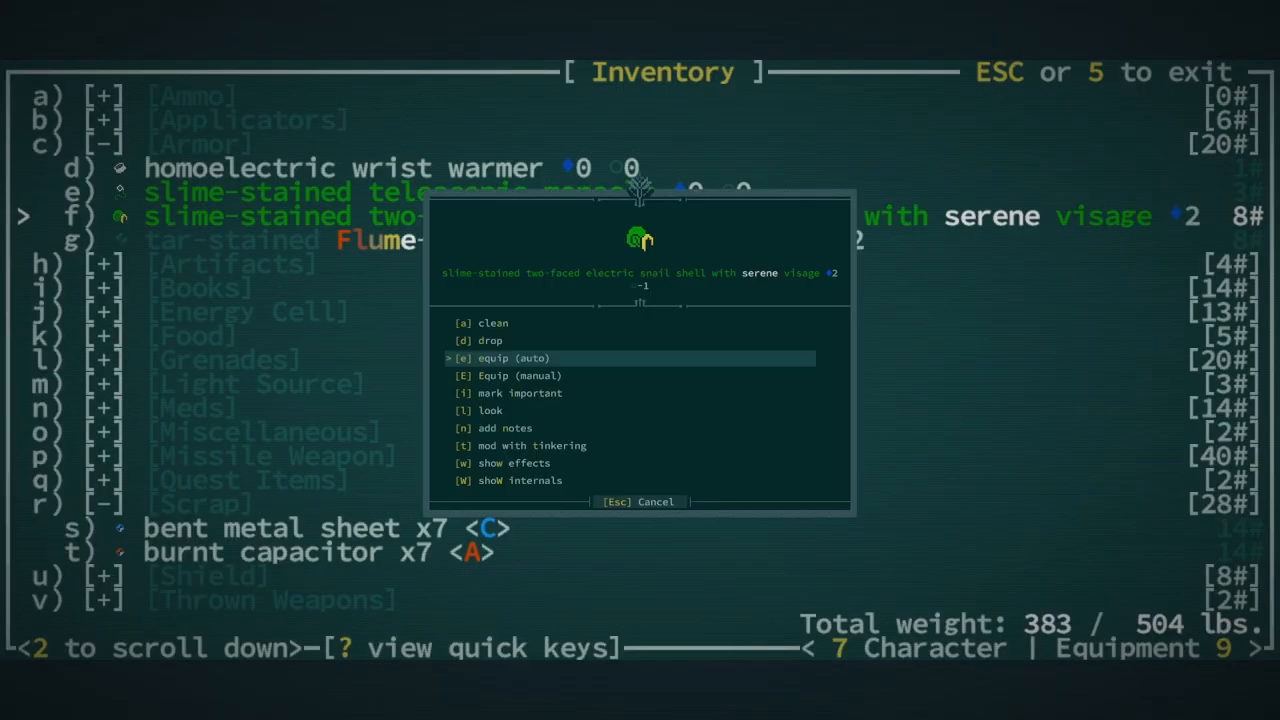
# Equip the two-faced snail shell, re-equip the night-vision goggles, and check equipment
pyautogui.click(513, 358)
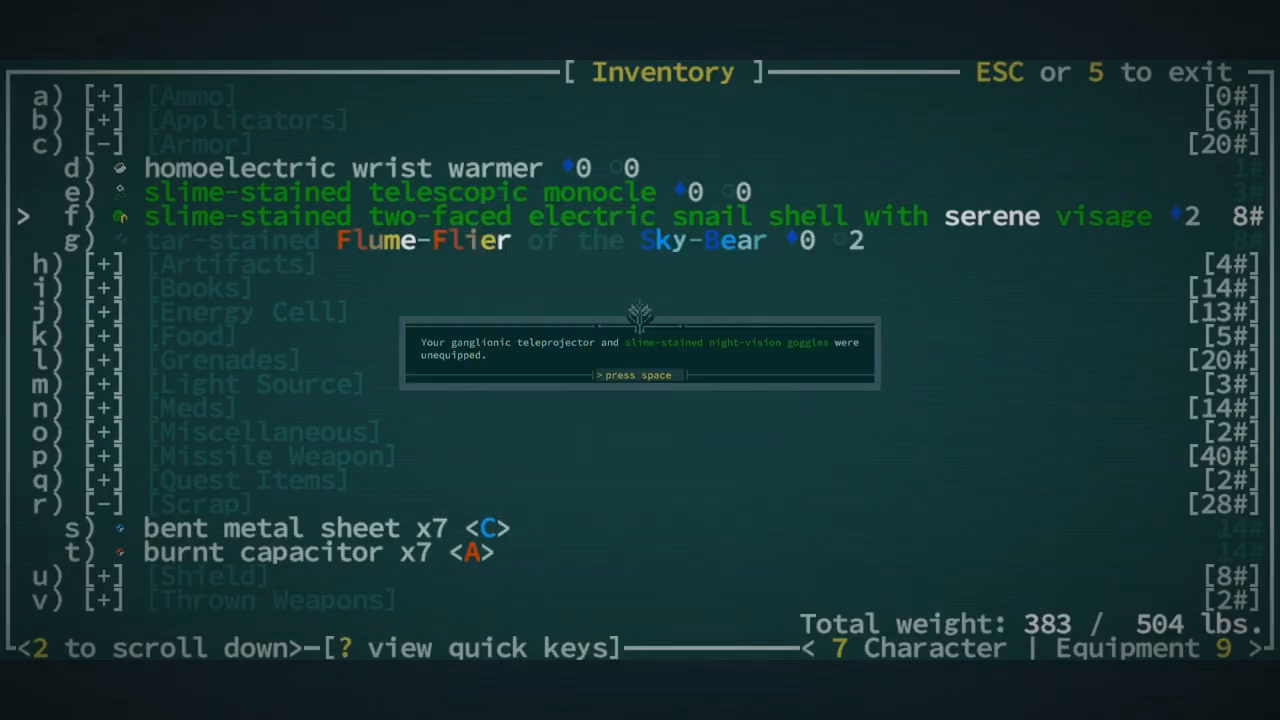
pyautogui.press('space')
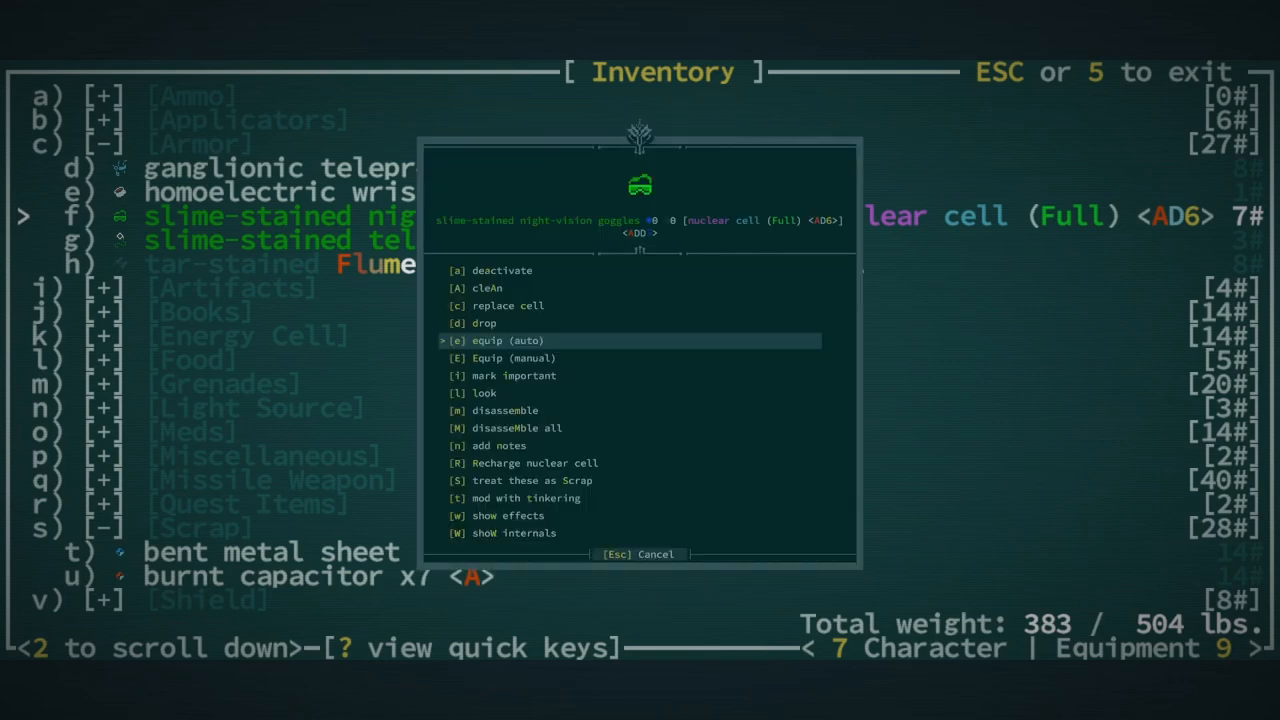
pyautogui.click(507, 340)
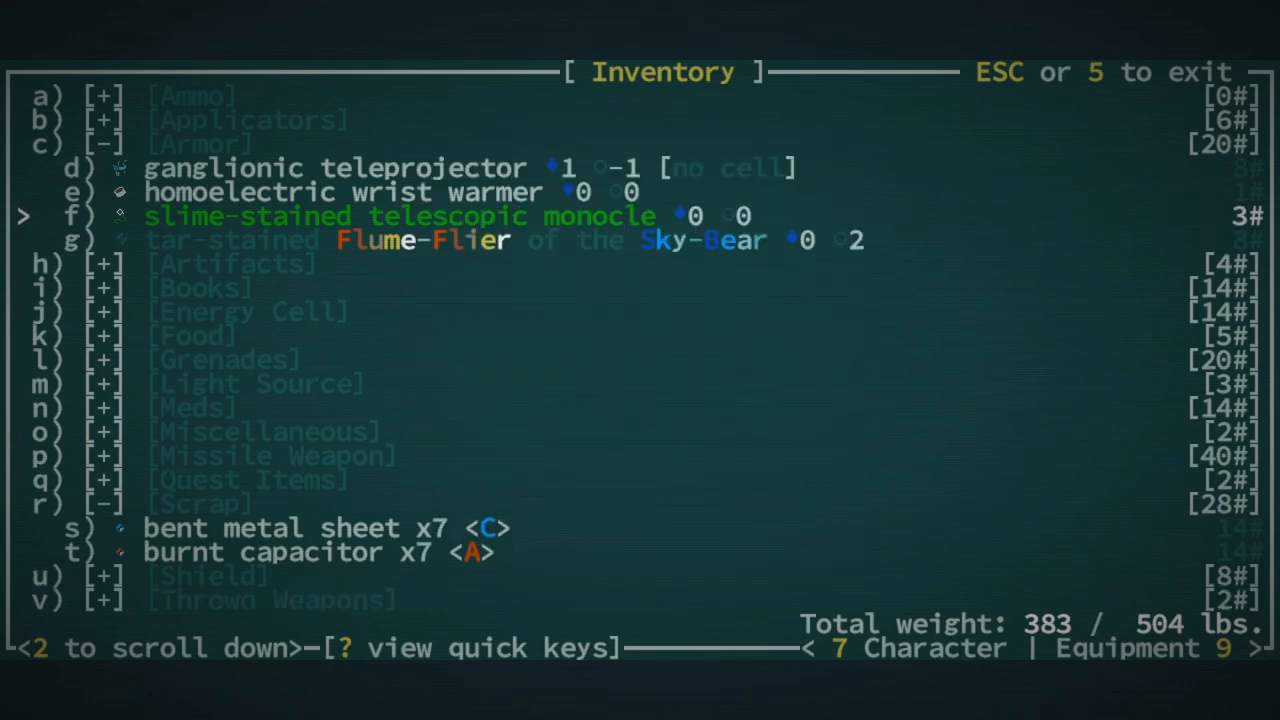
pyautogui.press('9')
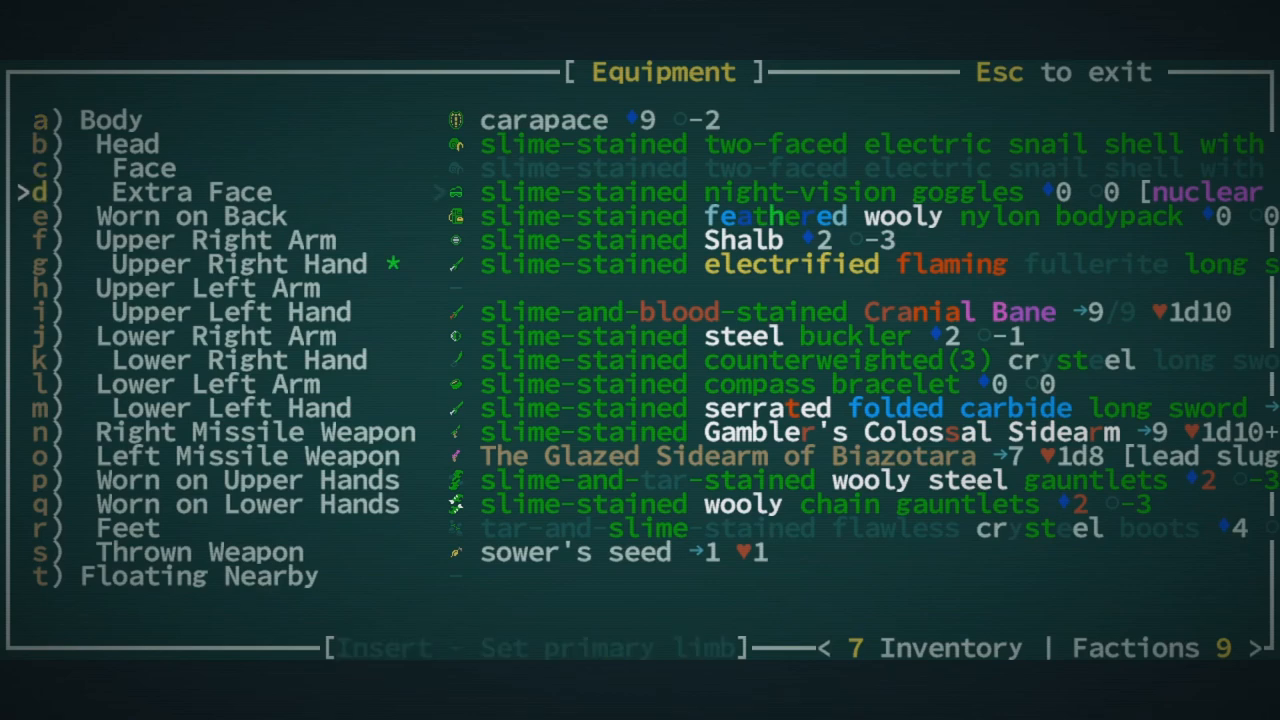
# Close the equipment list and move out onto the Qud world map
pyautogui.press('Escape')
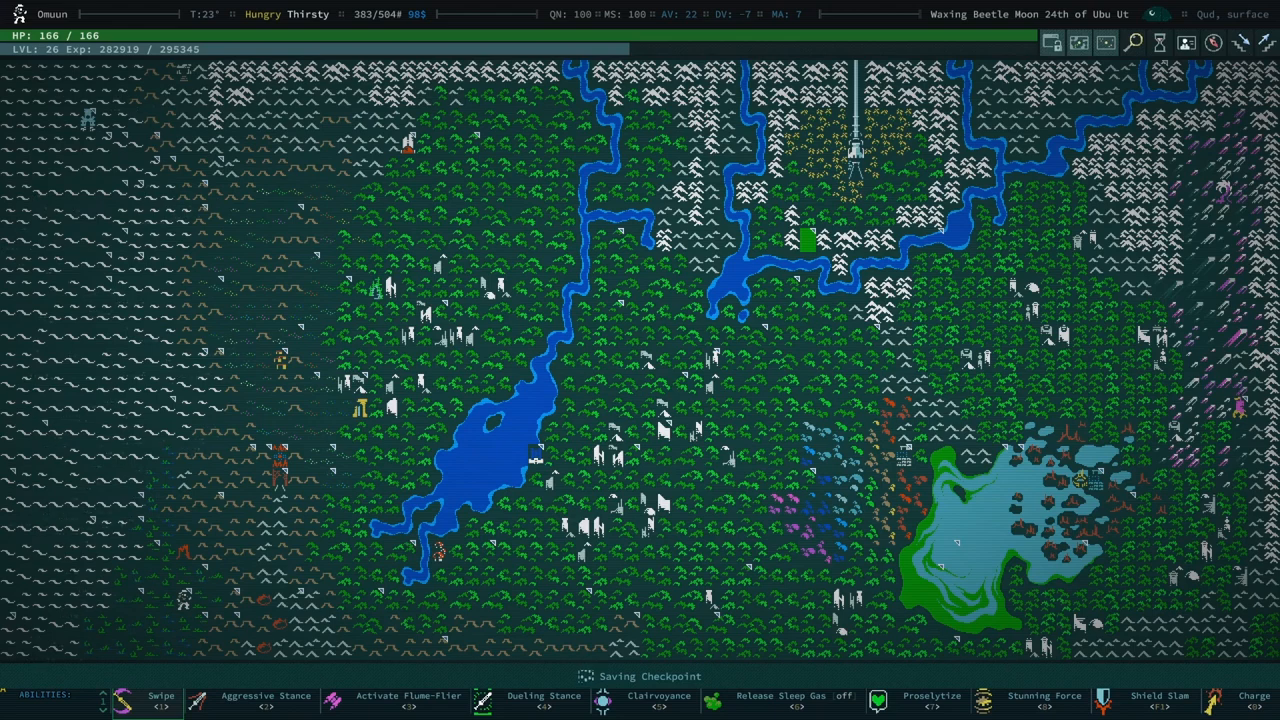
pyautogui.click(543, 696)
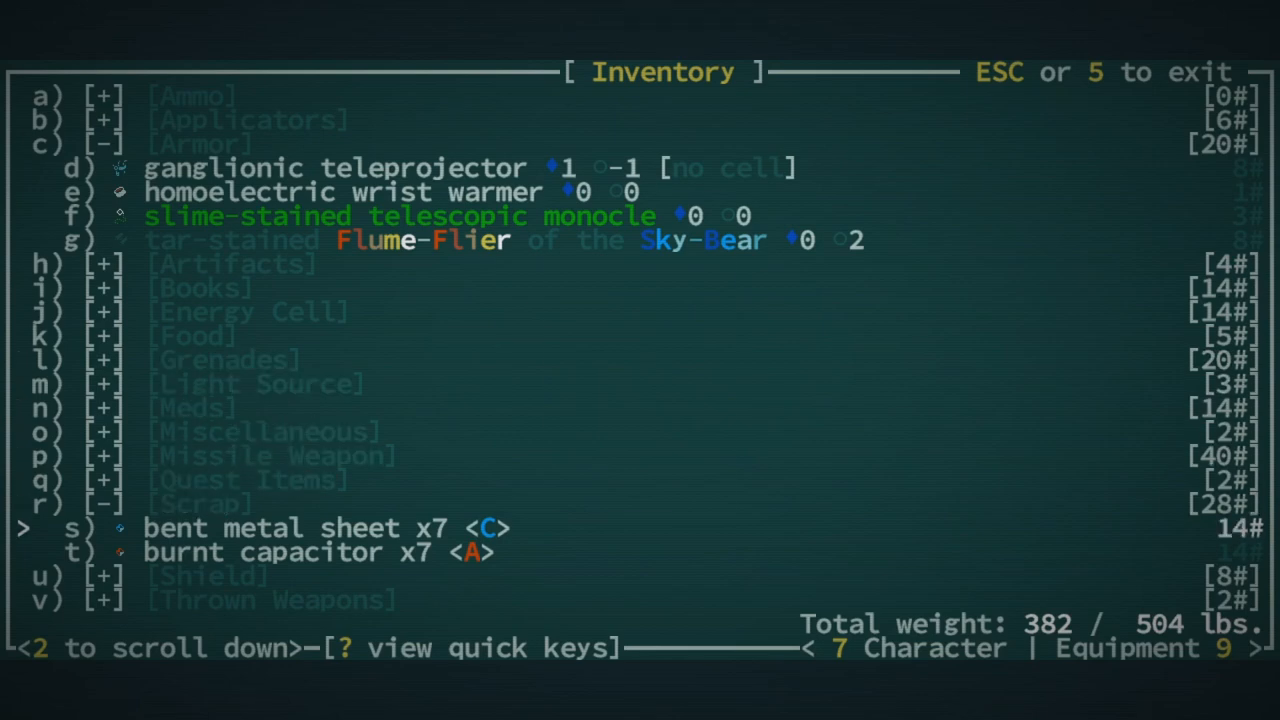
# Expand an inventory category to view carried armor, then close the inventory
pyautogui.press('Escape')
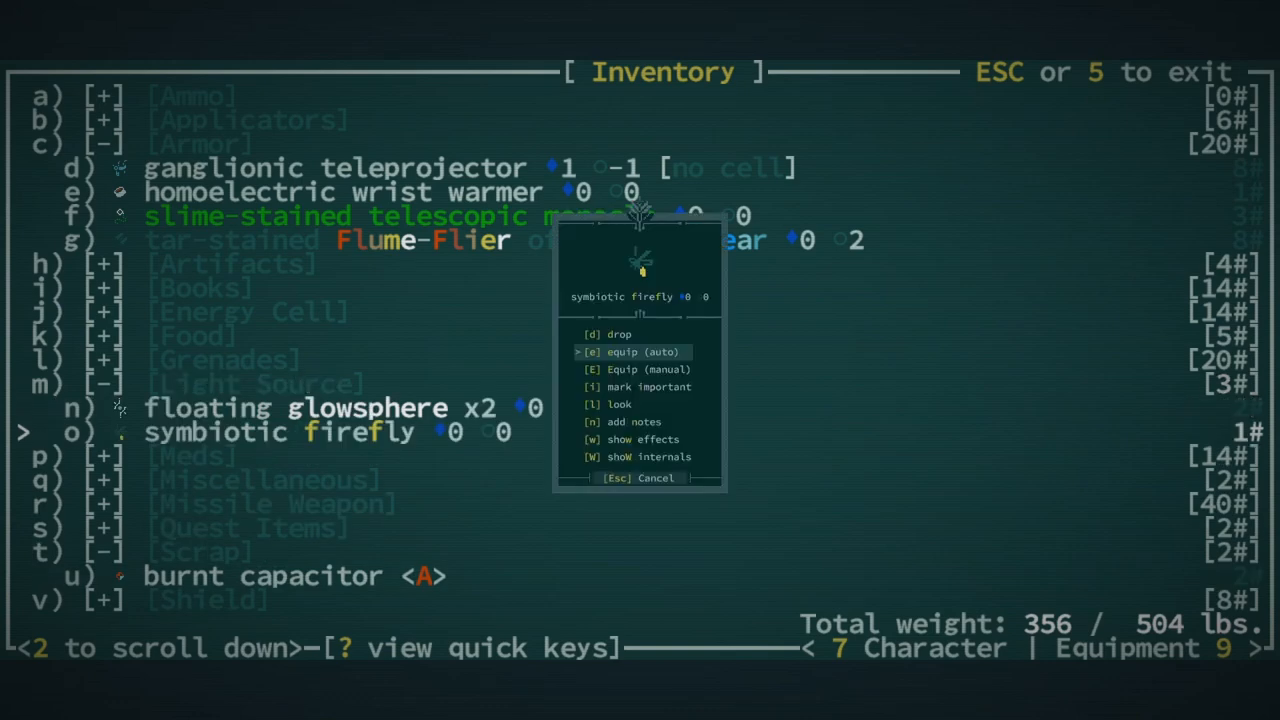
pyautogui.click(631, 351)
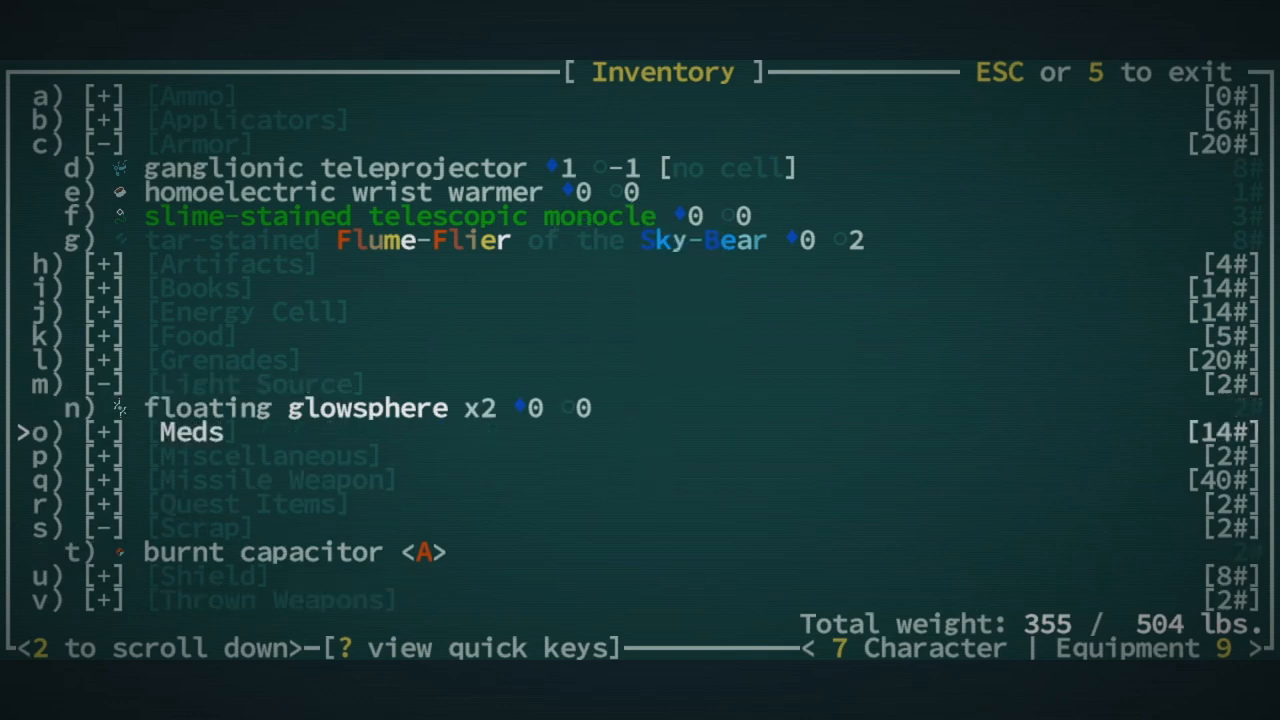
pyautogui.press('Escape')
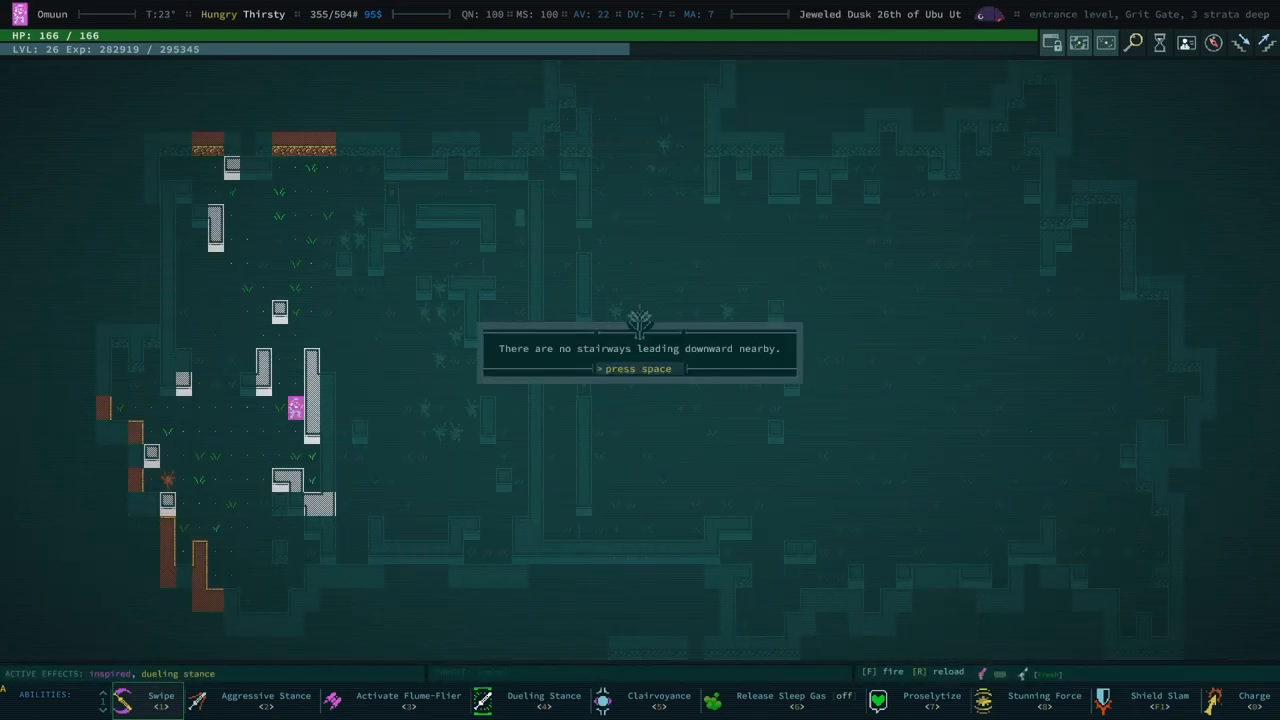
# Dismiss the no-downward-stairways notice and travel on toward Grit Gate's main hall
pyautogui.press('space')
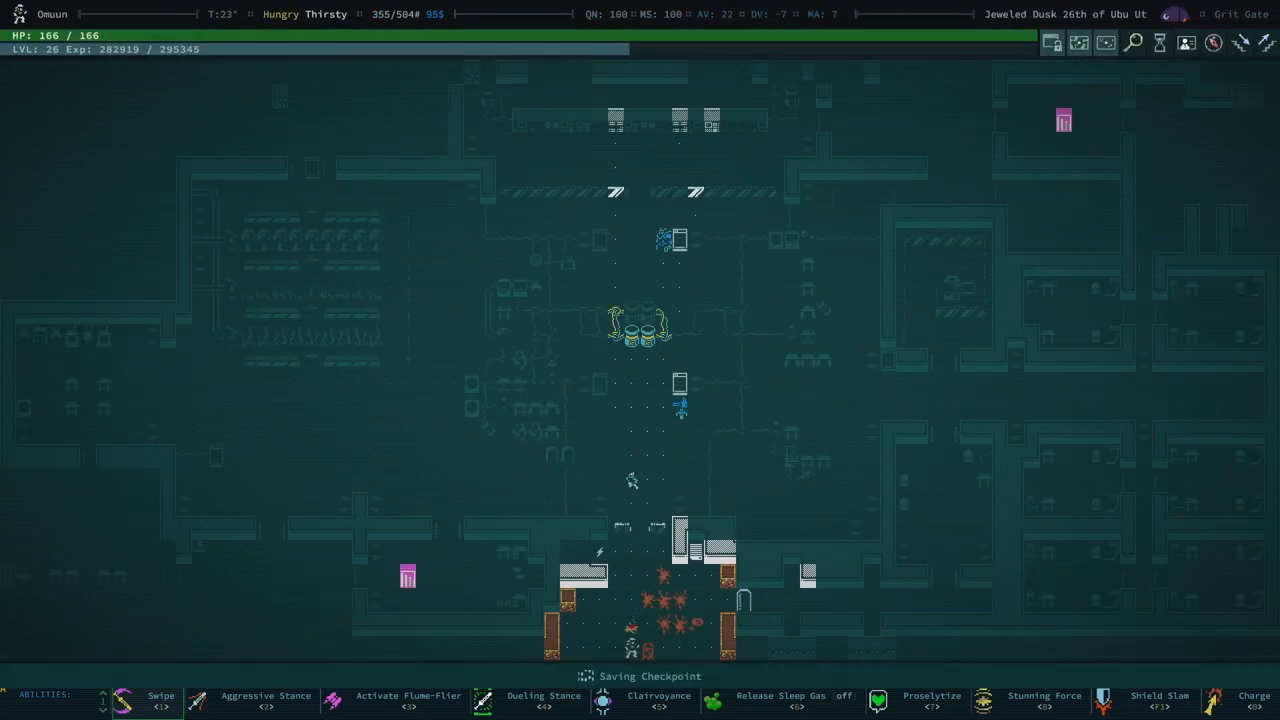
pyautogui.click(543, 700)
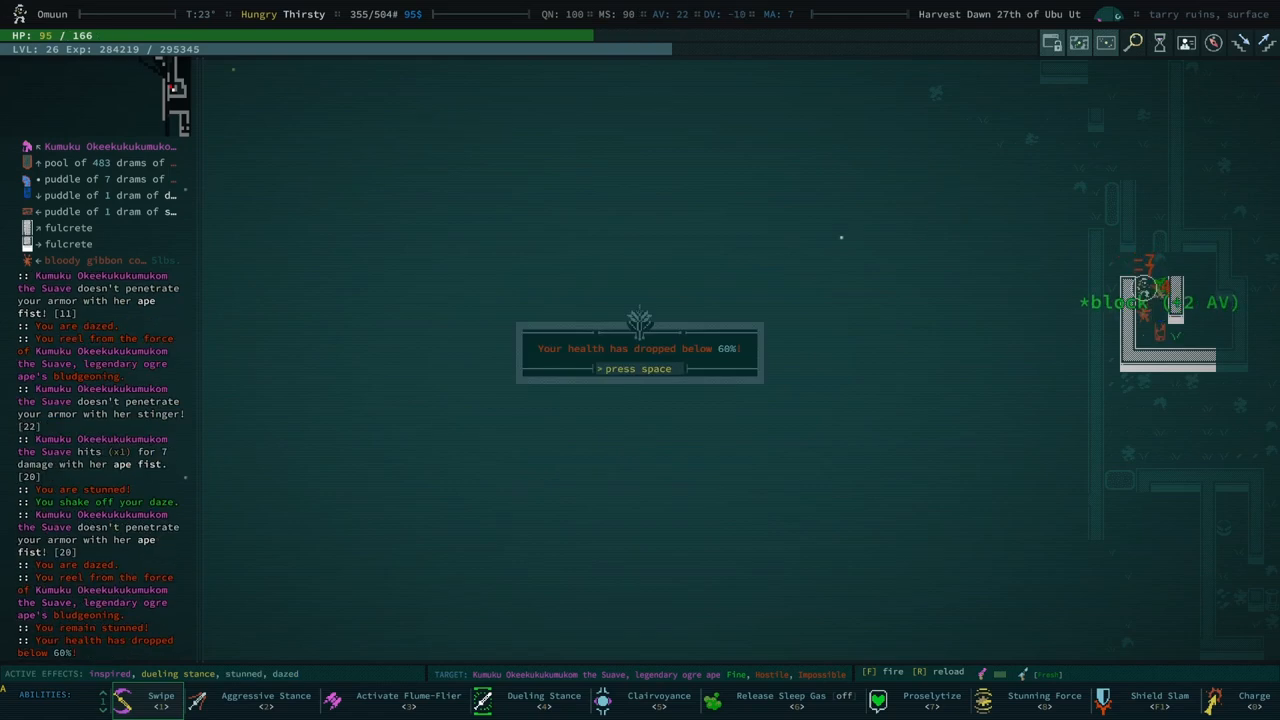
pyautogui.press('space')
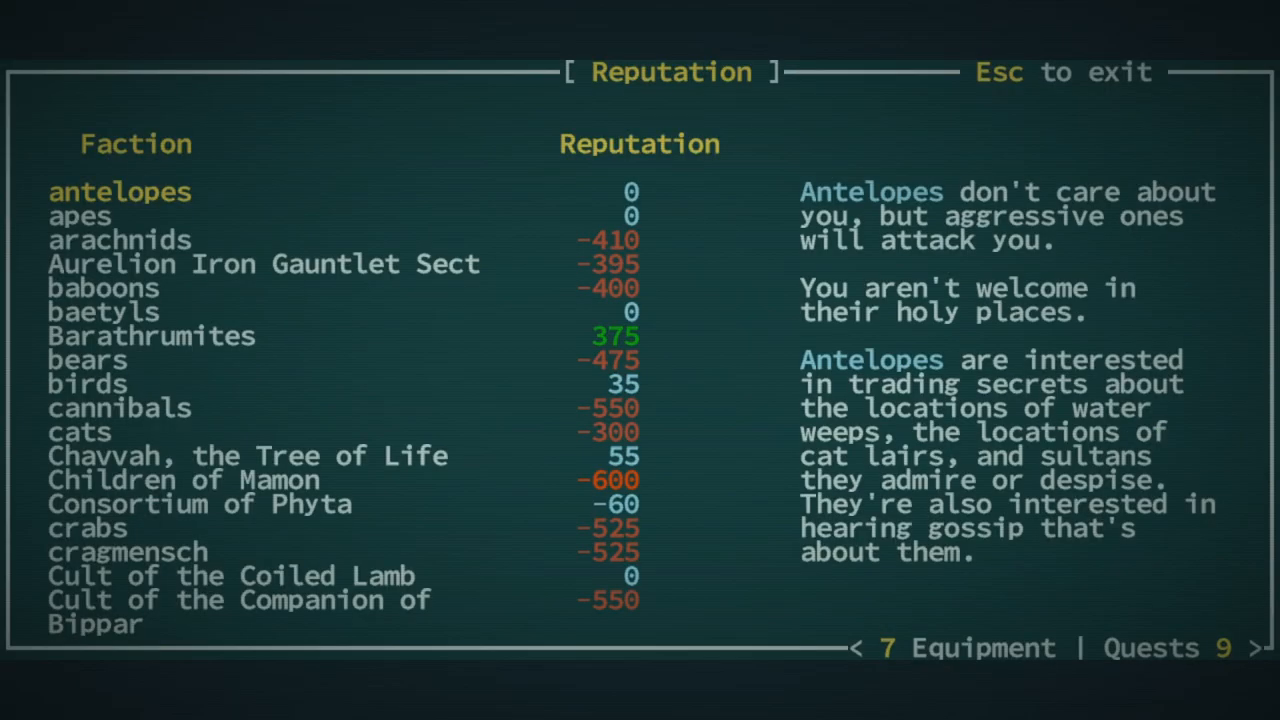
# Read the apes faction description on the Reputation screen, then close it
pyautogui.click(80, 216)
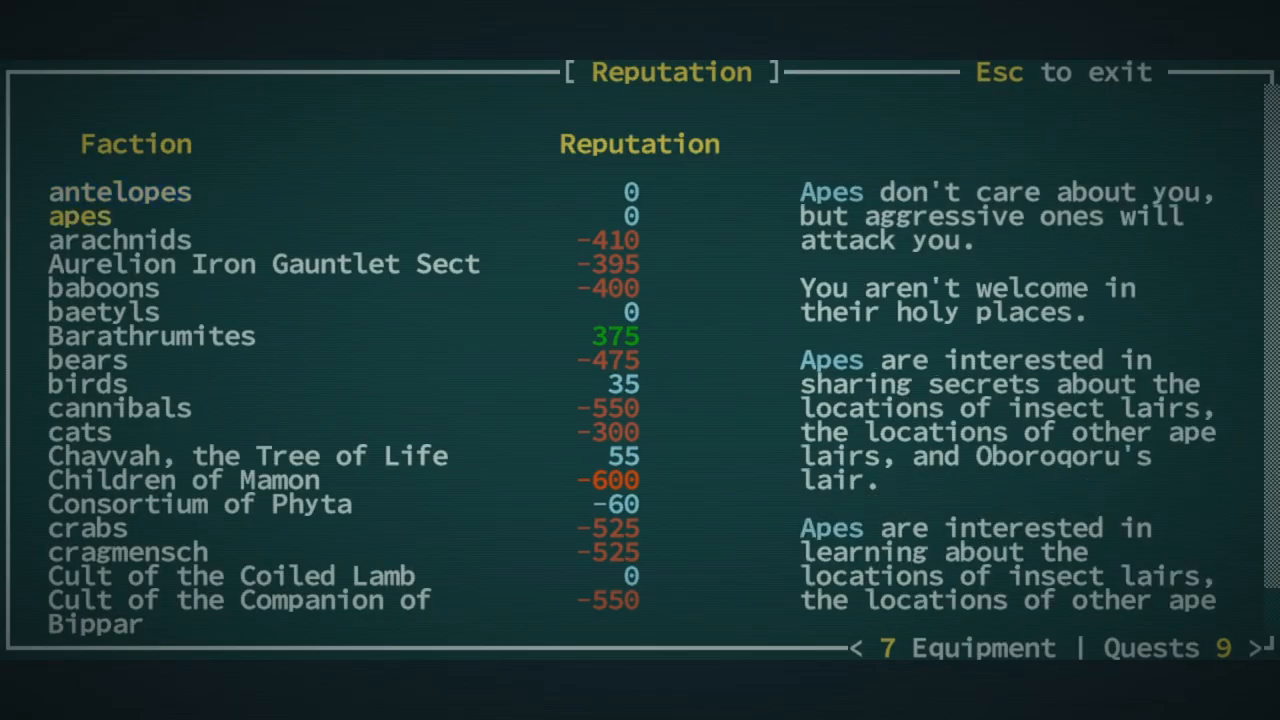
pyautogui.press('Escape')
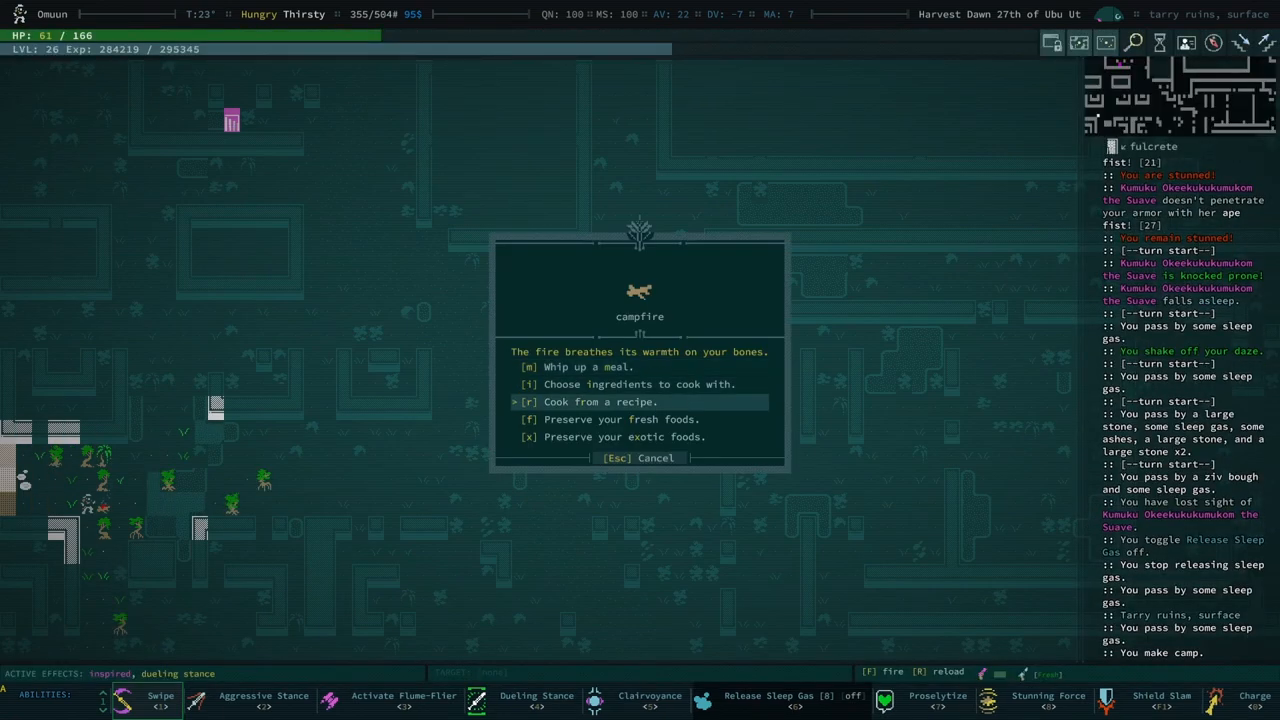
# Cook and eat a meal at the campfire, dismissing the meal-eaten message
pyautogui.press('Down')
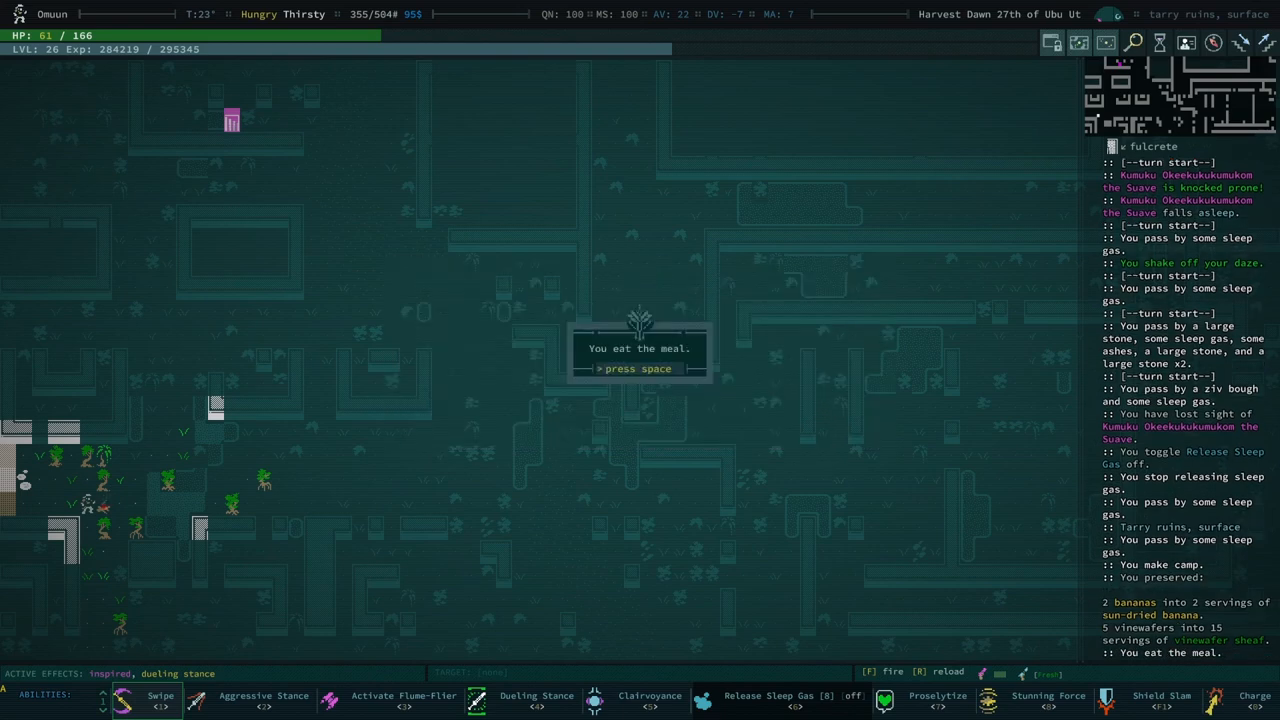
pyautogui.press('space')
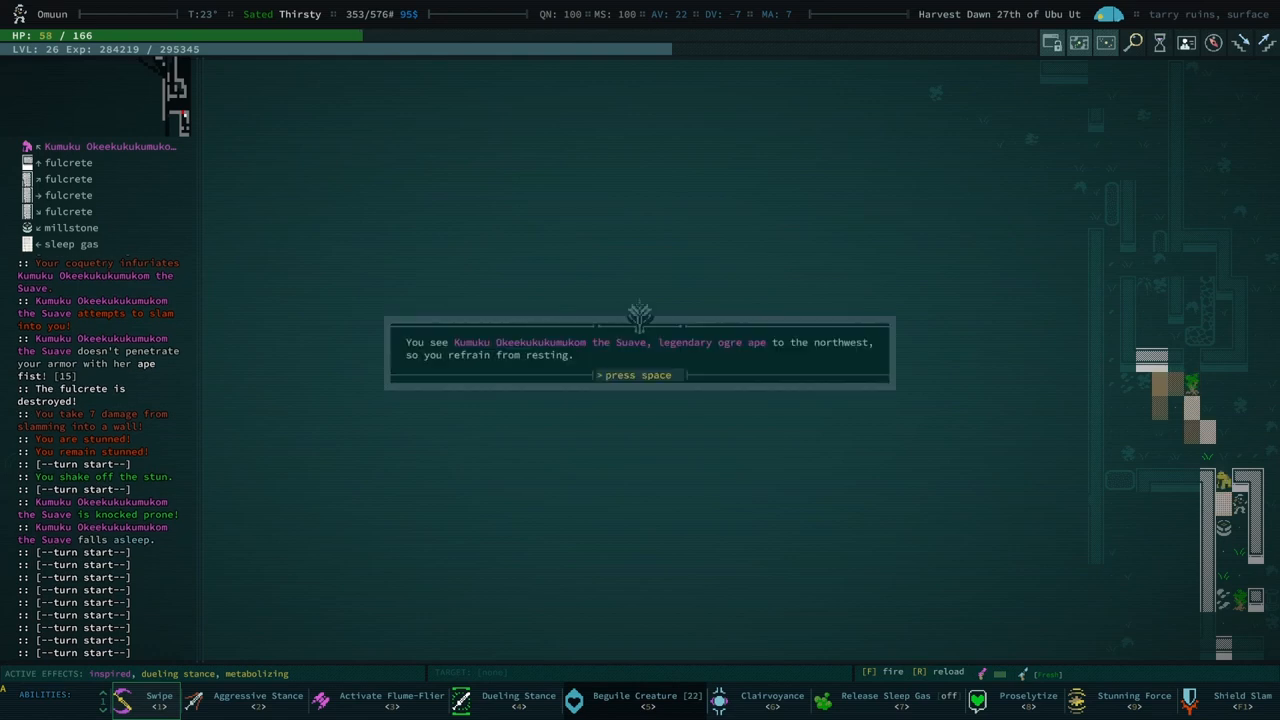
# Dismiss the resting-interrupted message and keep recovering toward 166/166 HP
pyautogui.press('space')
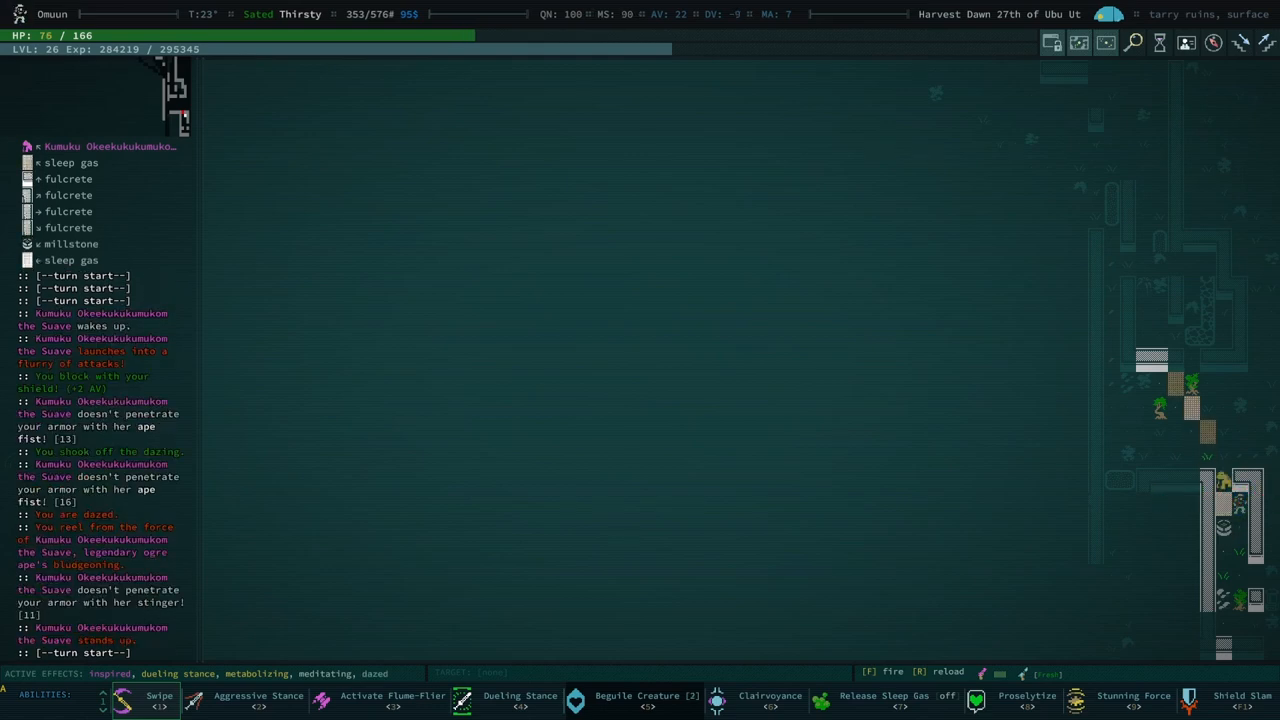
pyautogui.click(1026, 695)
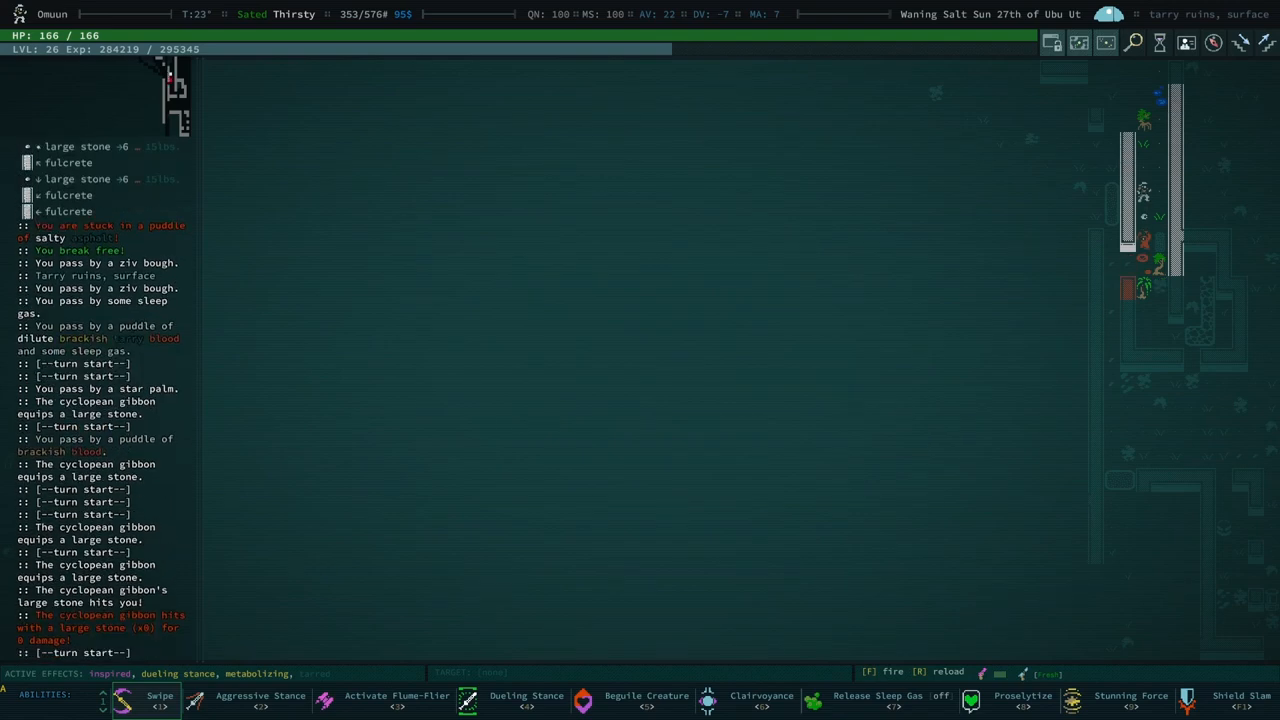
# Cast Clairvoyance on a chosen spot to reveal the surrounding ruins
pyautogui.click(761, 700)
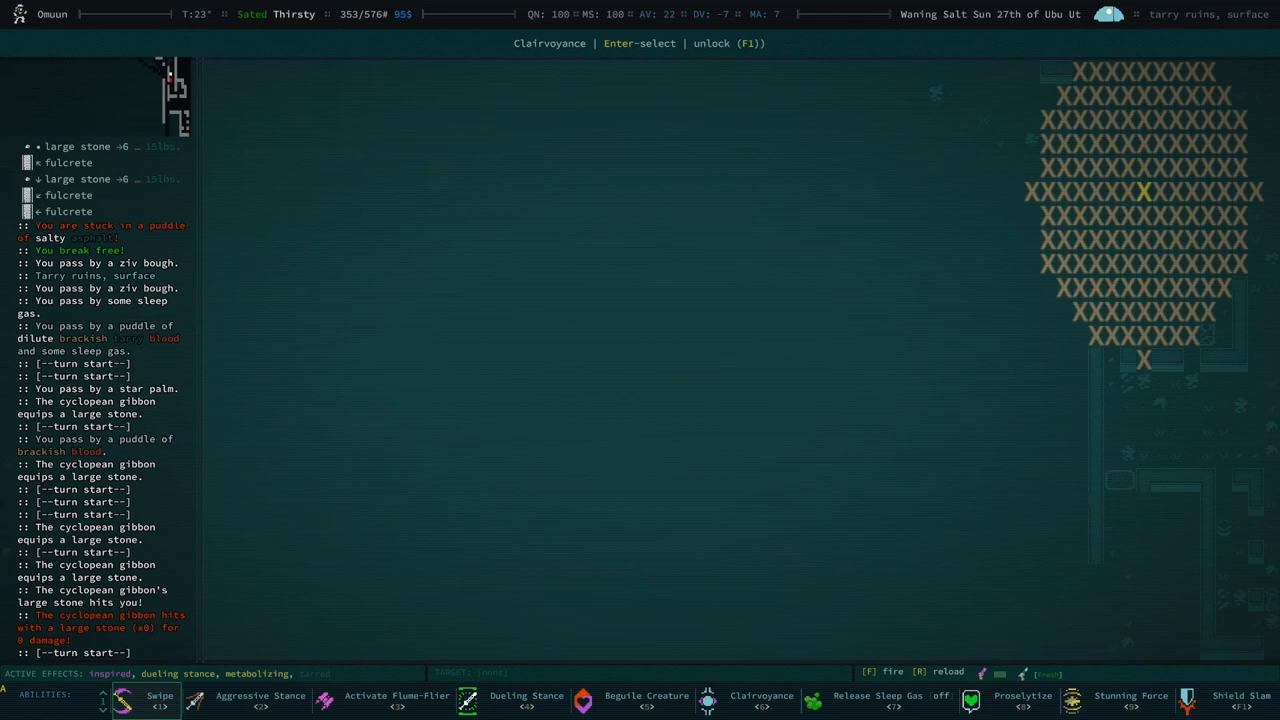
pyautogui.click(760, 700)
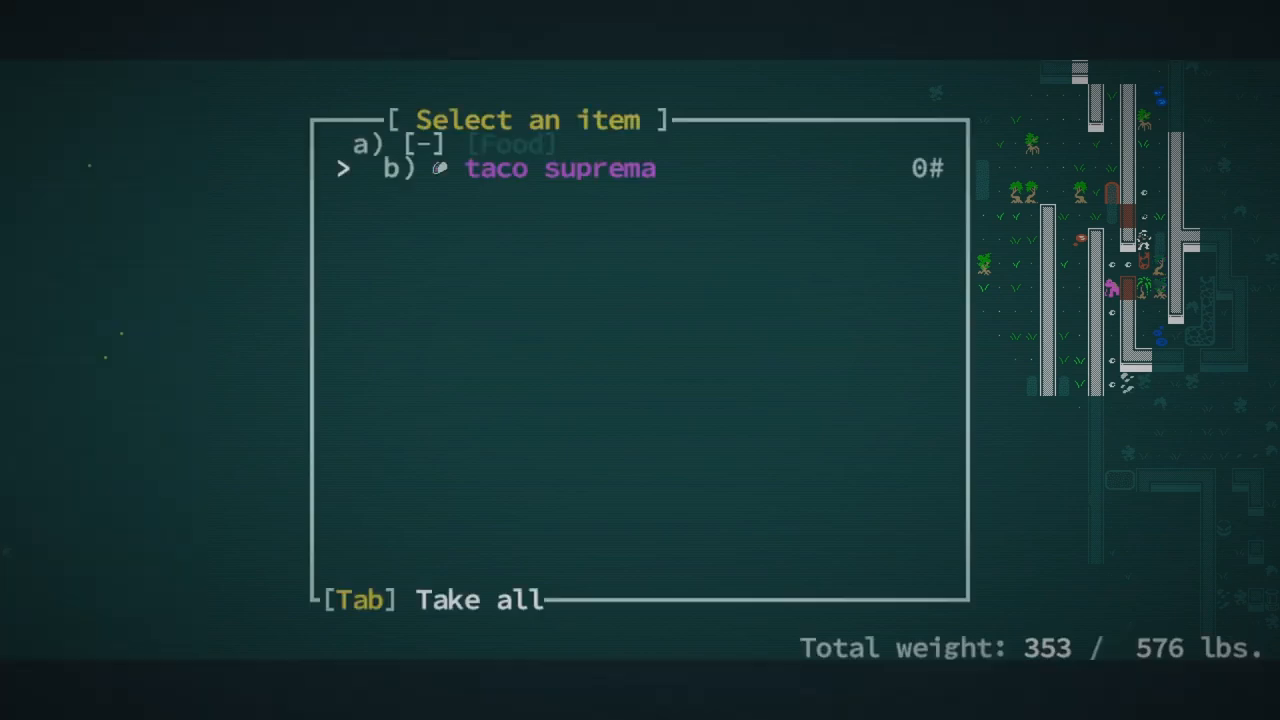
# Take the taco suprema, then close the menu to keep crossing the tarry ruins
pyautogui.press('b')
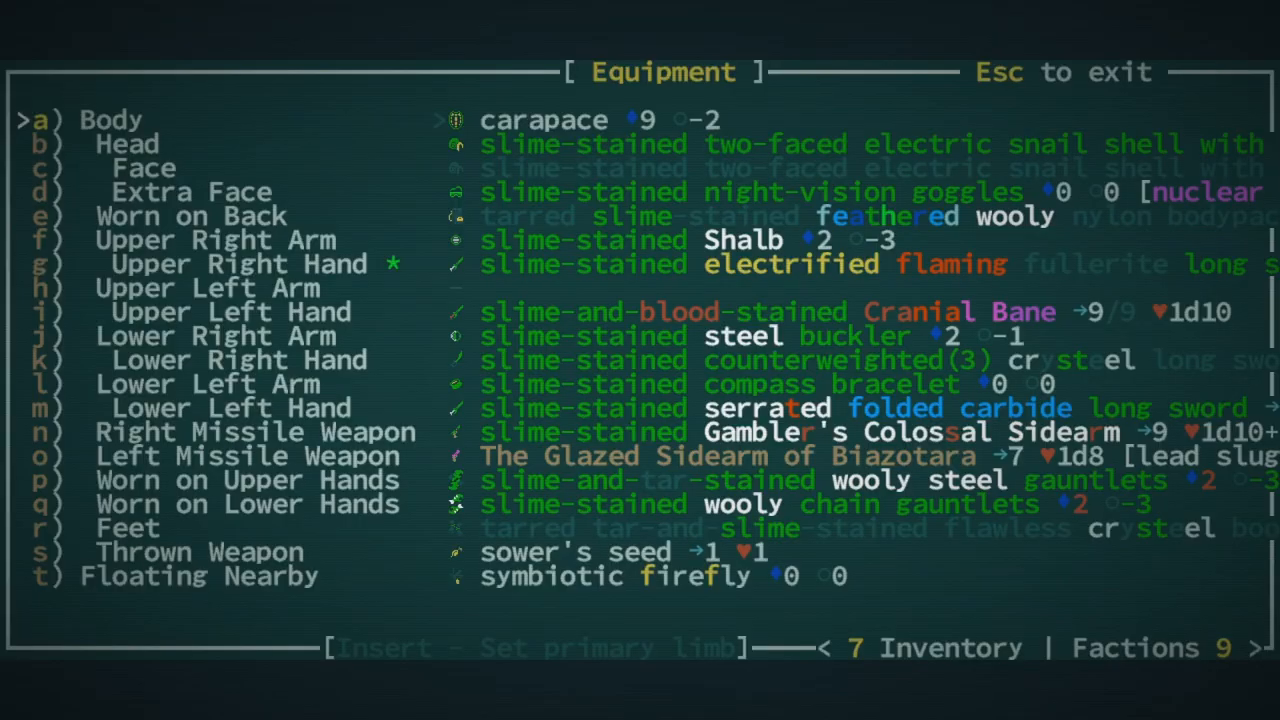
pyautogui.press('Escape')
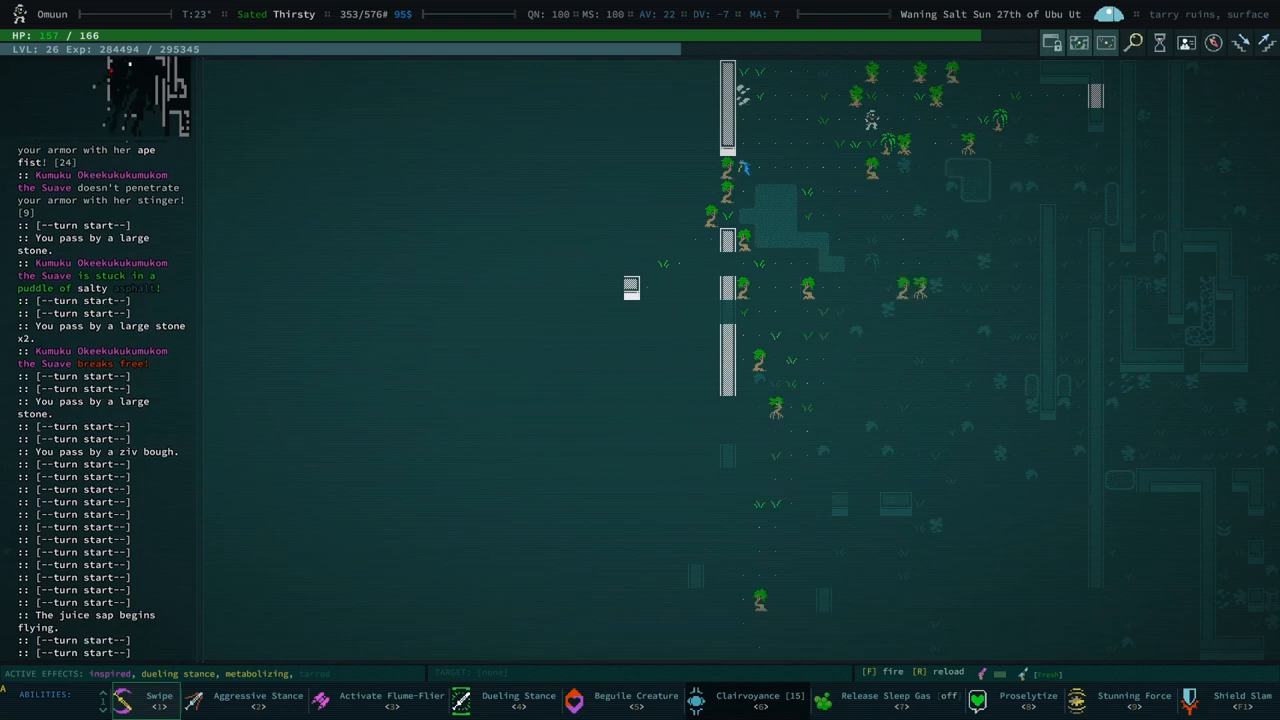
# Fire at the flying juice sap and sleetbeard, then switch off Release Sleep Gas
pyautogui.press('f')
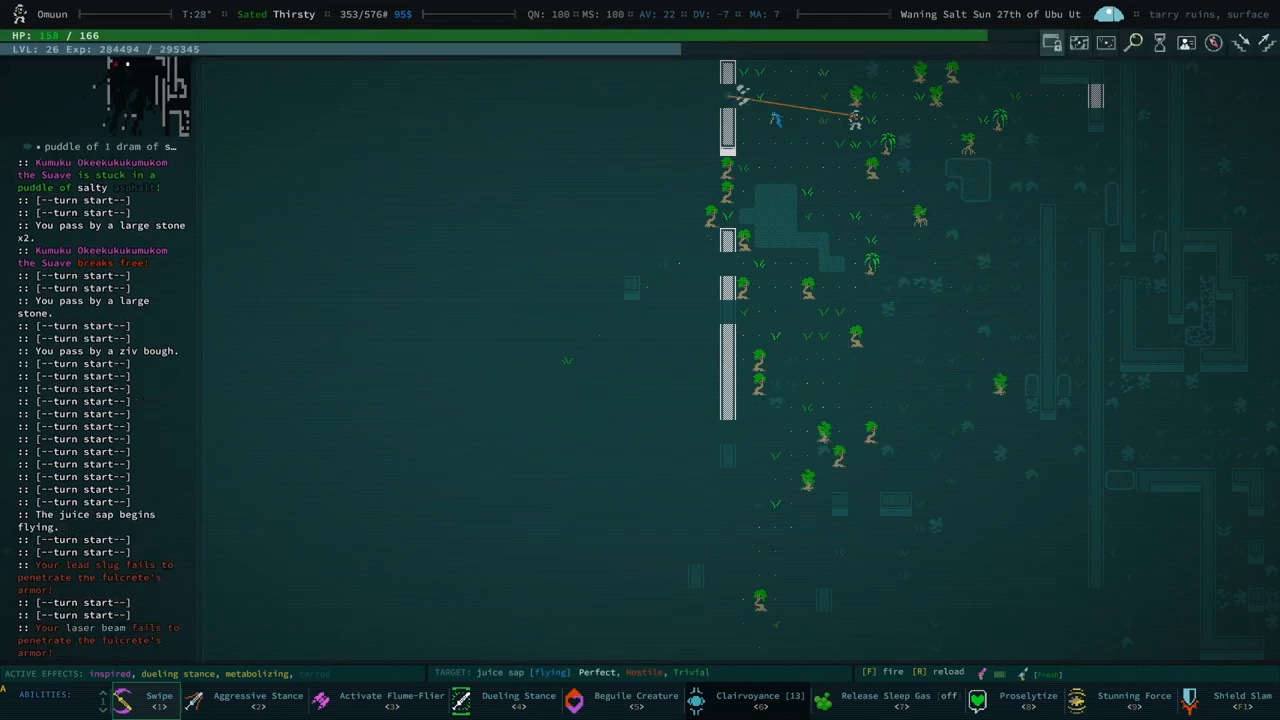
pyautogui.press('f')
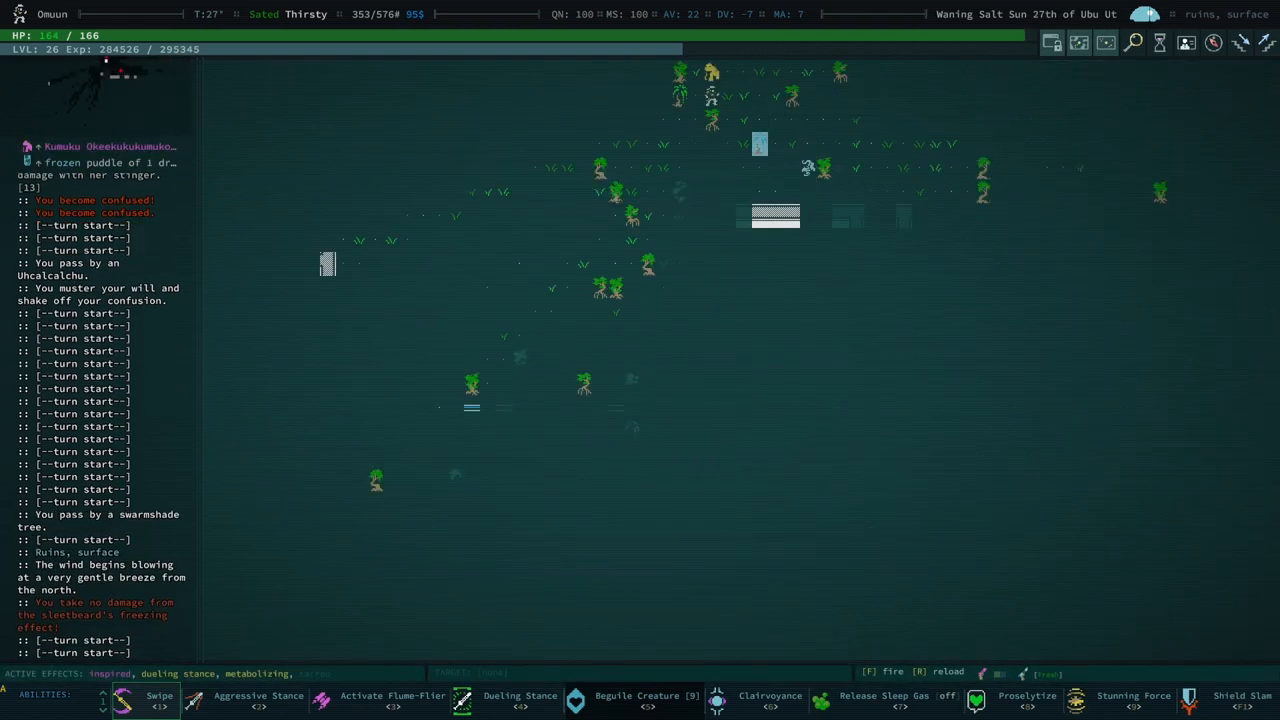
pyautogui.click(886, 700)
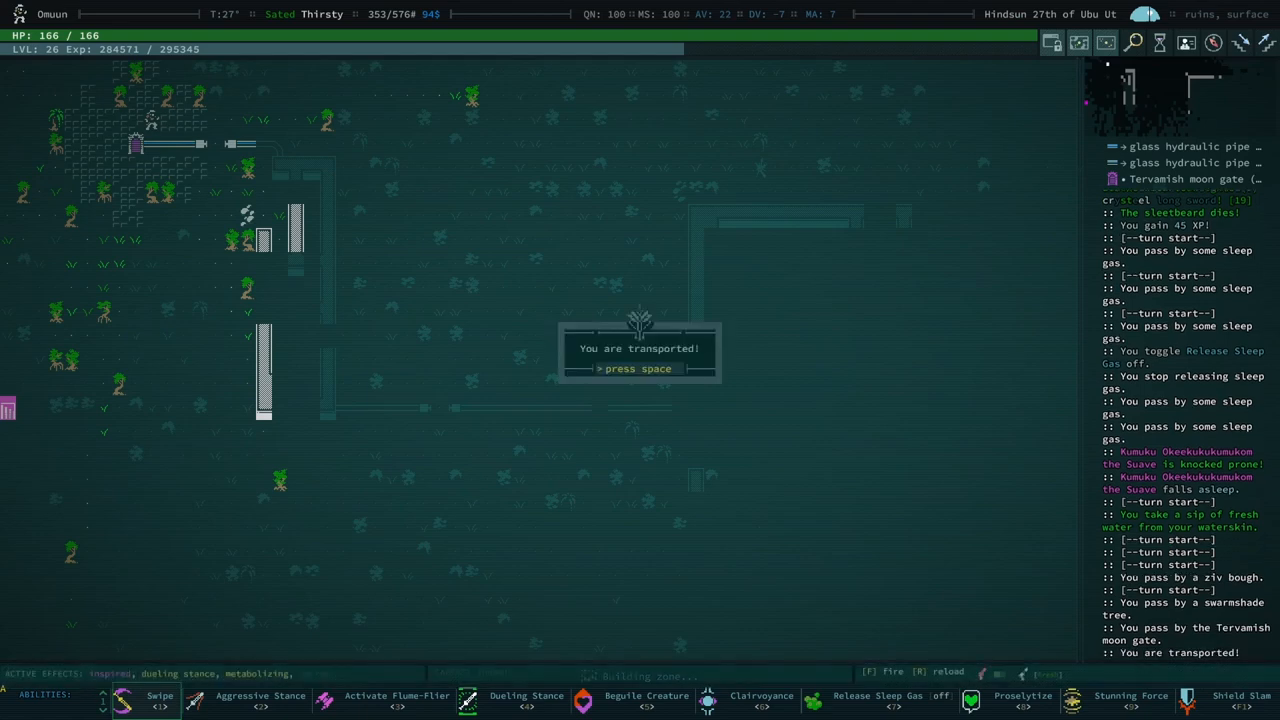
# Acknowledge the Tervamish moon gate transport message before reaching the chest
pyautogui.press('space')
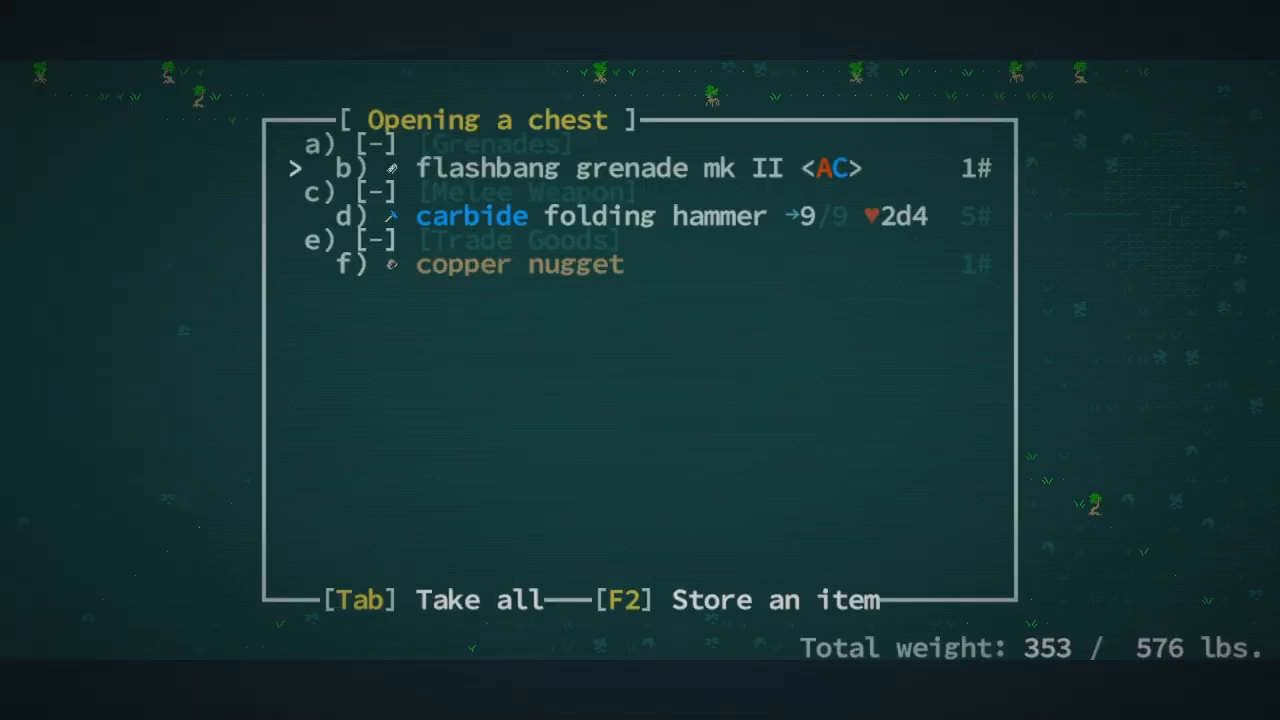
# Open the next chest and select the folded carbide long sword in its list
pyautogui.click(485, 168)
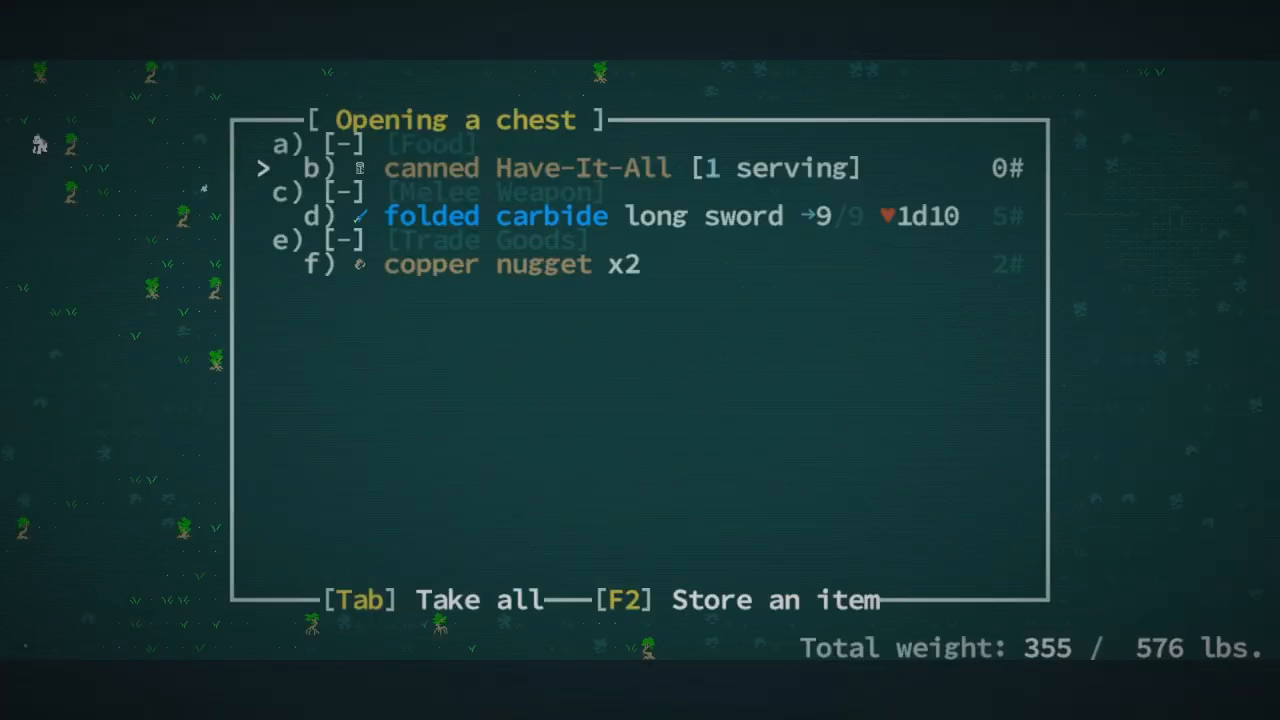
pyautogui.press('down')
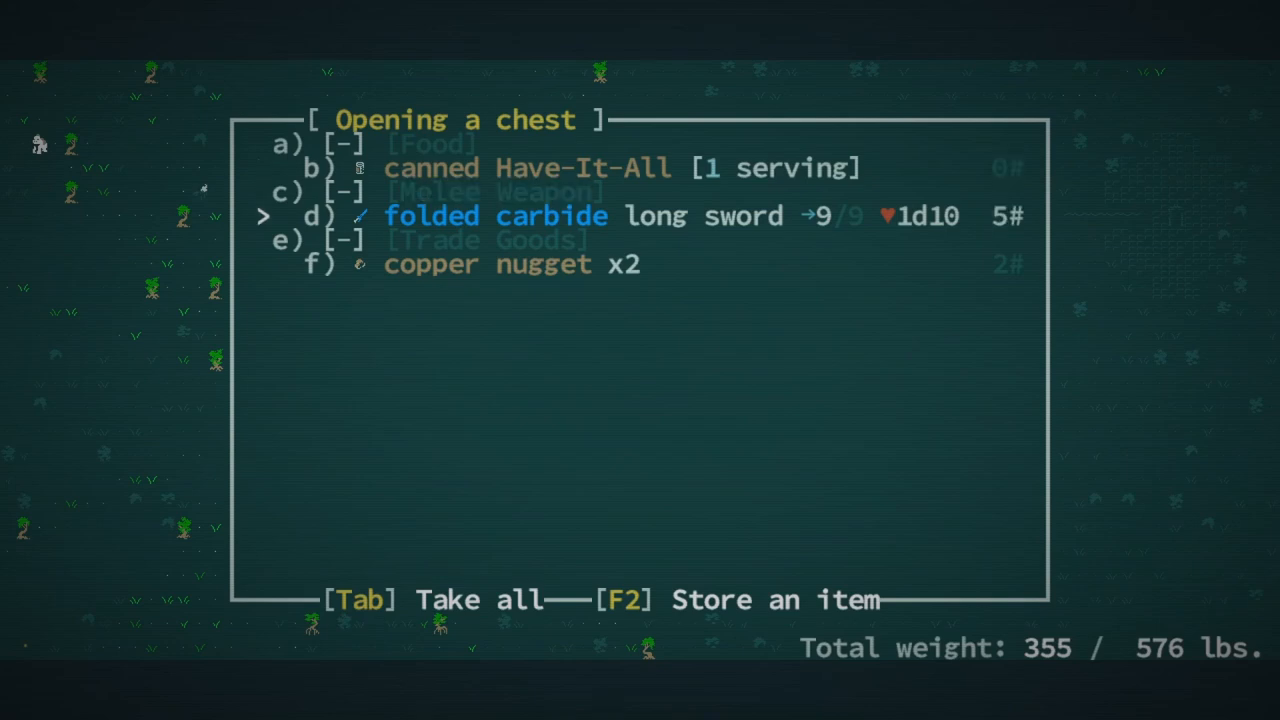
pyautogui.press('Tab')
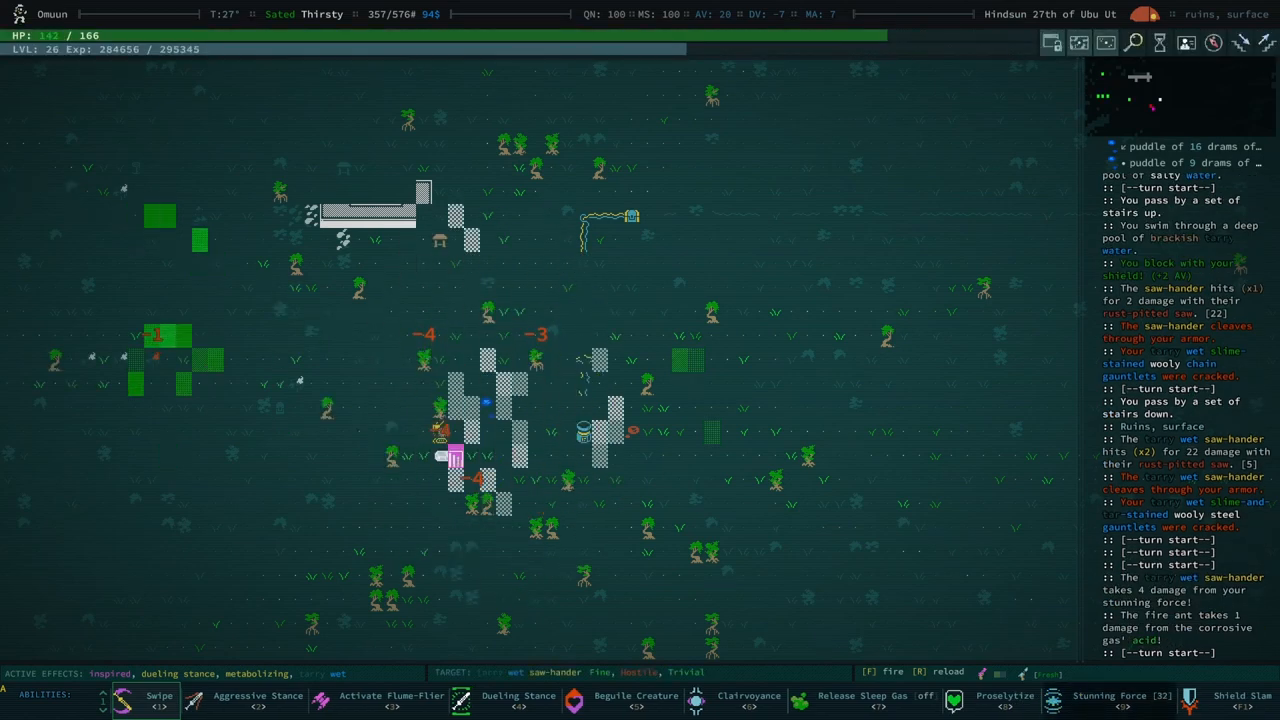
# Auto-explore the ruins' first stratum, collecting the folded carbide dagger
pyautogui.press('f')
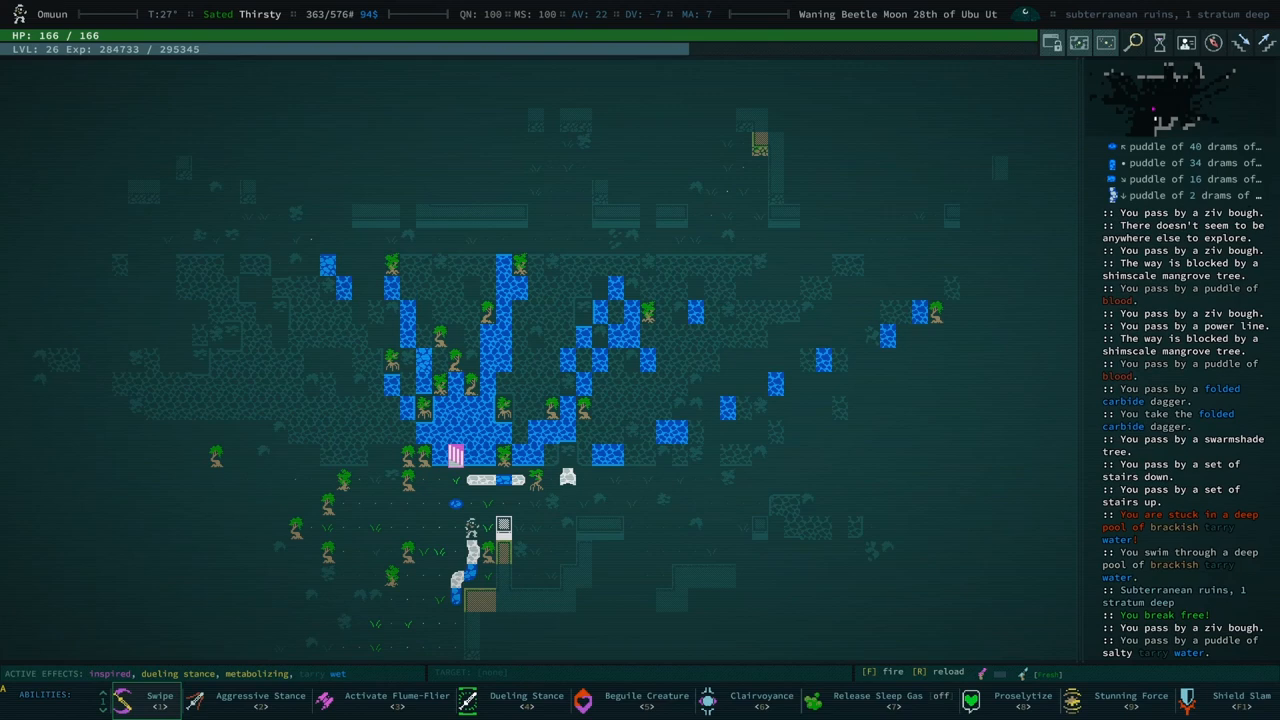
# Take the stairs down to stratum two and explore through its salty pools
pyautogui.click(761, 696)
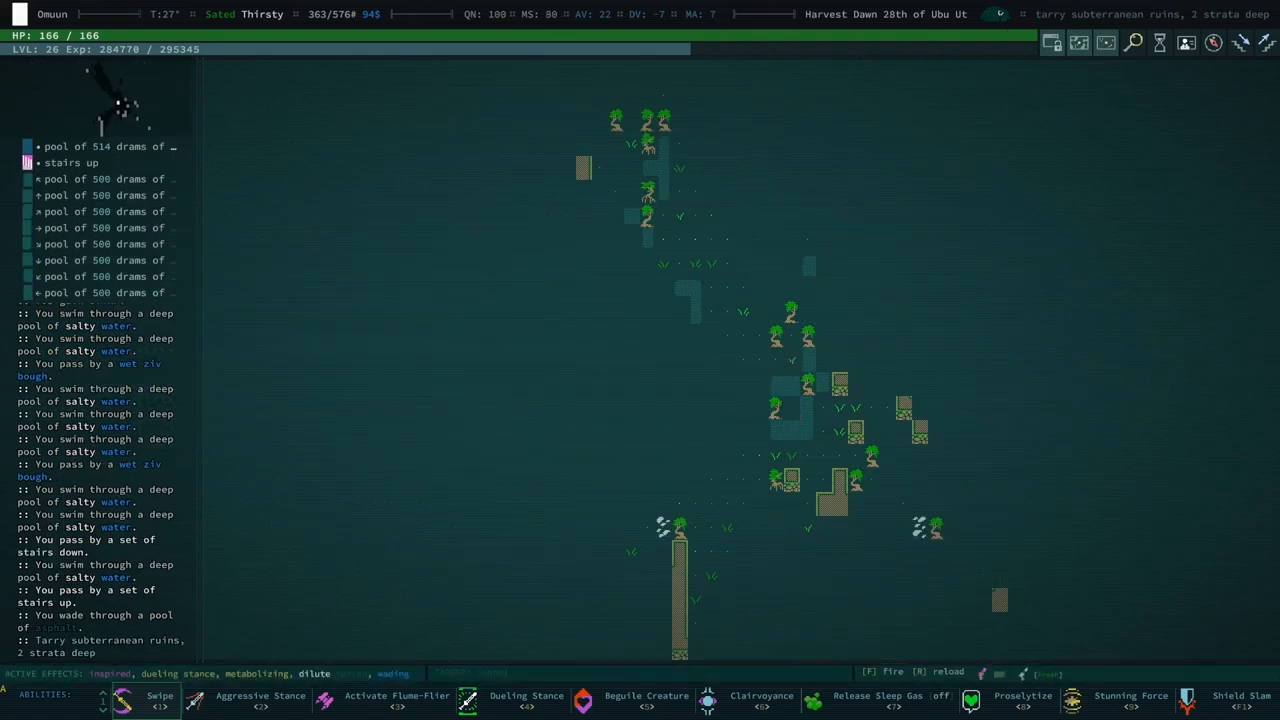
pyautogui.click(761, 698)
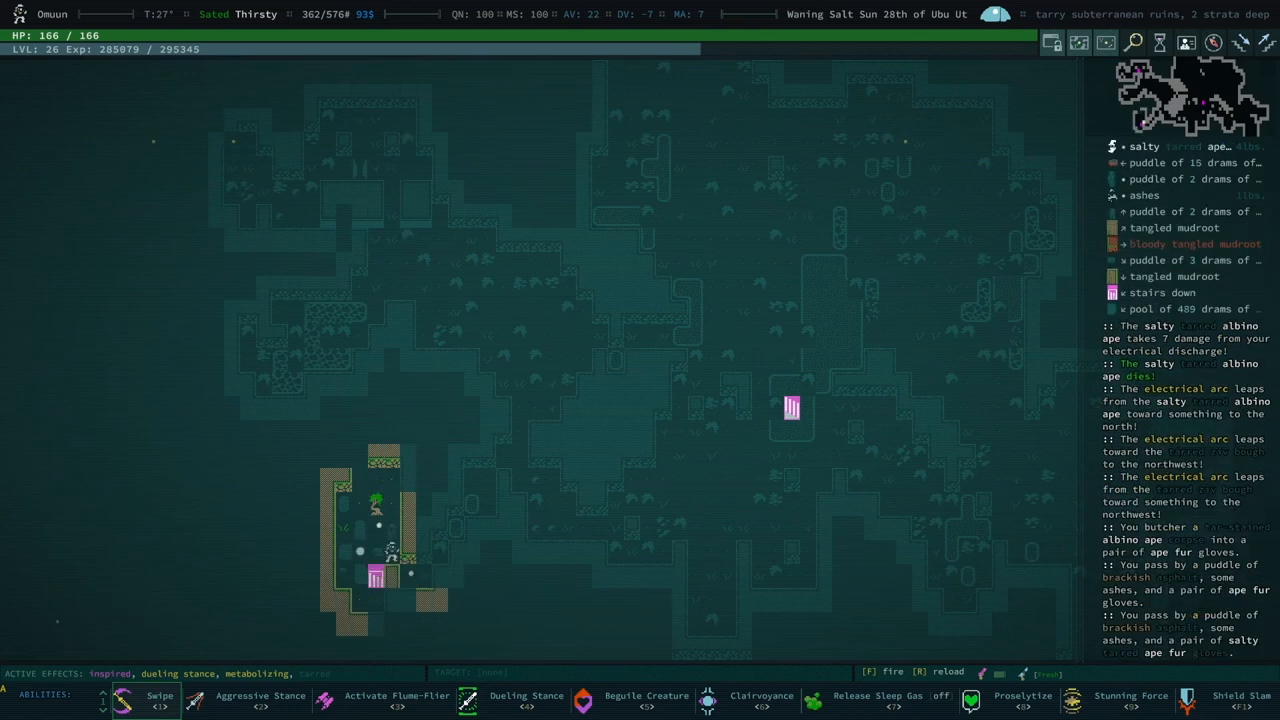
# Kill and butcher the salty albino ape into ape fur gloves, then head downstairs
pyautogui.press('g')
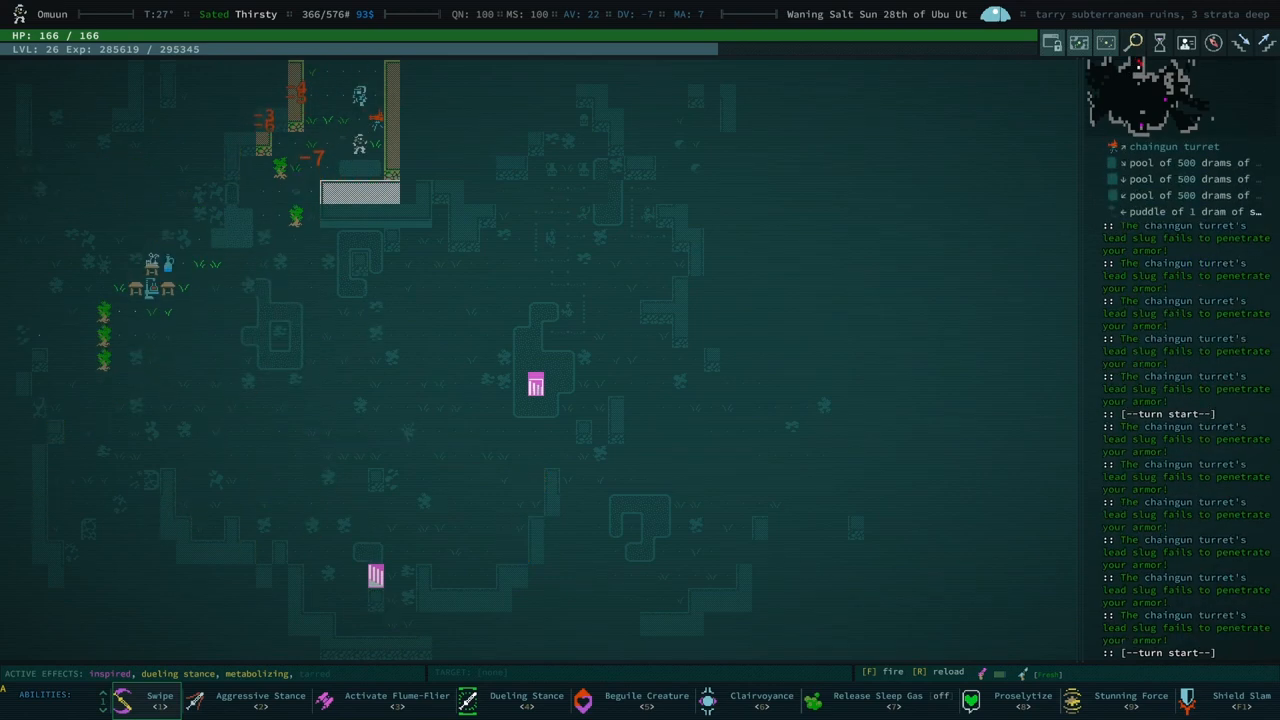
# Descend to stratum three and attack the chaingun turret in melee
pyautogui.click(159, 700)
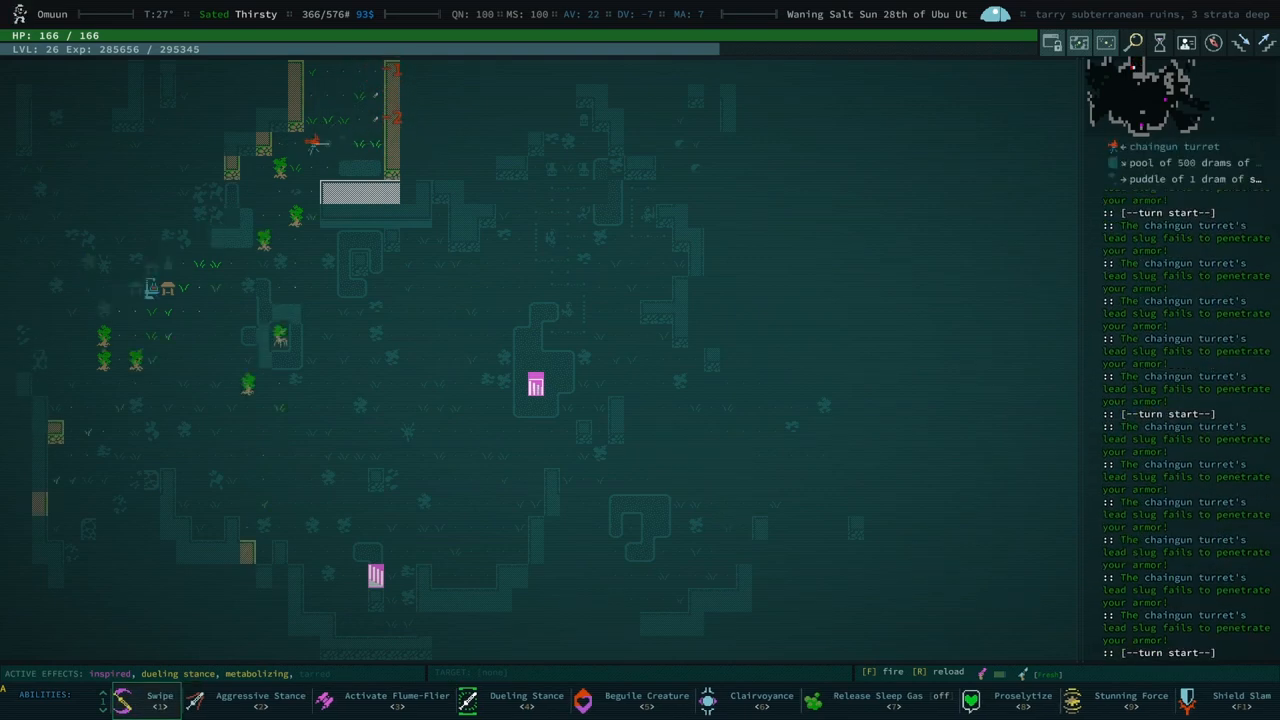
pyautogui.click(143, 695)
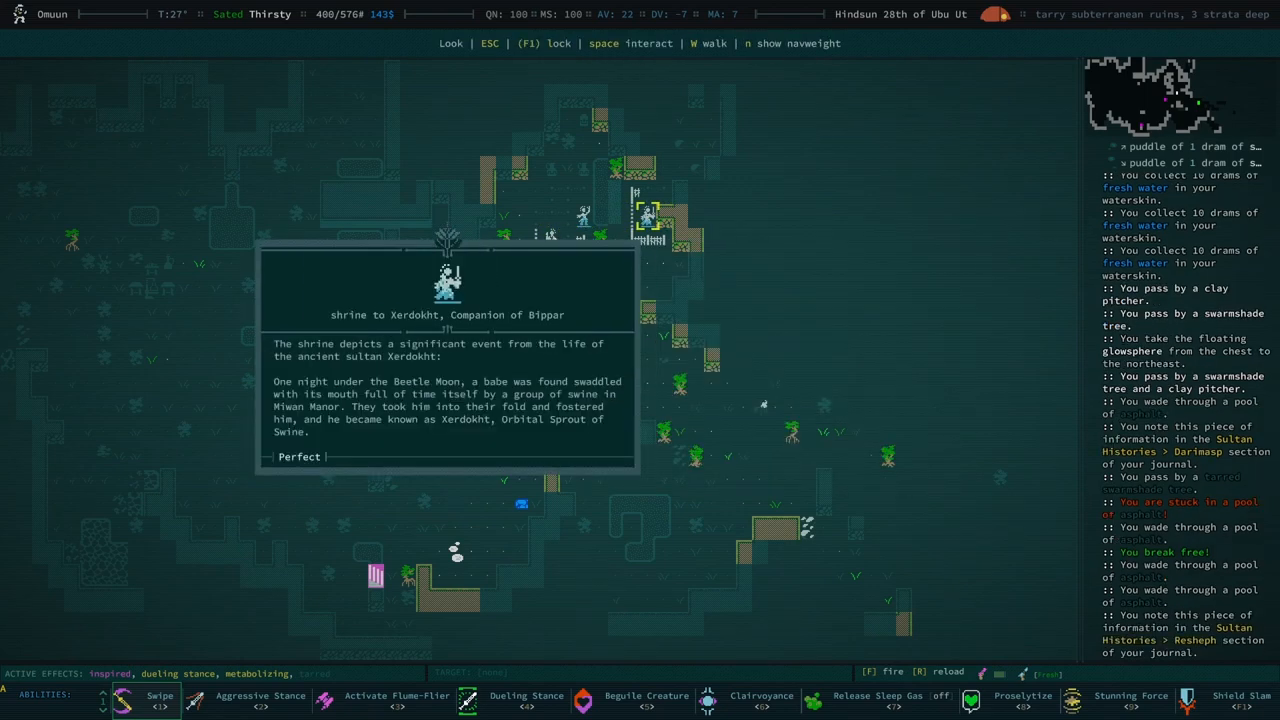
# Explore stratum three, filling the waterskin and looking at the Xerdokht shrine
pyautogui.click(299, 456)
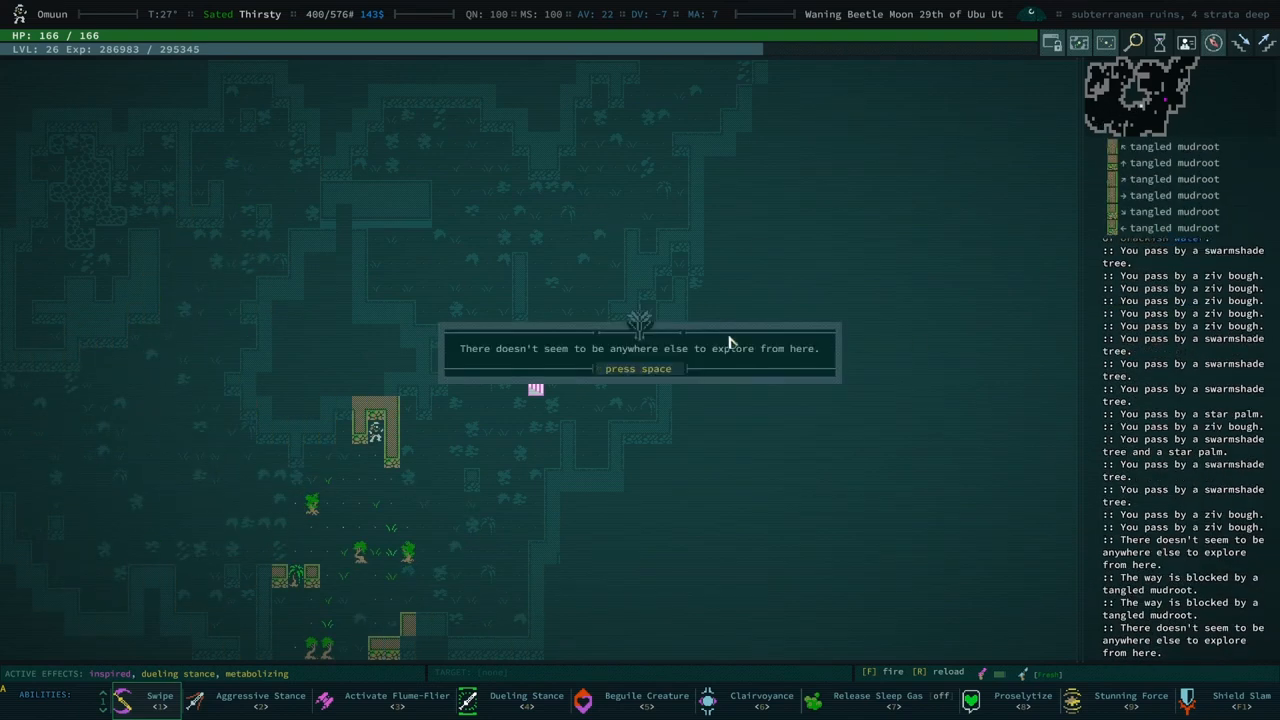
# Dismiss the 'nowhere else to explore' popup and fight the laser turret tinker
pyautogui.press('space')
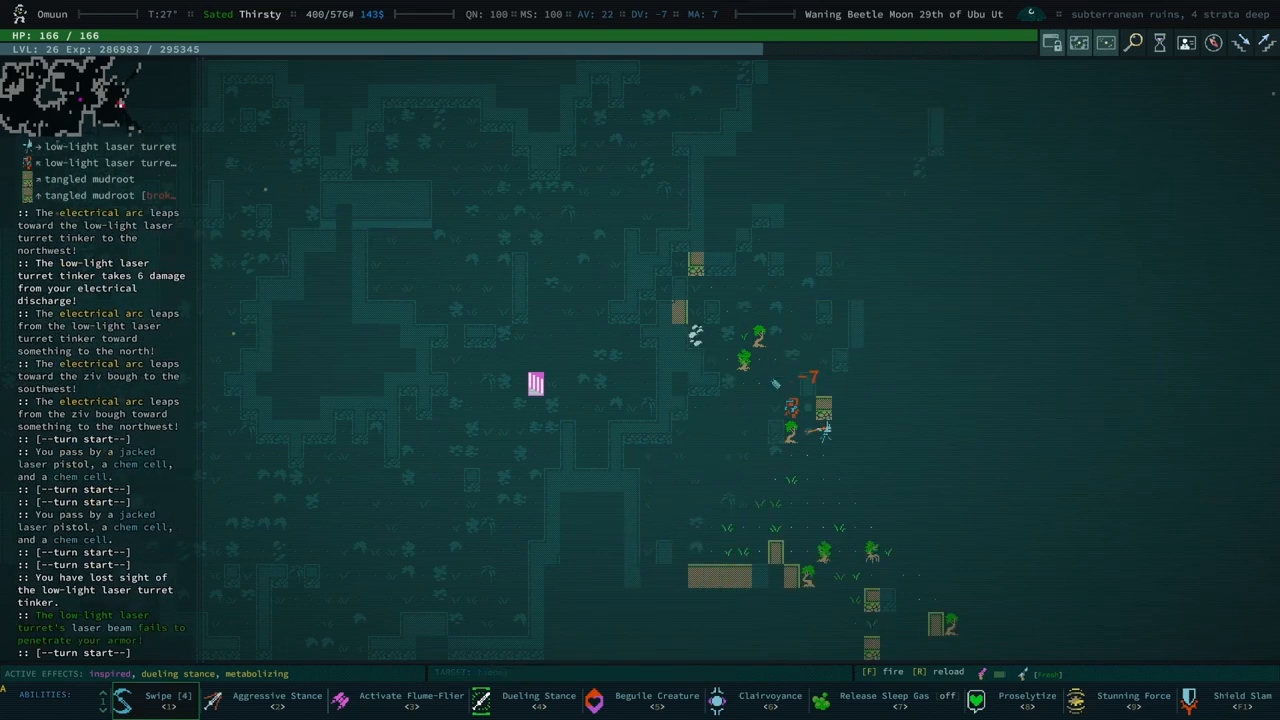
pyautogui.click(120, 700)
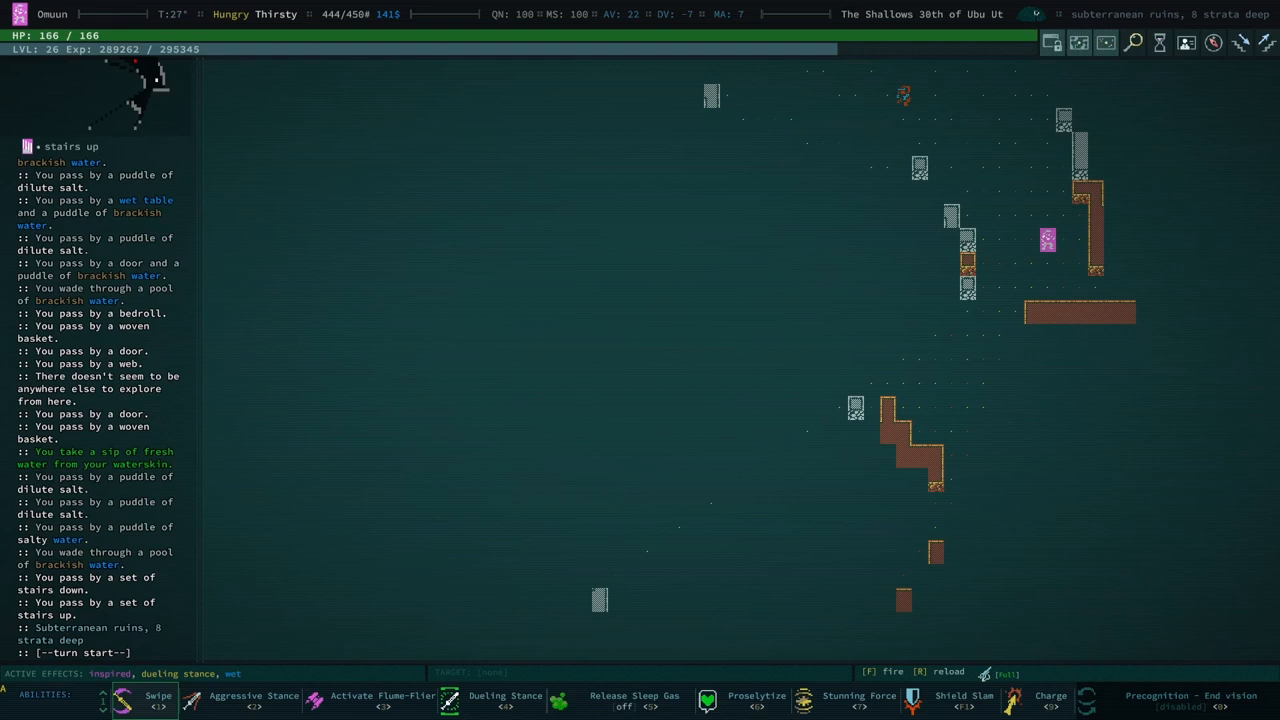
pyautogui.moveTo(1148, 430)
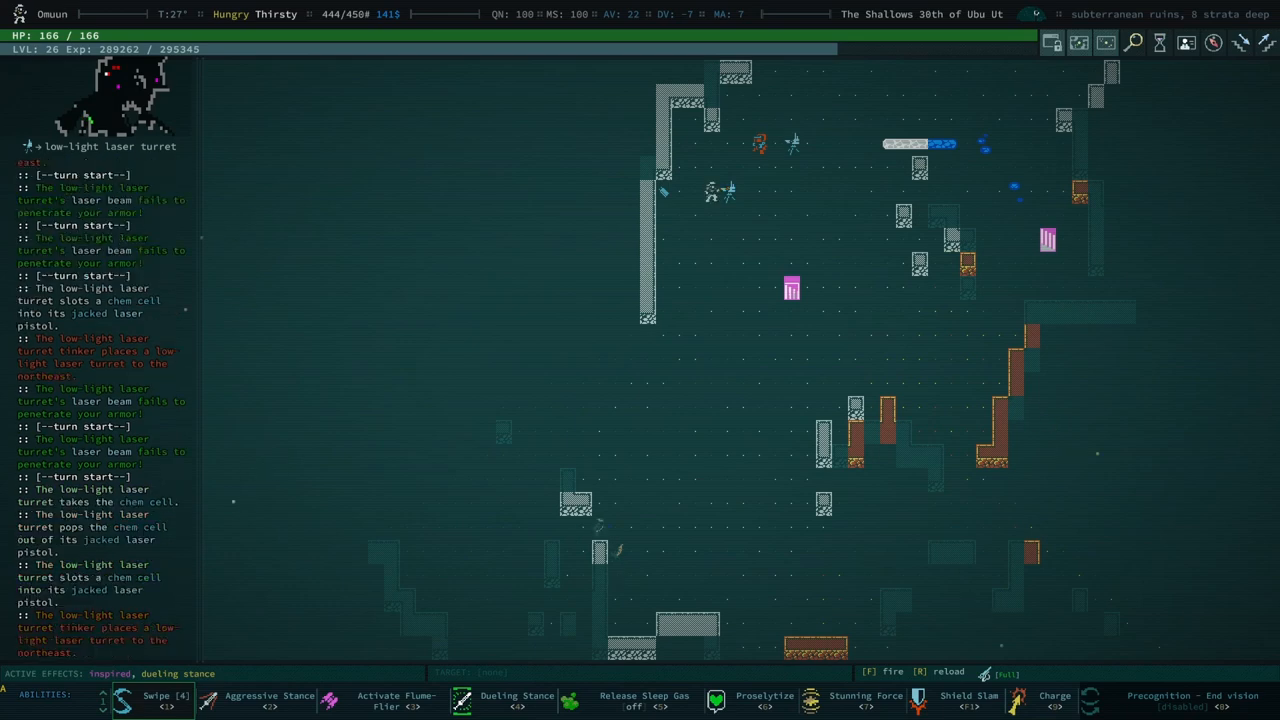
# Attack the low-light laser turret in melee until it is destroyed
pyautogui.click(140, 700)
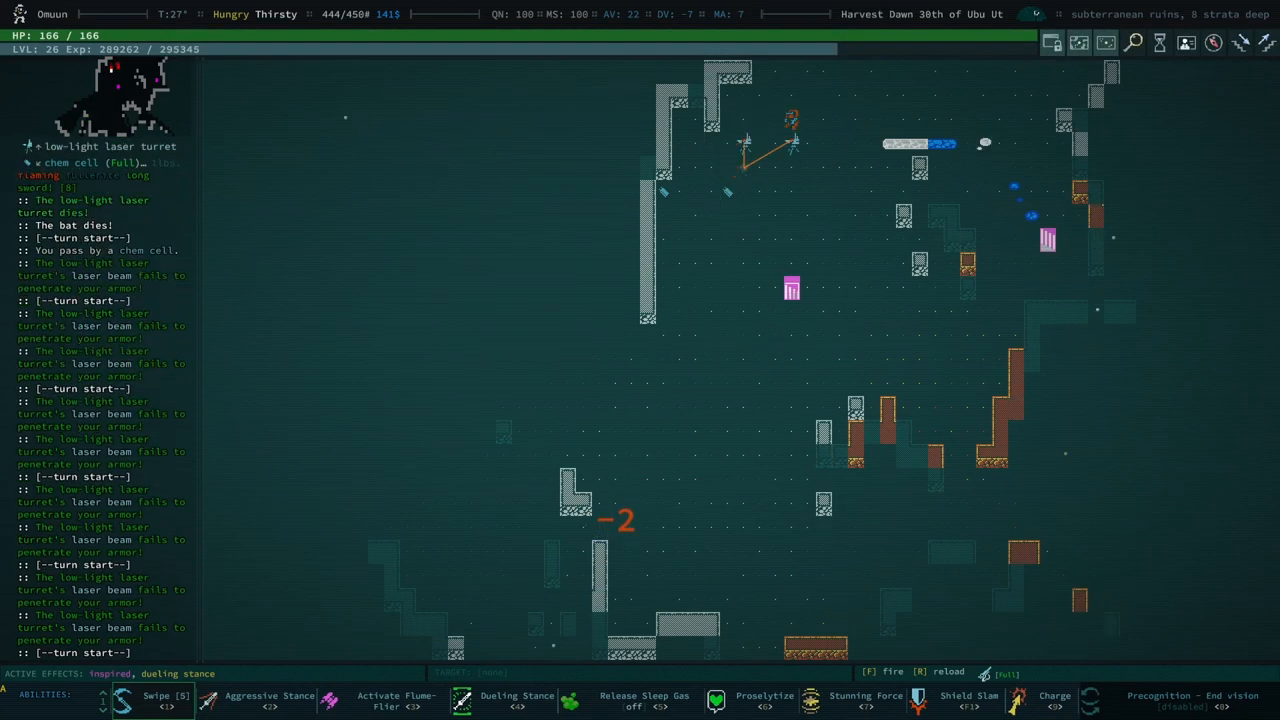
pyautogui.click(166, 696)
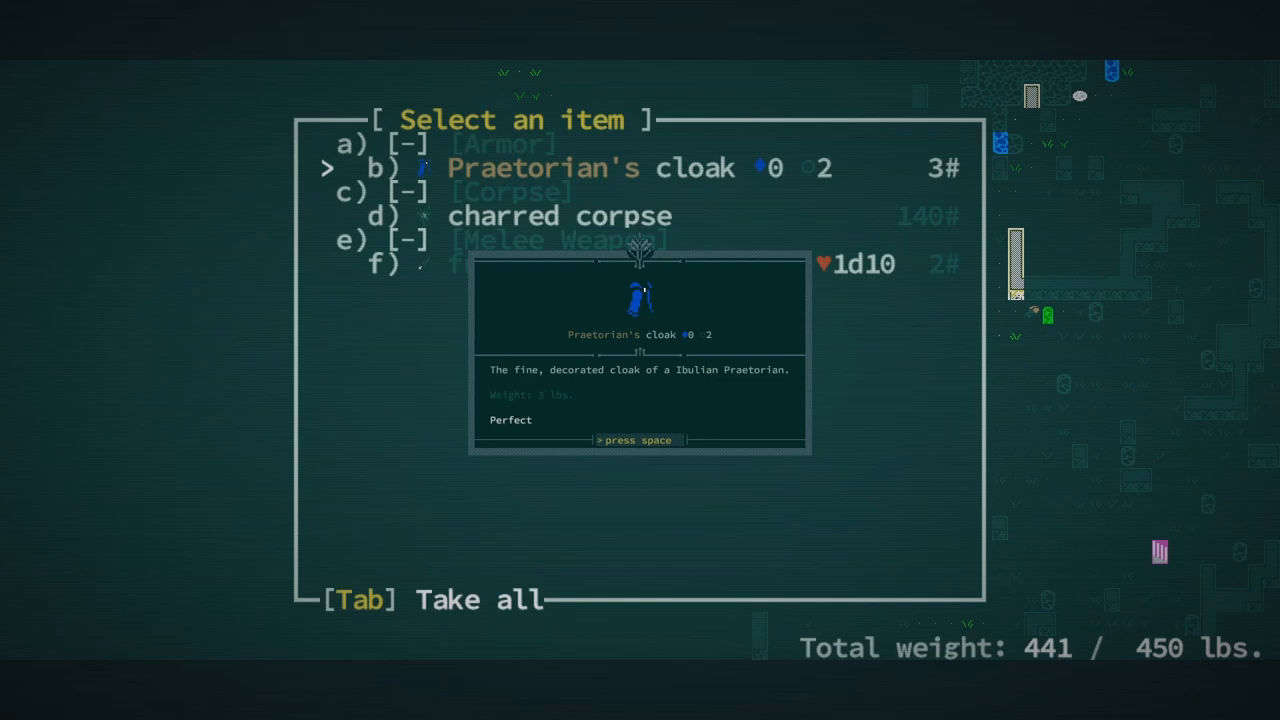
# Take the Praetorian's cloak and dagger from the charred corpse and descend
pyautogui.press('space')
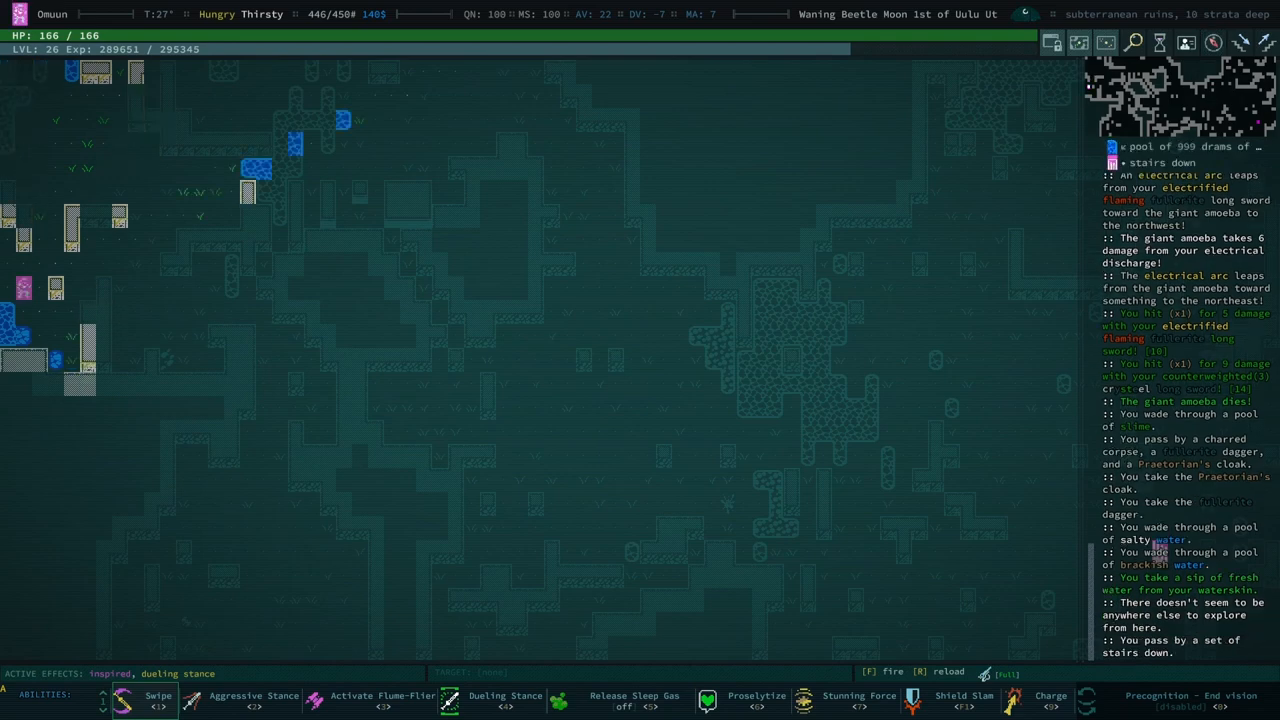
pyautogui.press('>')
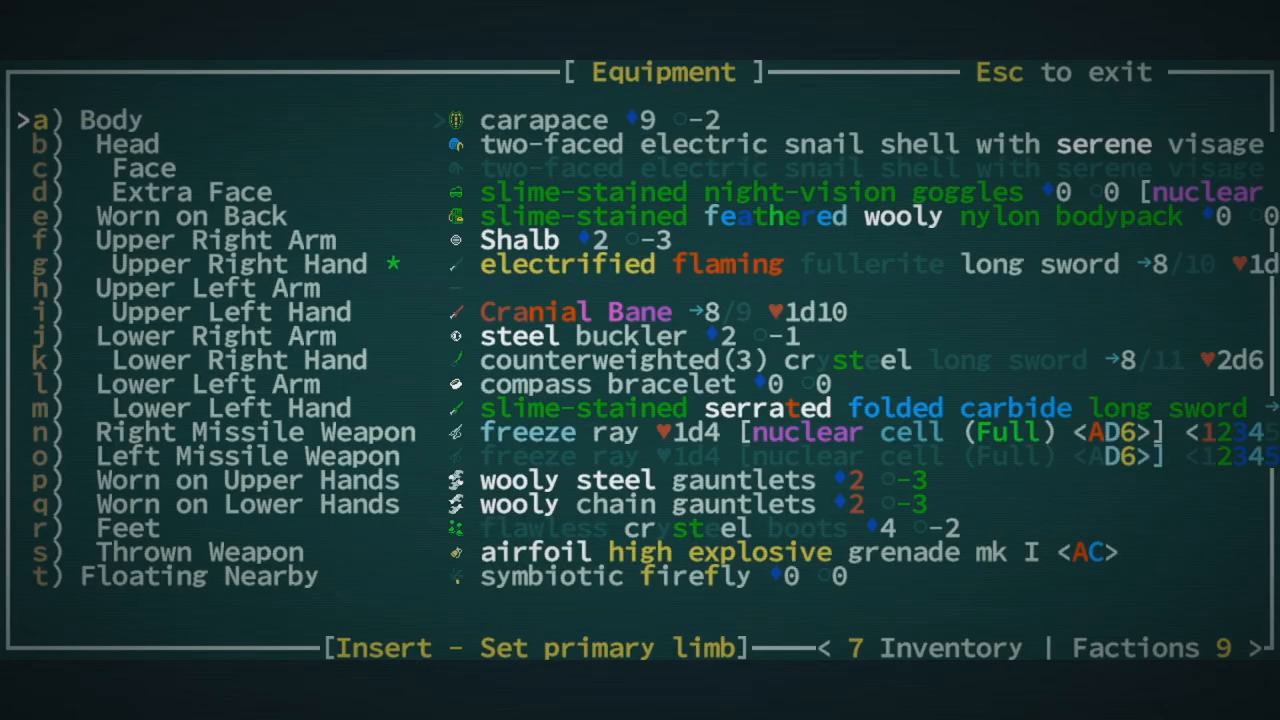
# Close the equipment list, descend to twelve strata, and kill the waveform worm
pyautogui.press('Escape')
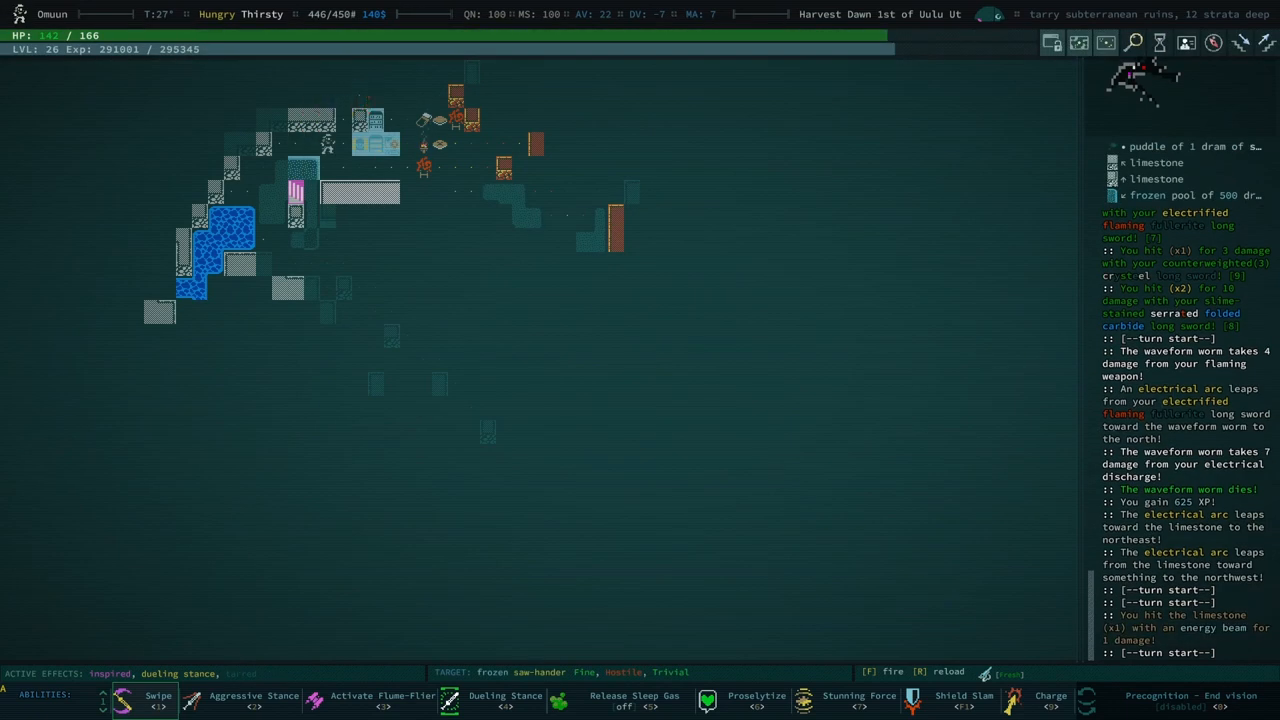
# Open the frozen chest holding fullerite plate mail and a fullerite long sword
pyautogui.press('i')
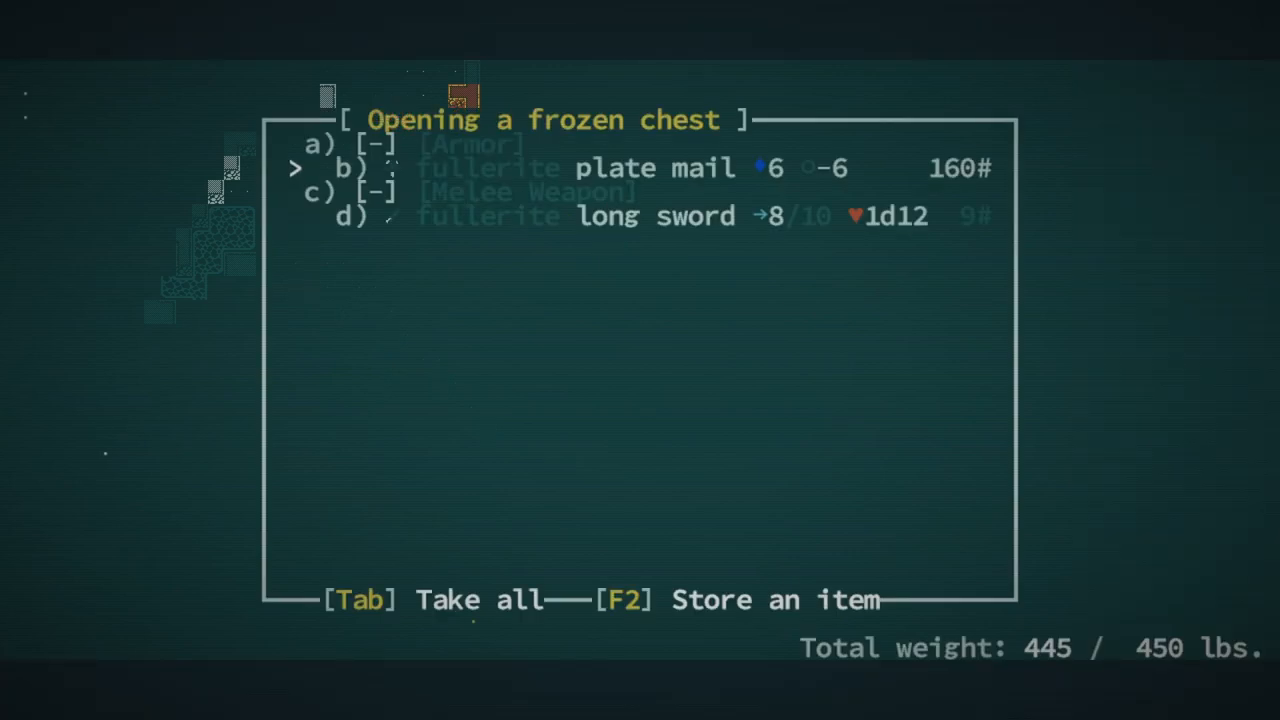
# Take the fullerite long sword and select the slime-stained serrated carbide long sword in inventory
pyautogui.press('Down')
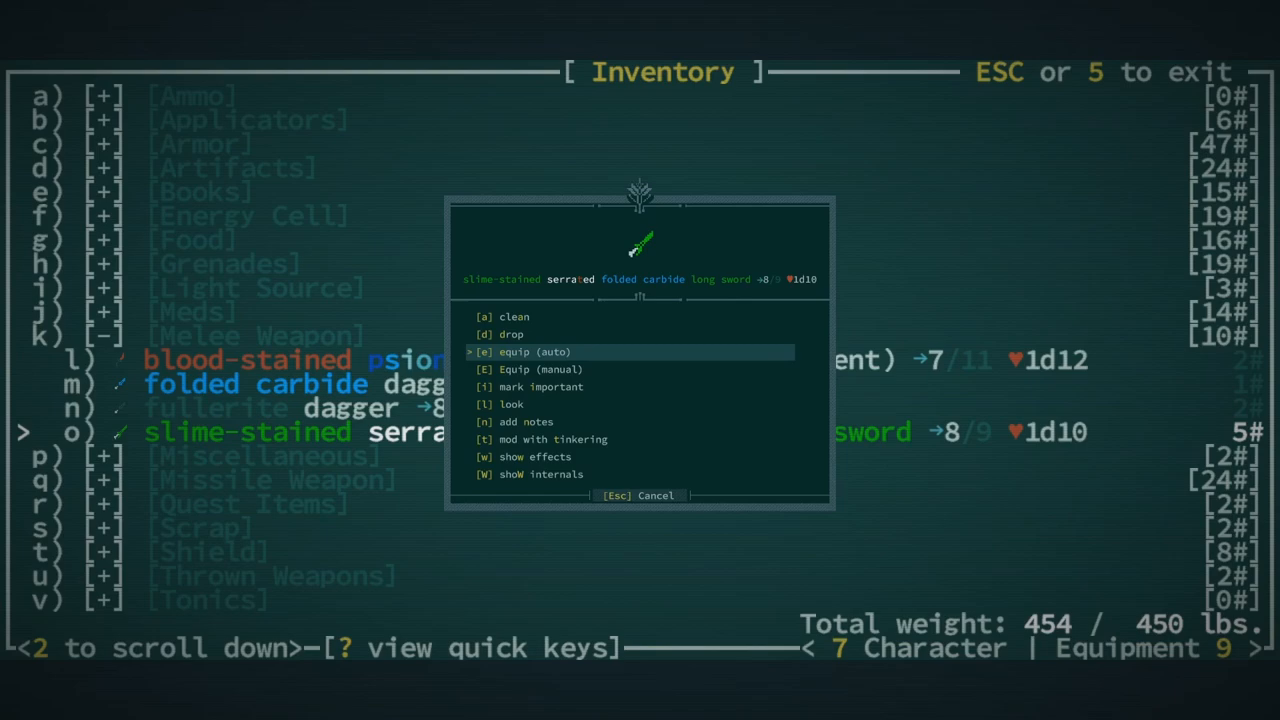
# Equip the fullerite long sword, drop the carbide sword, and select it in Equipment
pyautogui.click(533, 351)
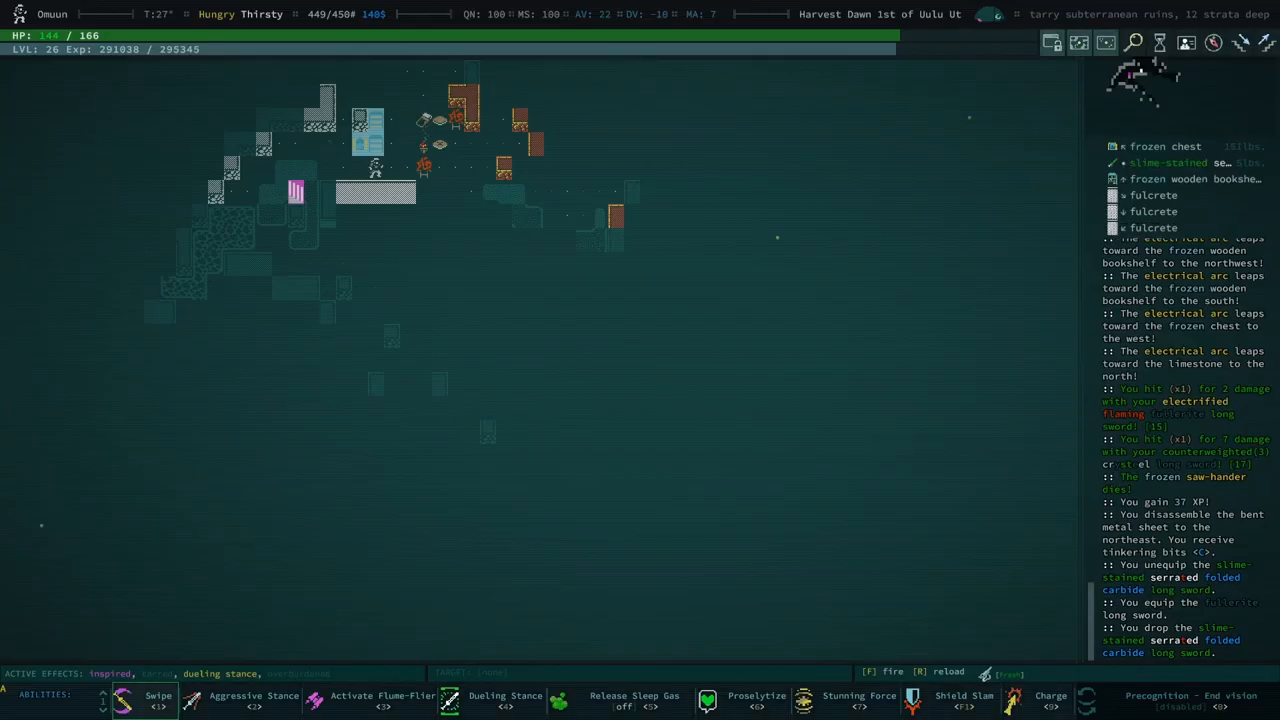
pyautogui.press('e')
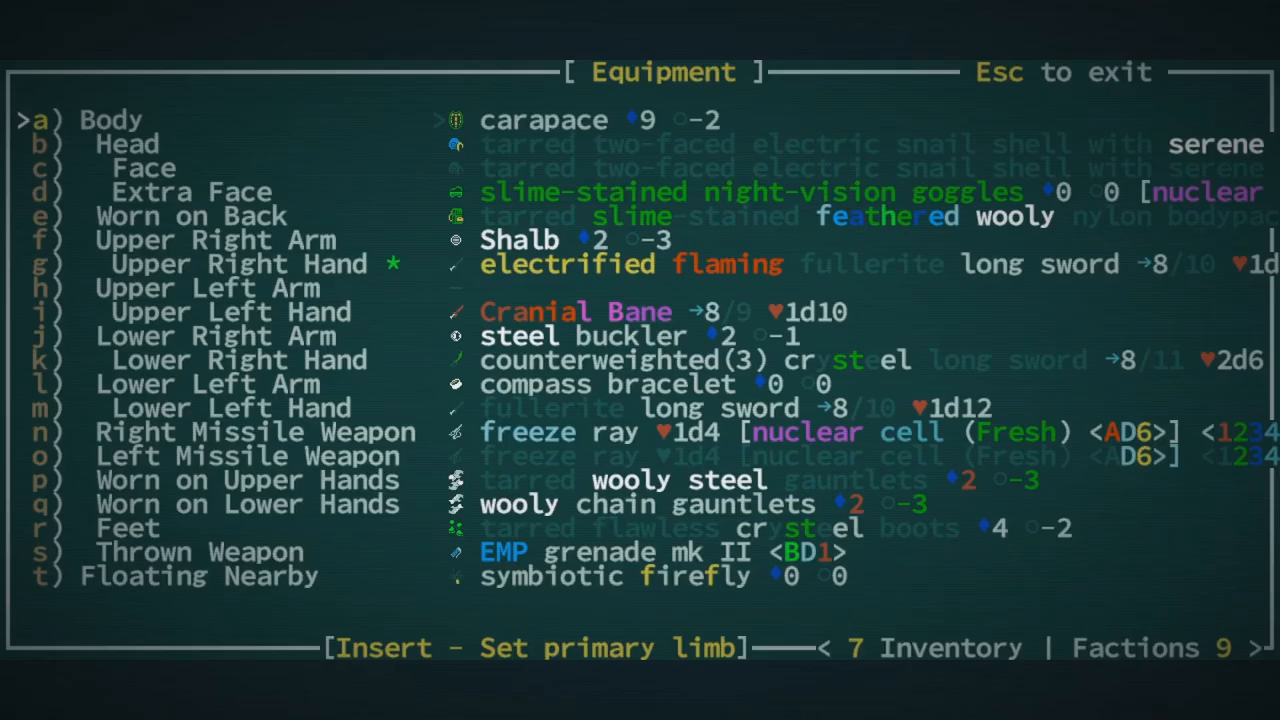
pyautogui.press('down')
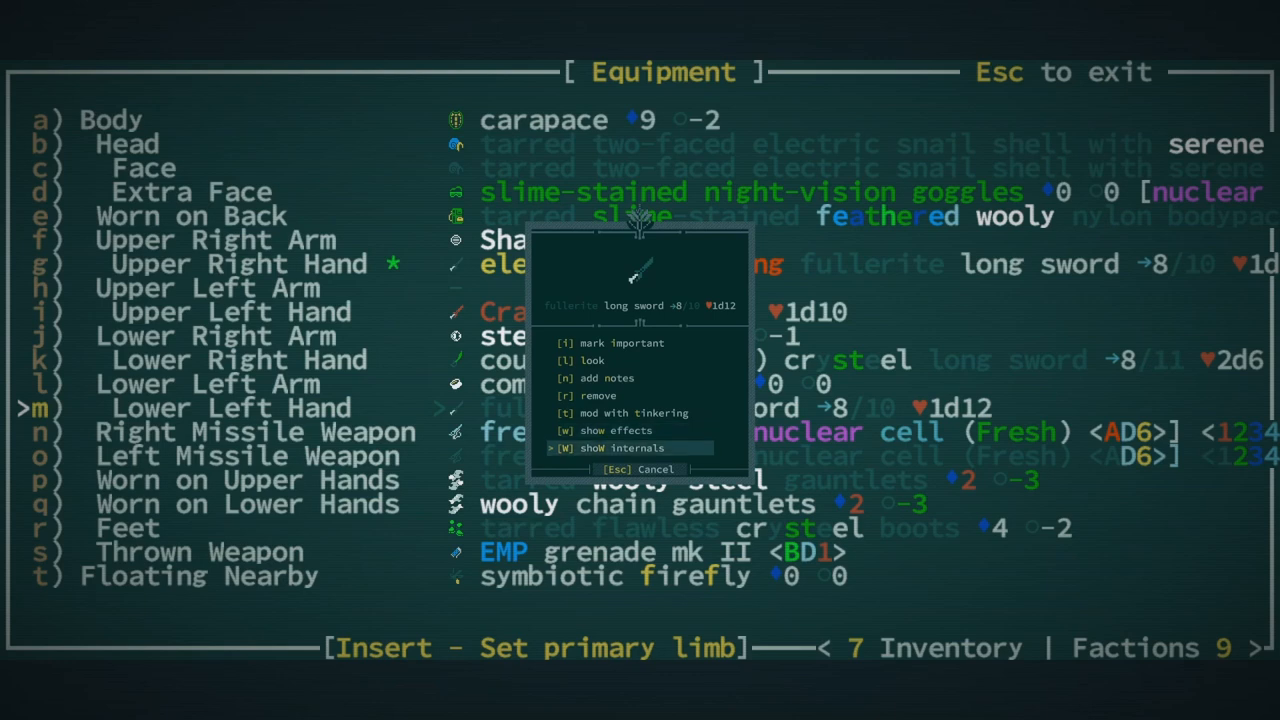
# Browse the fullerite long sword's tinkering mods, reading each description
pyautogui.click(632, 412)
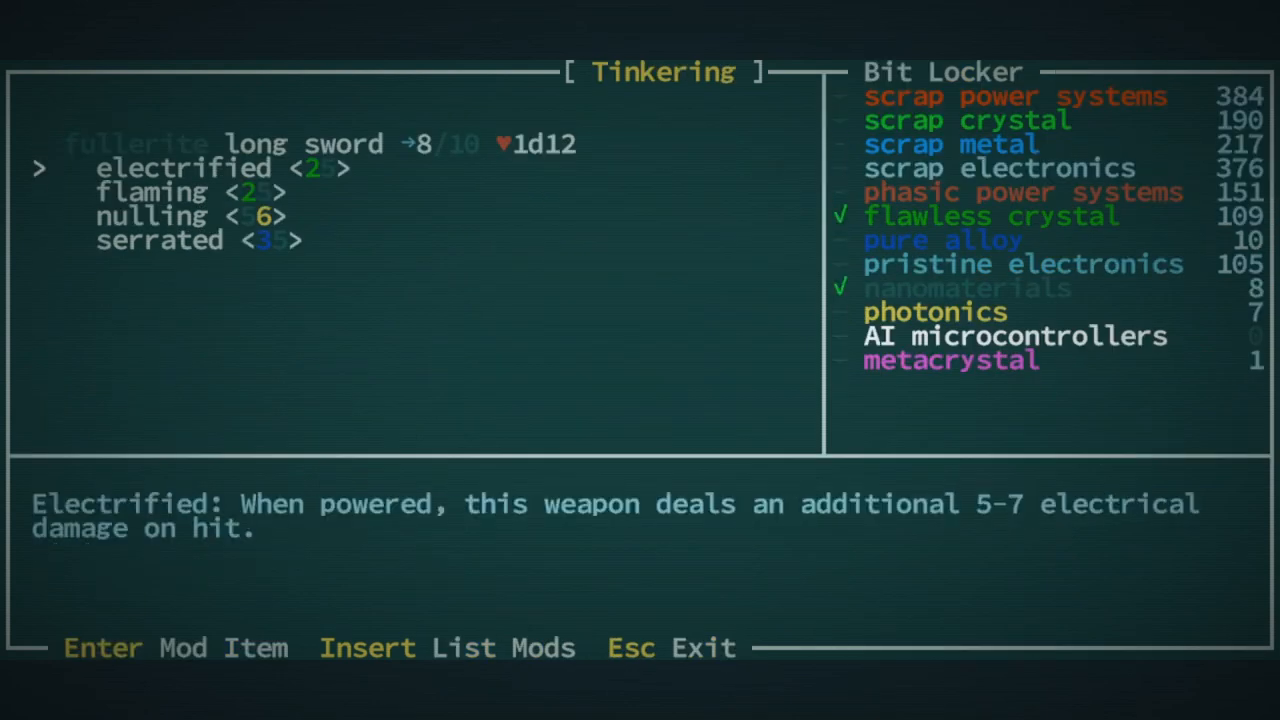
pyautogui.press('Down')
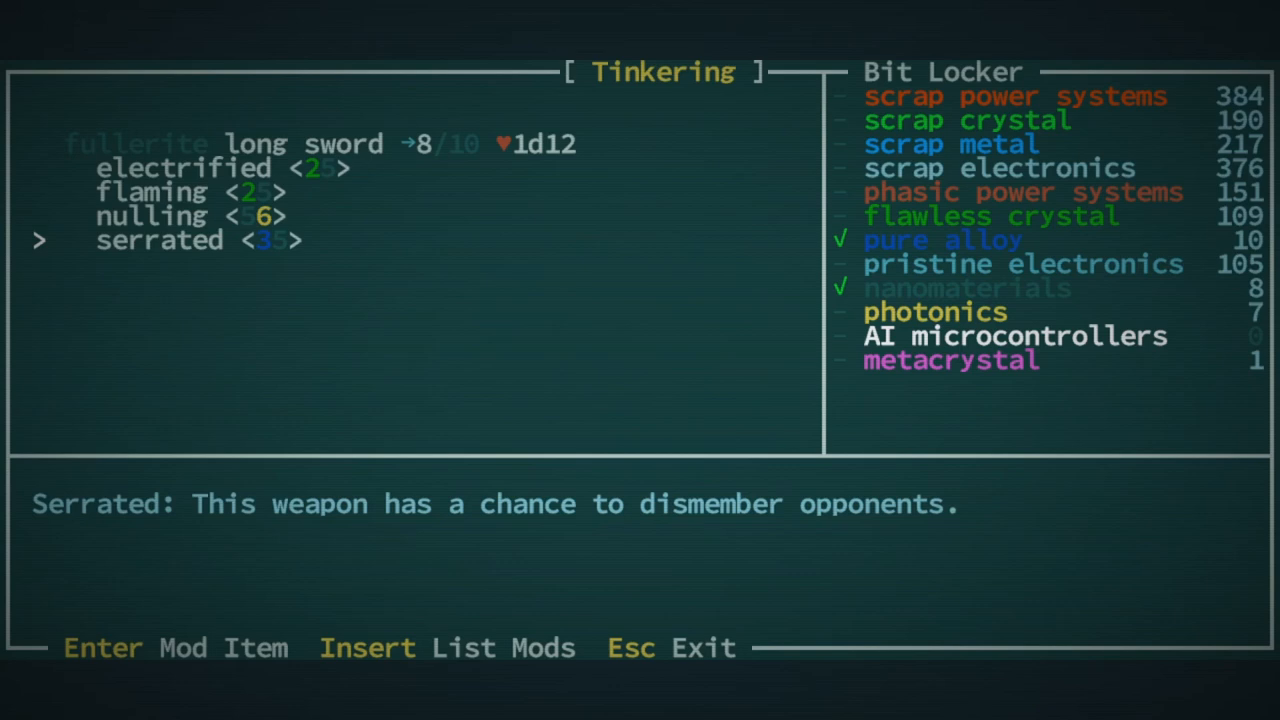
pyautogui.press('up')
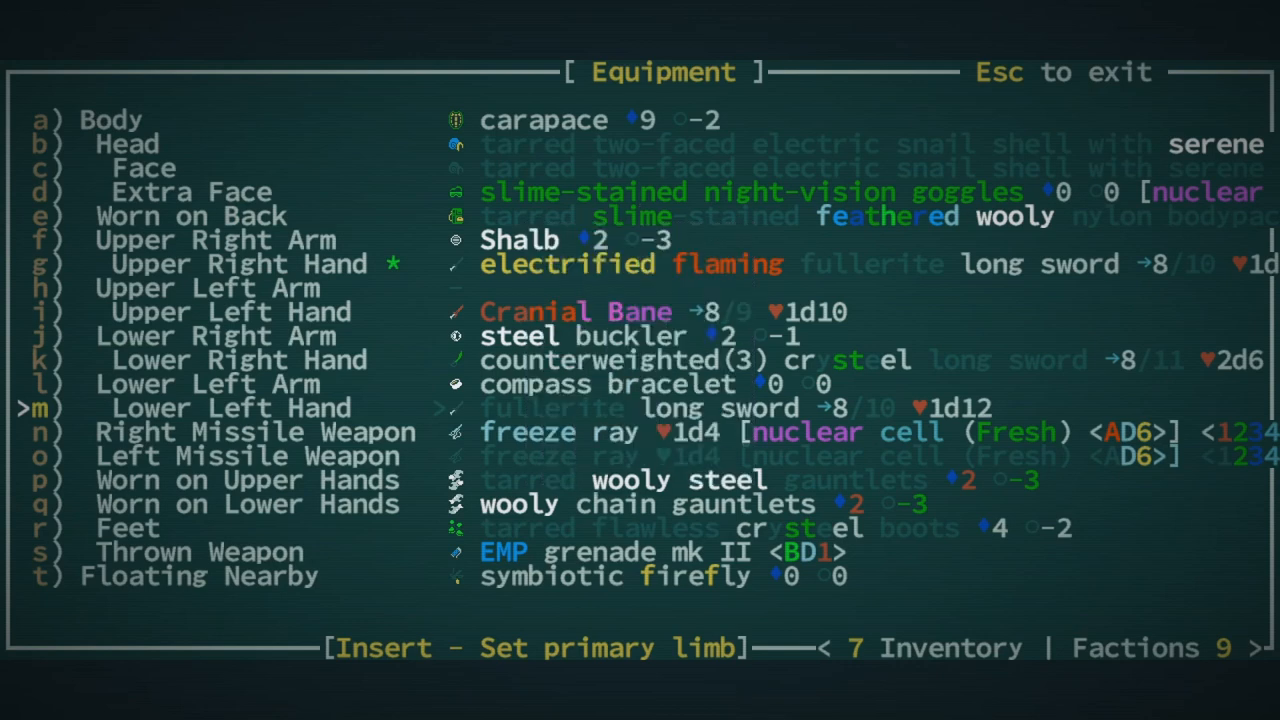
# Move through the upper left hand and arm slots to reopen the sword's mod choices
pyautogui.press('up')
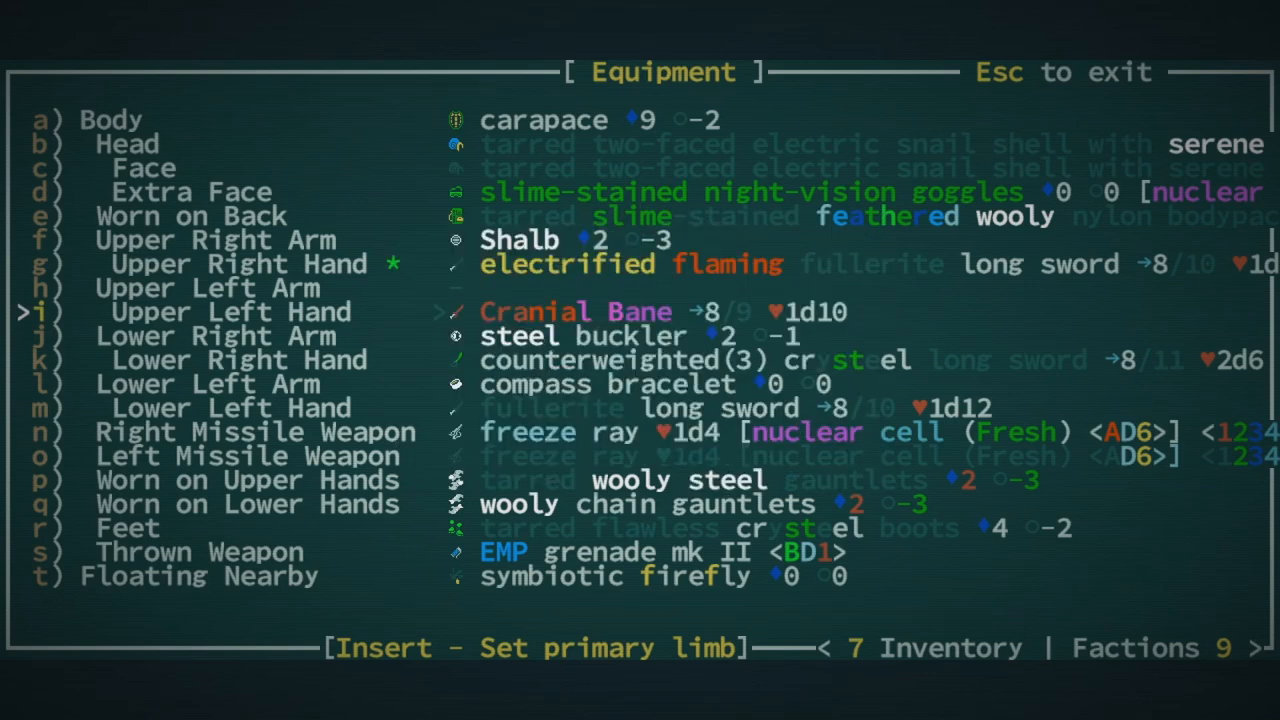
pyautogui.press('Up')
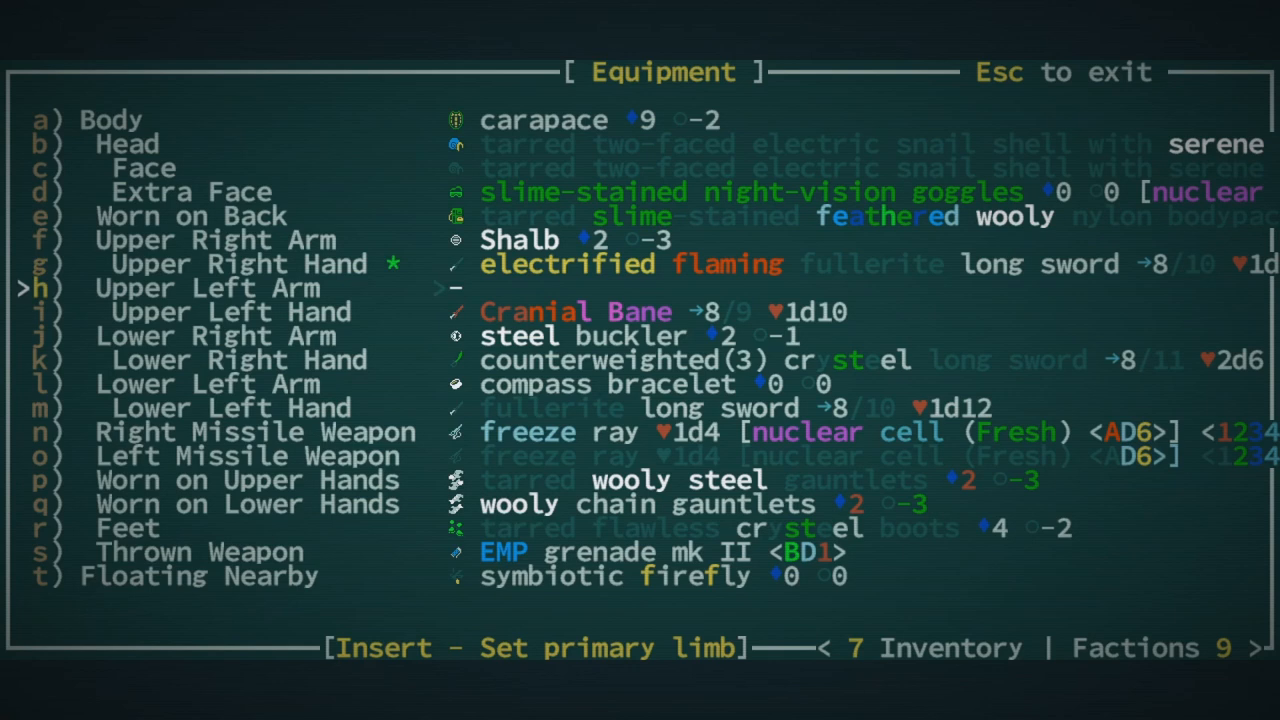
pyautogui.press('up')
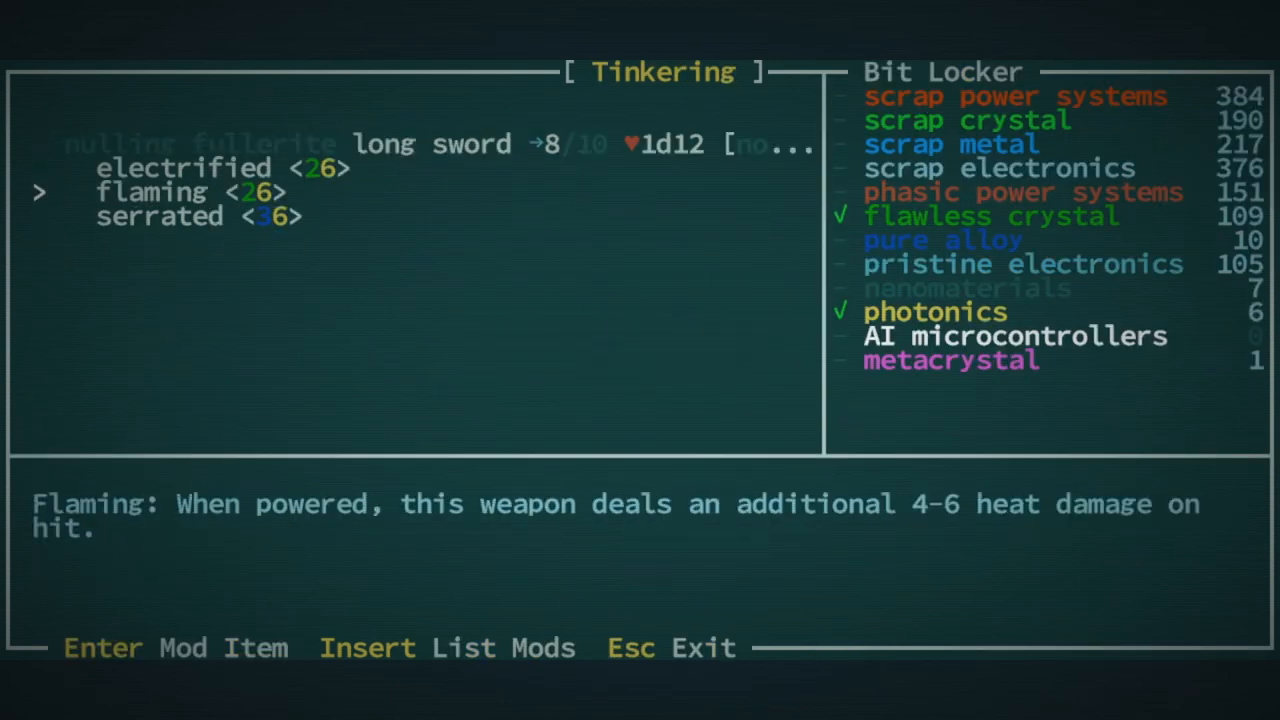
# Exit tinkering and expand the Melee Weapon category showing three daggers
pyautogui.press('up')
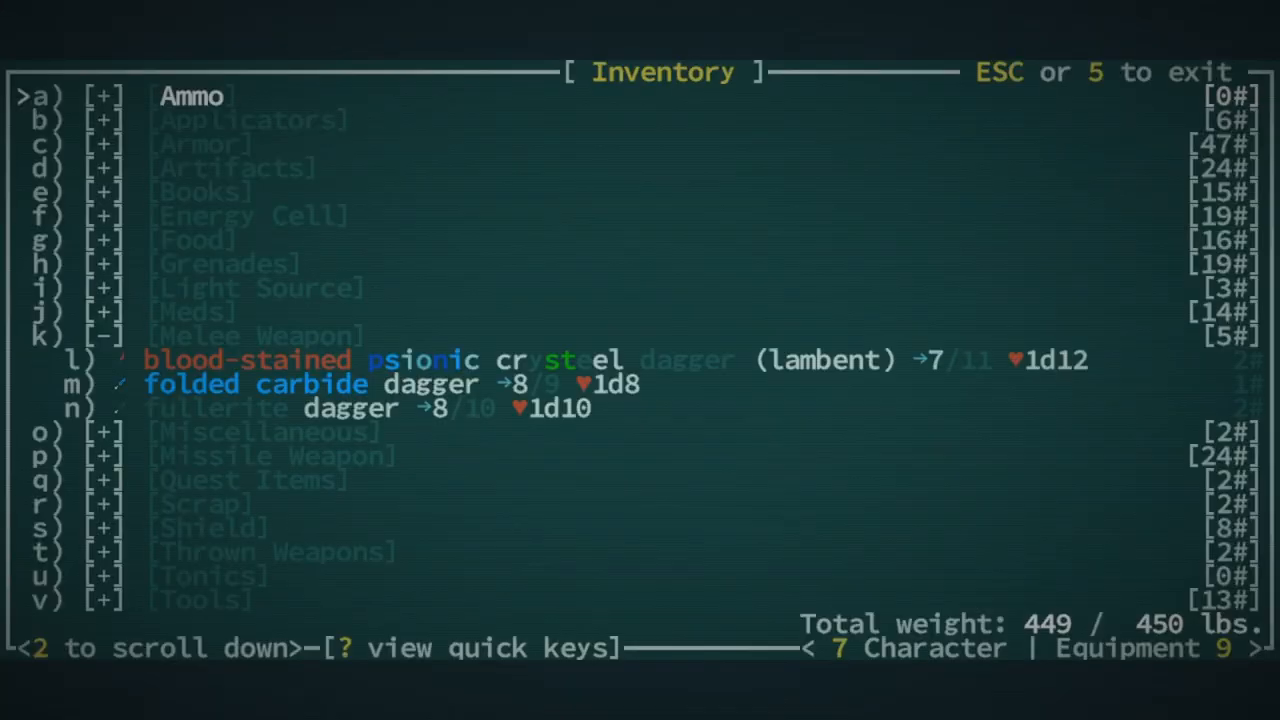
# Close the inventory, examine the wooden bookshelf without taking books, and return to the map
pyautogui.press('9')
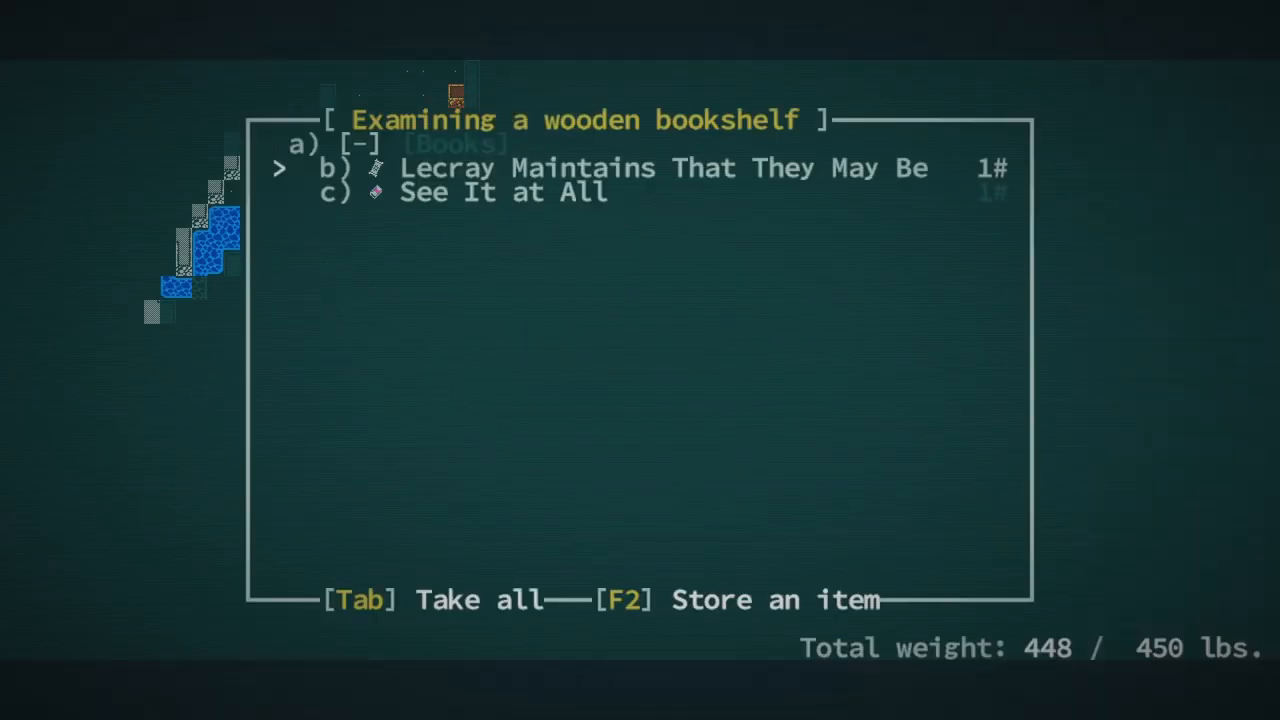
pyautogui.press('Tab')
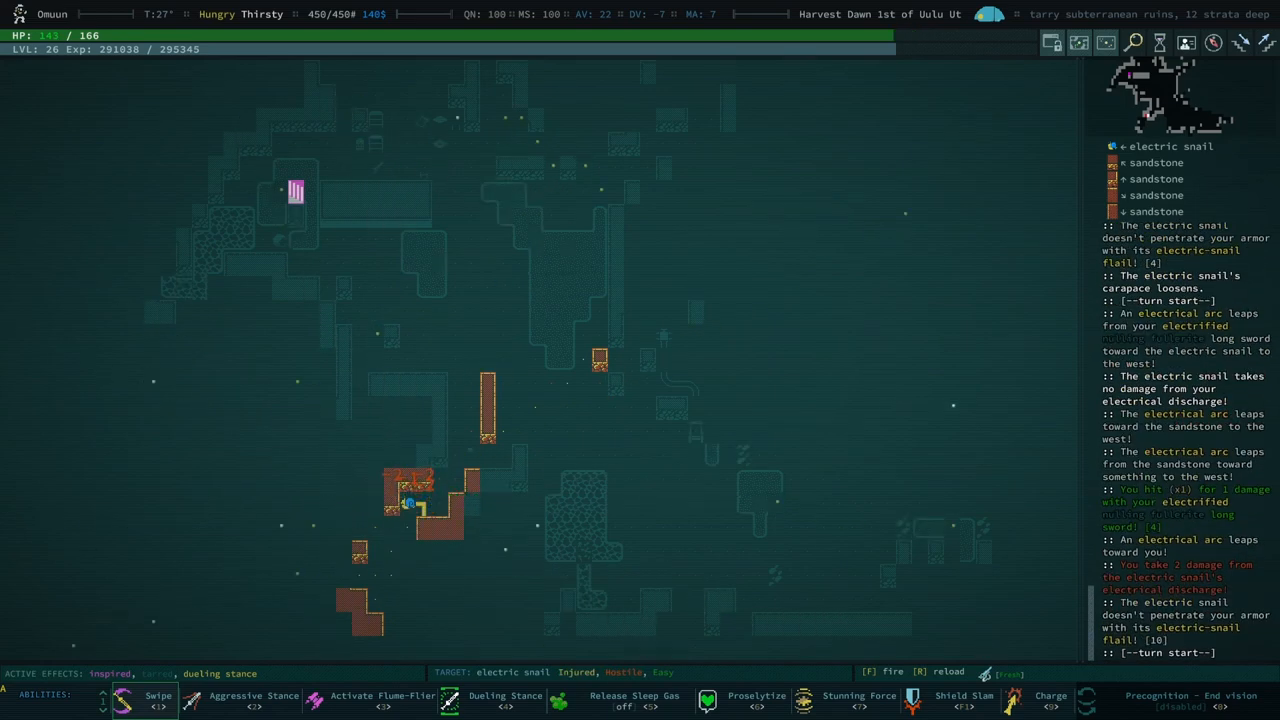
# Make camp and preserve fire ant gasters, beetle meats and a starapple
pyautogui.click(600, 360)
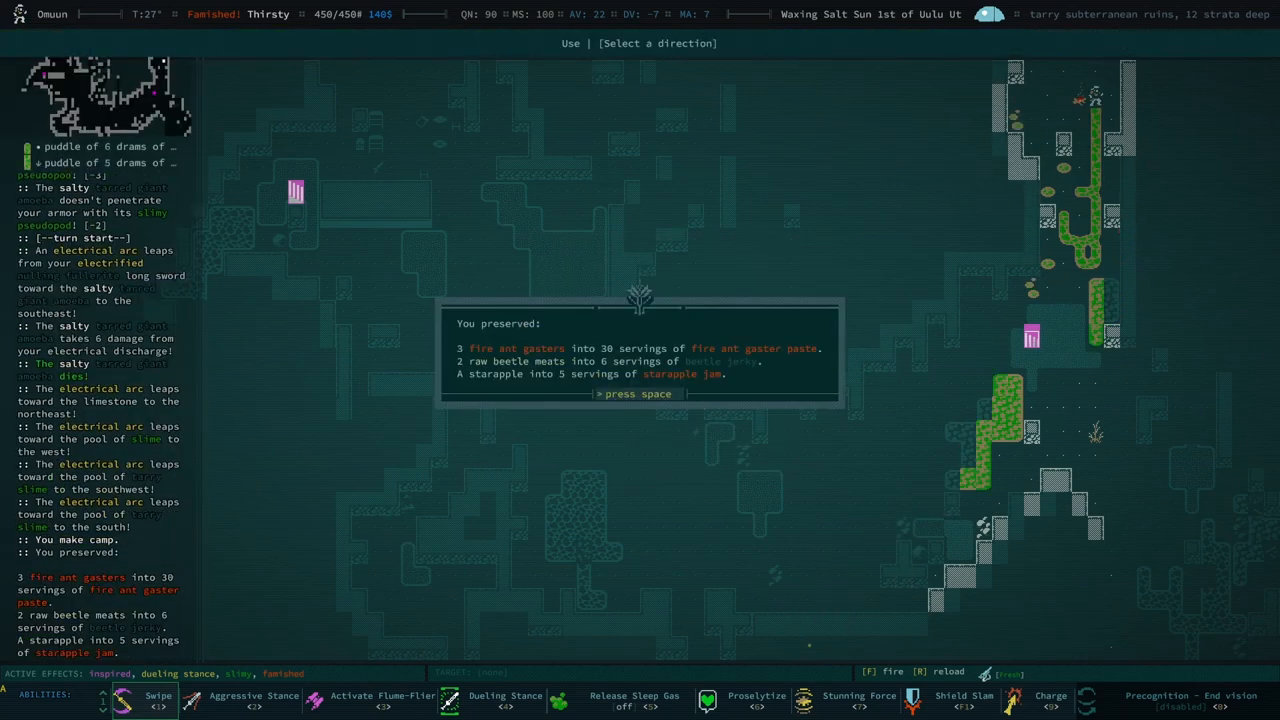
# Cook grave moss, phase silk and a salthopper chip together at the campfire
pyautogui.press('space')
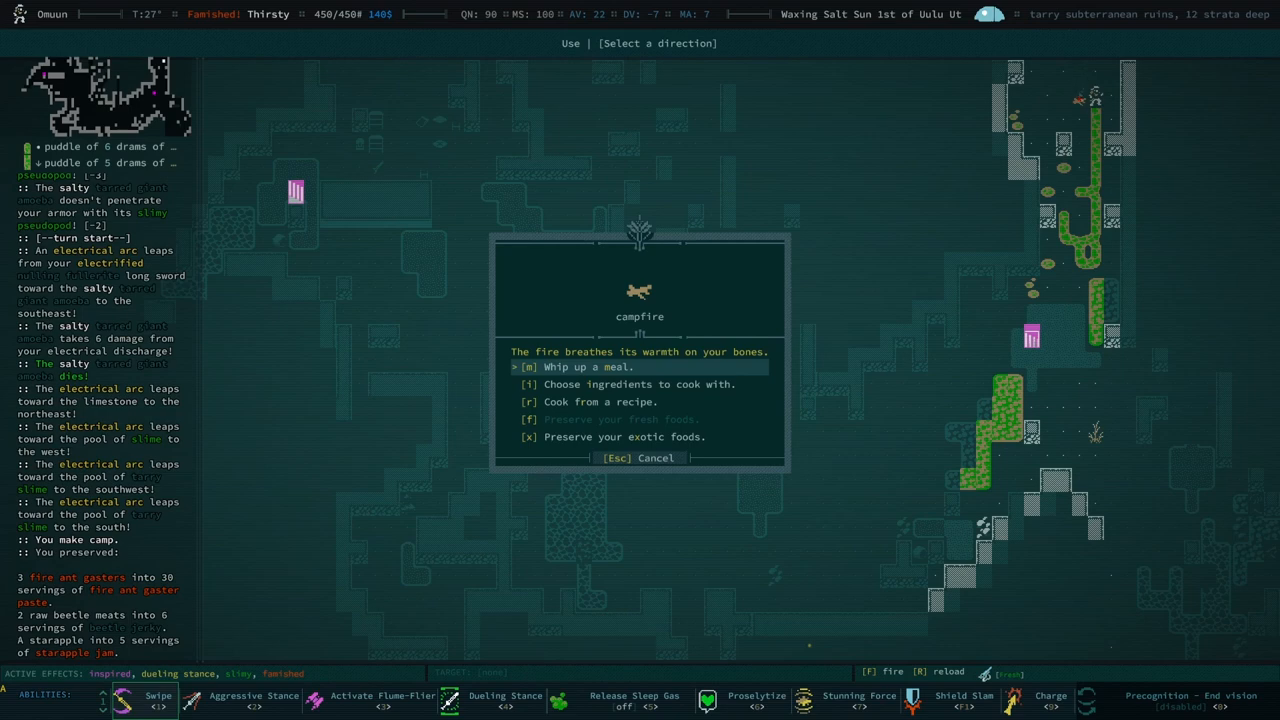
pyautogui.press('Down')
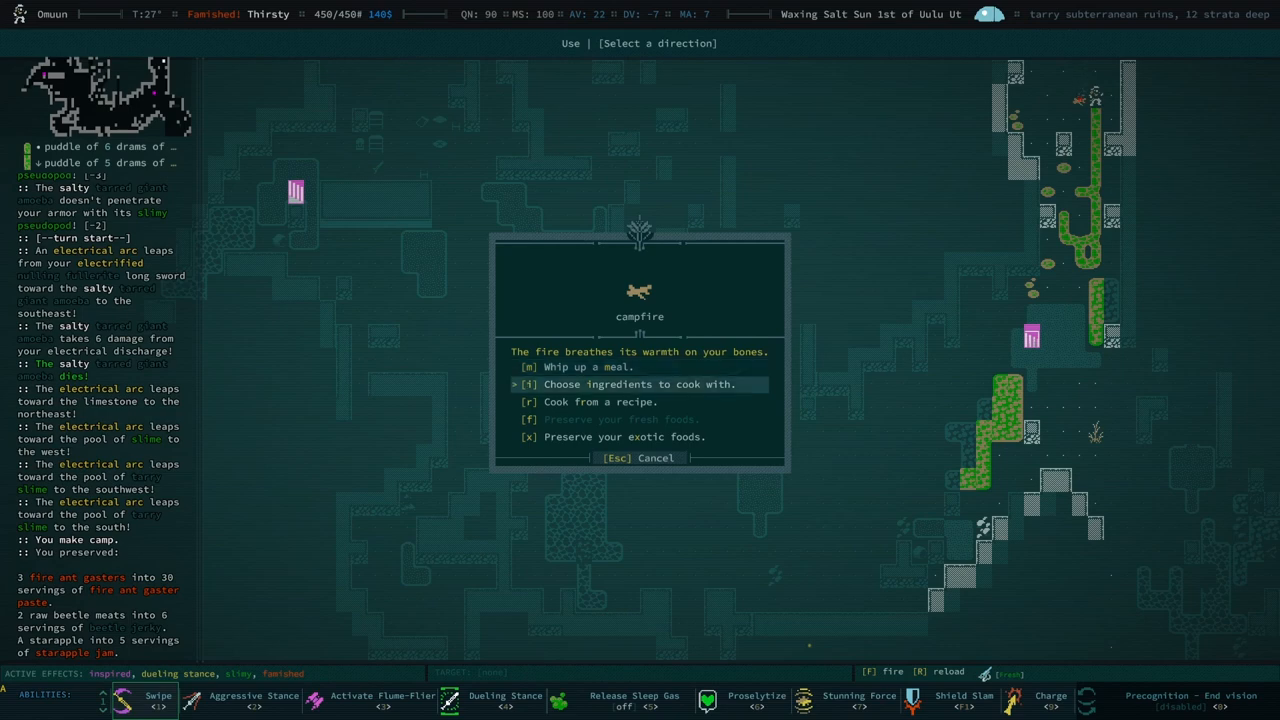
pyautogui.click(632, 384)
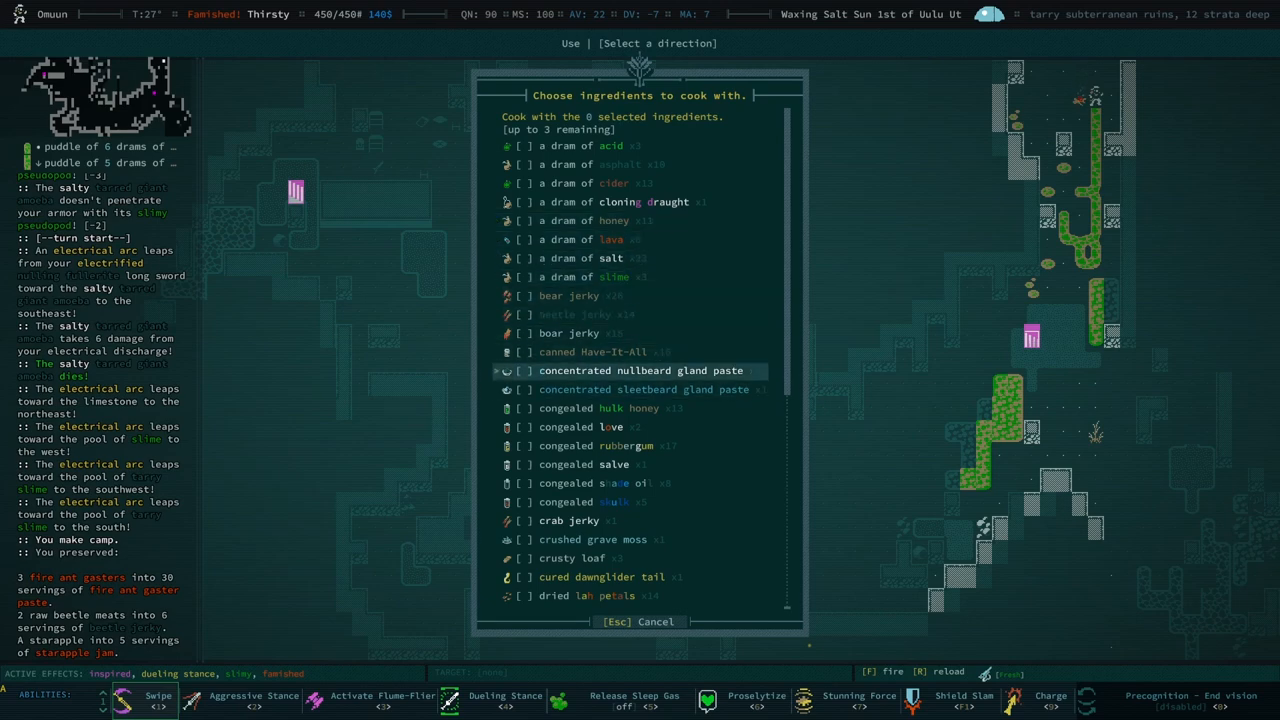
pyautogui.scroll(-3)
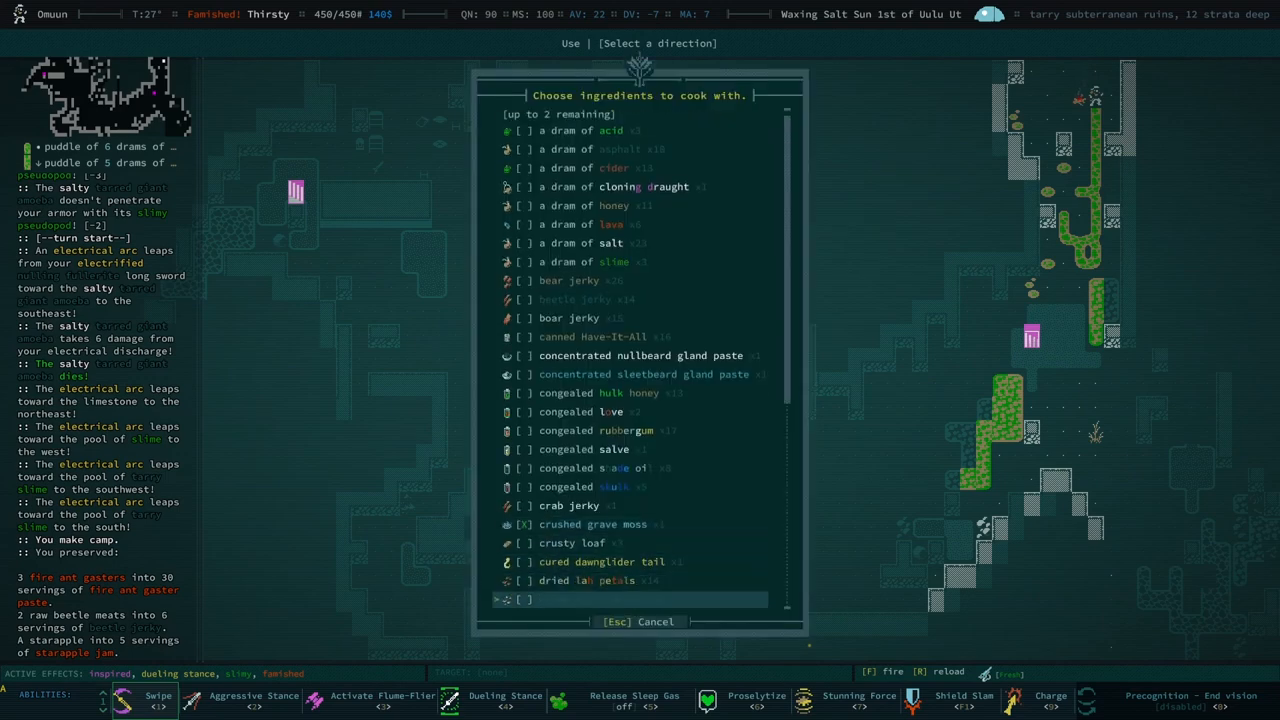
pyautogui.scroll(-3)
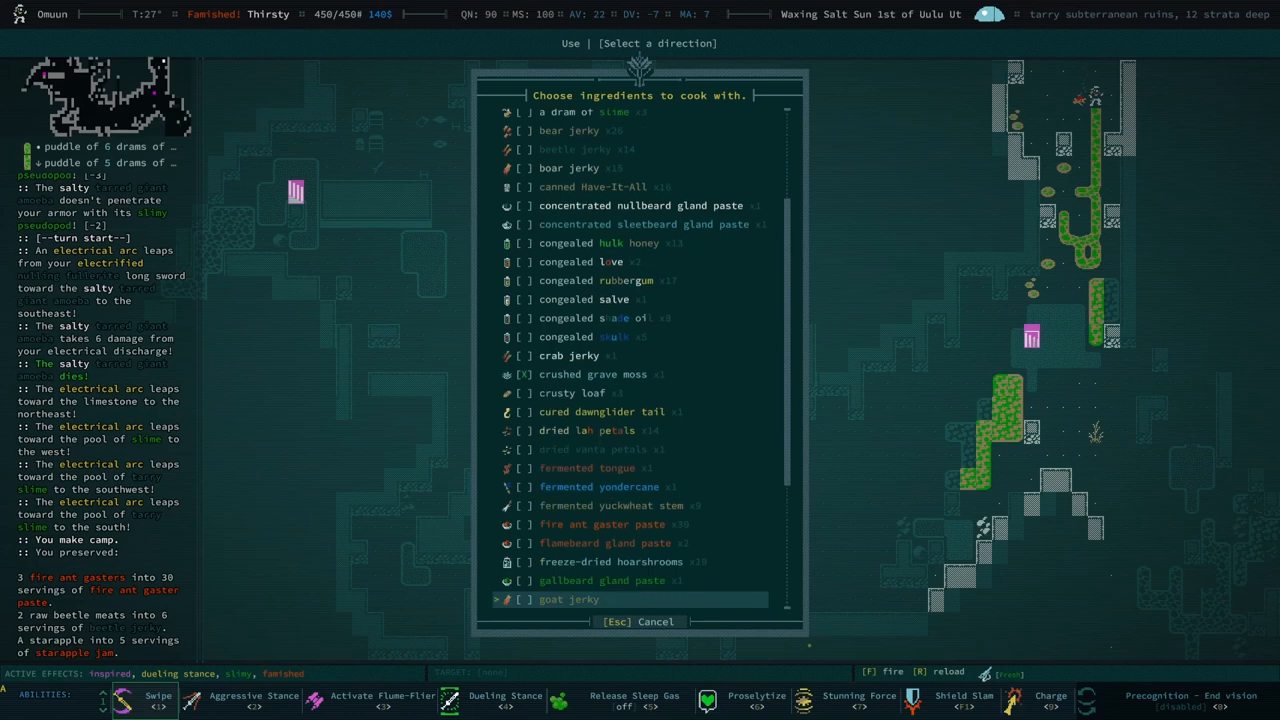
pyautogui.scroll(-3)
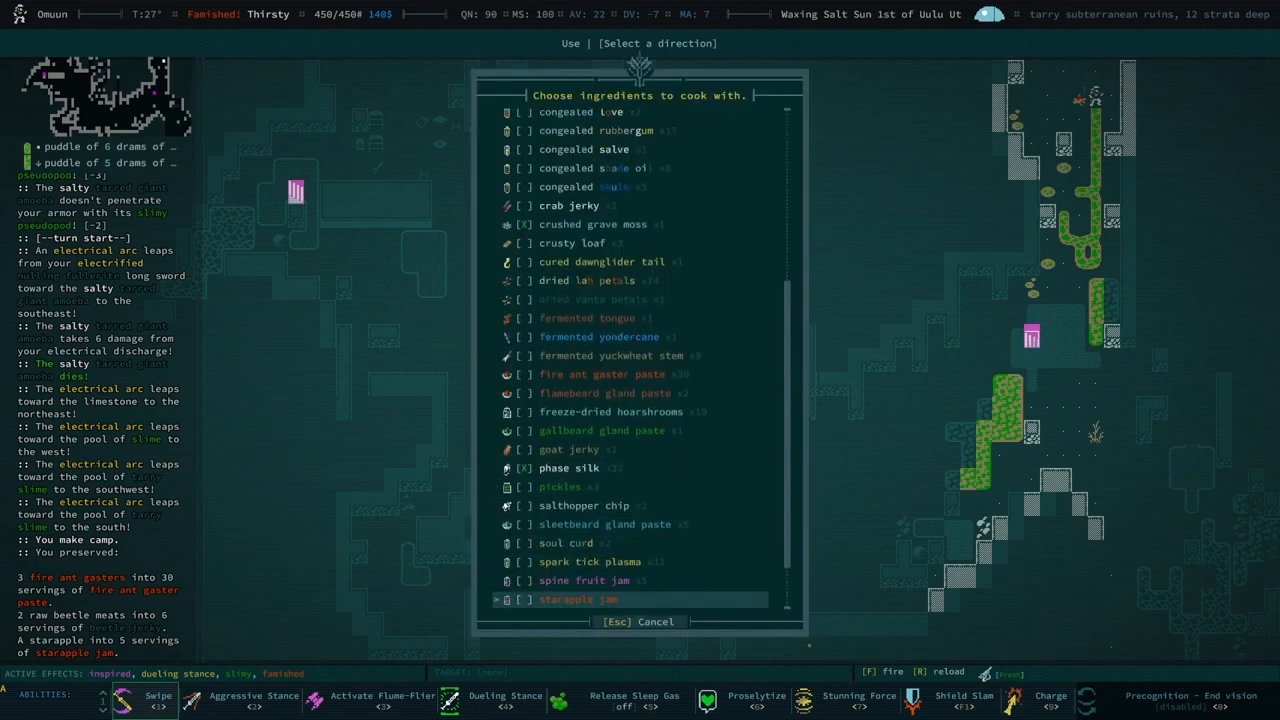
pyautogui.click(520, 505)
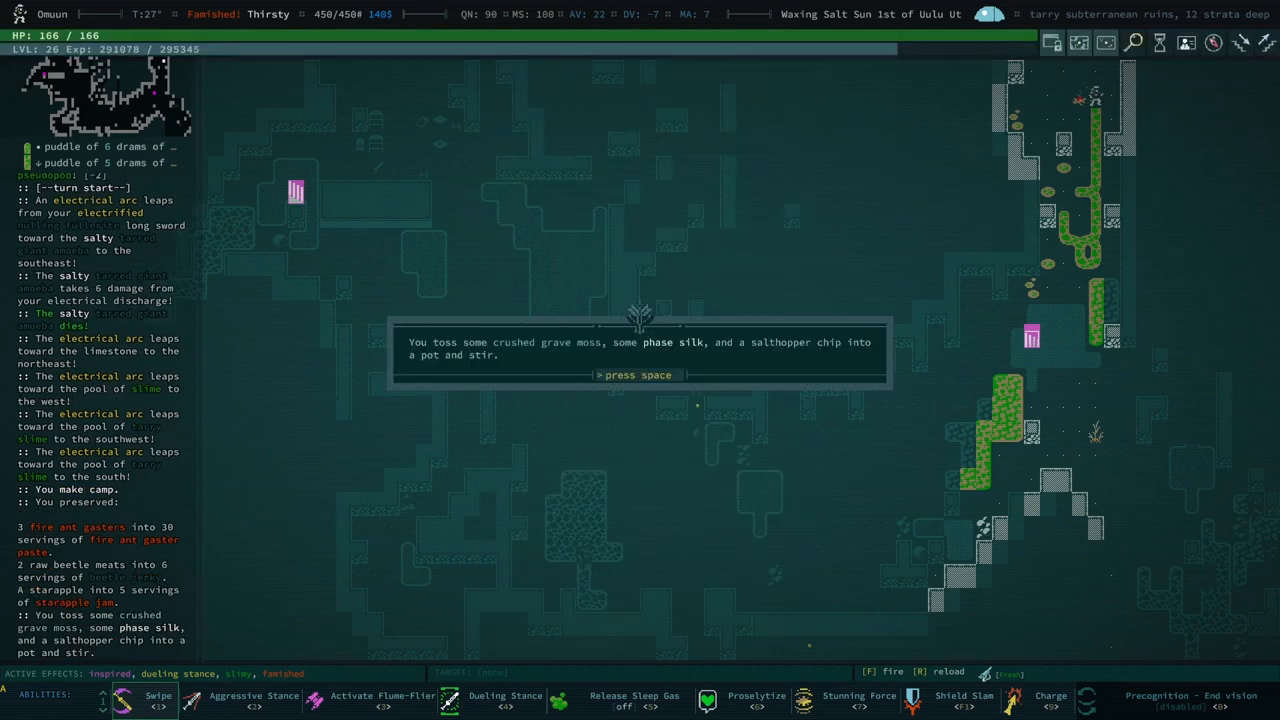
pyautogui.press('space')
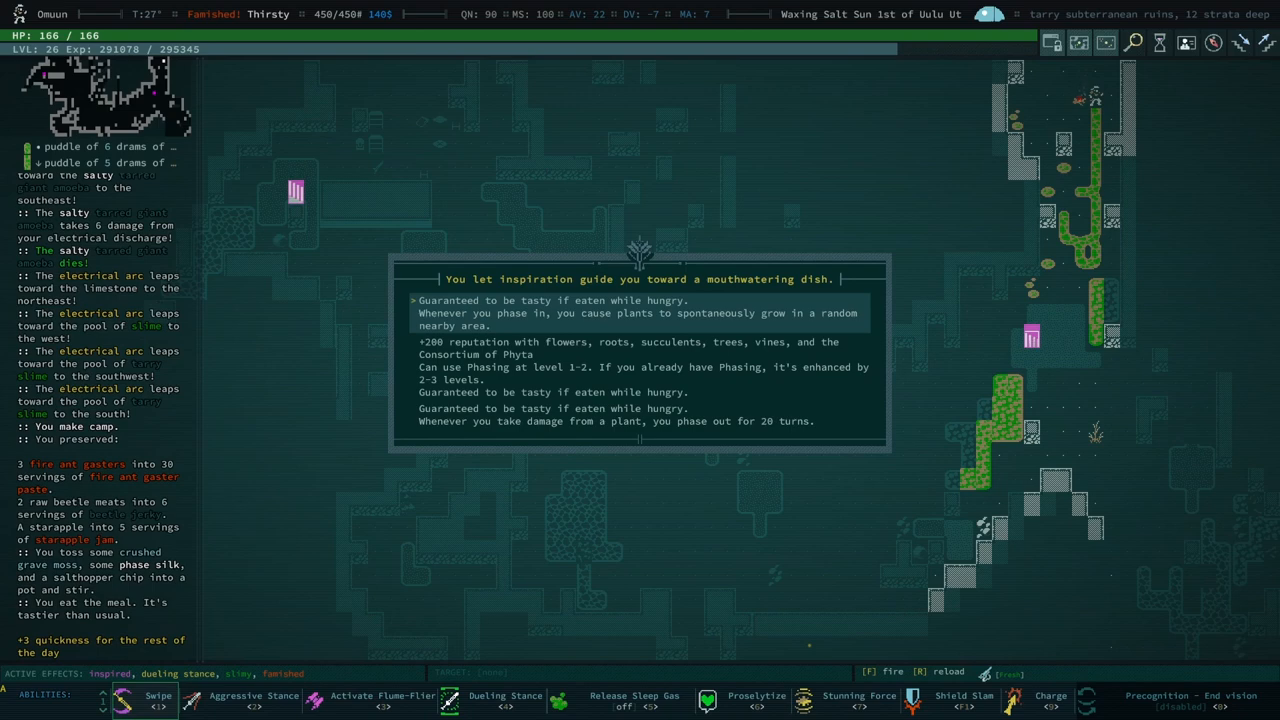
# Choose the Phasing meal effect and dismiss the metabolizing and new ability notices
pyautogui.press('Down')
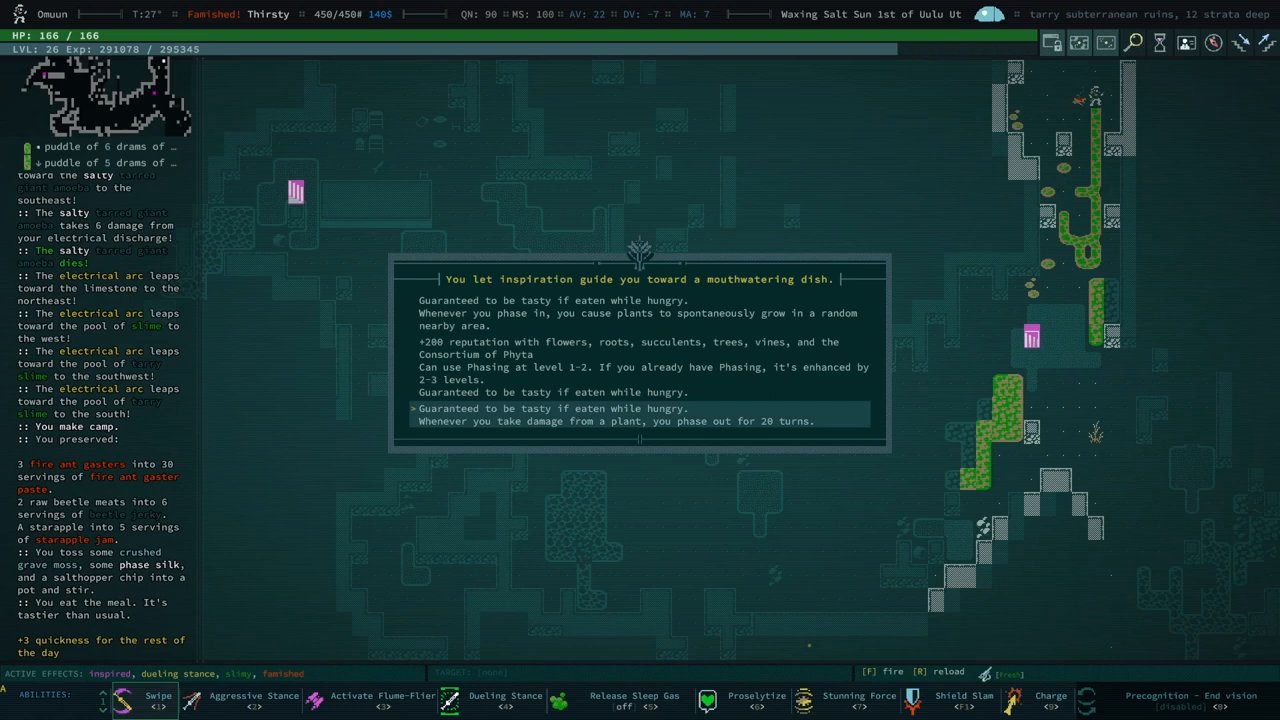
pyautogui.press('space')
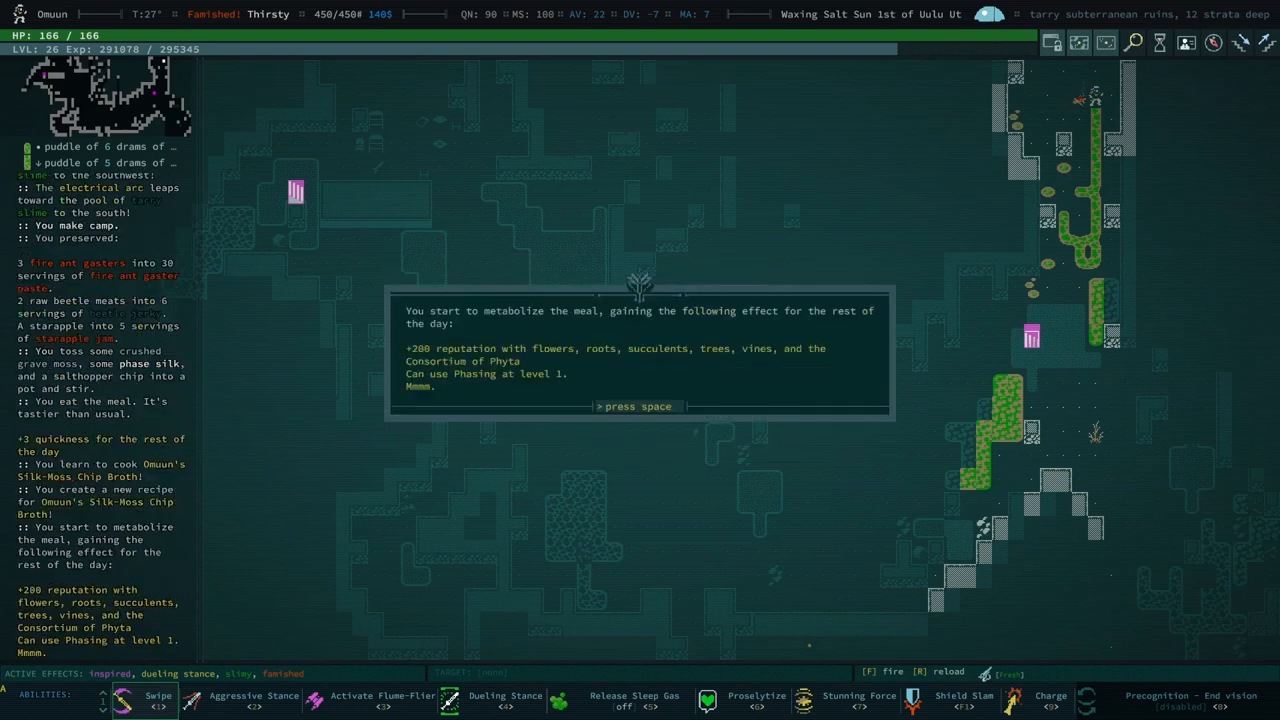
pyautogui.press('space')
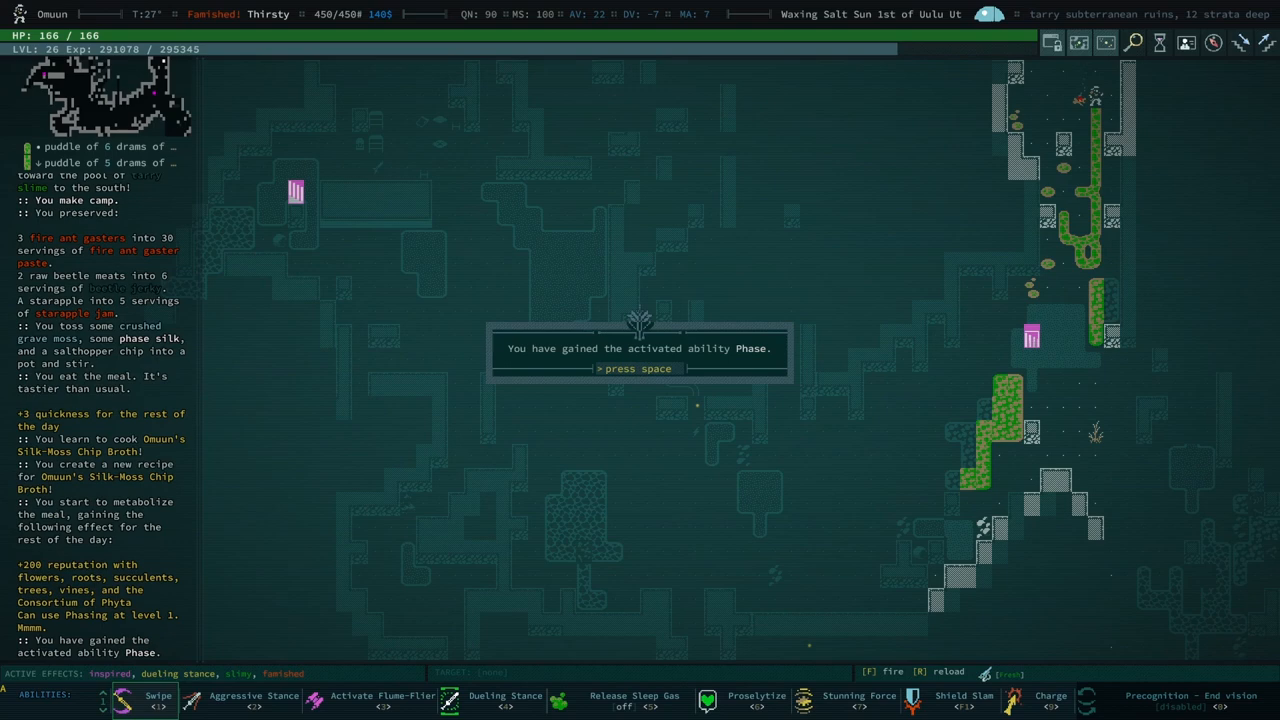
pyautogui.press('space')
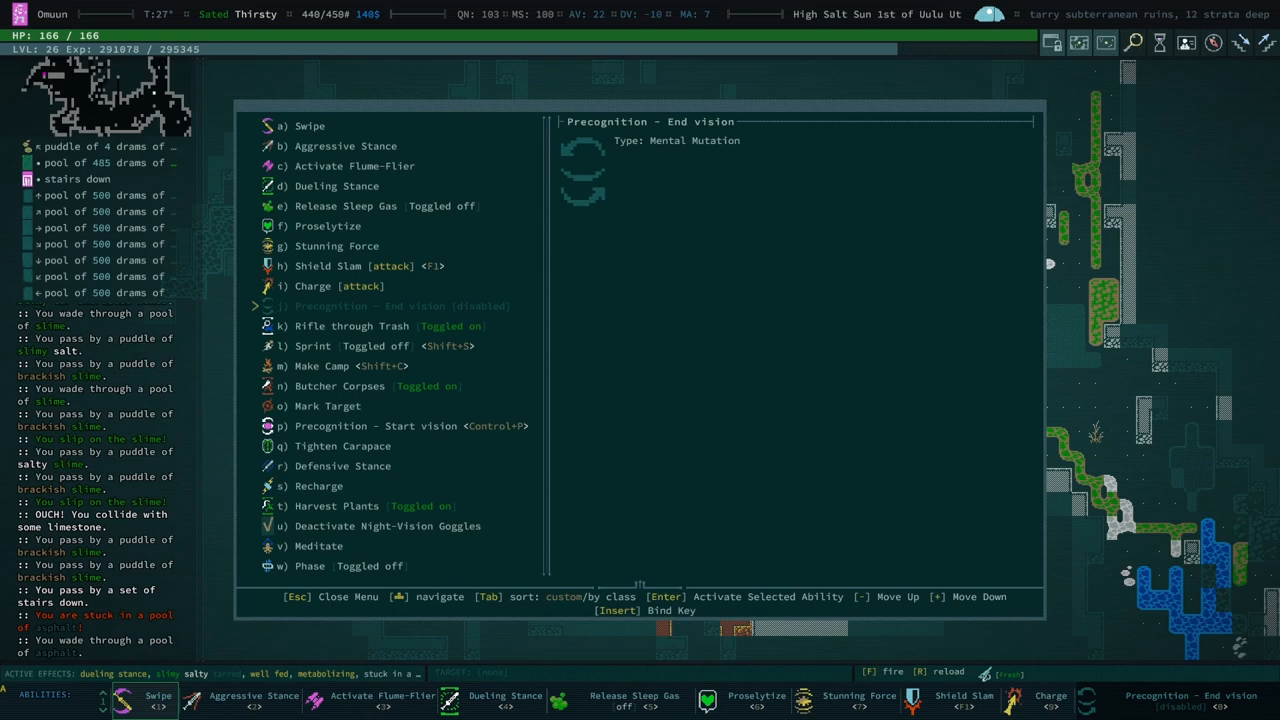
# Close the abilities list and auto-explore the level 13 strata down, collecting fresh water
pyautogui.press('Escape')
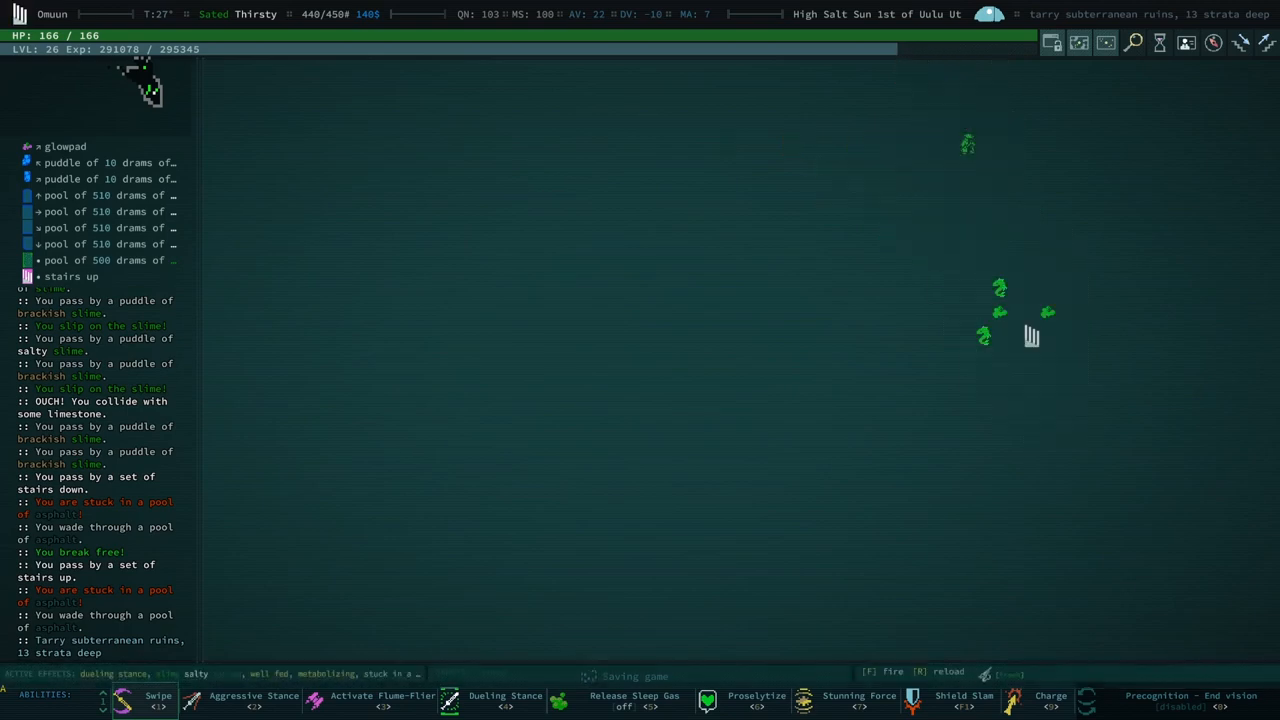
pyautogui.press('l')
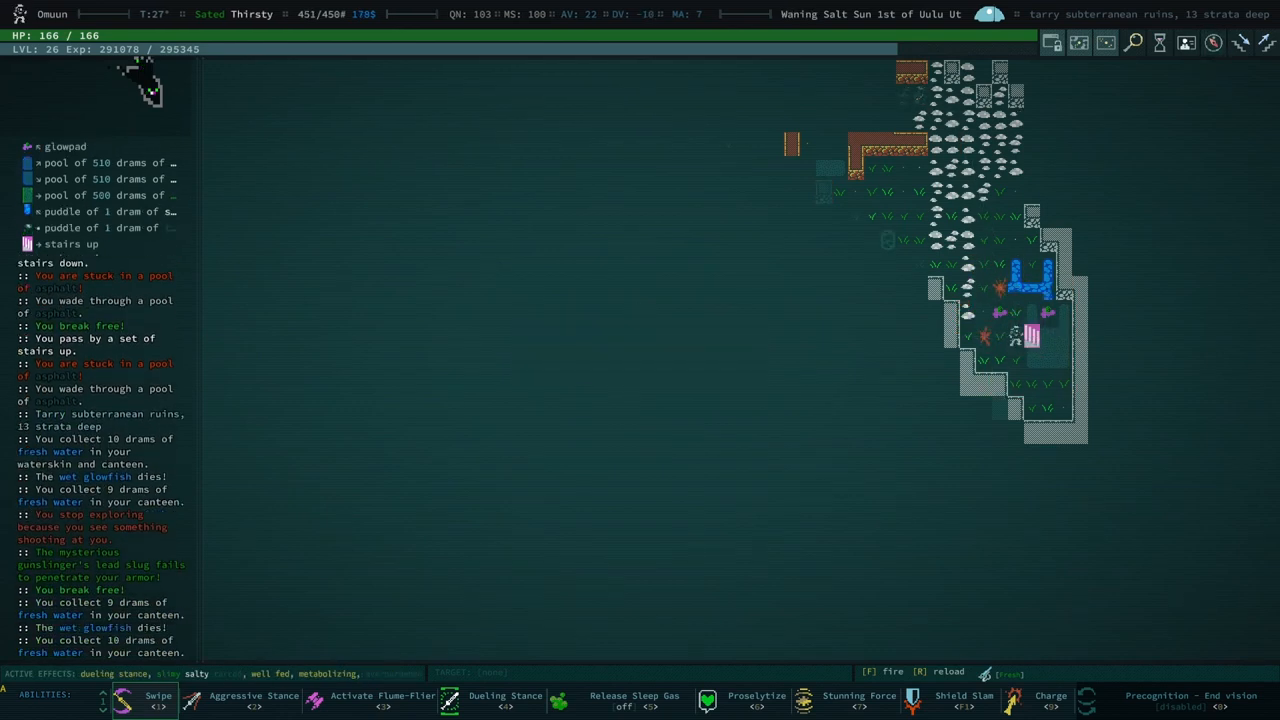
pyautogui.press('i')
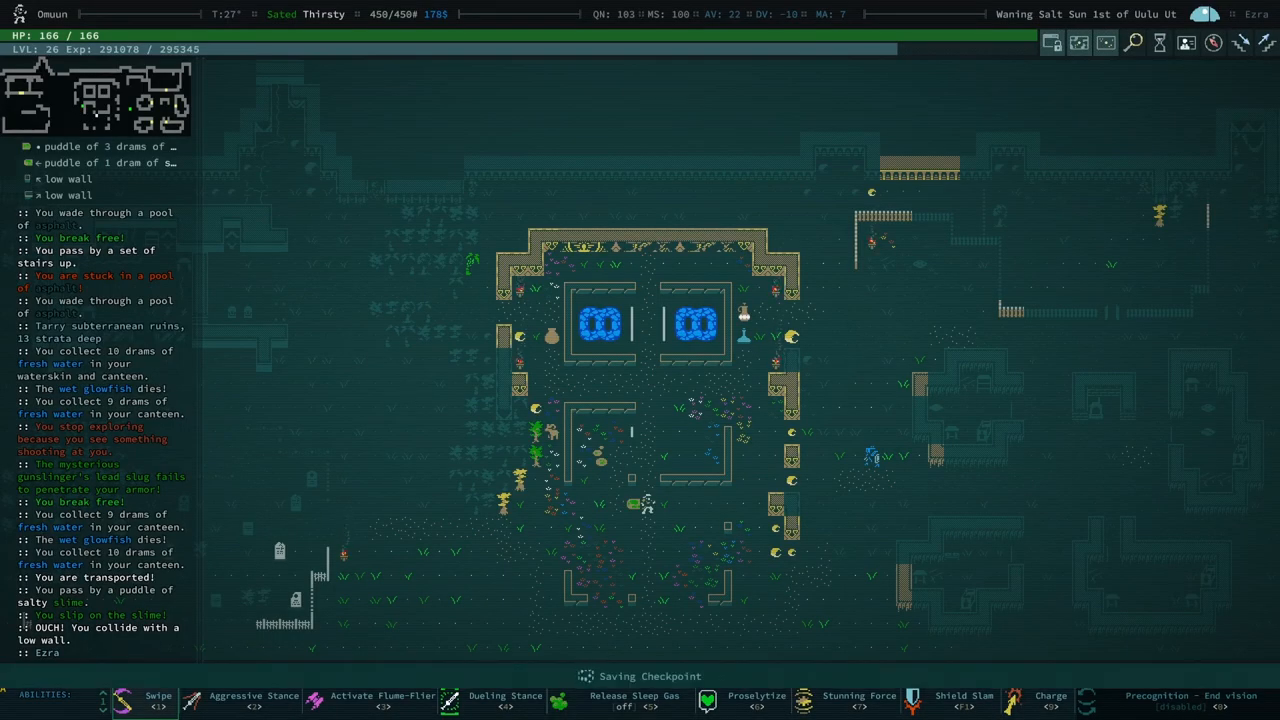
# Open the inventory and scroll to the three daggers under Melee Weapon
pyautogui.press('i')
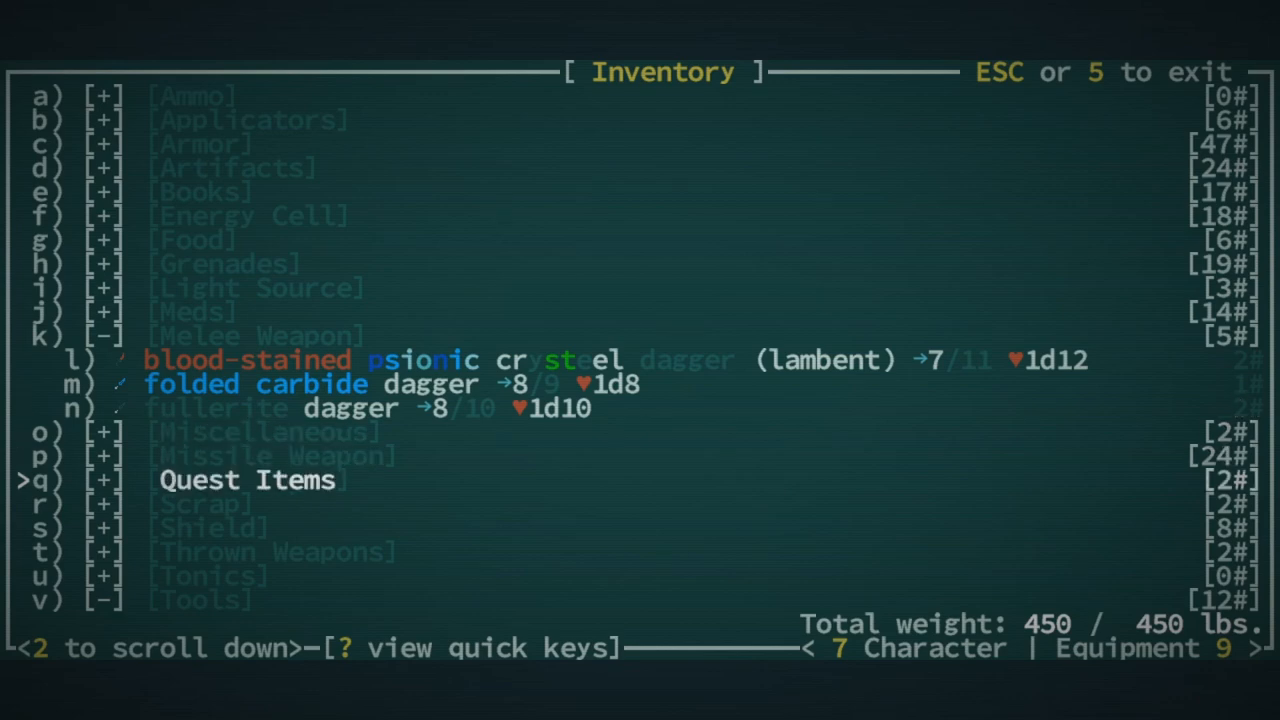
pyautogui.scroll(-3)
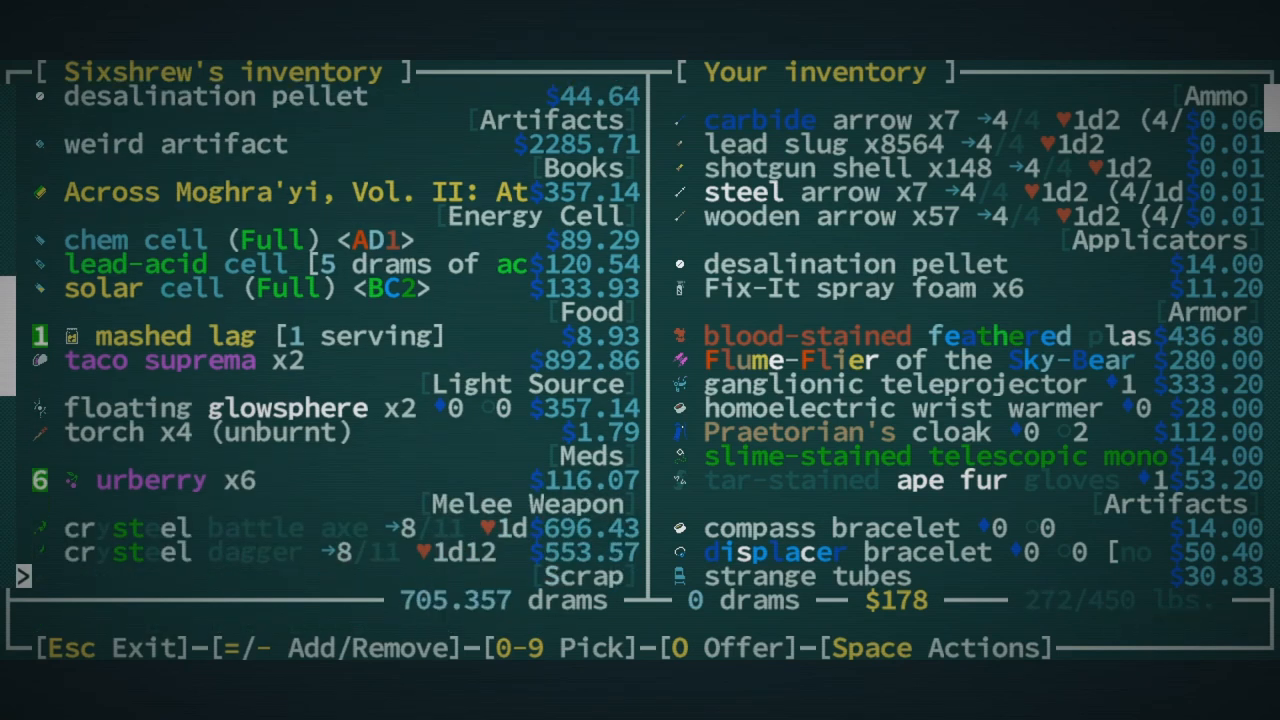
# Scroll through Sixshrew's wares in the trade screen
pyautogui.scroll(-3)
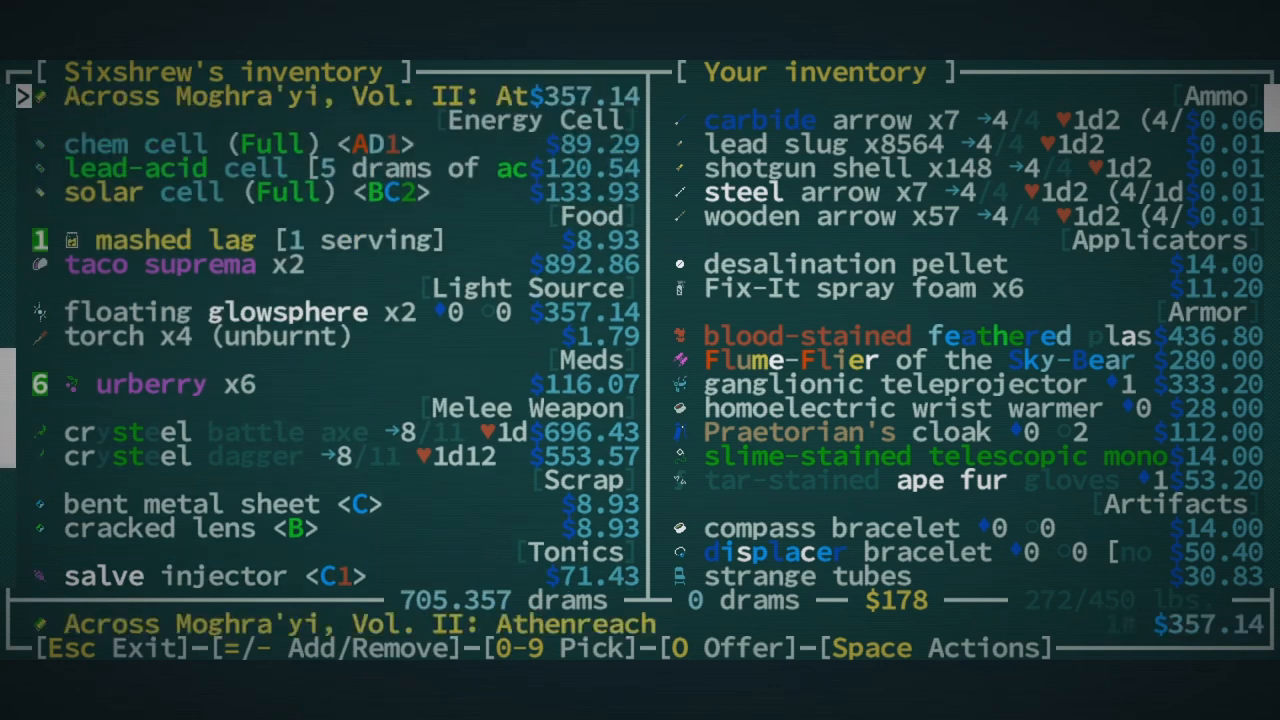
pyautogui.scroll(-3)
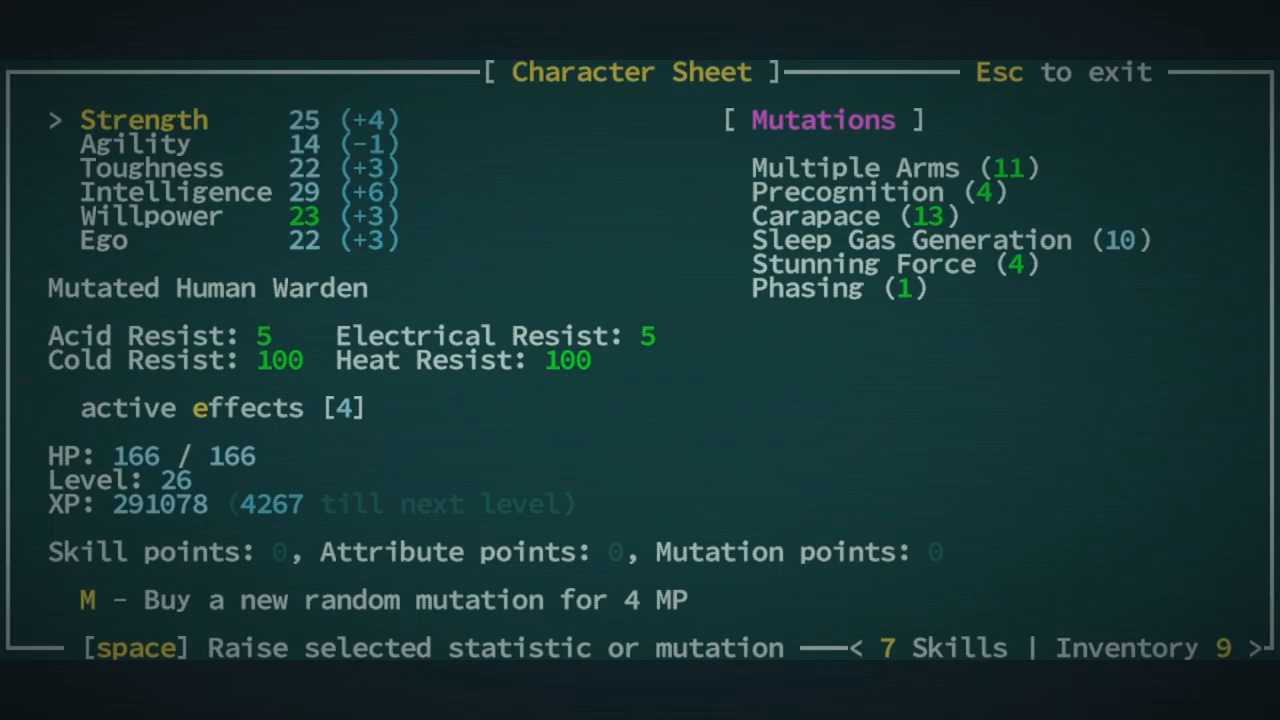
# Close the character sheet and eat a meal of banana, vinewafer, dacca root and capacitor
pyautogui.press('Escape')
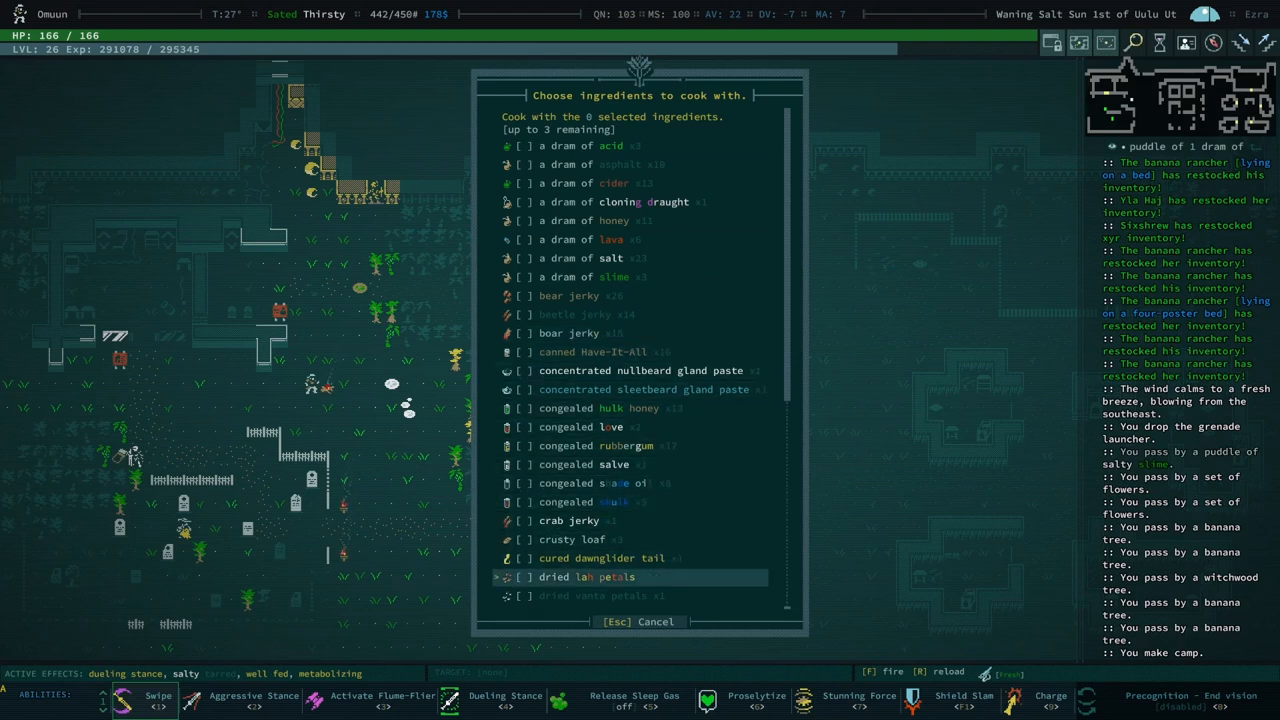
pyautogui.scroll(-3)
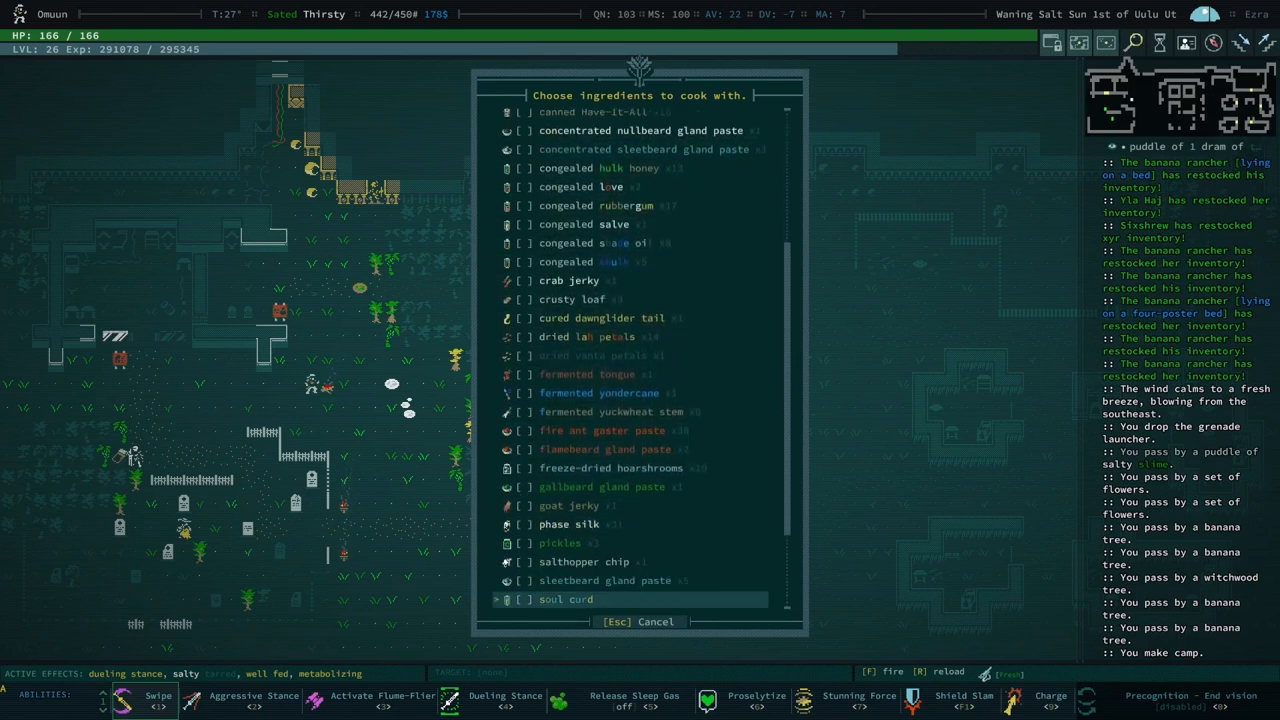
pyautogui.scroll(-3)
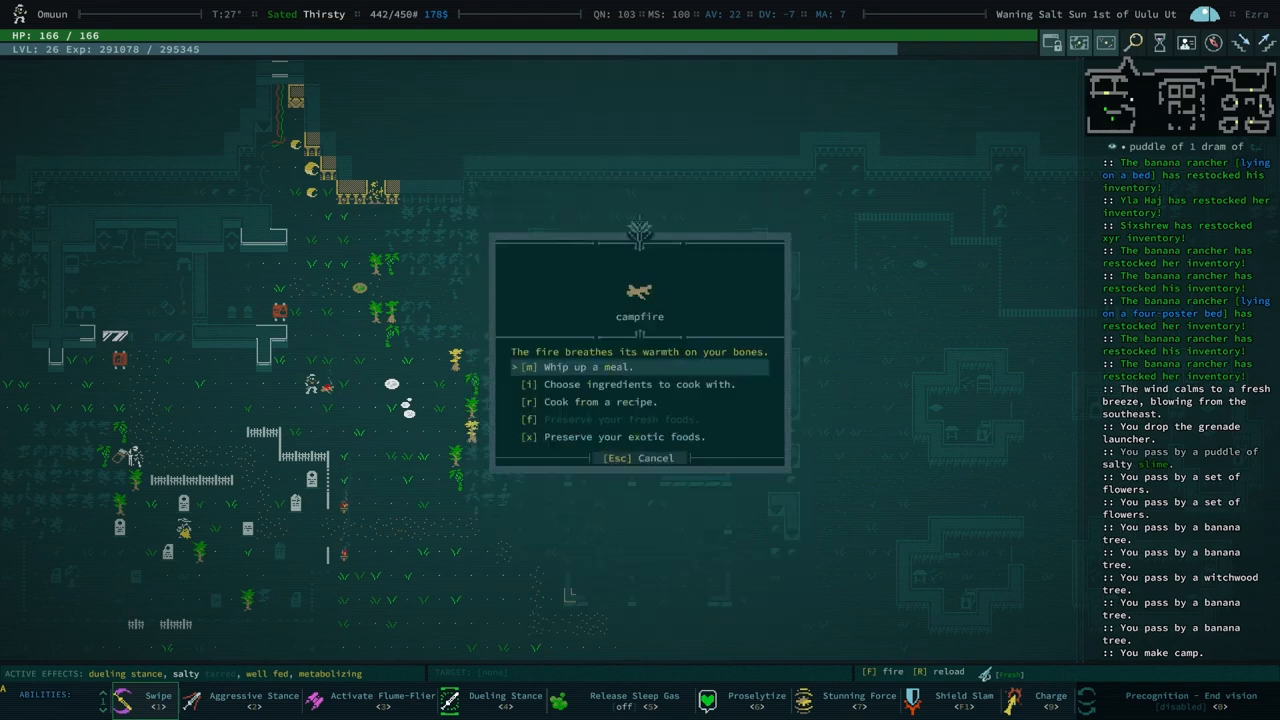
pyautogui.click(648, 384)
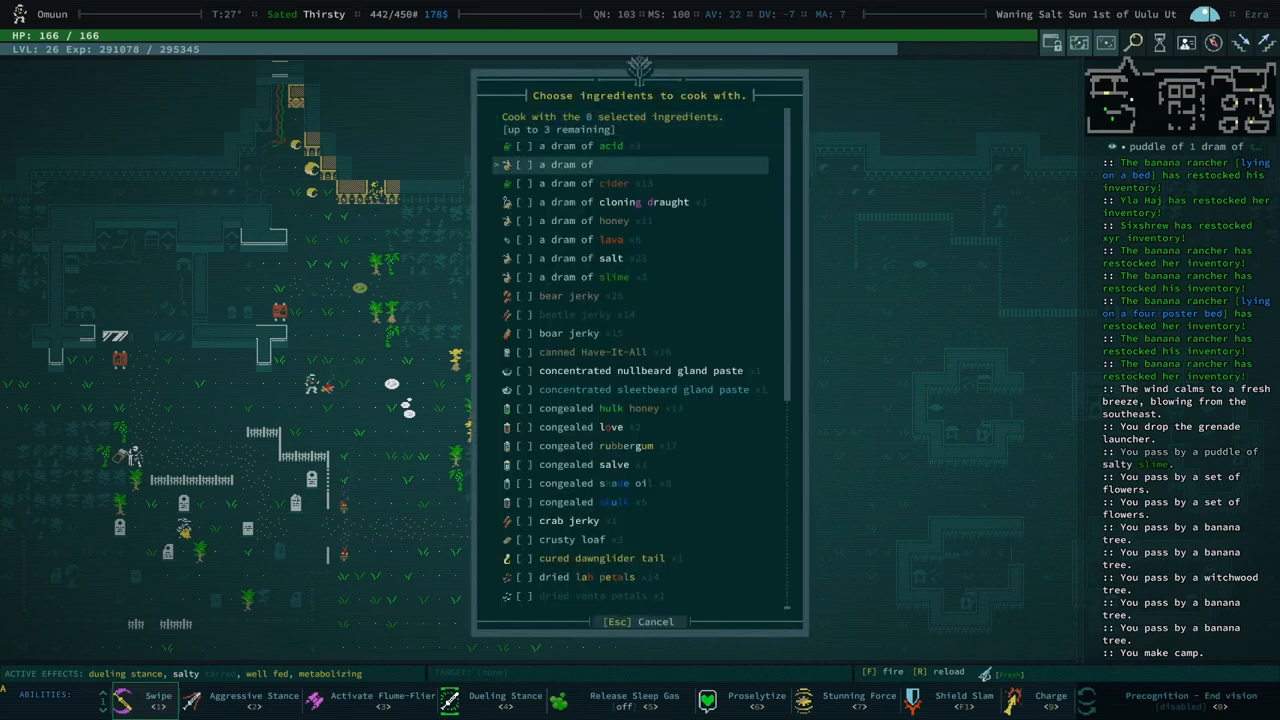
pyautogui.scroll(-3)
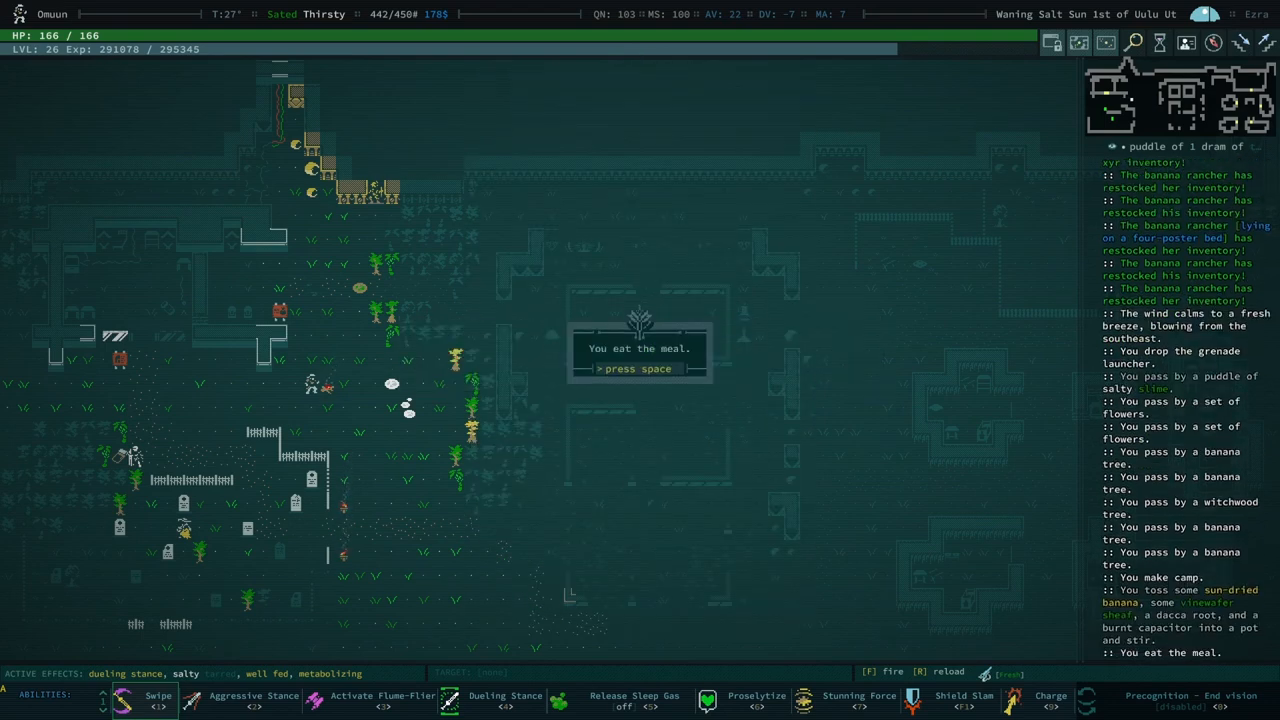
pyautogui.press('space')
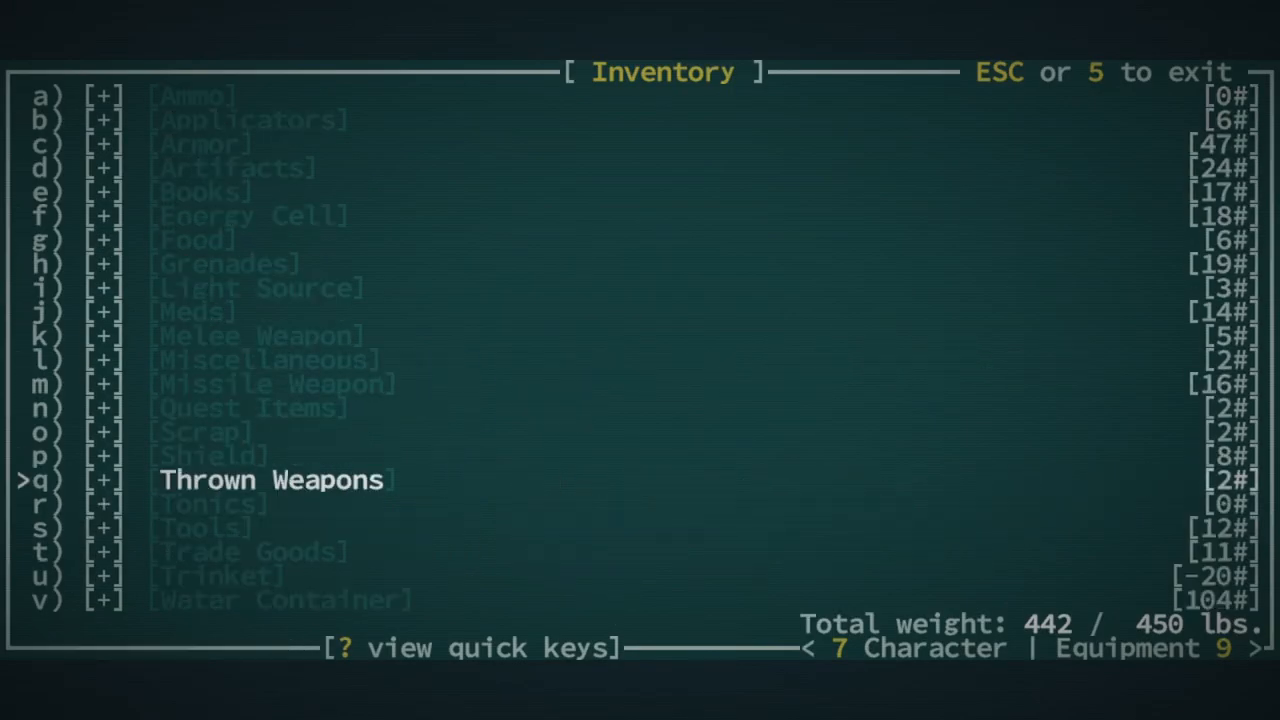
# Browse the inventory categories, expanding Applicators to reach the water containers
pyautogui.press('down')
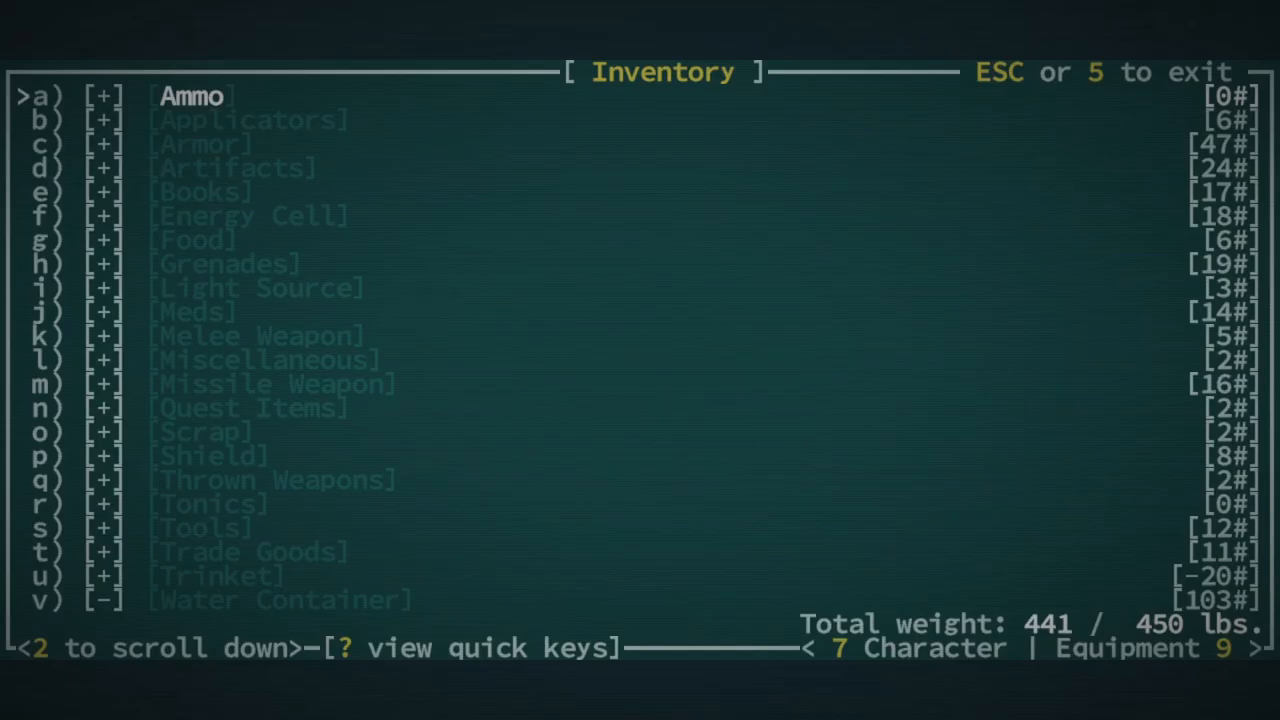
pyautogui.press('down')
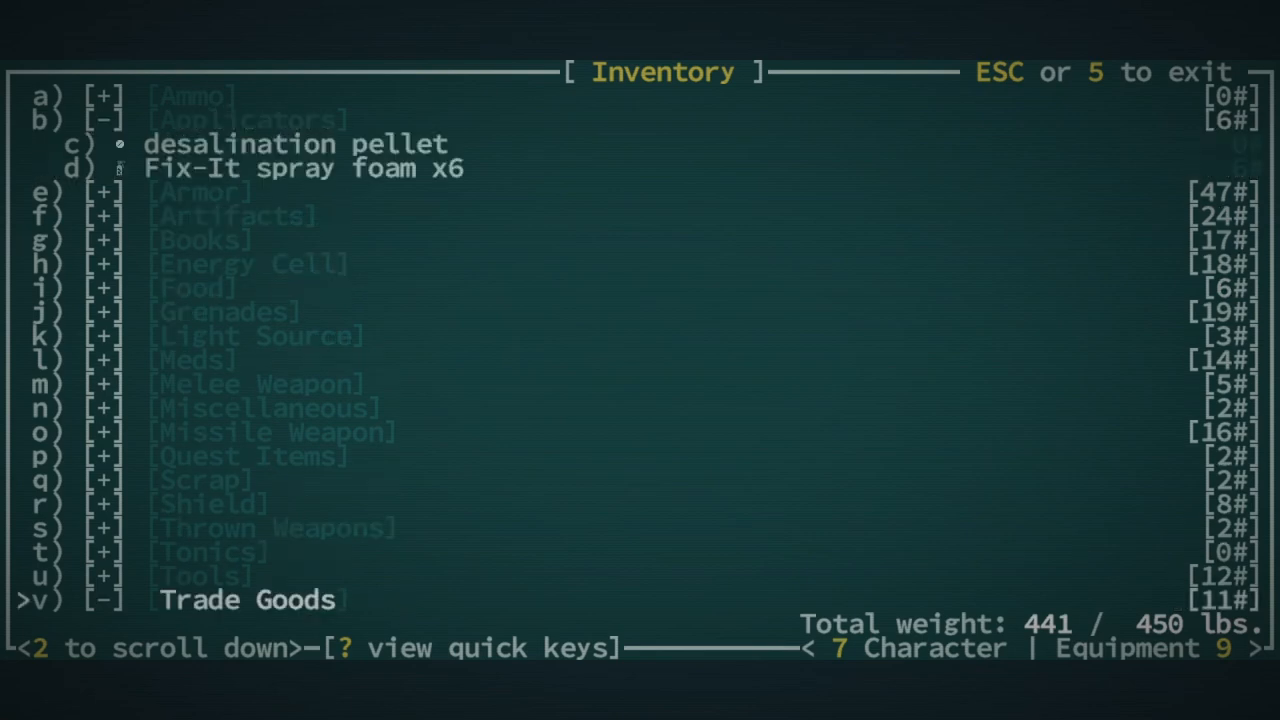
pyautogui.scroll(-3)
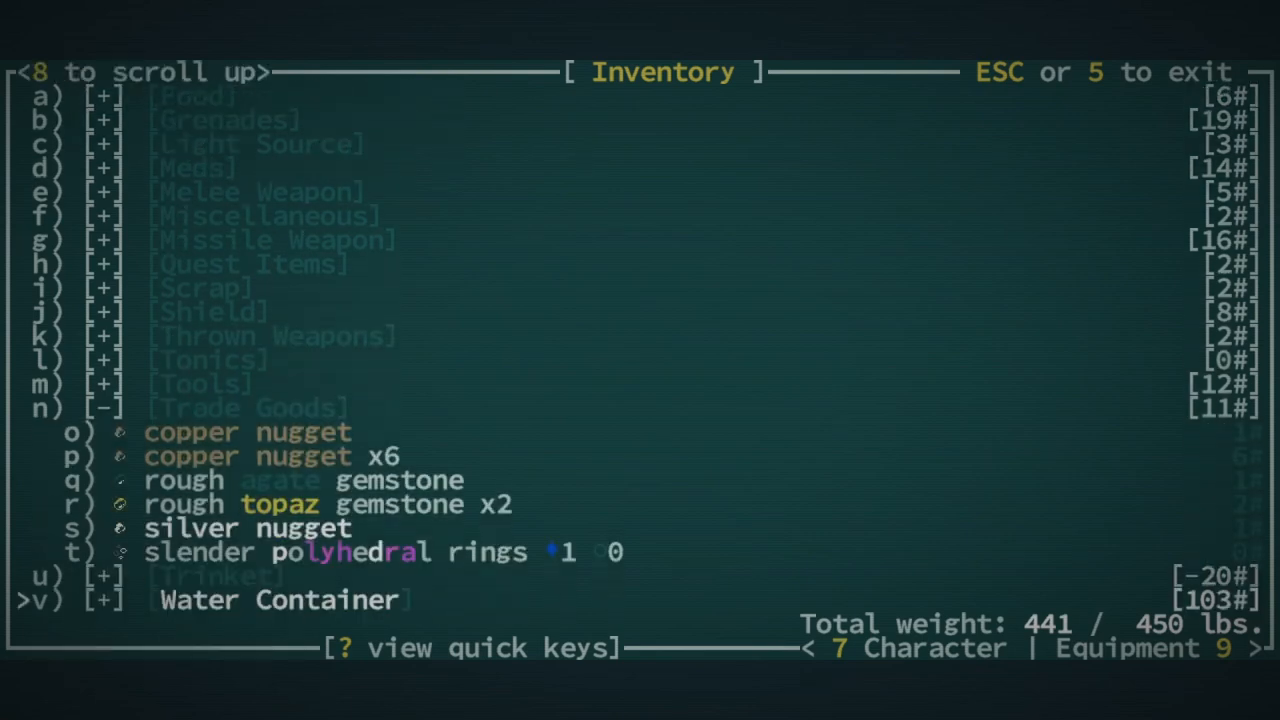
pyautogui.scroll(-3)
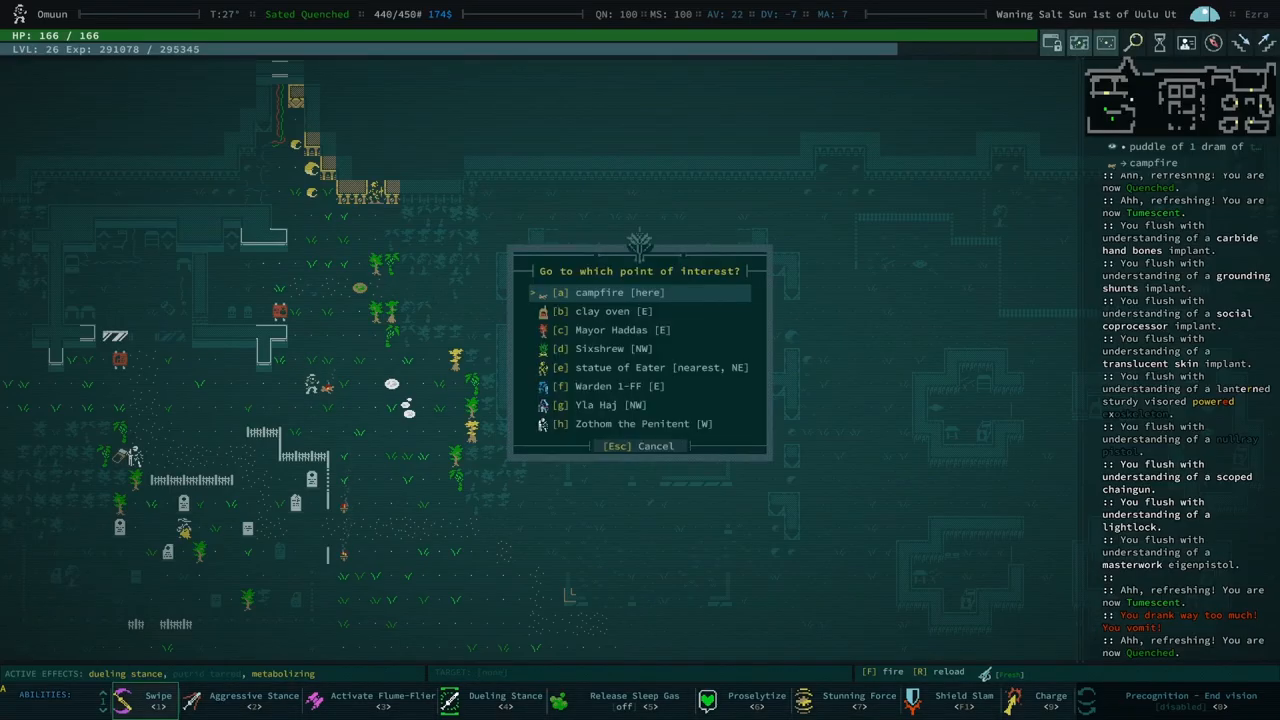
# Travel to Sixshrew and read the Praetorian's cloak description
pyautogui.click(600, 348)
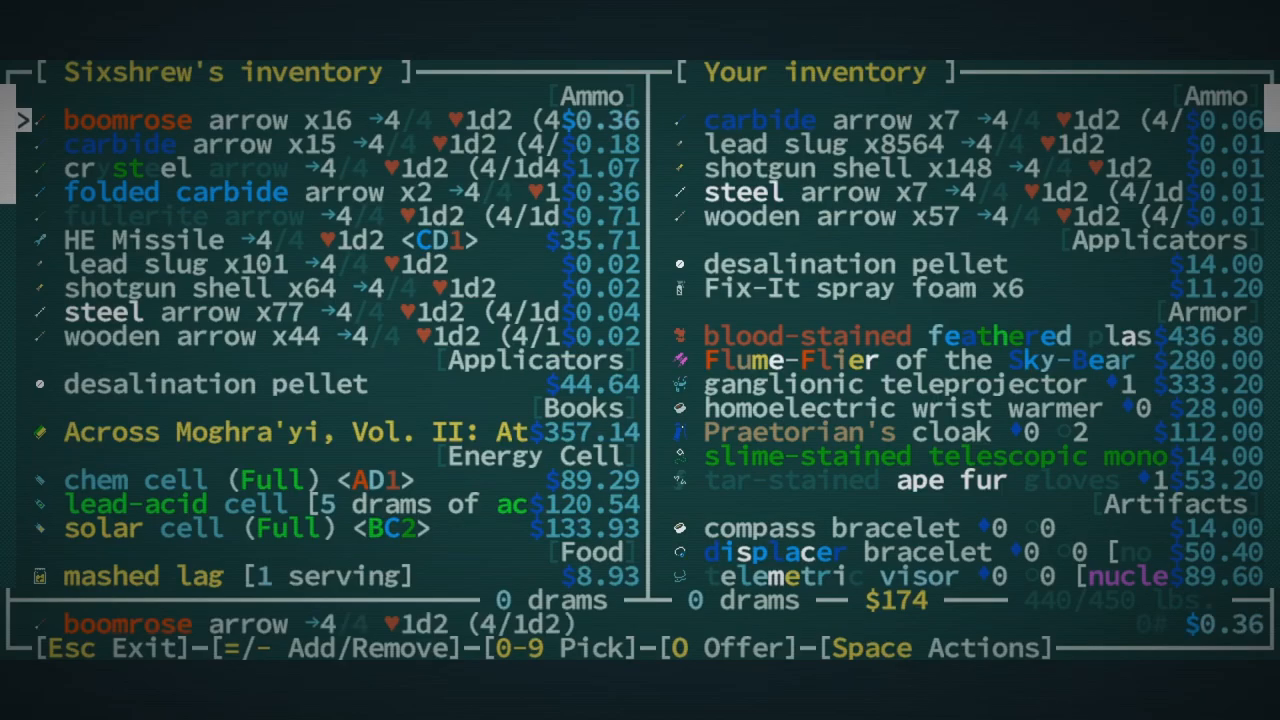
pyautogui.press('down')
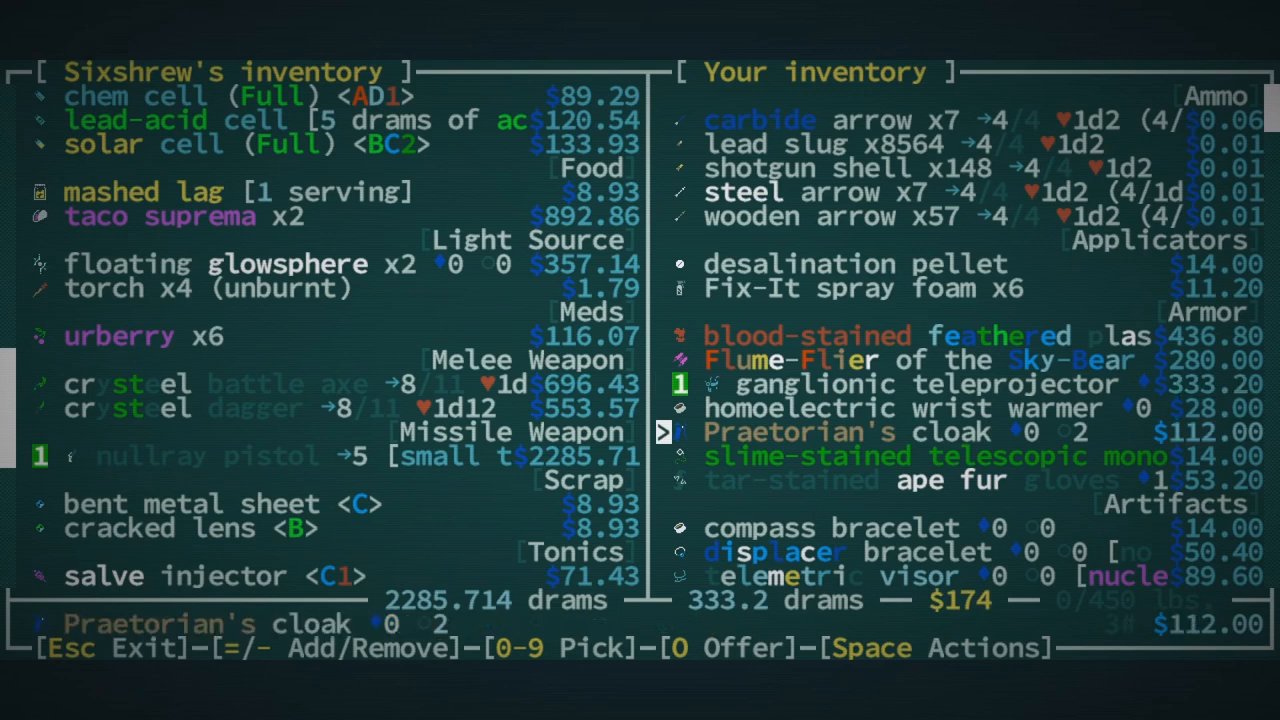
pyautogui.press('space')
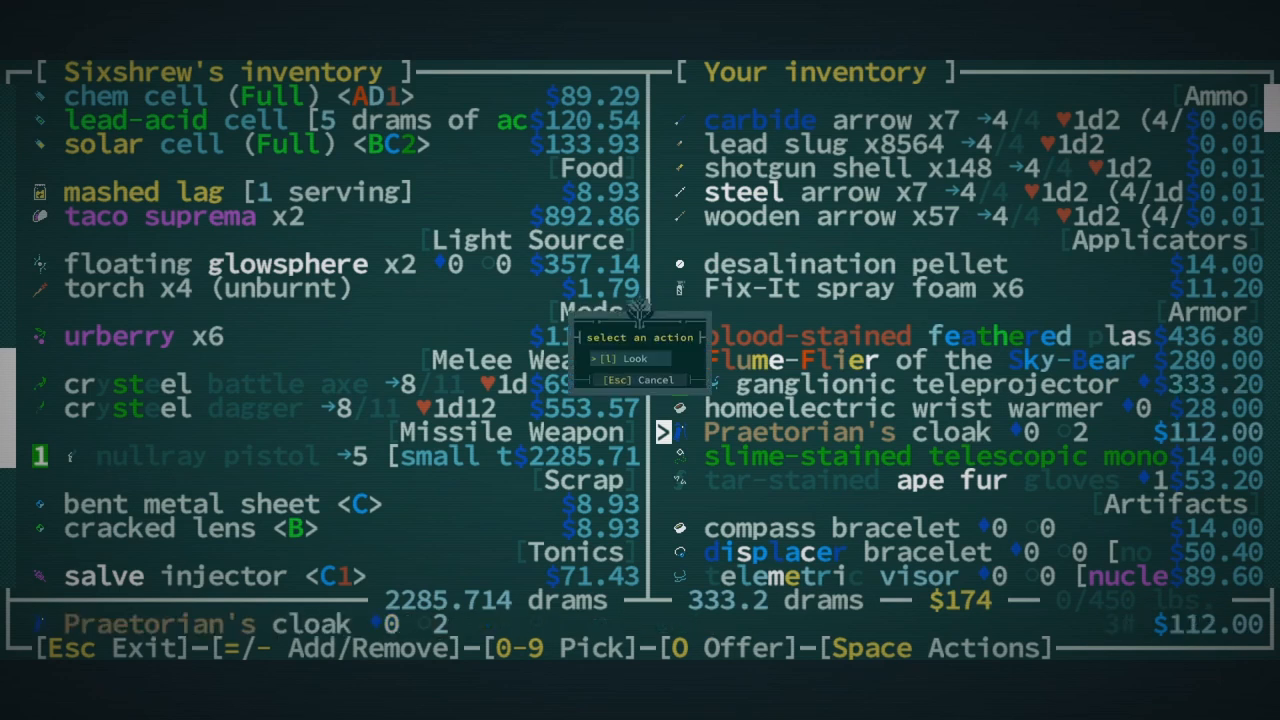
pyautogui.click(625, 358)
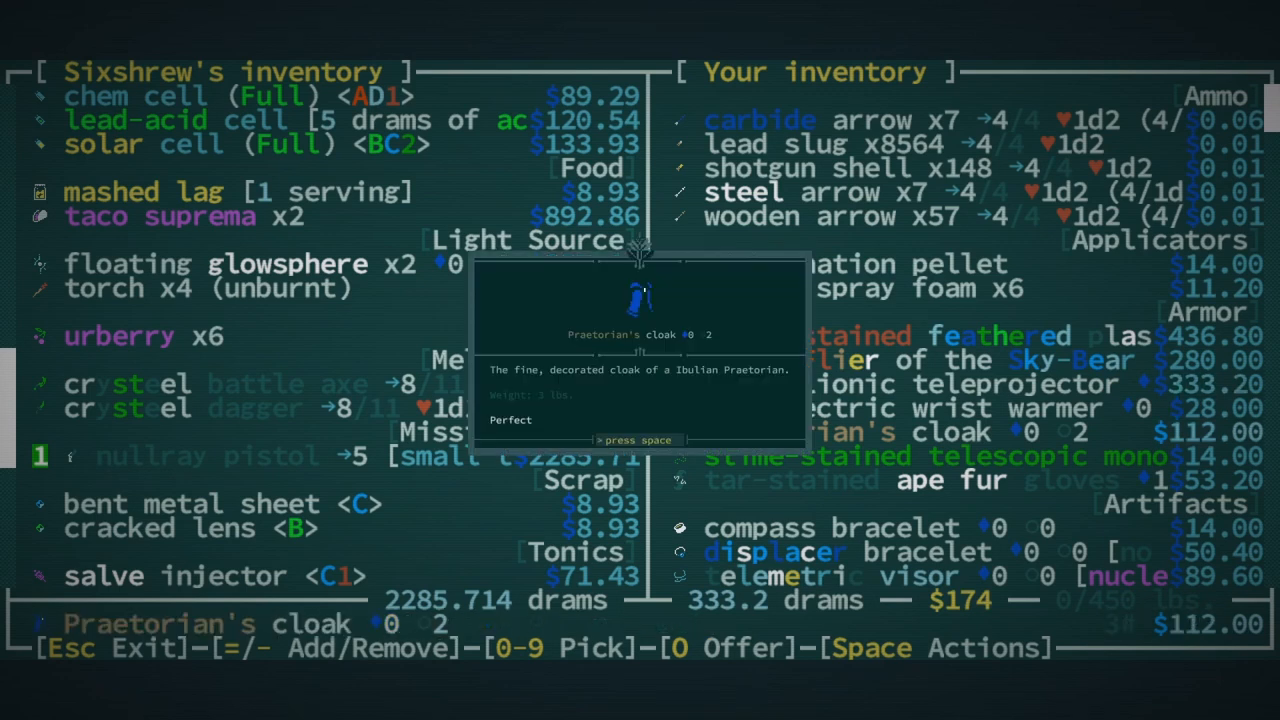
pyautogui.press('space')
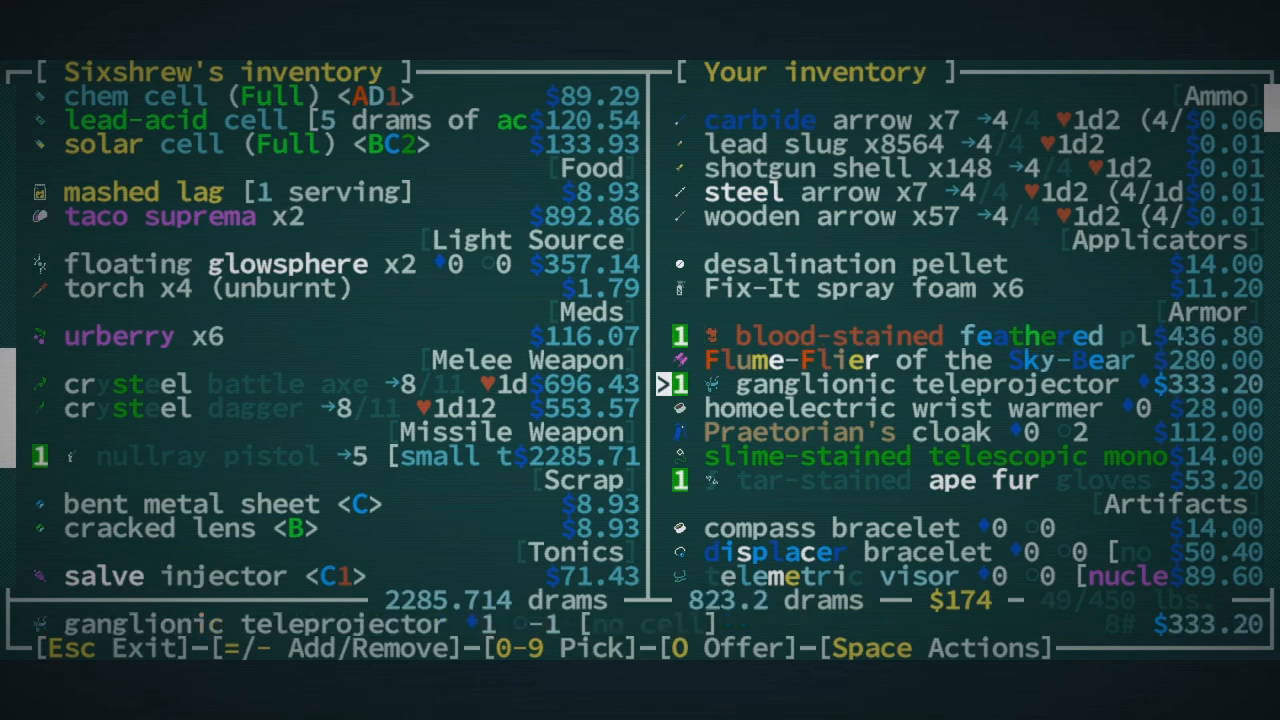
# Mark gaster paste, qudzu stems, glowspheres, daggers and credit wedges for sale
pyautogui.press('Down')
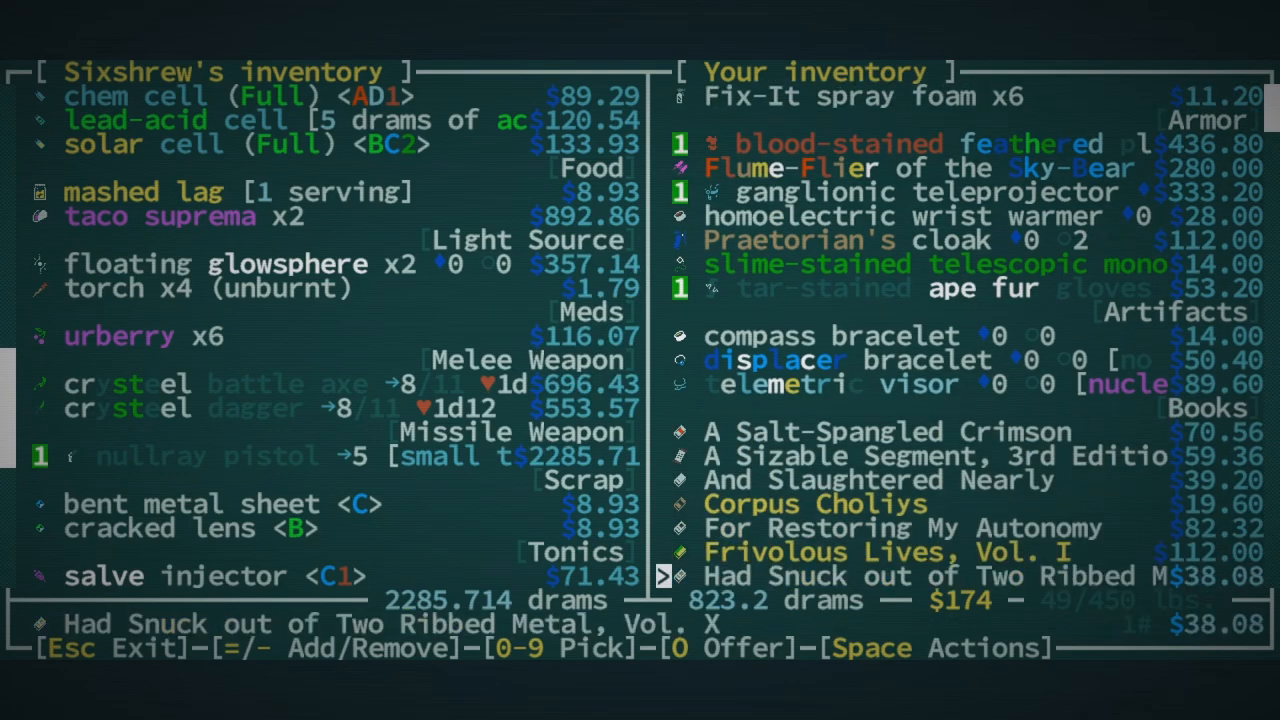
pyautogui.scroll(-3)
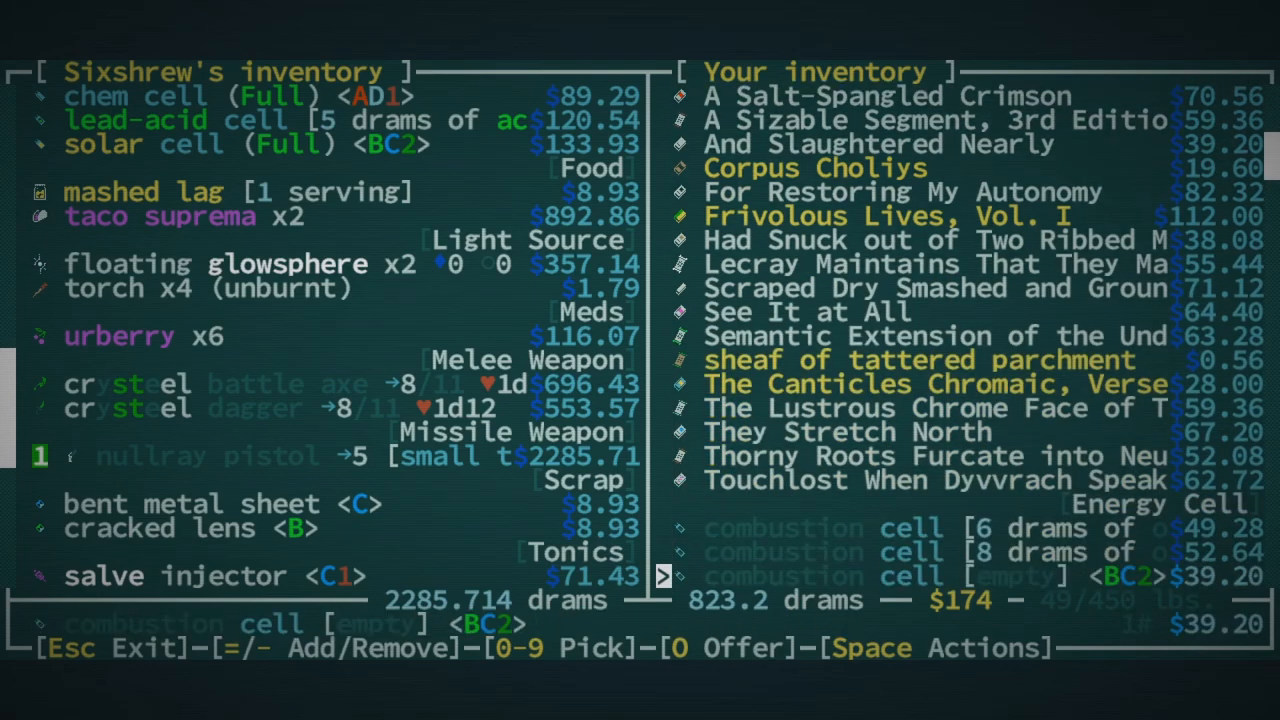
pyautogui.scroll(-3)
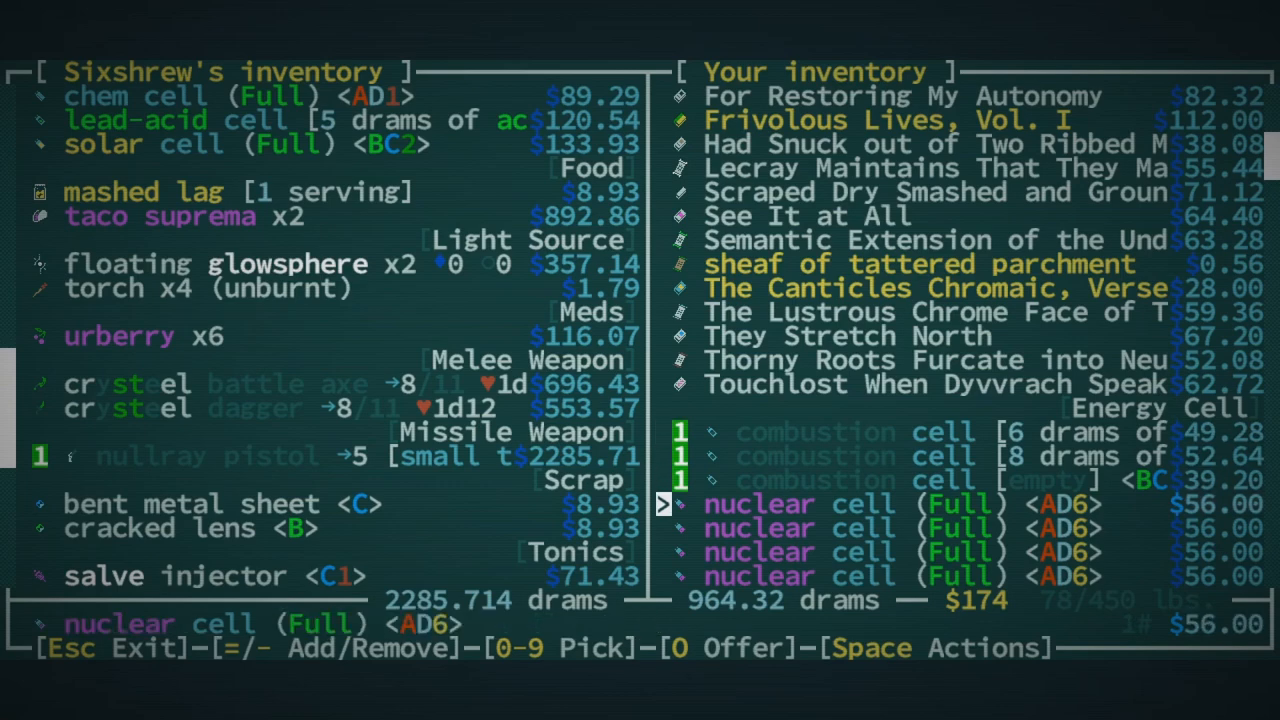
pyautogui.scroll(-3)
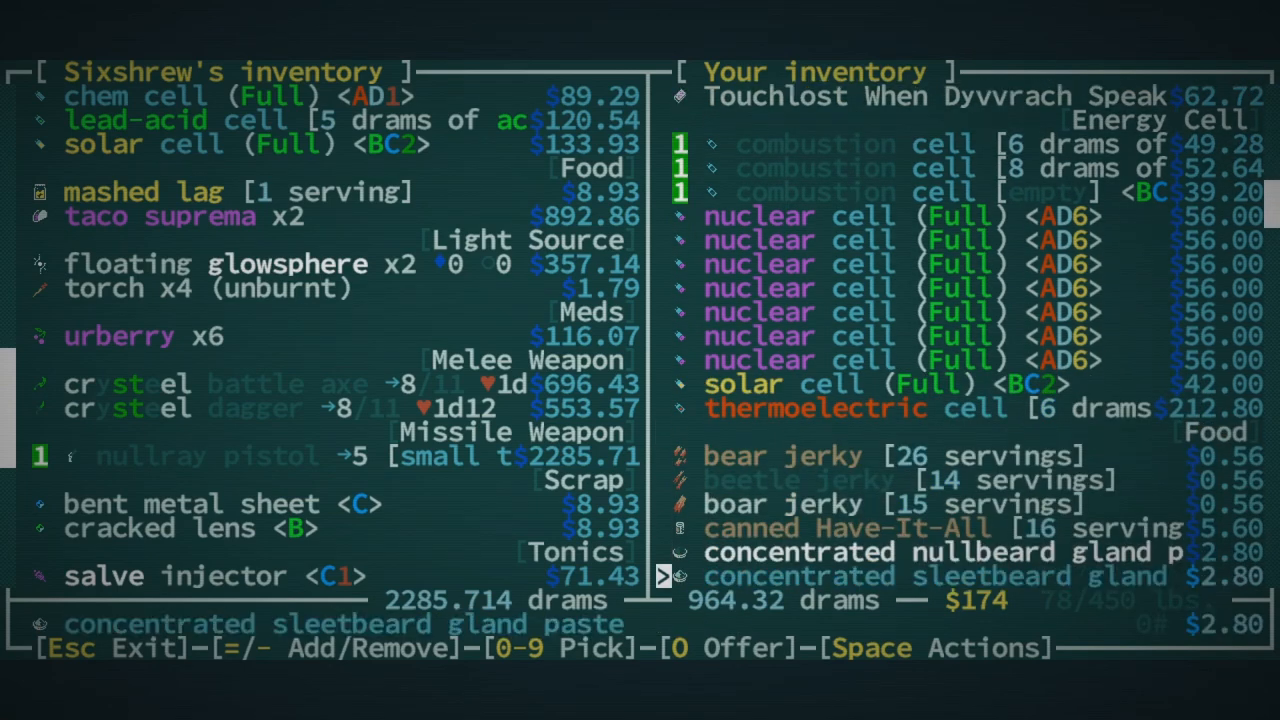
pyautogui.scroll(-3)
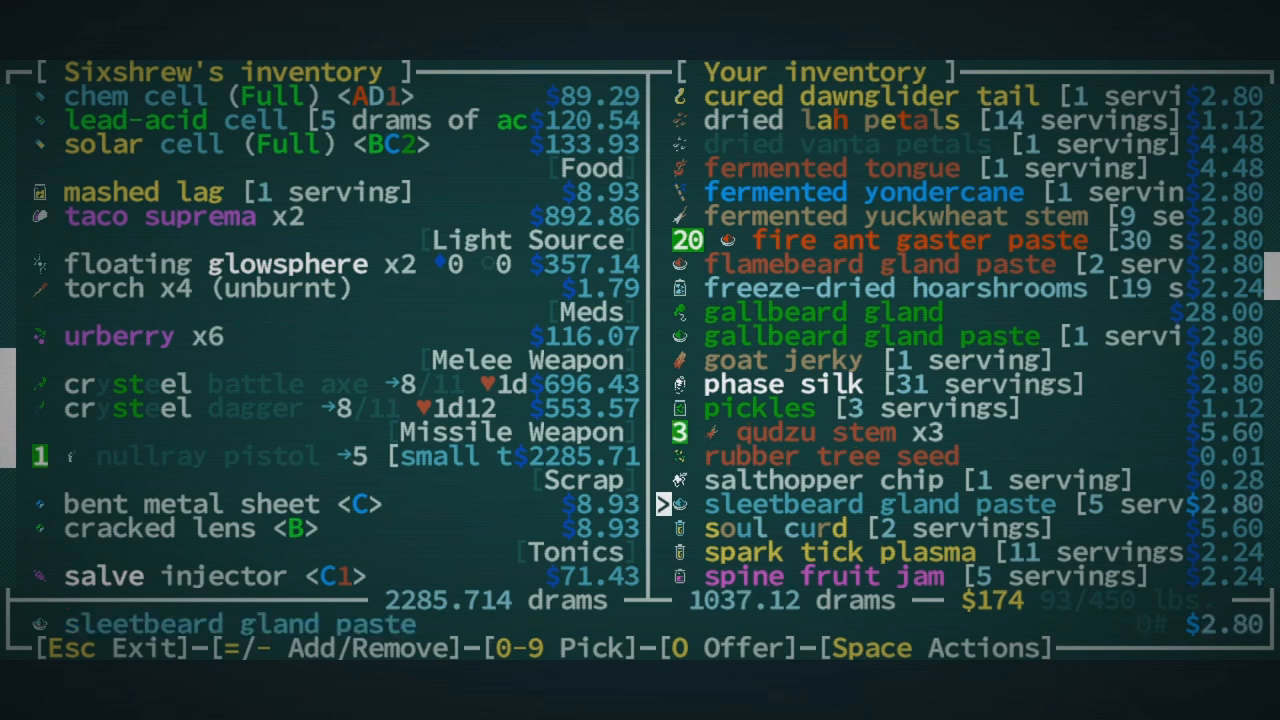
pyautogui.scroll(-3)
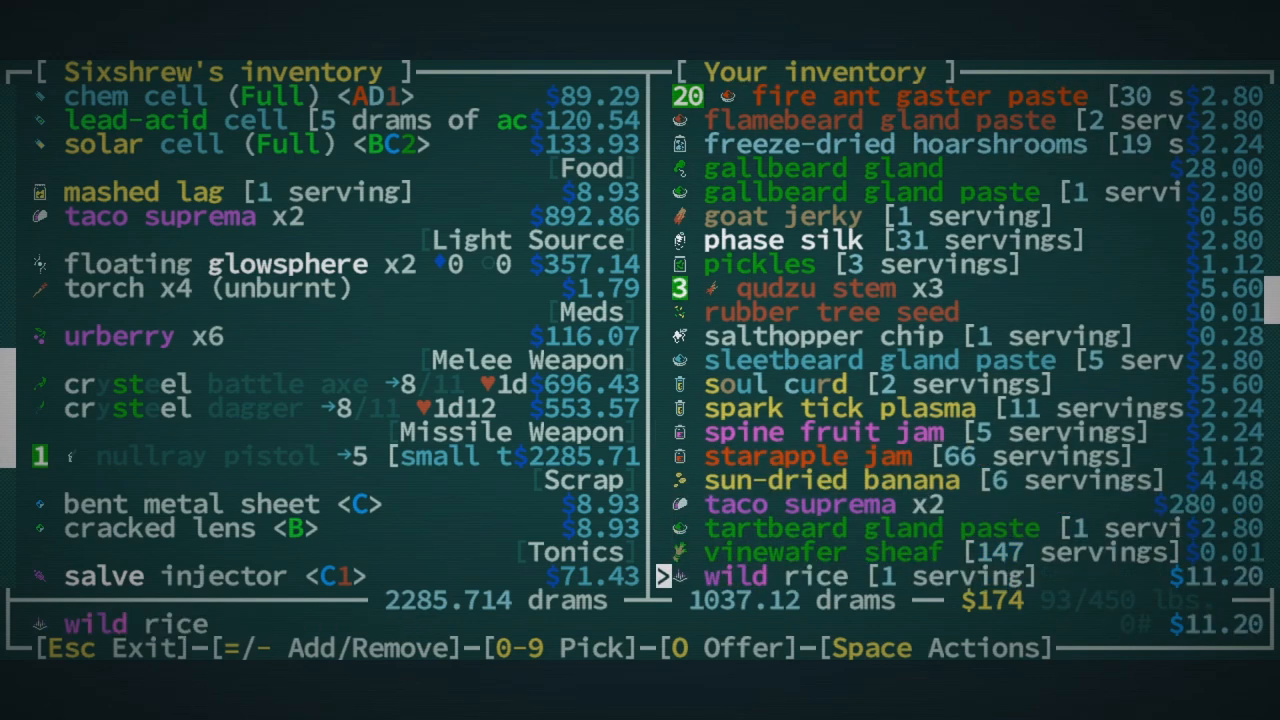
pyautogui.scroll(-3)
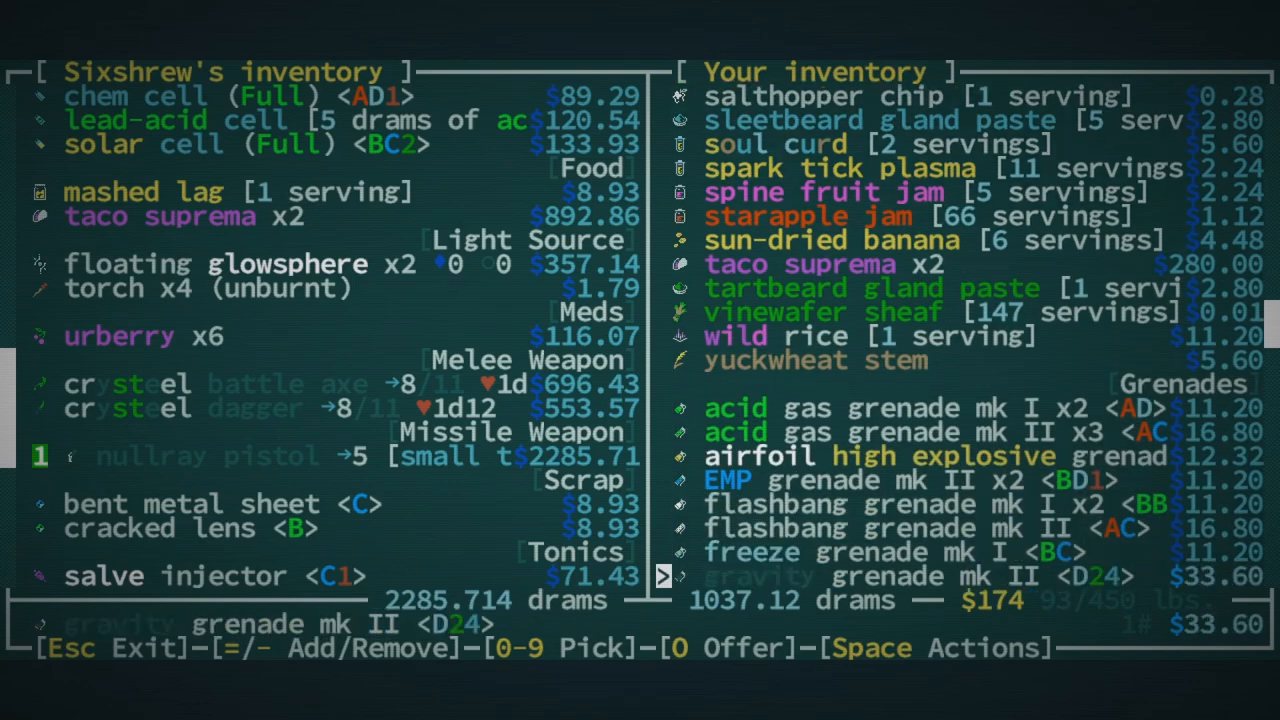
pyautogui.scroll(-3)
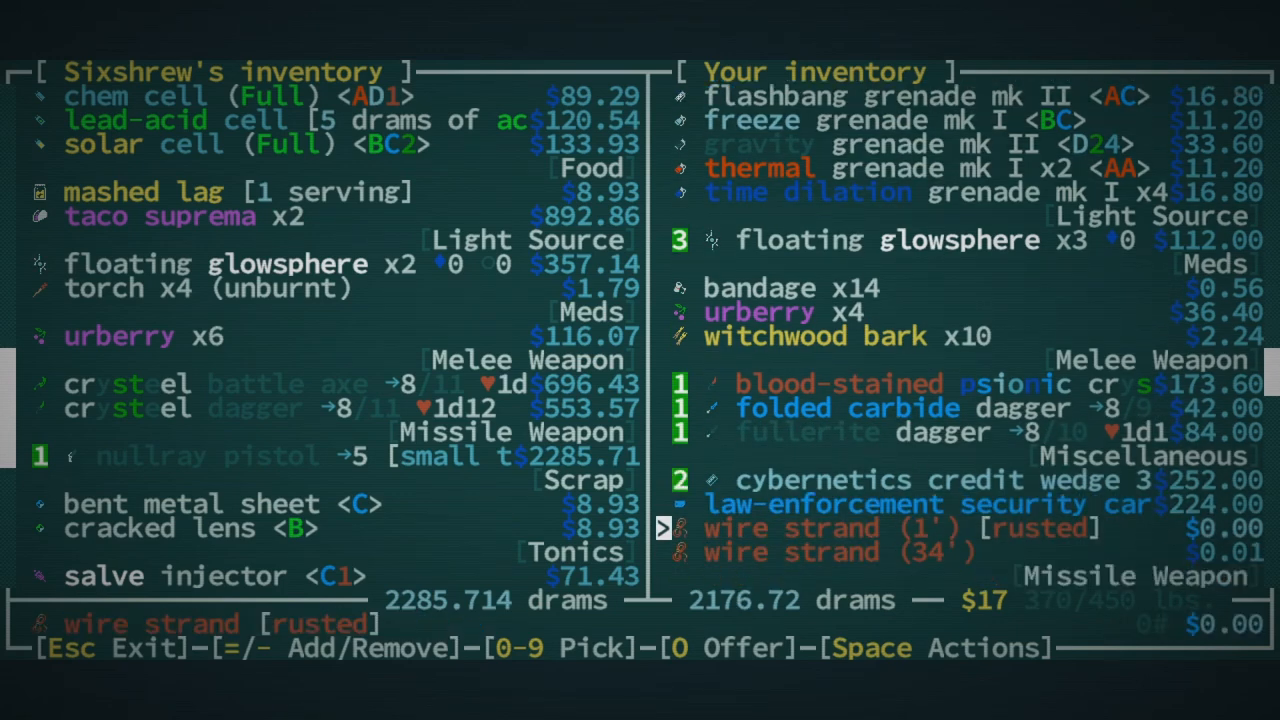
# Offer the jacked engraved laser pistol and scoped chaingun, and buy six urberries
pyautogui.scroll(-3)
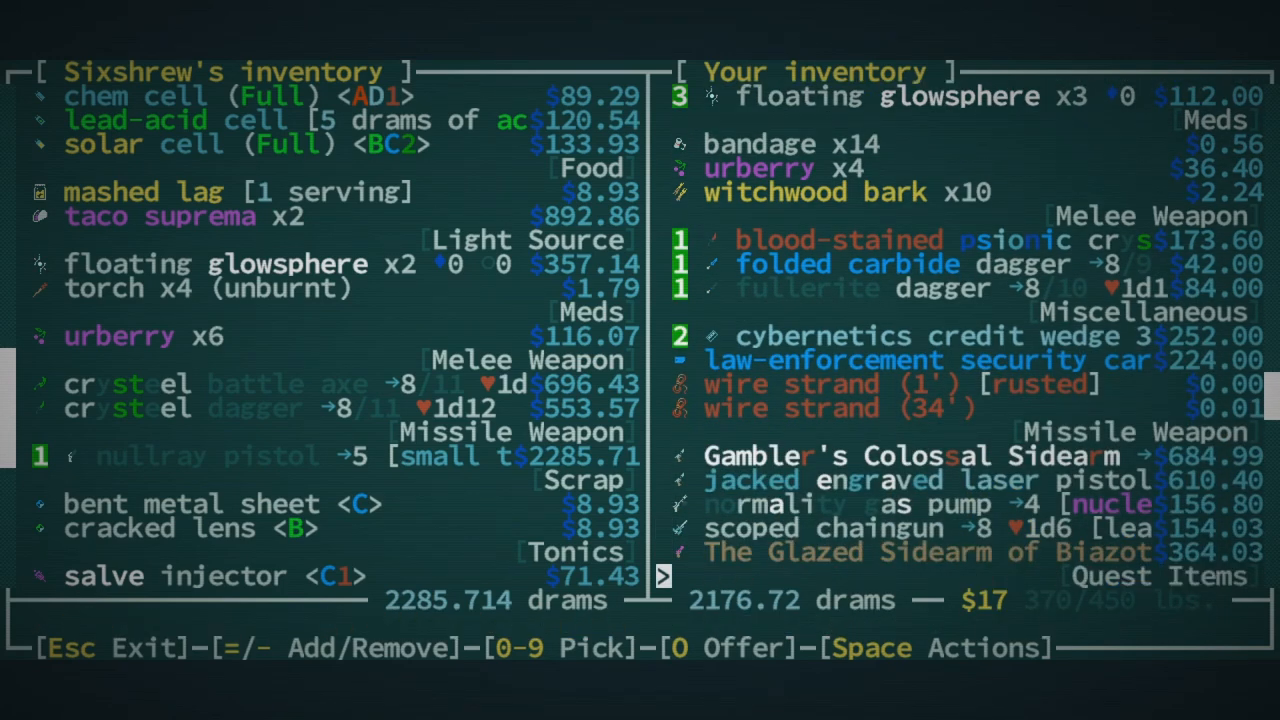
pyautogui.scroll(-3)
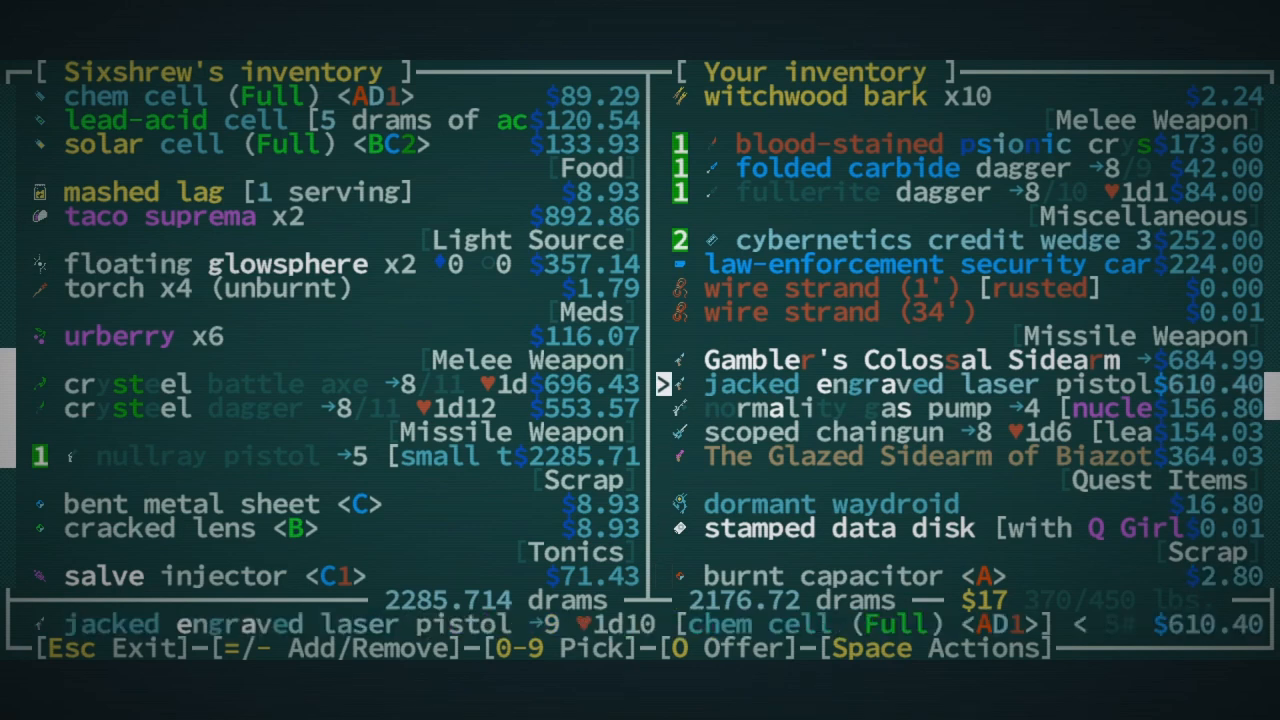
pyautogui.press('space')
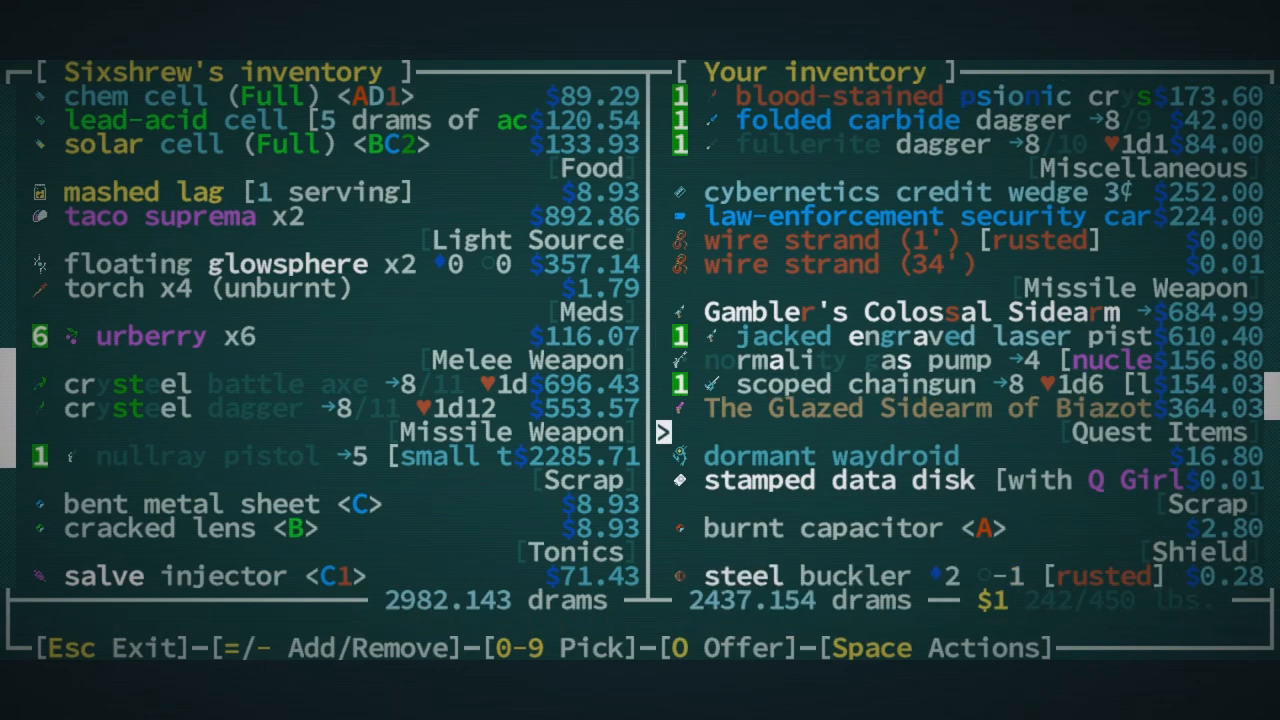
pyautogui.scroll(-3)
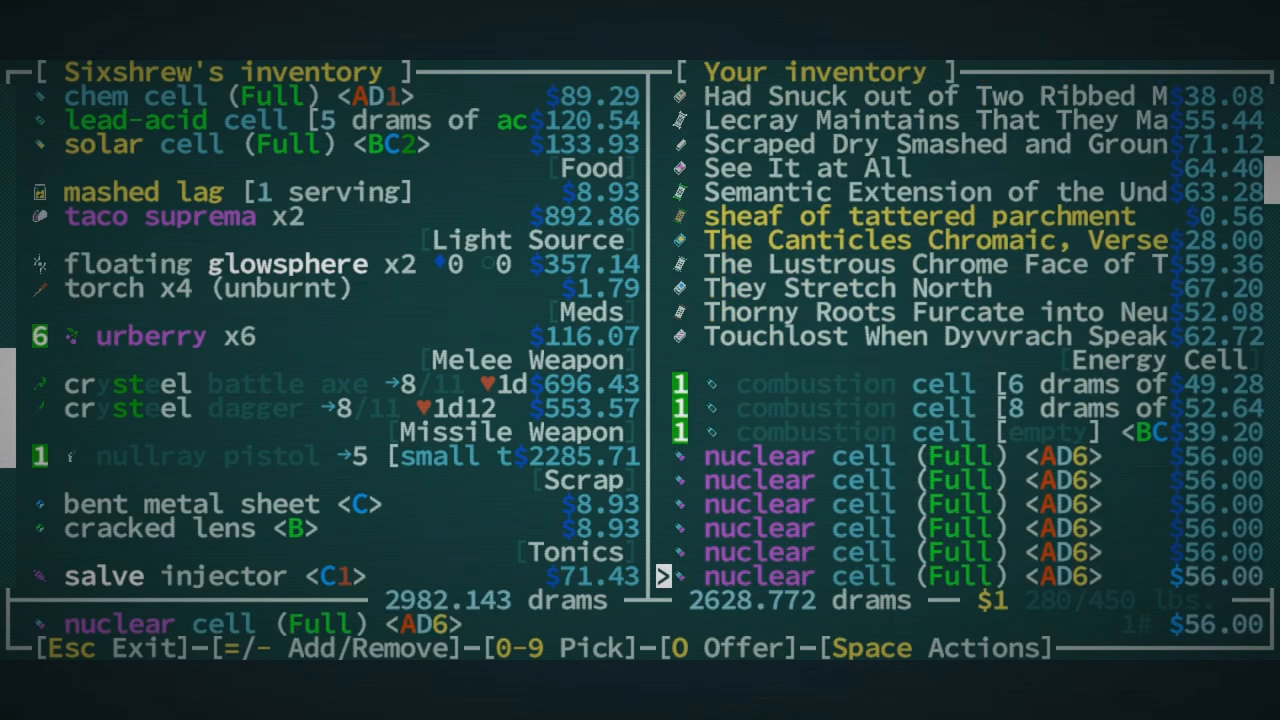
# Offer one solar cell and ten phase silk, then finalize the trade
pyautogui.scroll(-3)
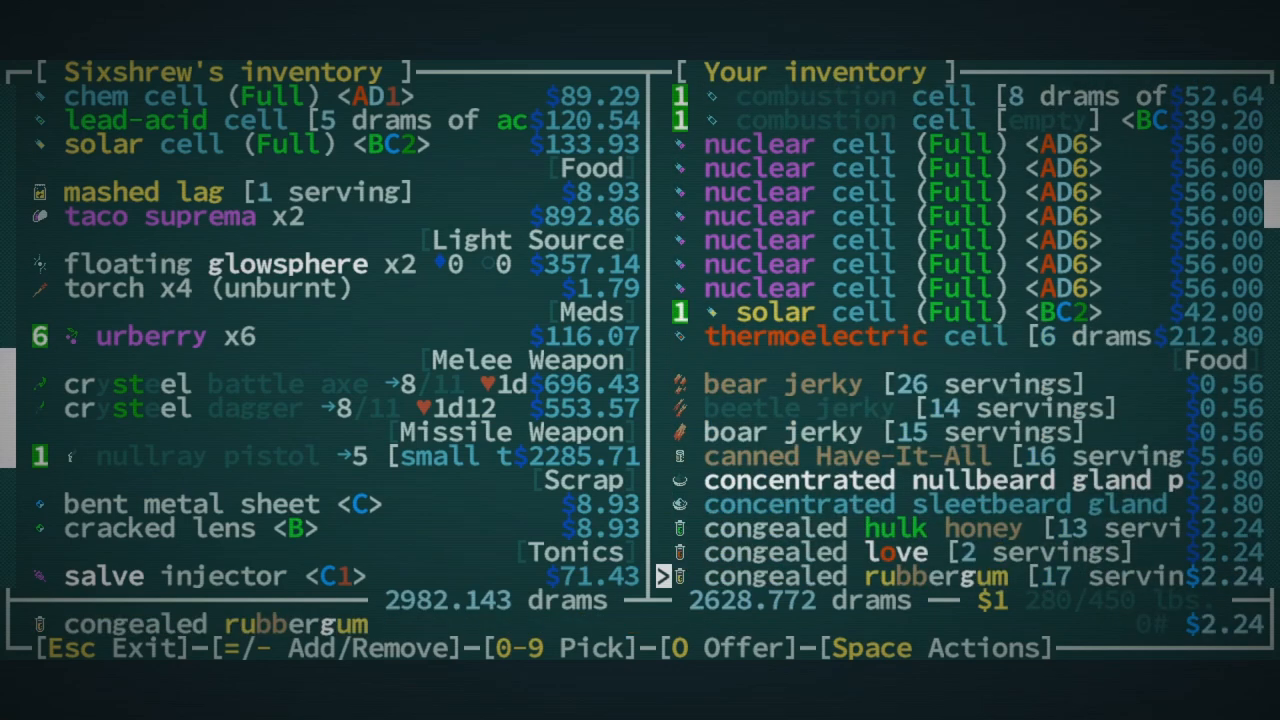
pyautogui.scroll(-3)
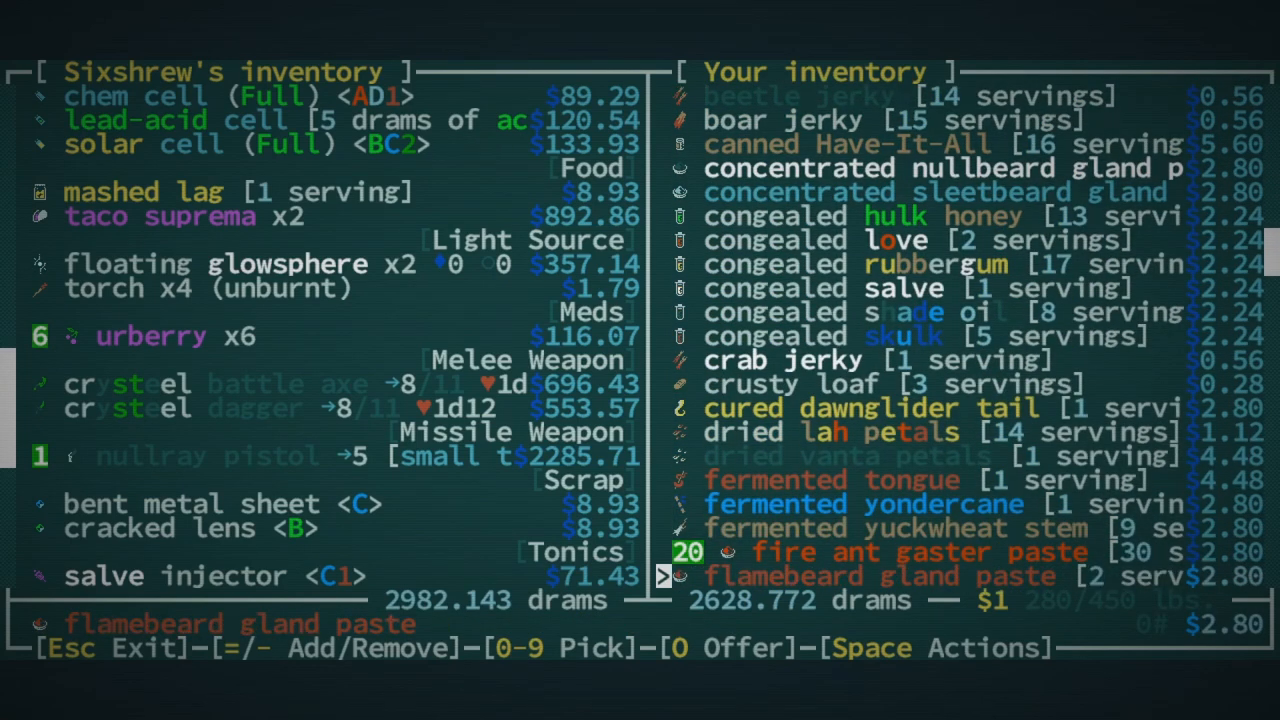
pyautogui.scroll(-3)
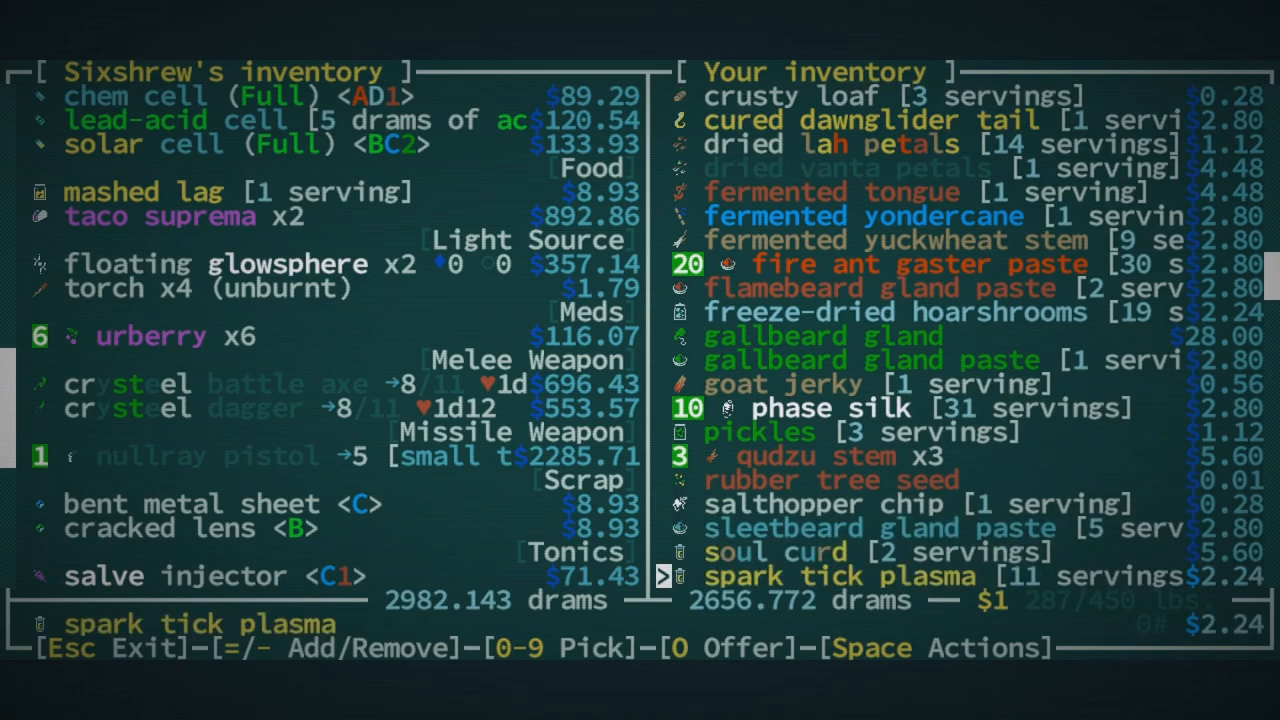
pyautogui.scroll(-3)
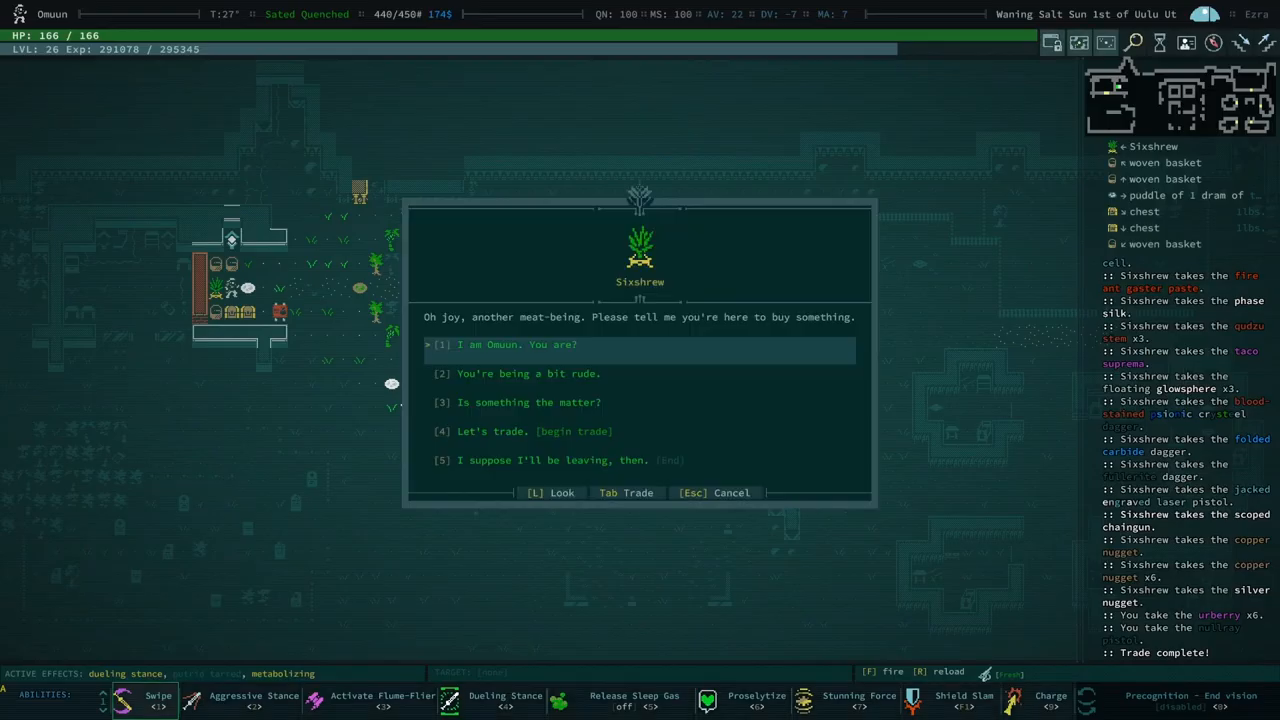
# Equip the Praetorian's cloak from the inventory, replacing the wooly nylon bodypack
pyautogui.press('i')
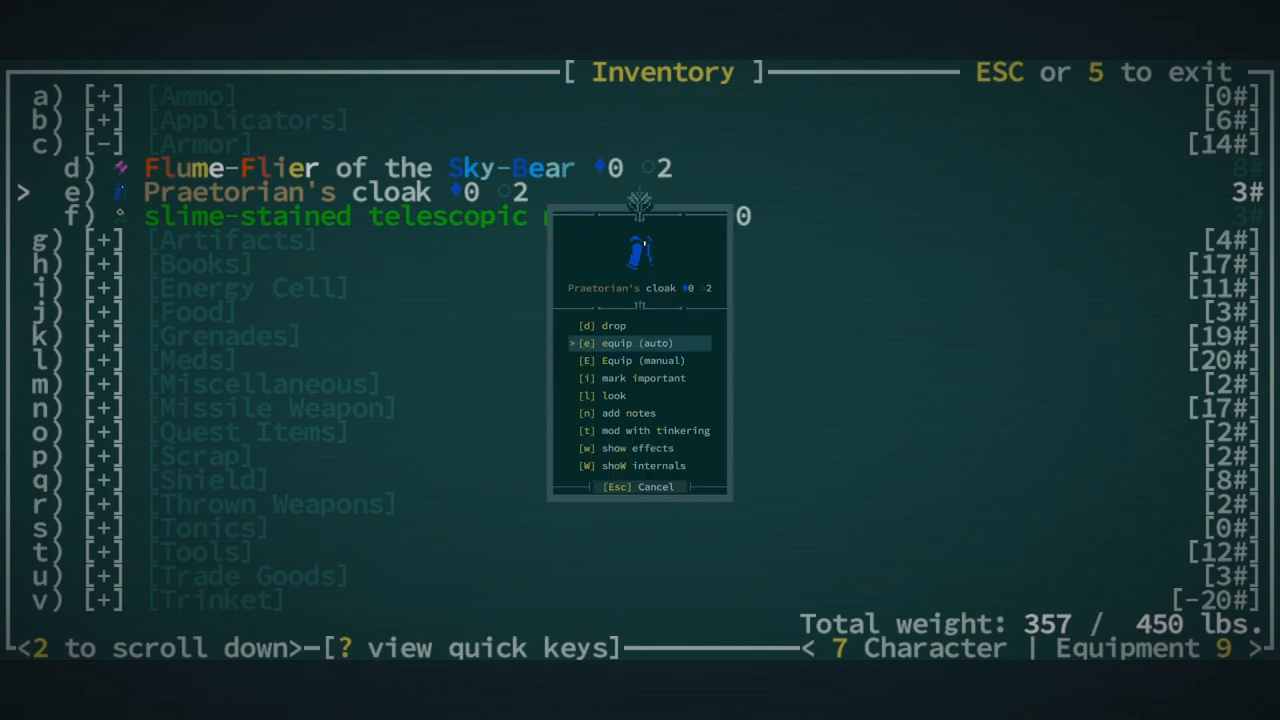
pyautogui.click(634, 343)
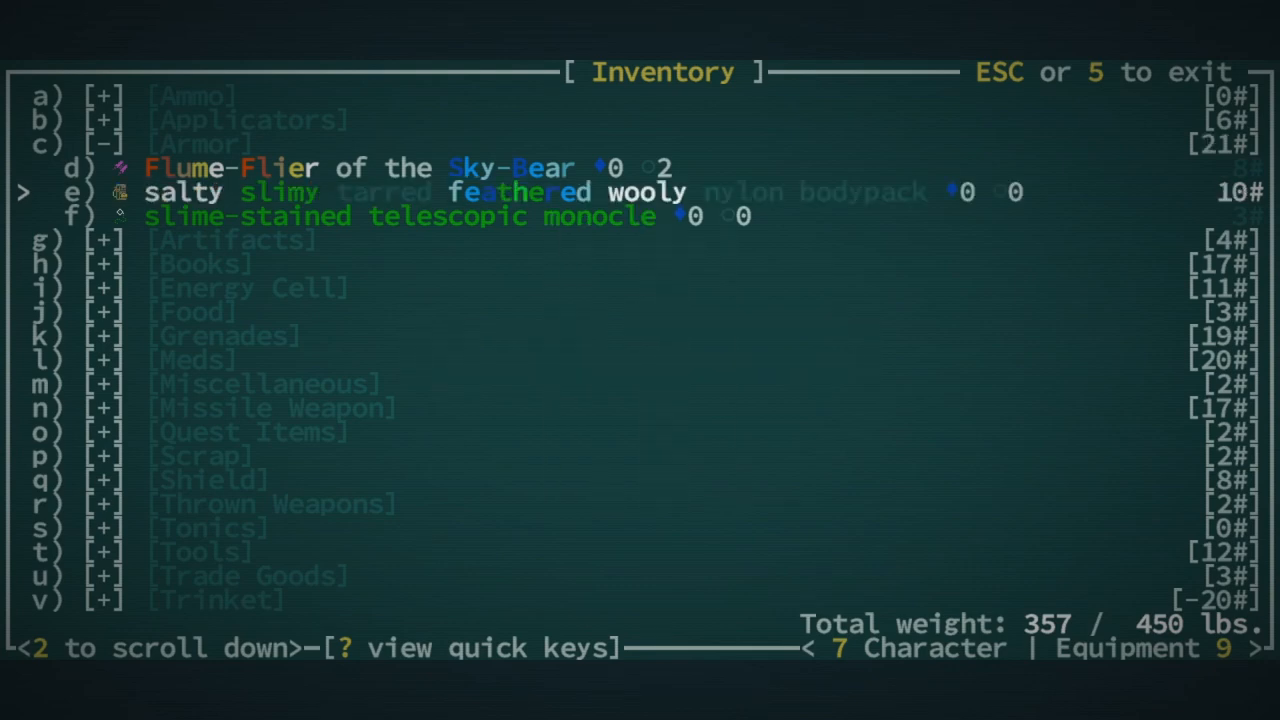
pyautogui.press('Escape')
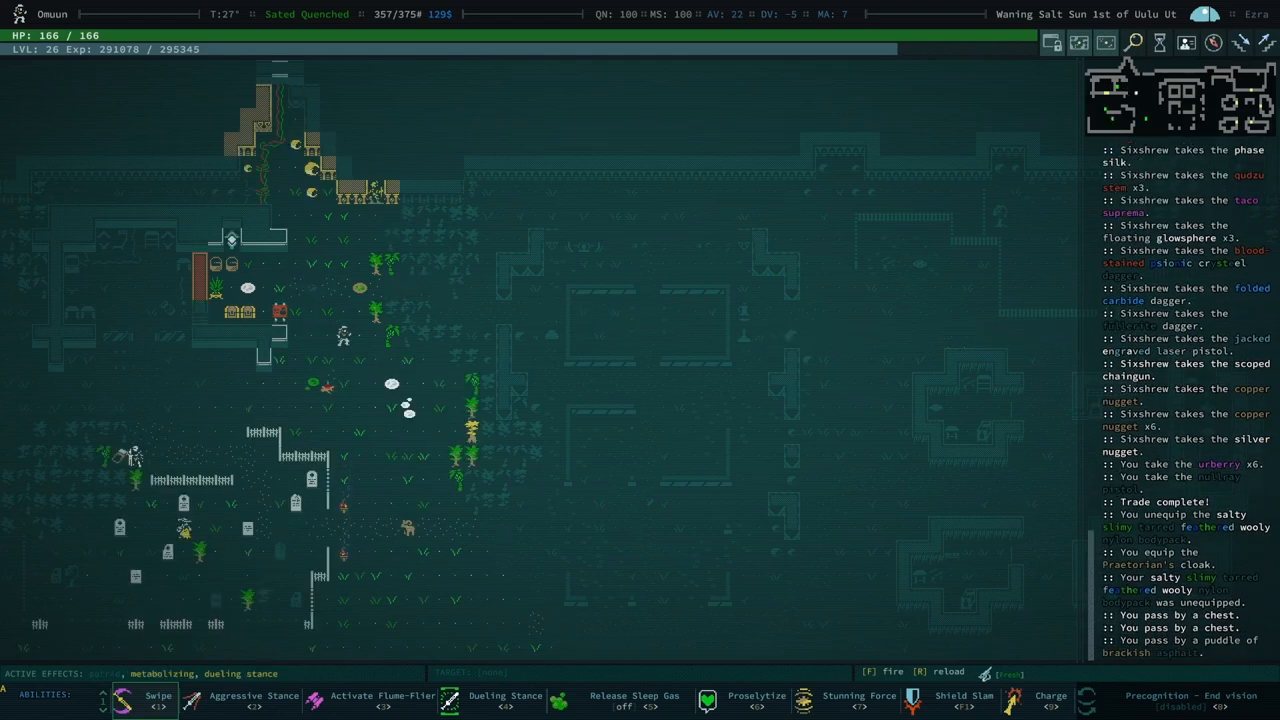
# Check the cloak's tinkering mods, then replace it with the Flume-Flier of the Sky-Bear
pyautogui.press('e')
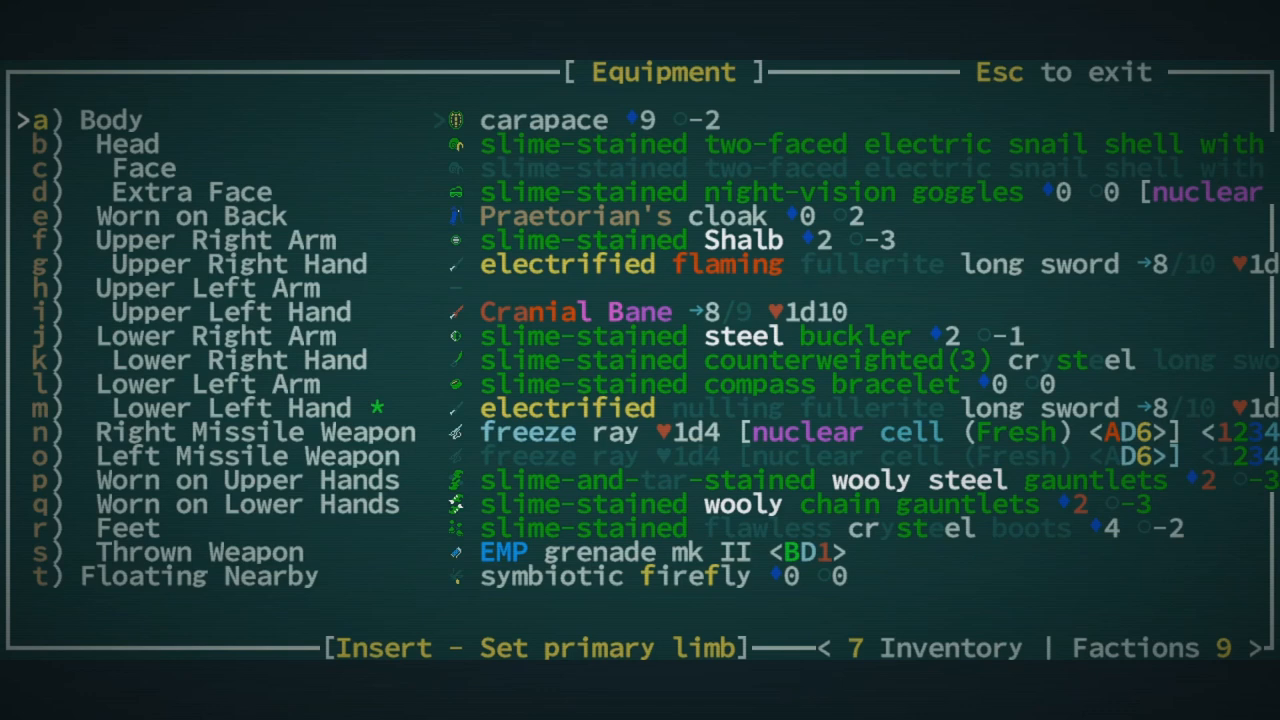
pyautogui.click(580, 216)
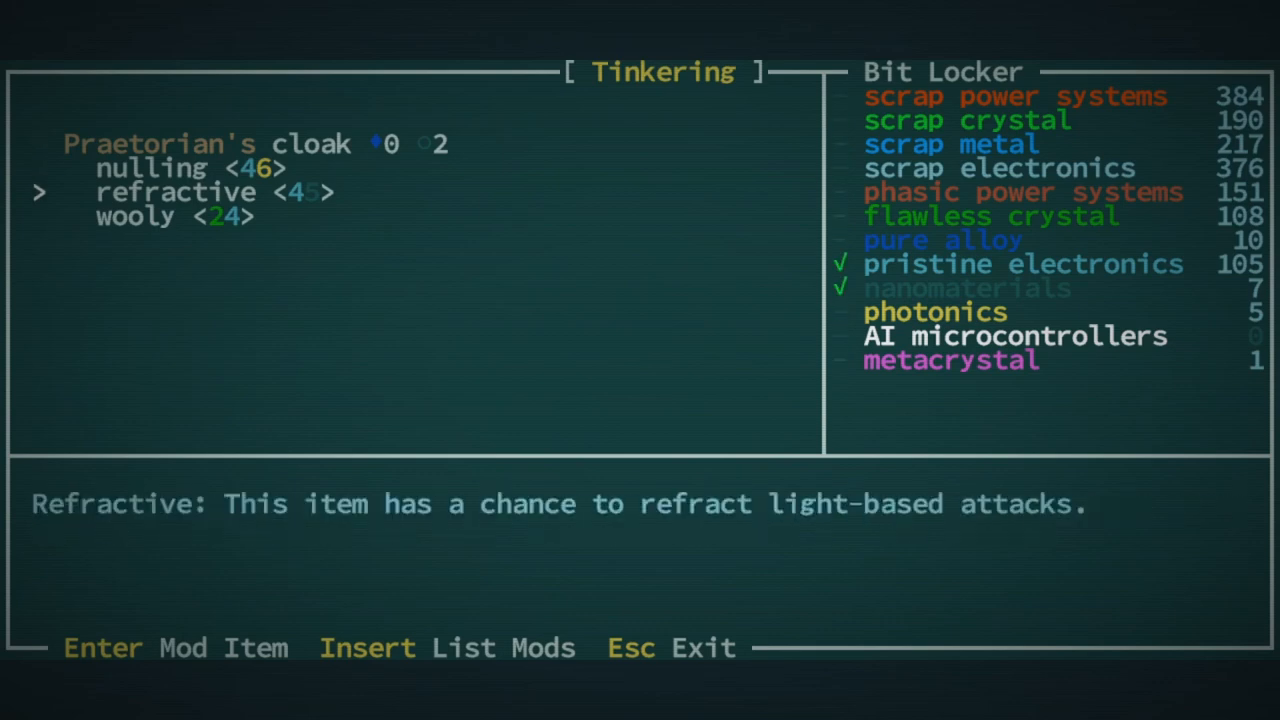
pyautogui.press('Escape')
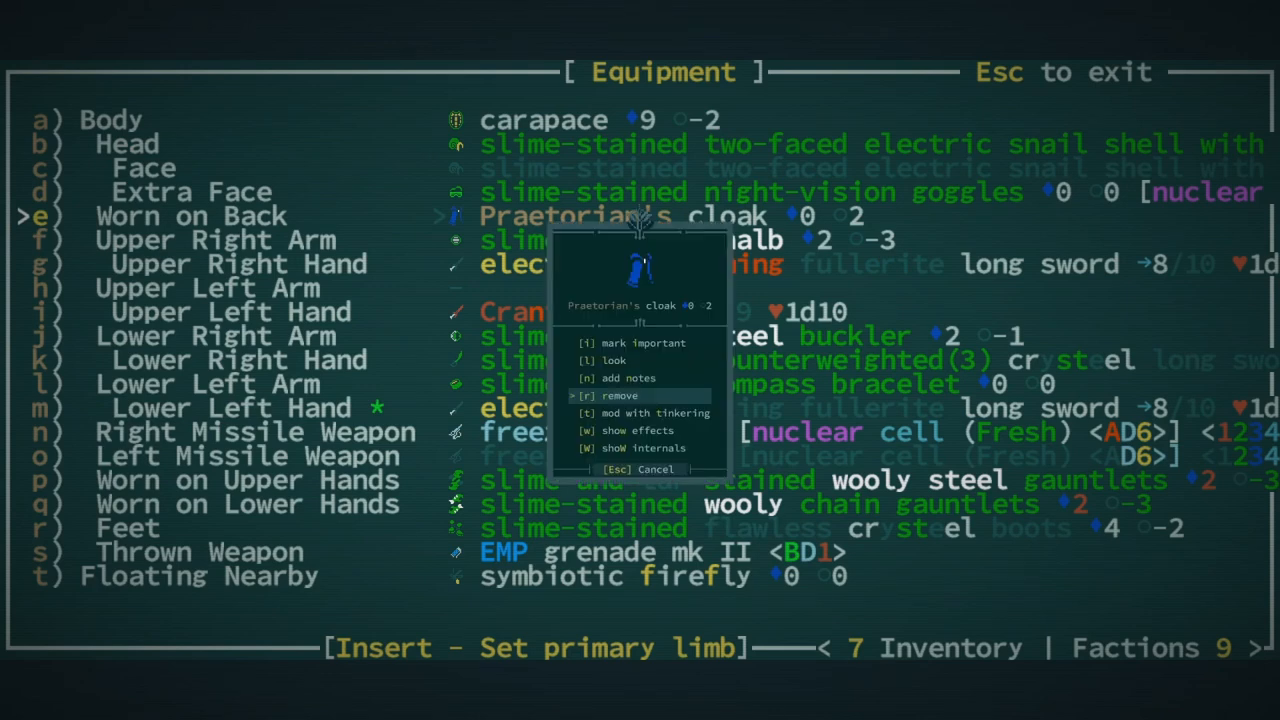
pyautogui.click(618, 395)
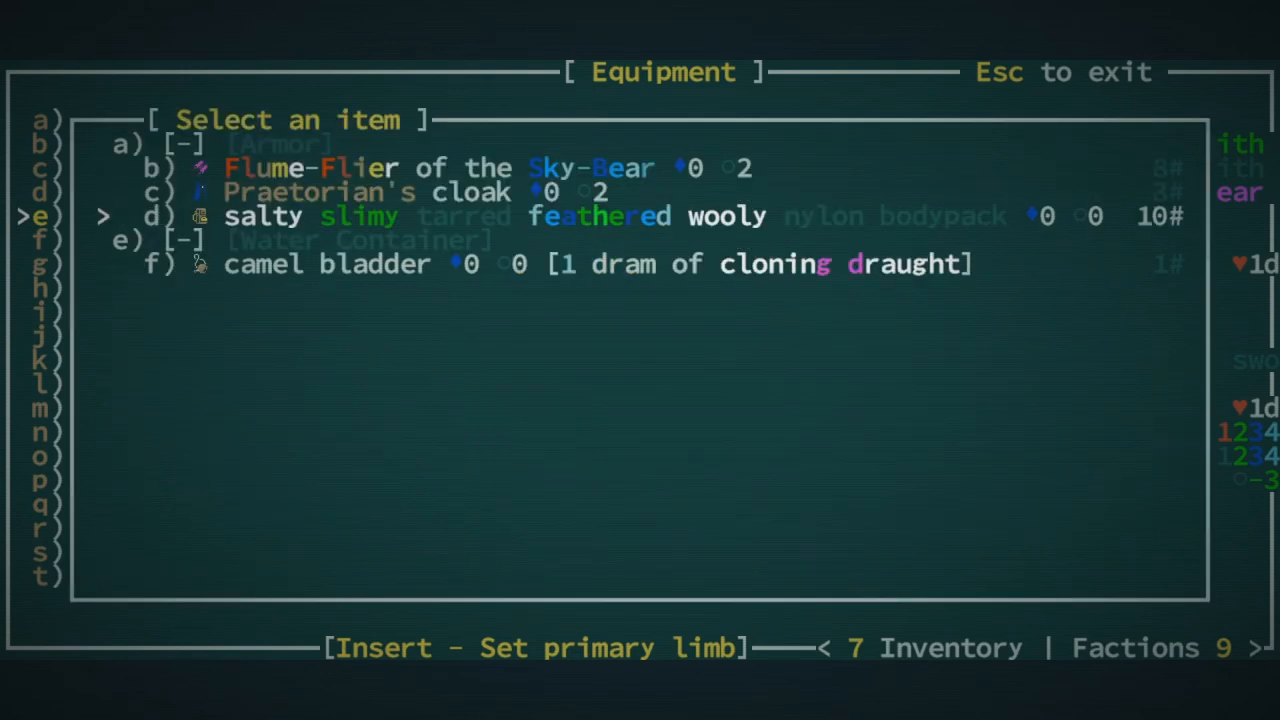
pyautogui.click(300, 167)
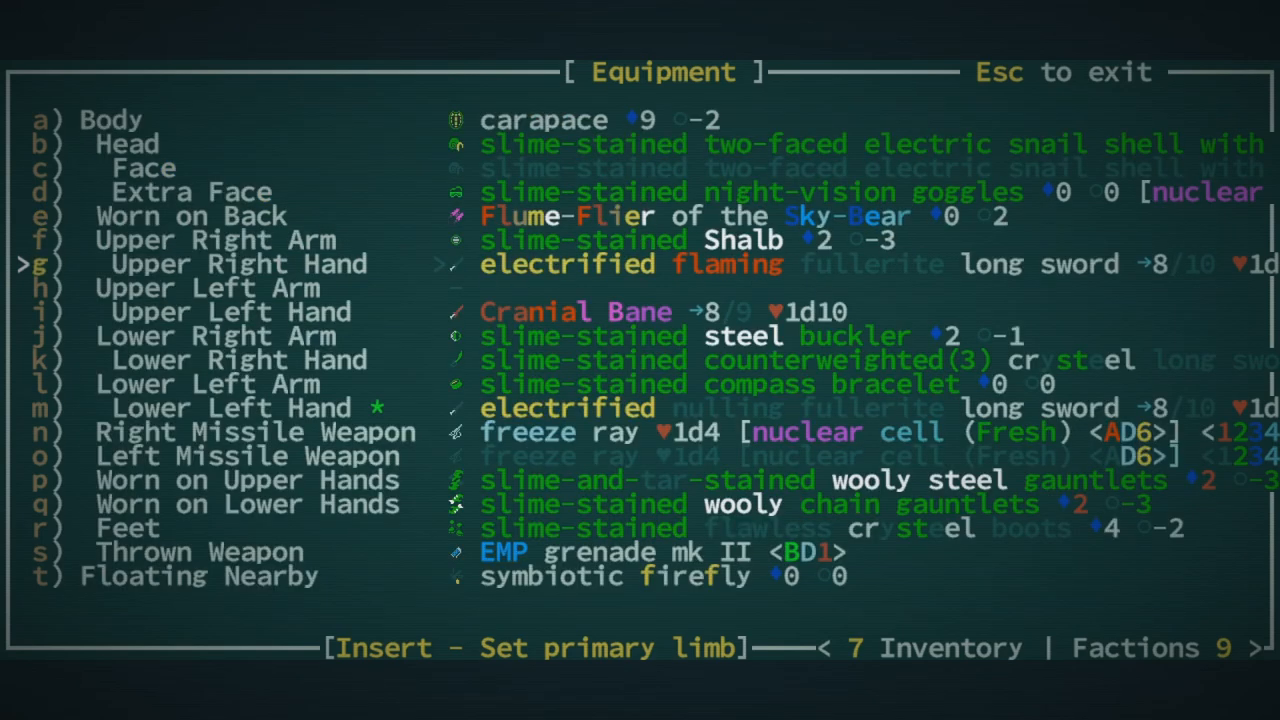
# Install a nuclear cell in the displacer bracelet
pyautogui.click(40, 288)
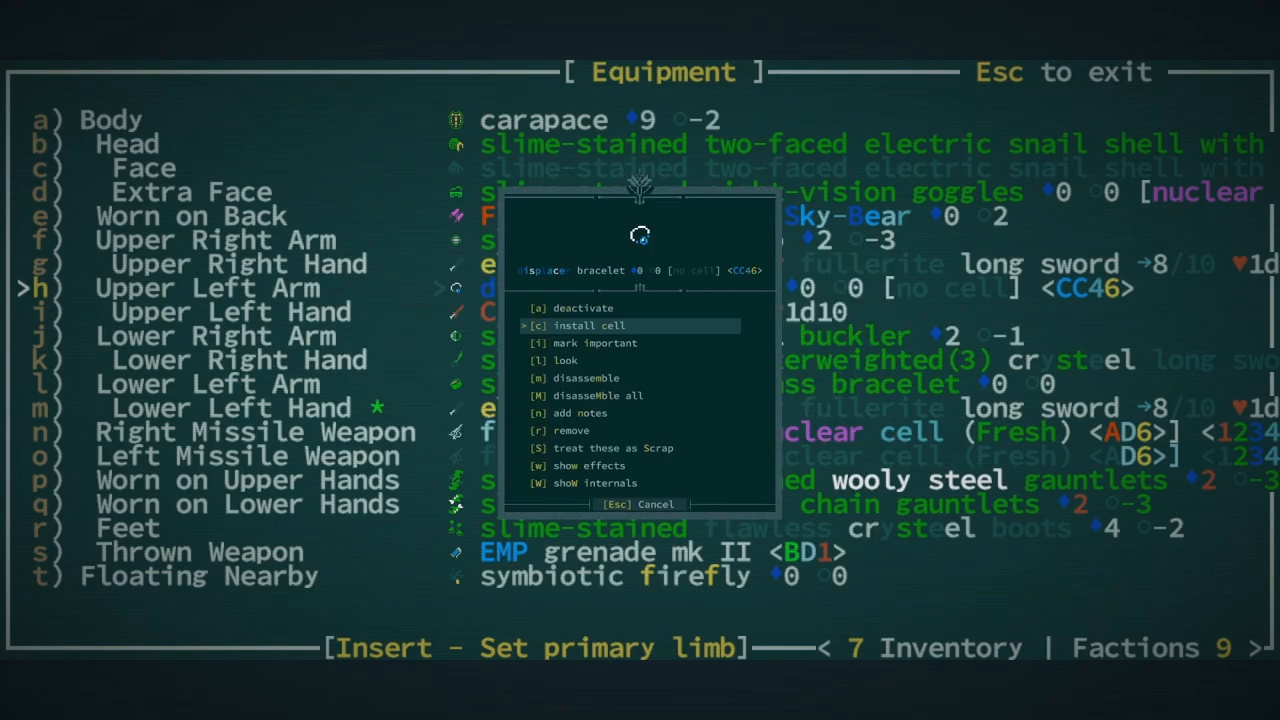
pyautogui.click(588, 325)
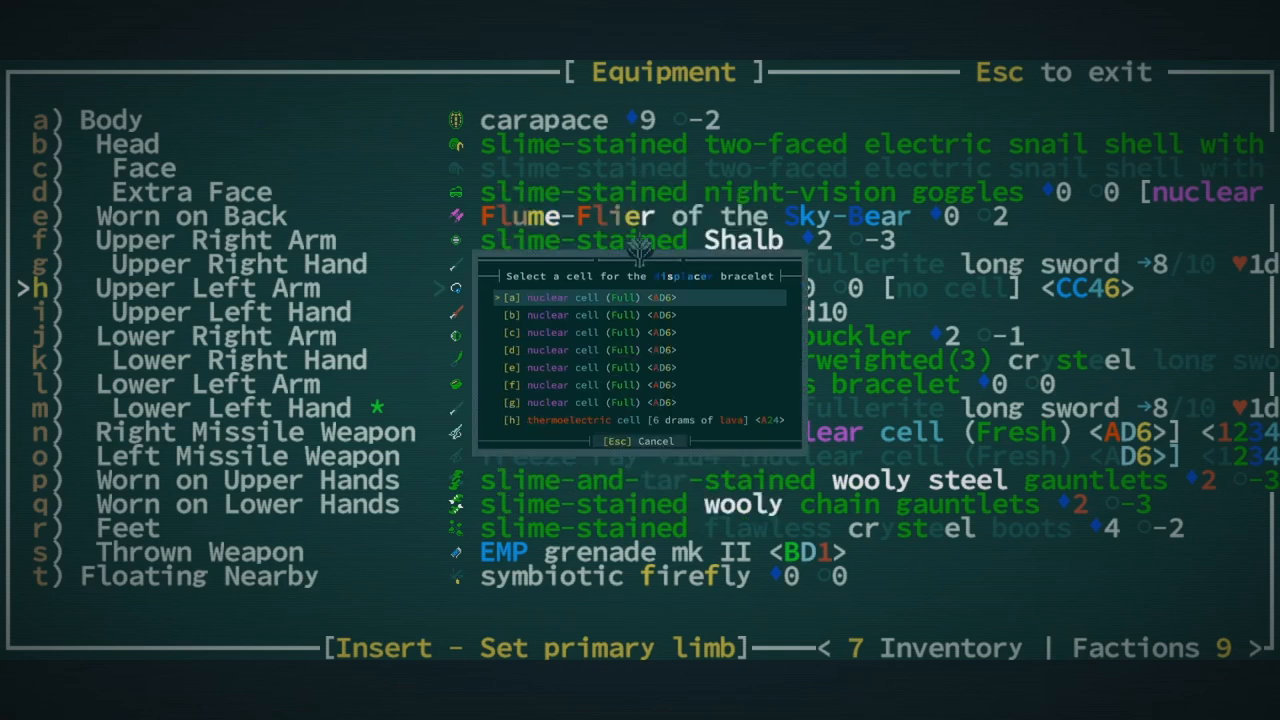
pyautogui.press('down')
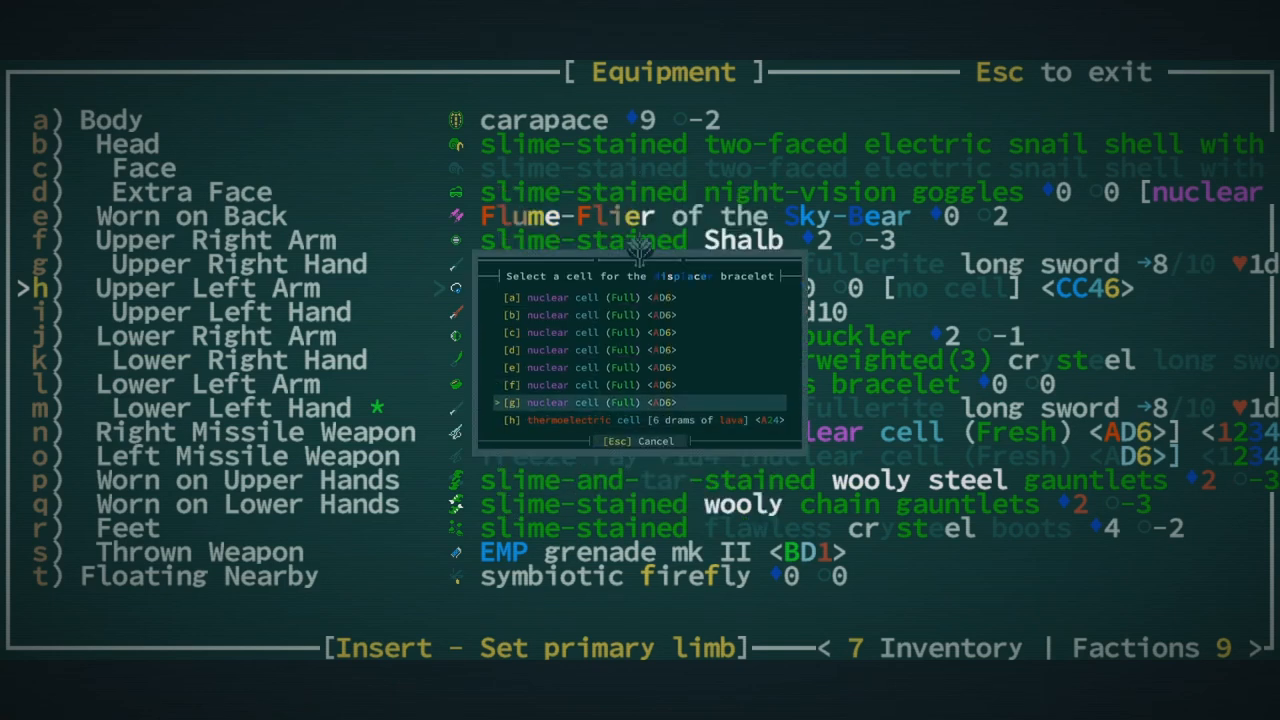
pyautogui.click(546, 402)
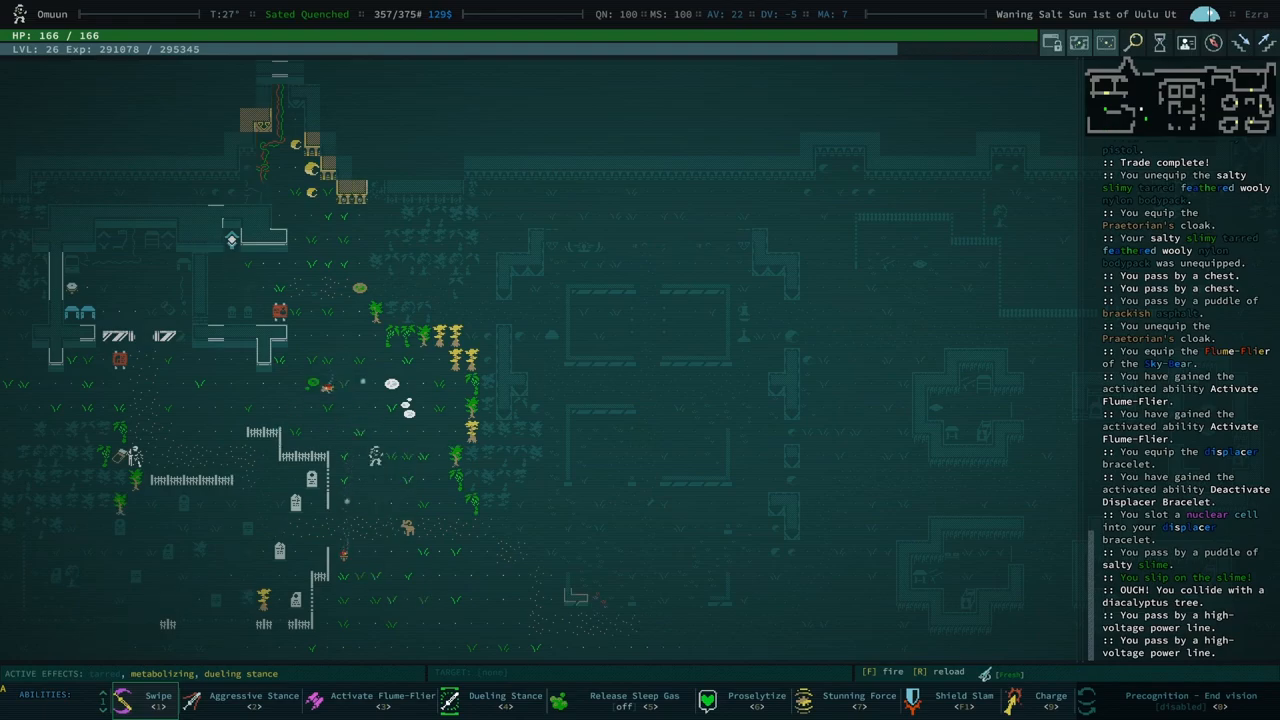
# Put the compass bracelet back on the upper left arm and return to the map
pyautogui.press('i')
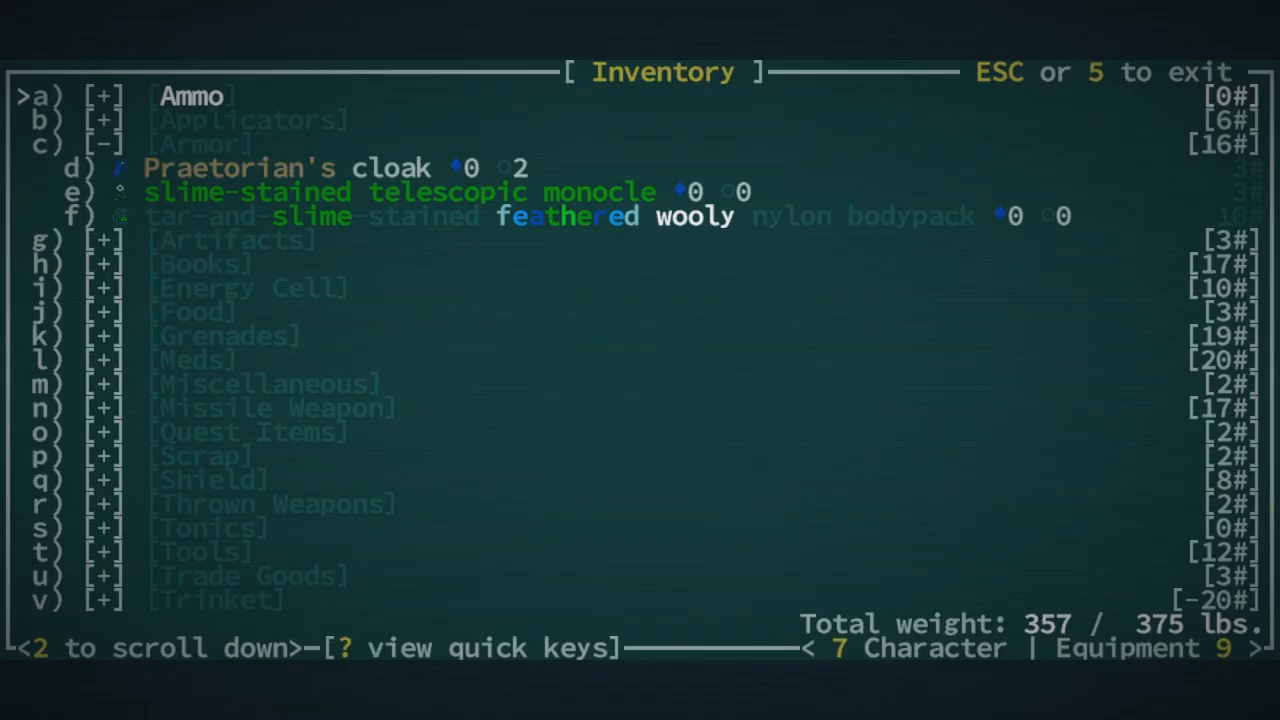
pyautogui.press('Escape')
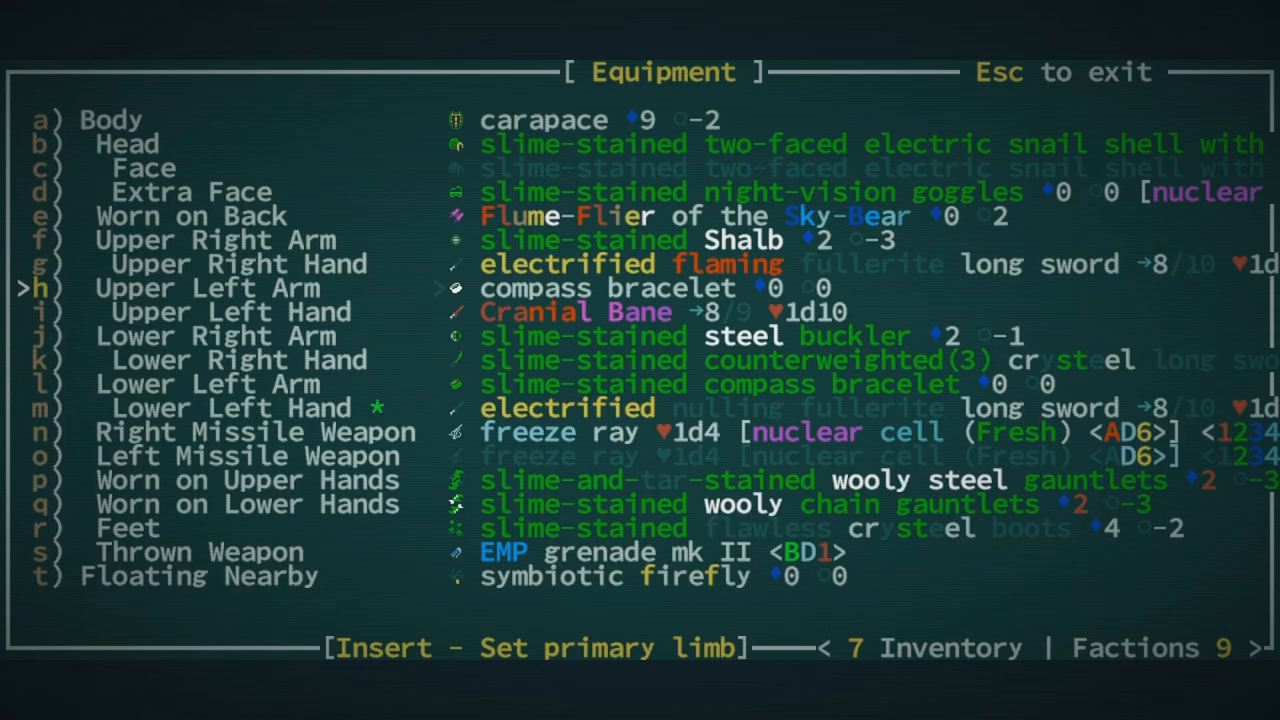
pyautogui.press('Escape')
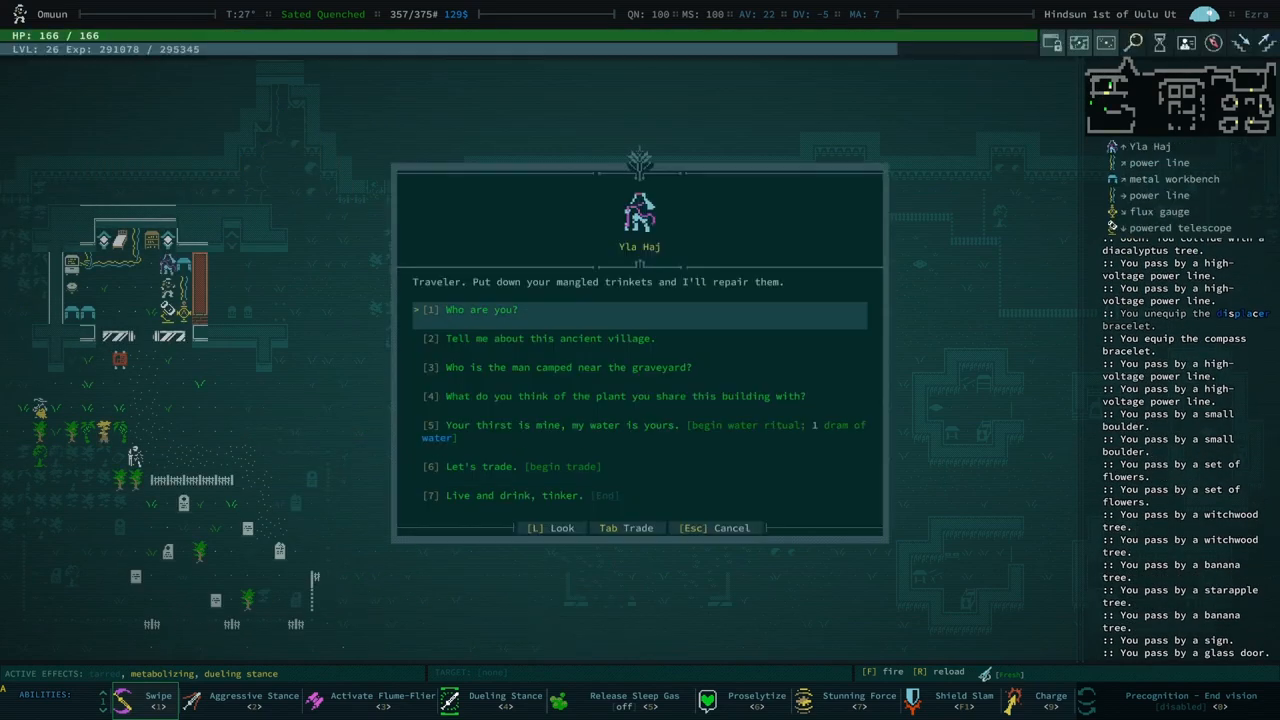
# Browse Yla Haj's trade wares, dismissing the data disk action menu, then leave trading
pyautogui.click(625, 528)
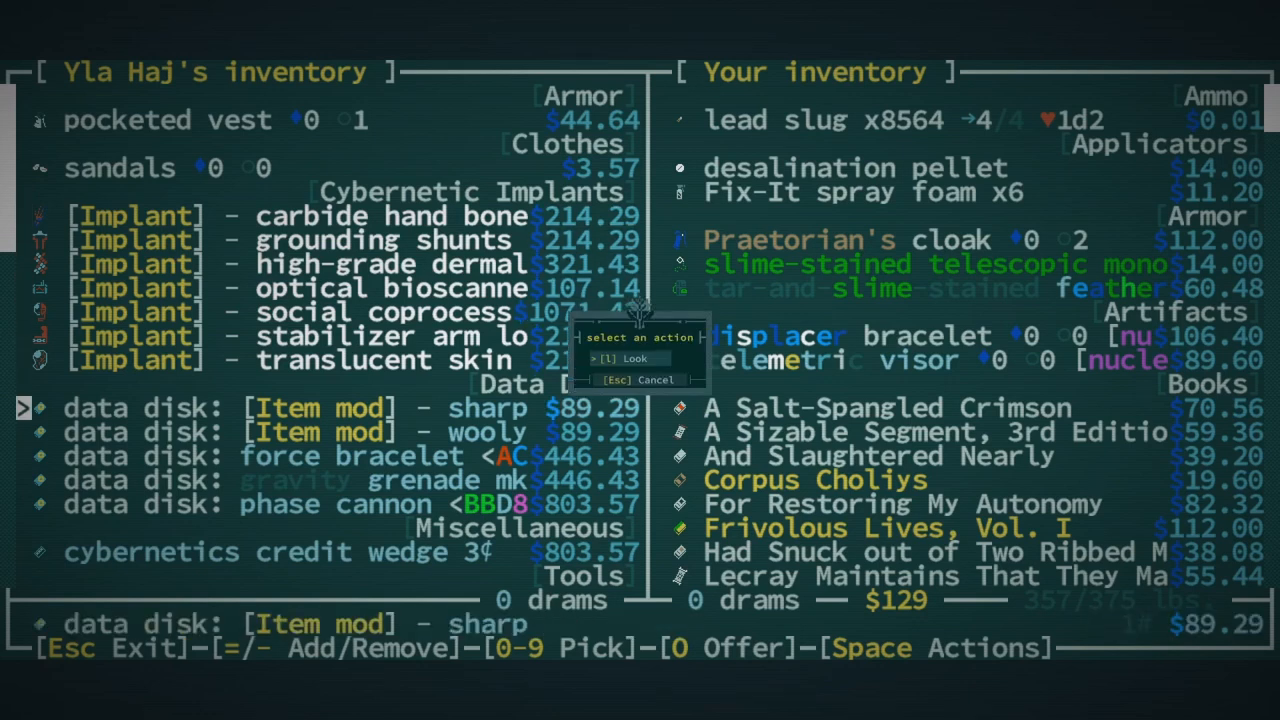
pyautogui.click(623, 358)
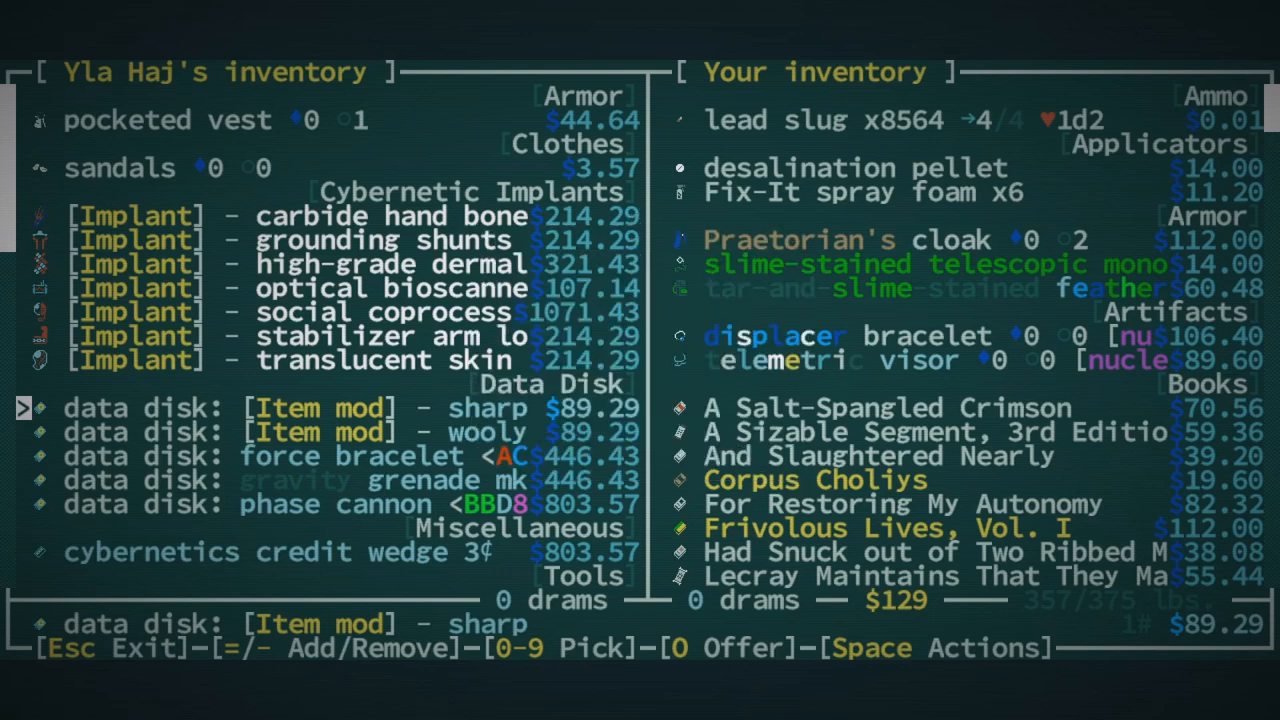
pyautogui.press('Down')
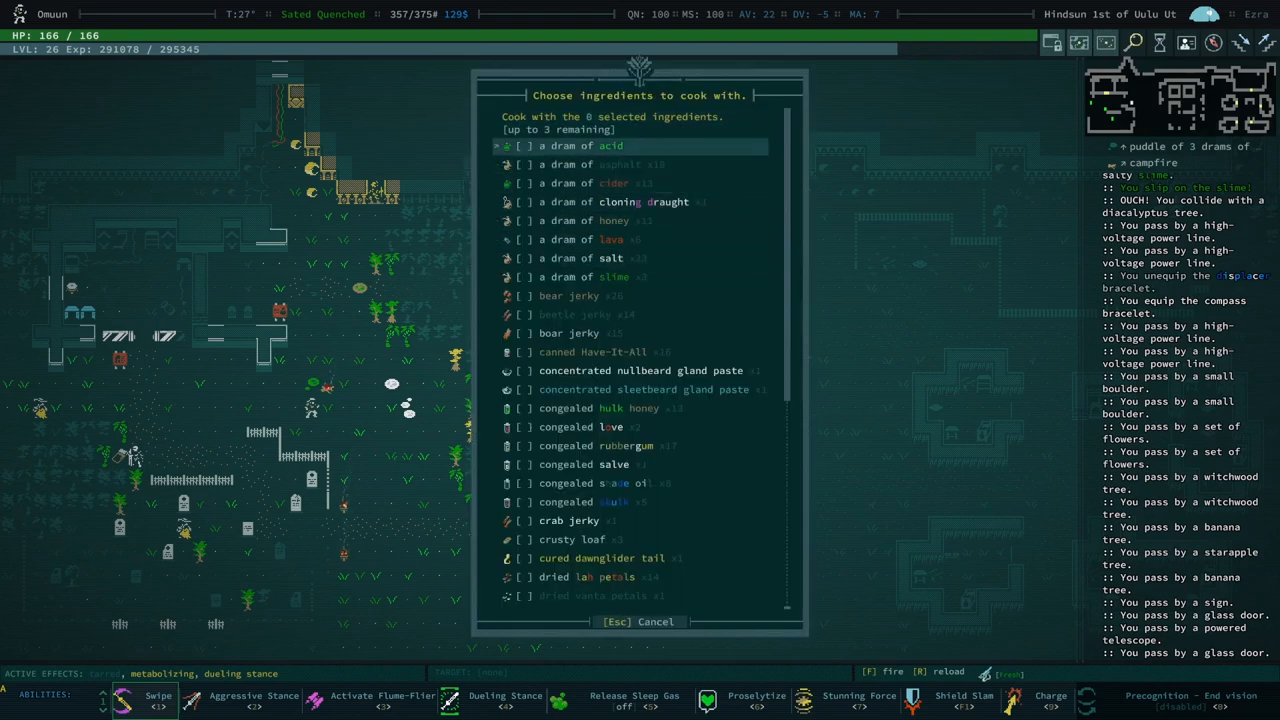
# Cook and eat a sun-dried banana meal granting level 2 Psychometry
pyautogui.scroll(-3)
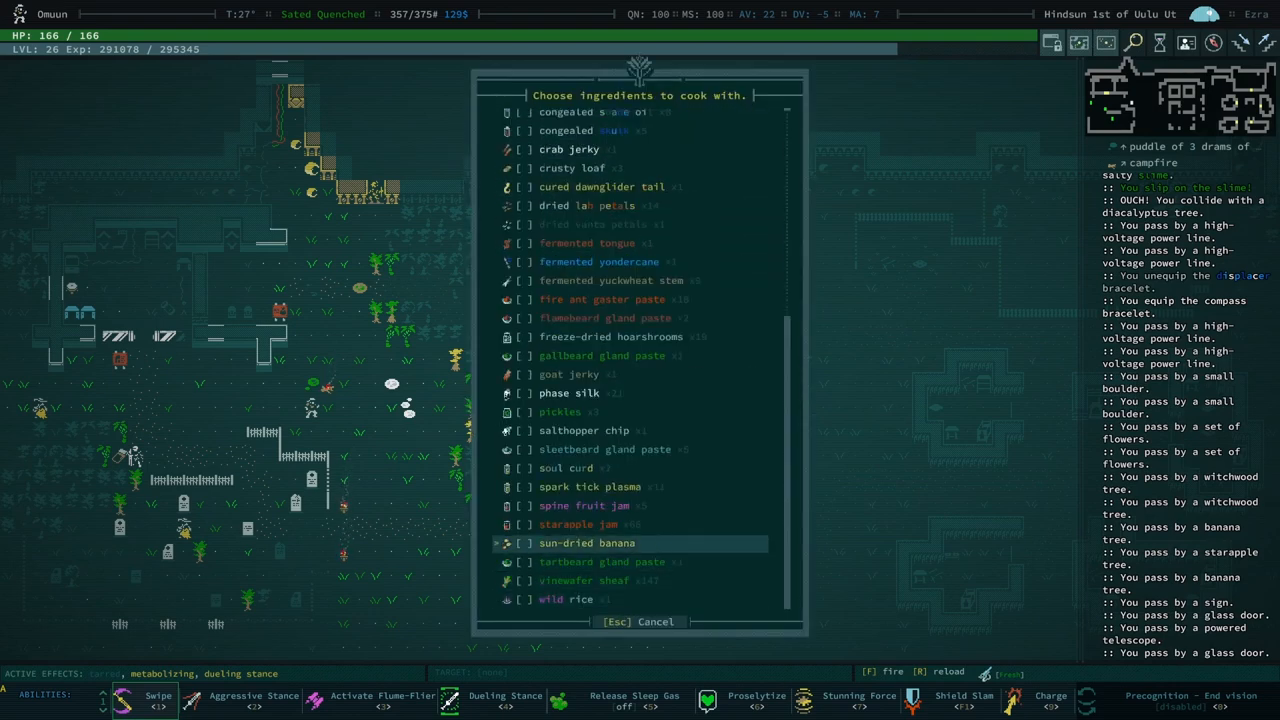
pyautogui.click(586, 542)
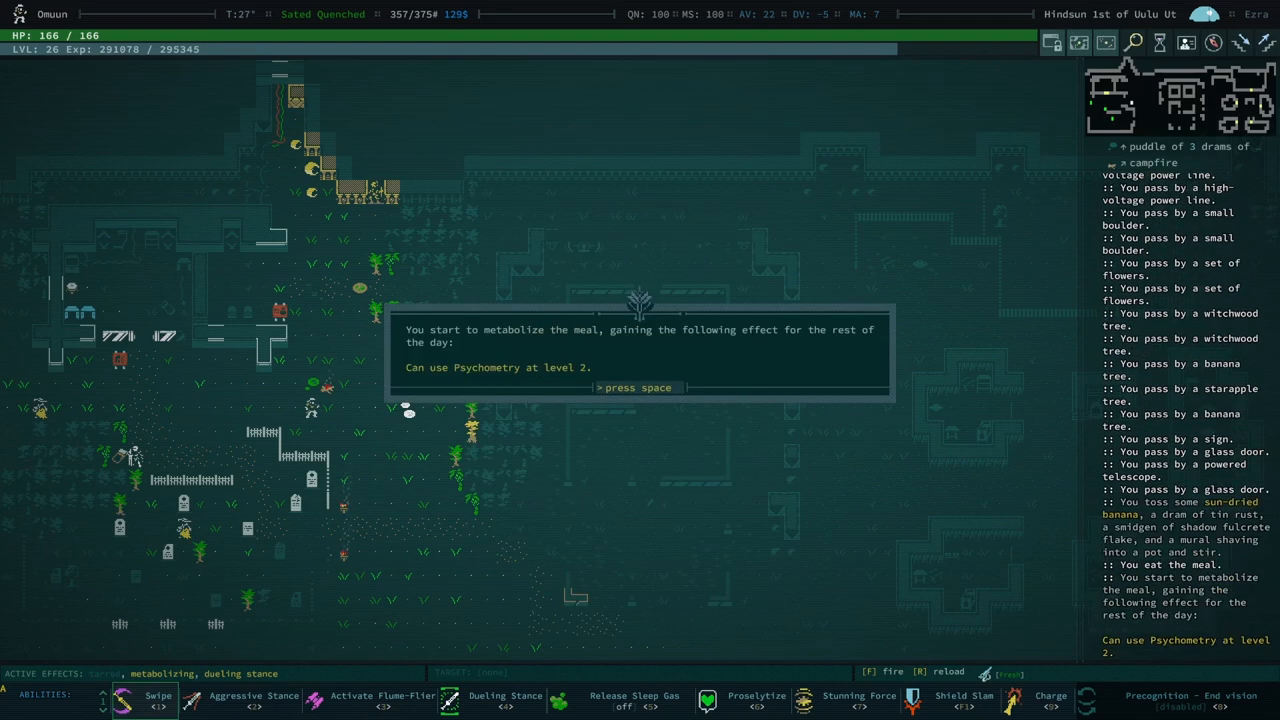
pyautogui.press('i')
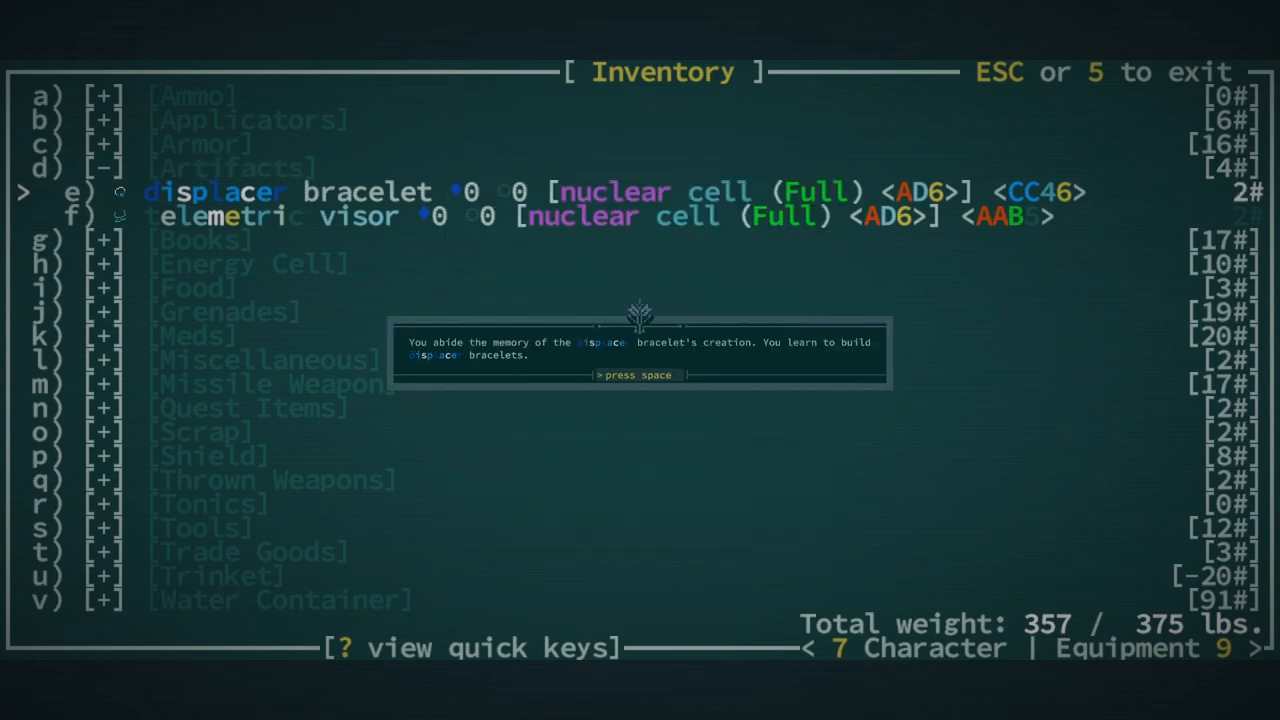
pyautogui.press('space')
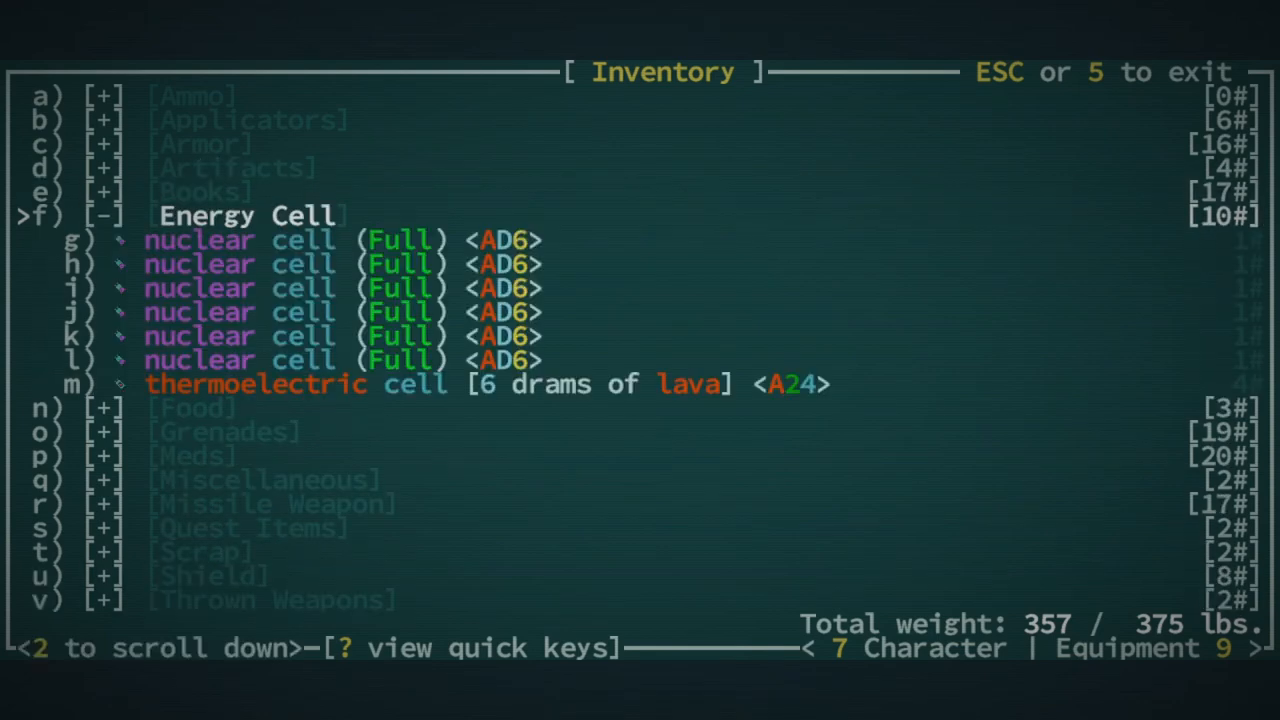
pyautogui.click(255, 384)
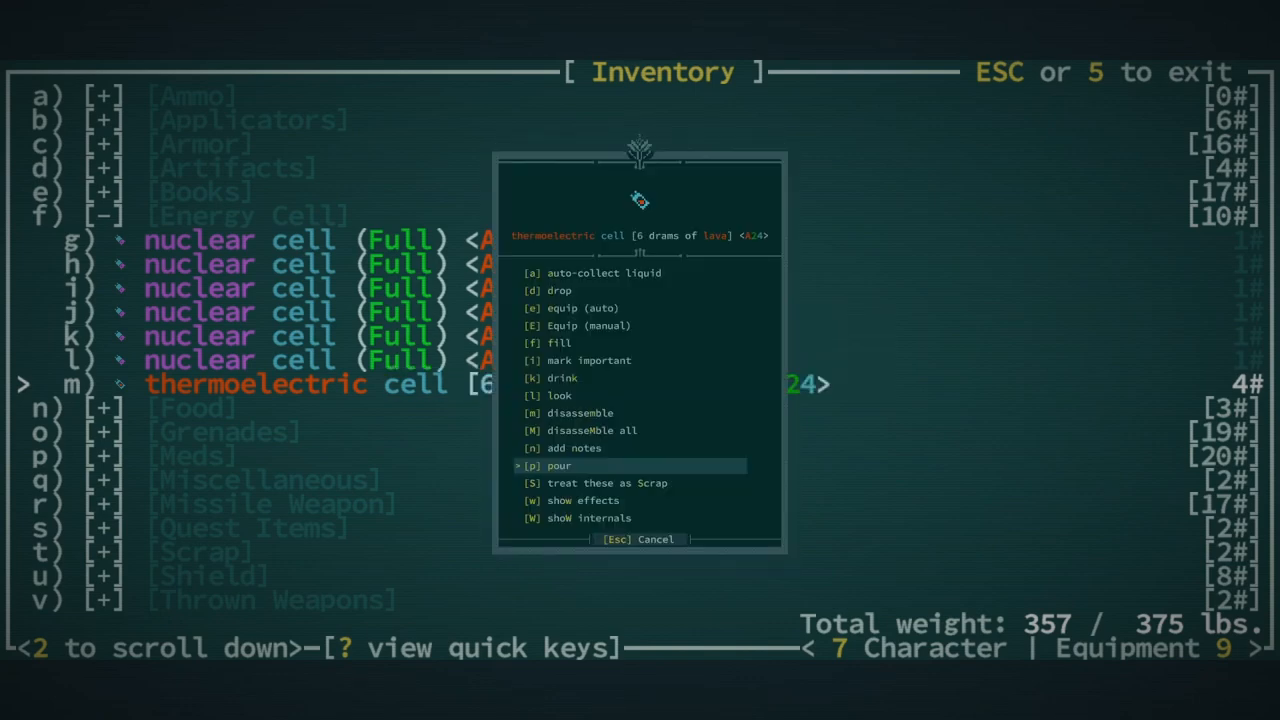
pyautogui.press('Escape')
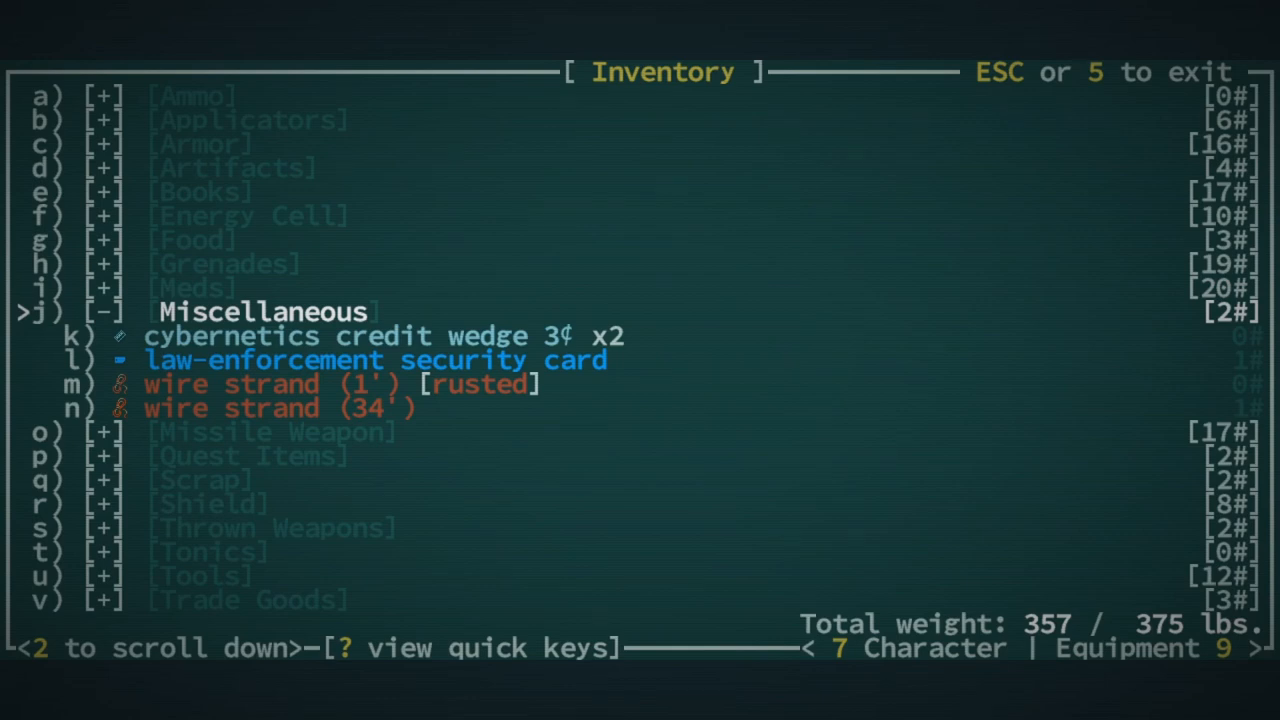
# Remove the empty thermoelectric cell from the nullray pistol and return to the map
pyautogui.click(265, 311)
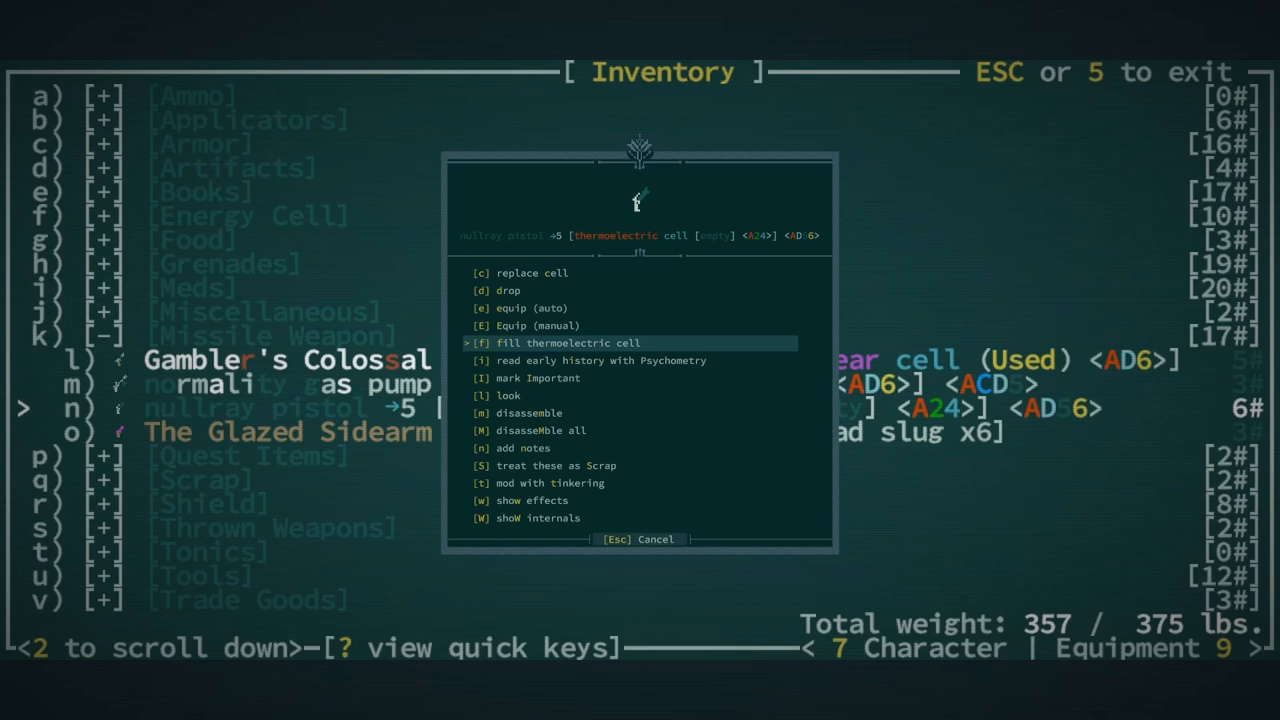
pyautogui.click(531, 272)
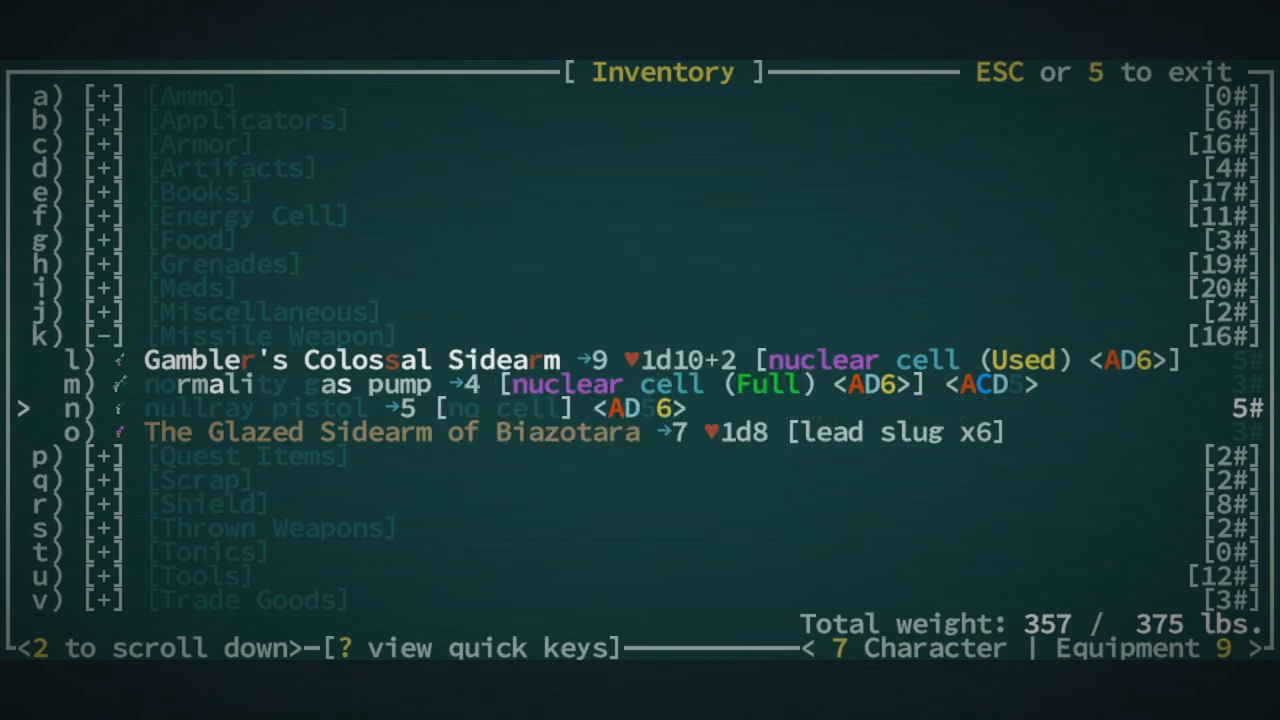
pyautogui.press('Escape')
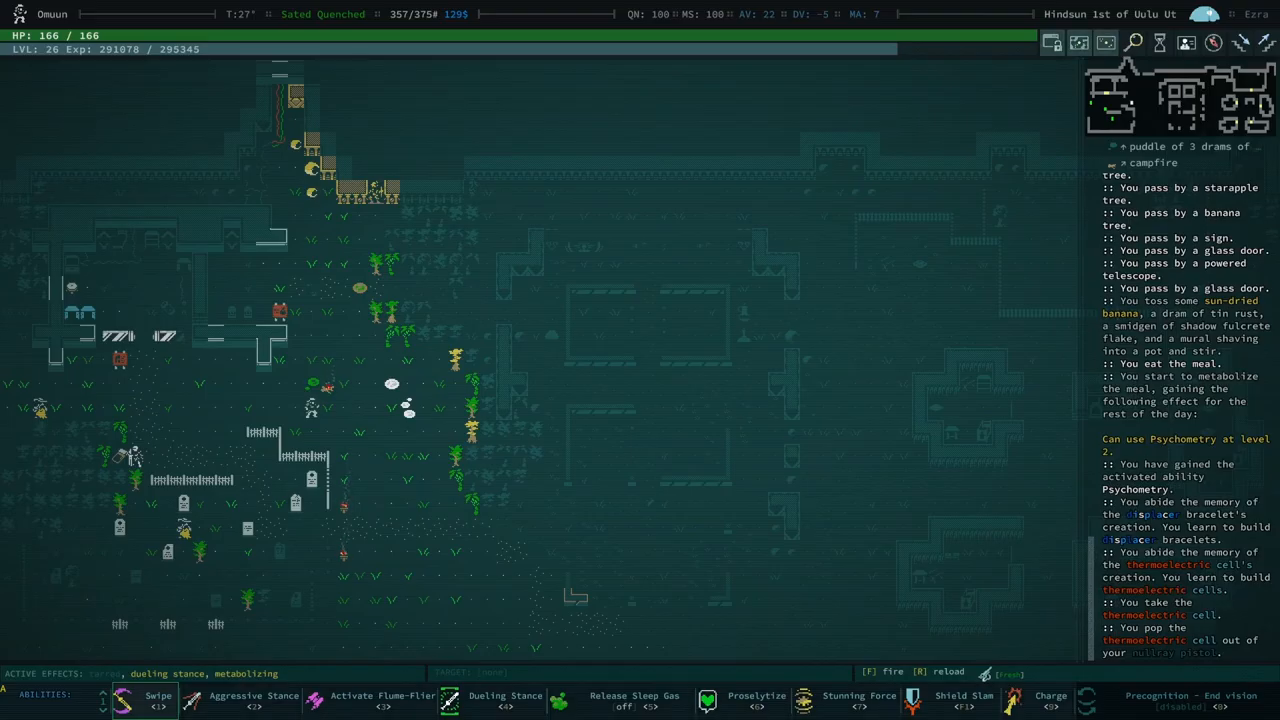
# Equip The Glazed Sidearm of Biazotara in place of the freeze ray, then exit
pyautogui.press('i')
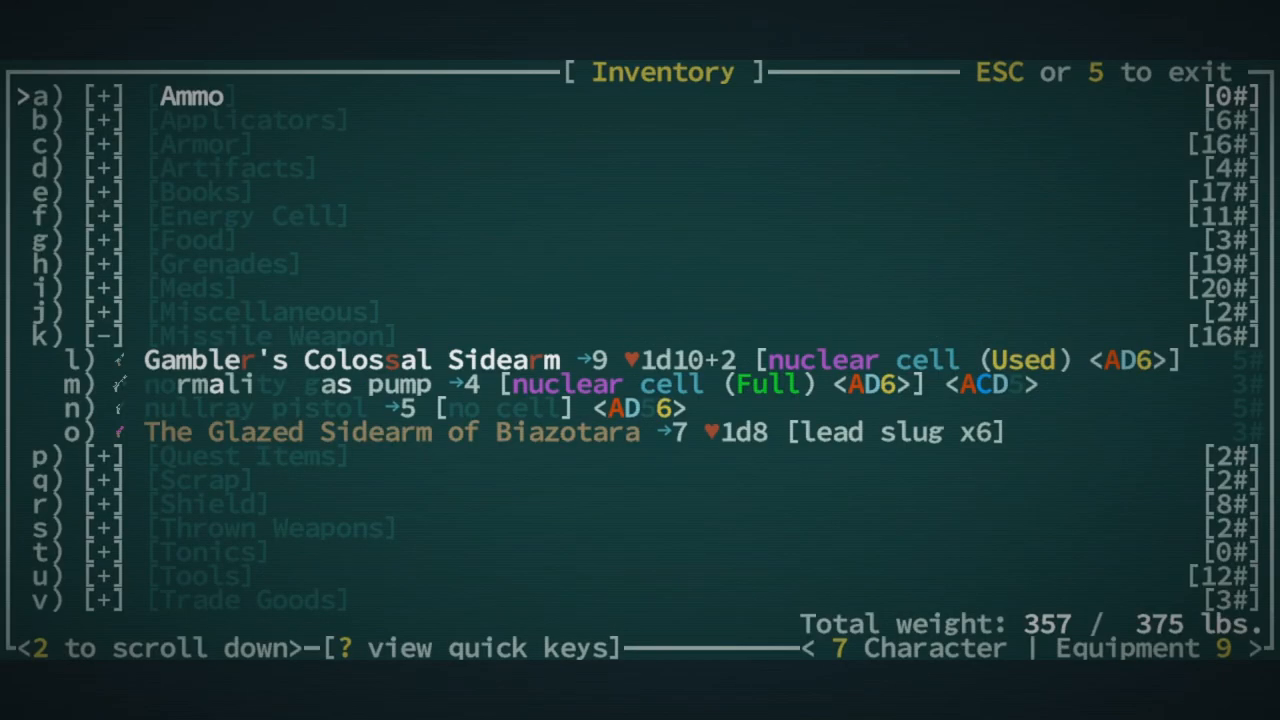
pyautogui.press('down')
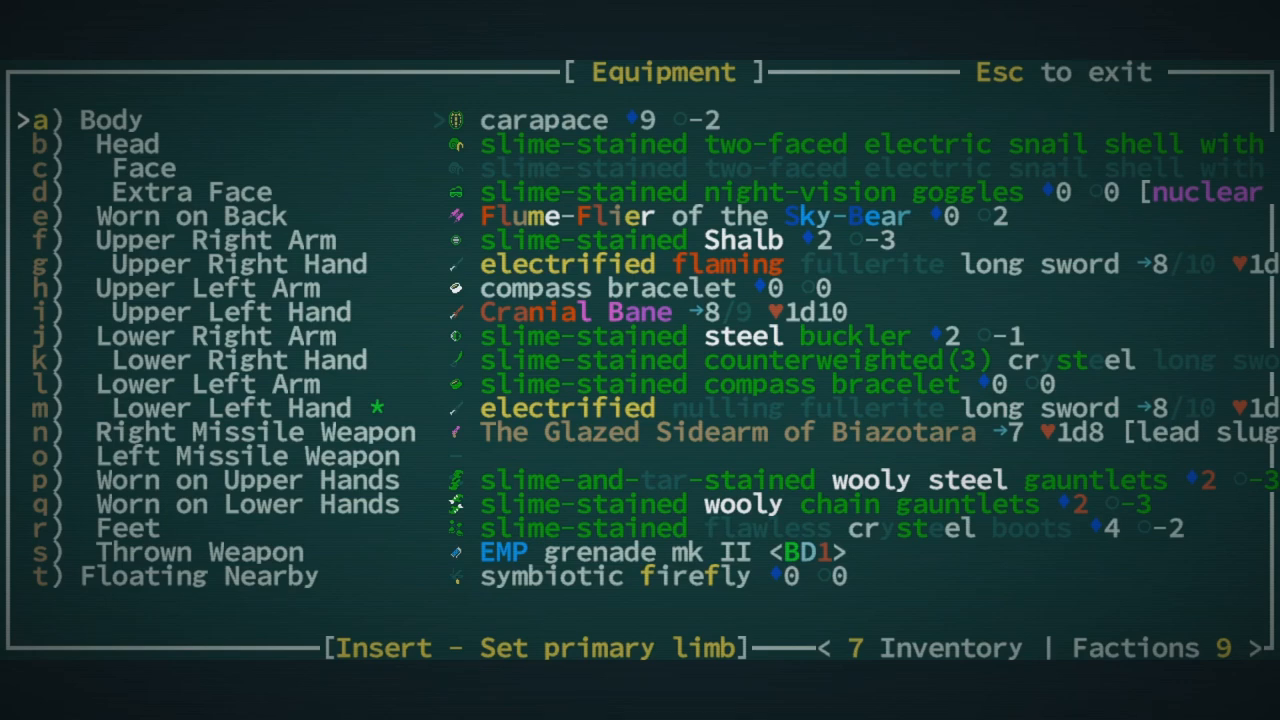
pyautogui.press('Escape')
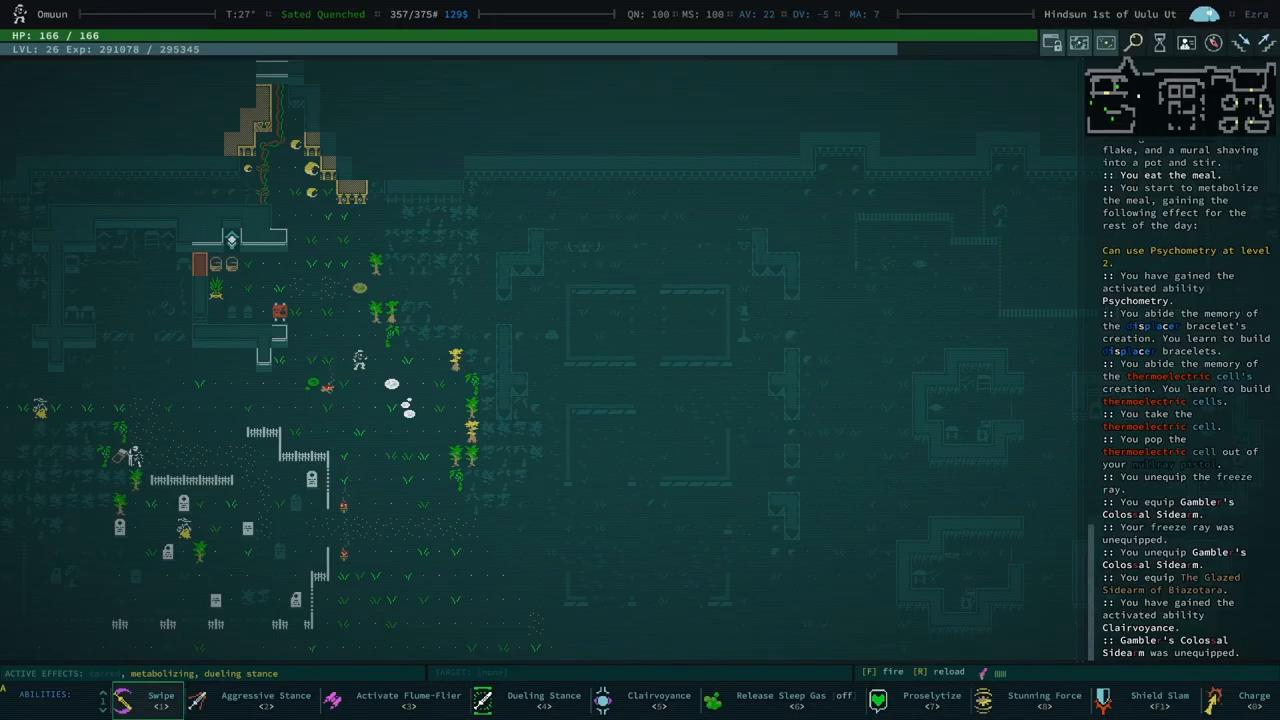